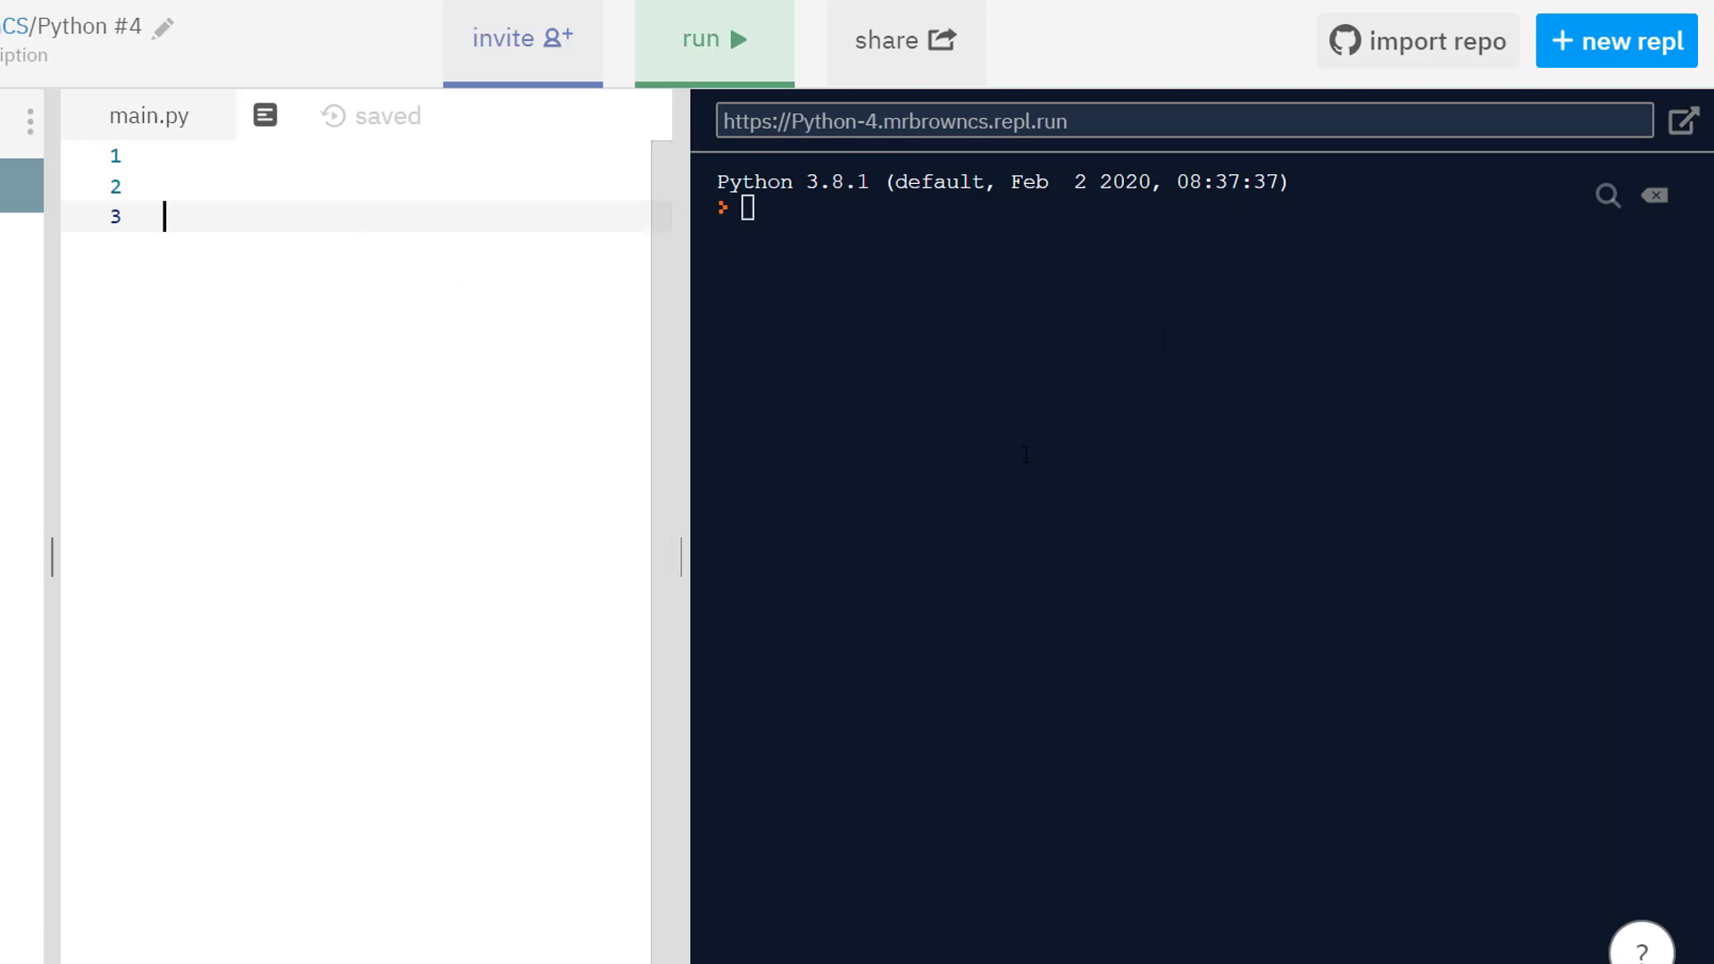
pyautogui.moveTo(1034, 417)
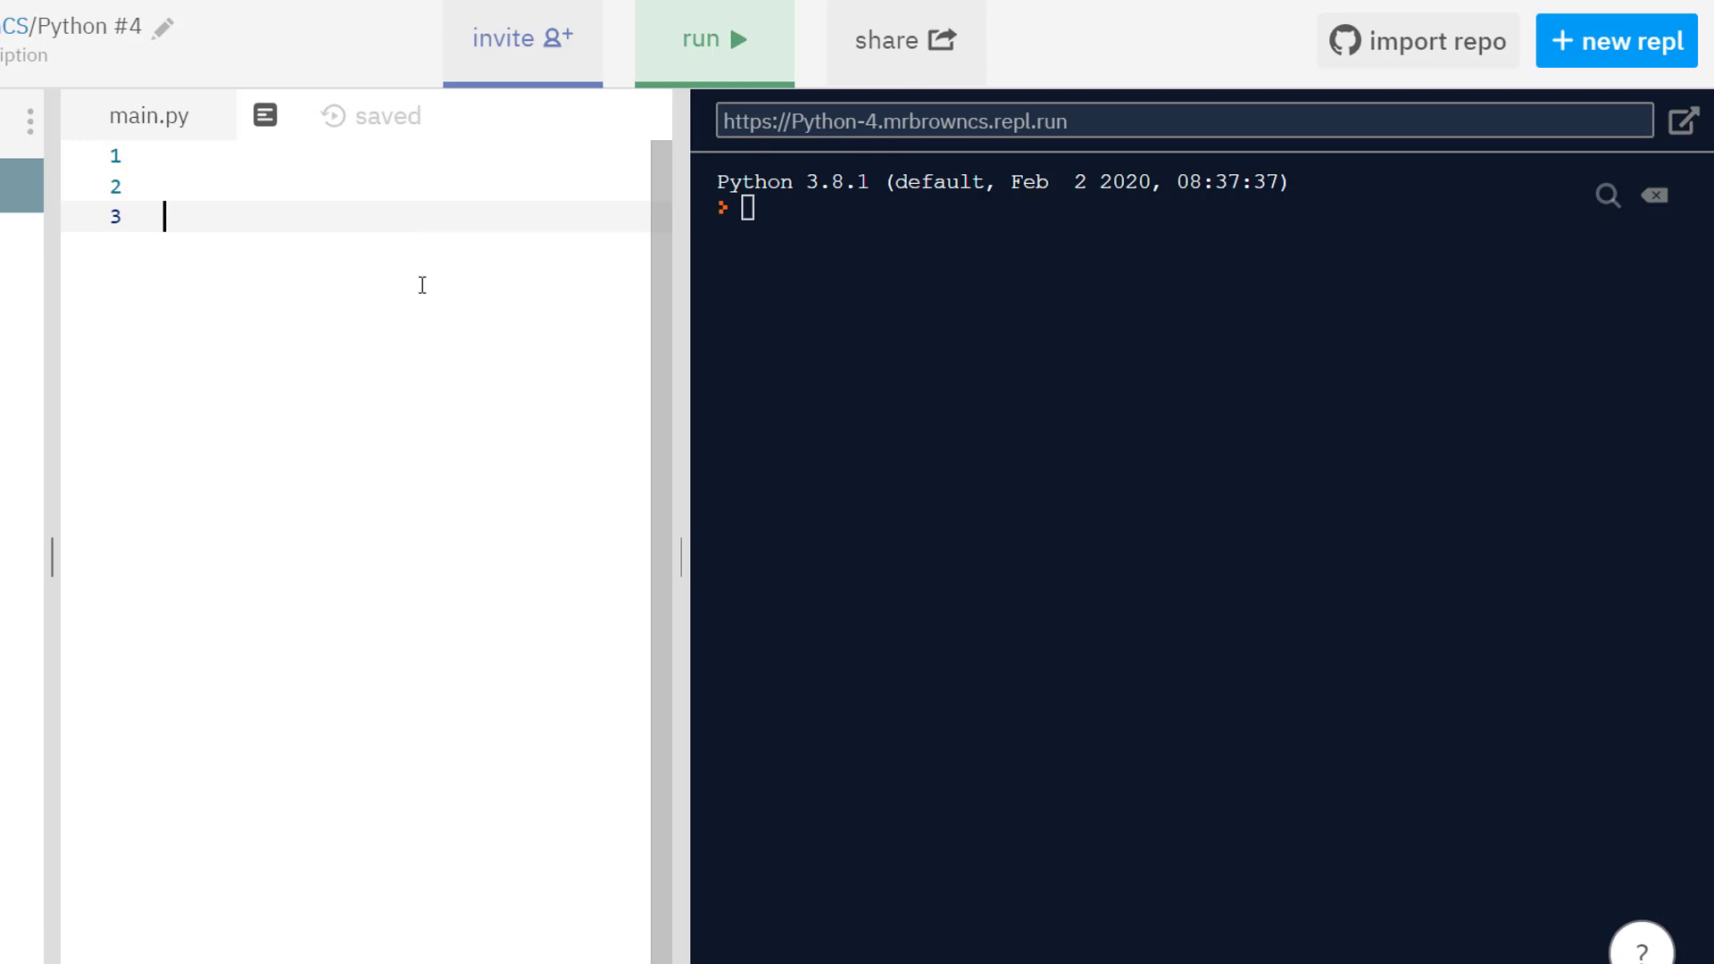
pyautogui.moveTo(426, 334)
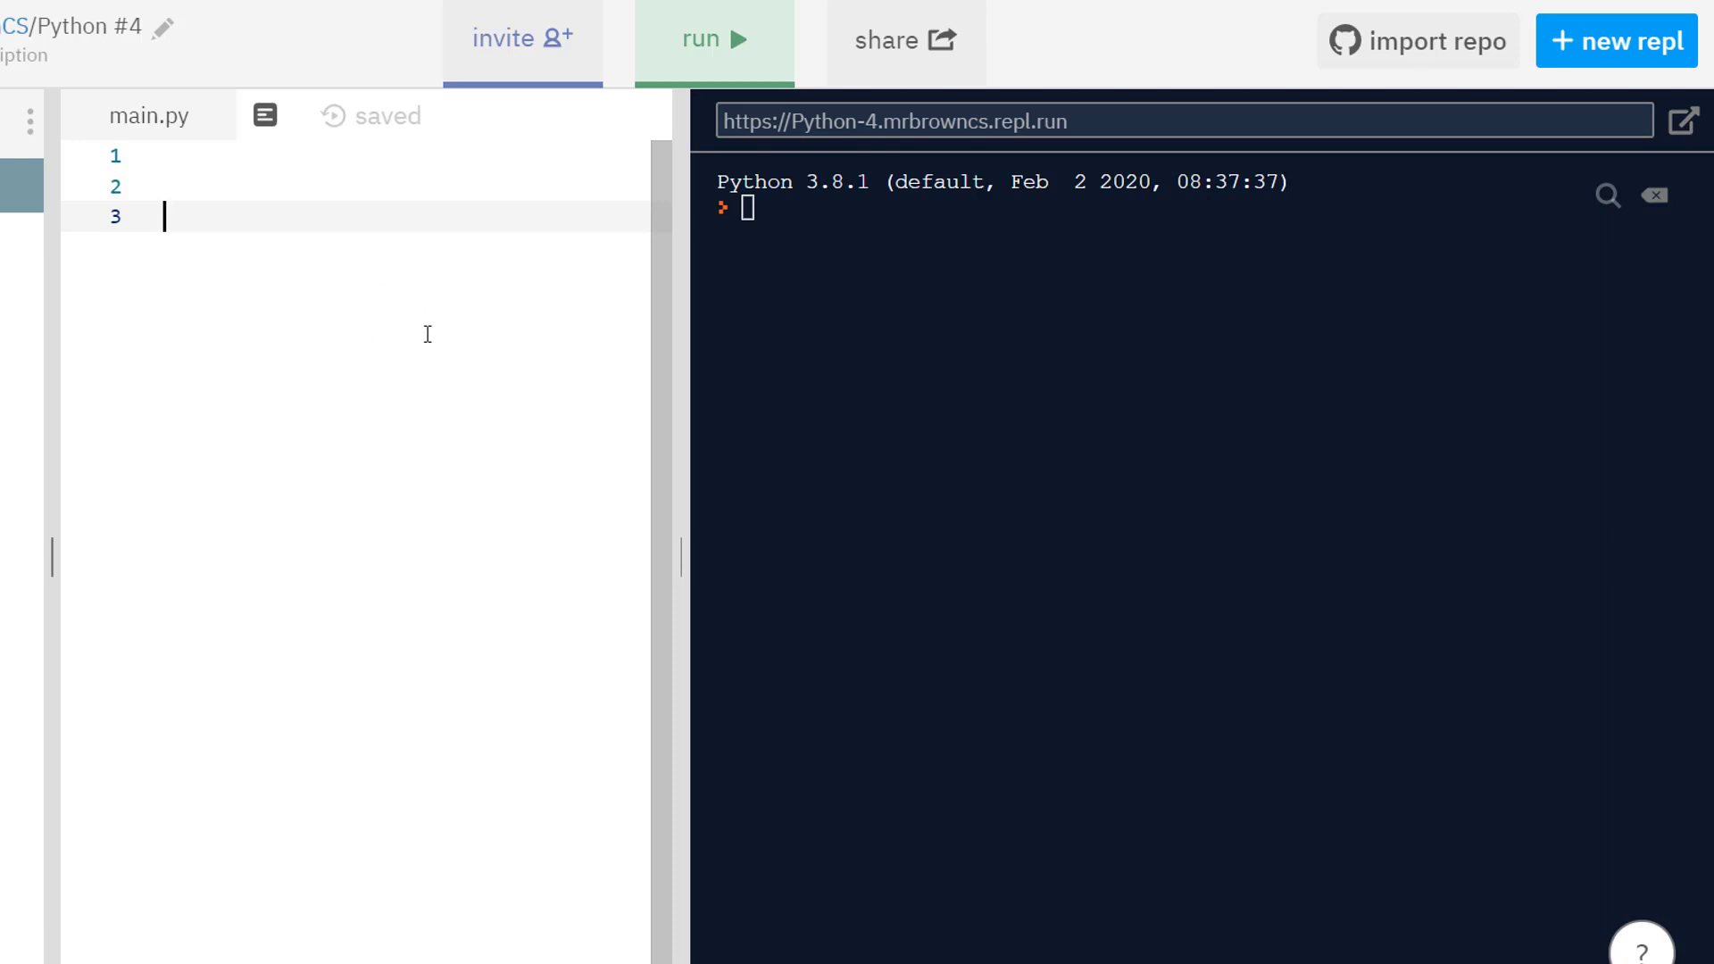
pyautogui.moveTo(1021, 450)
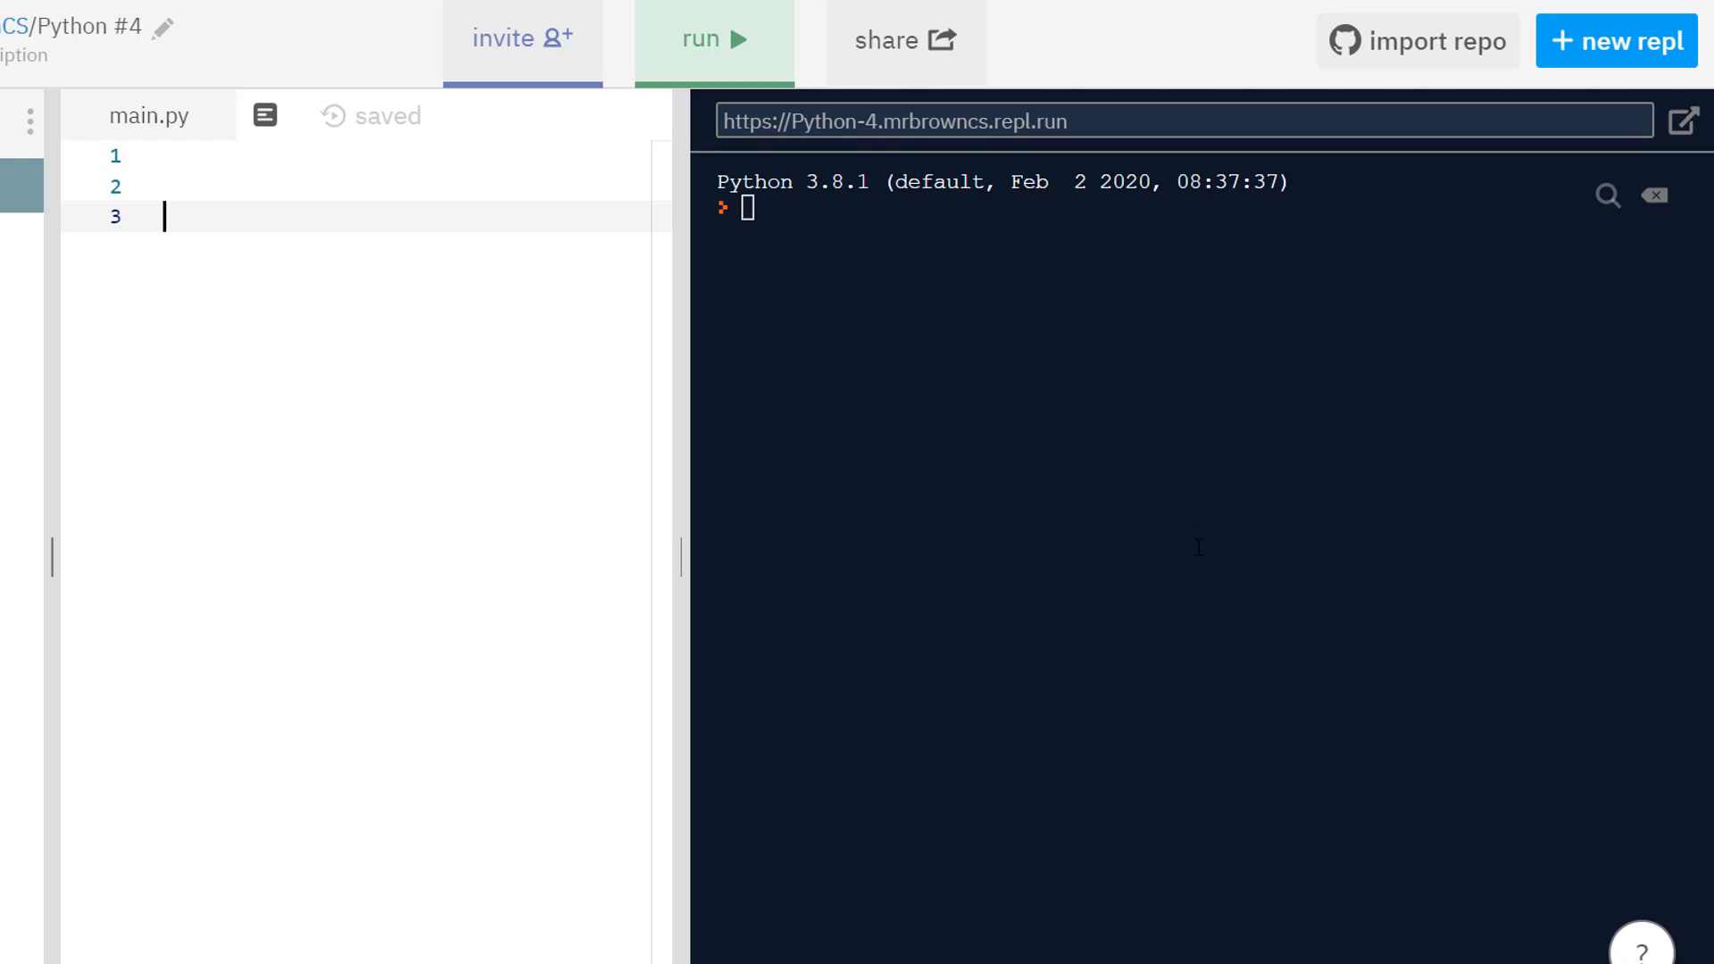
pyautogui.moveTo(1094, 405)
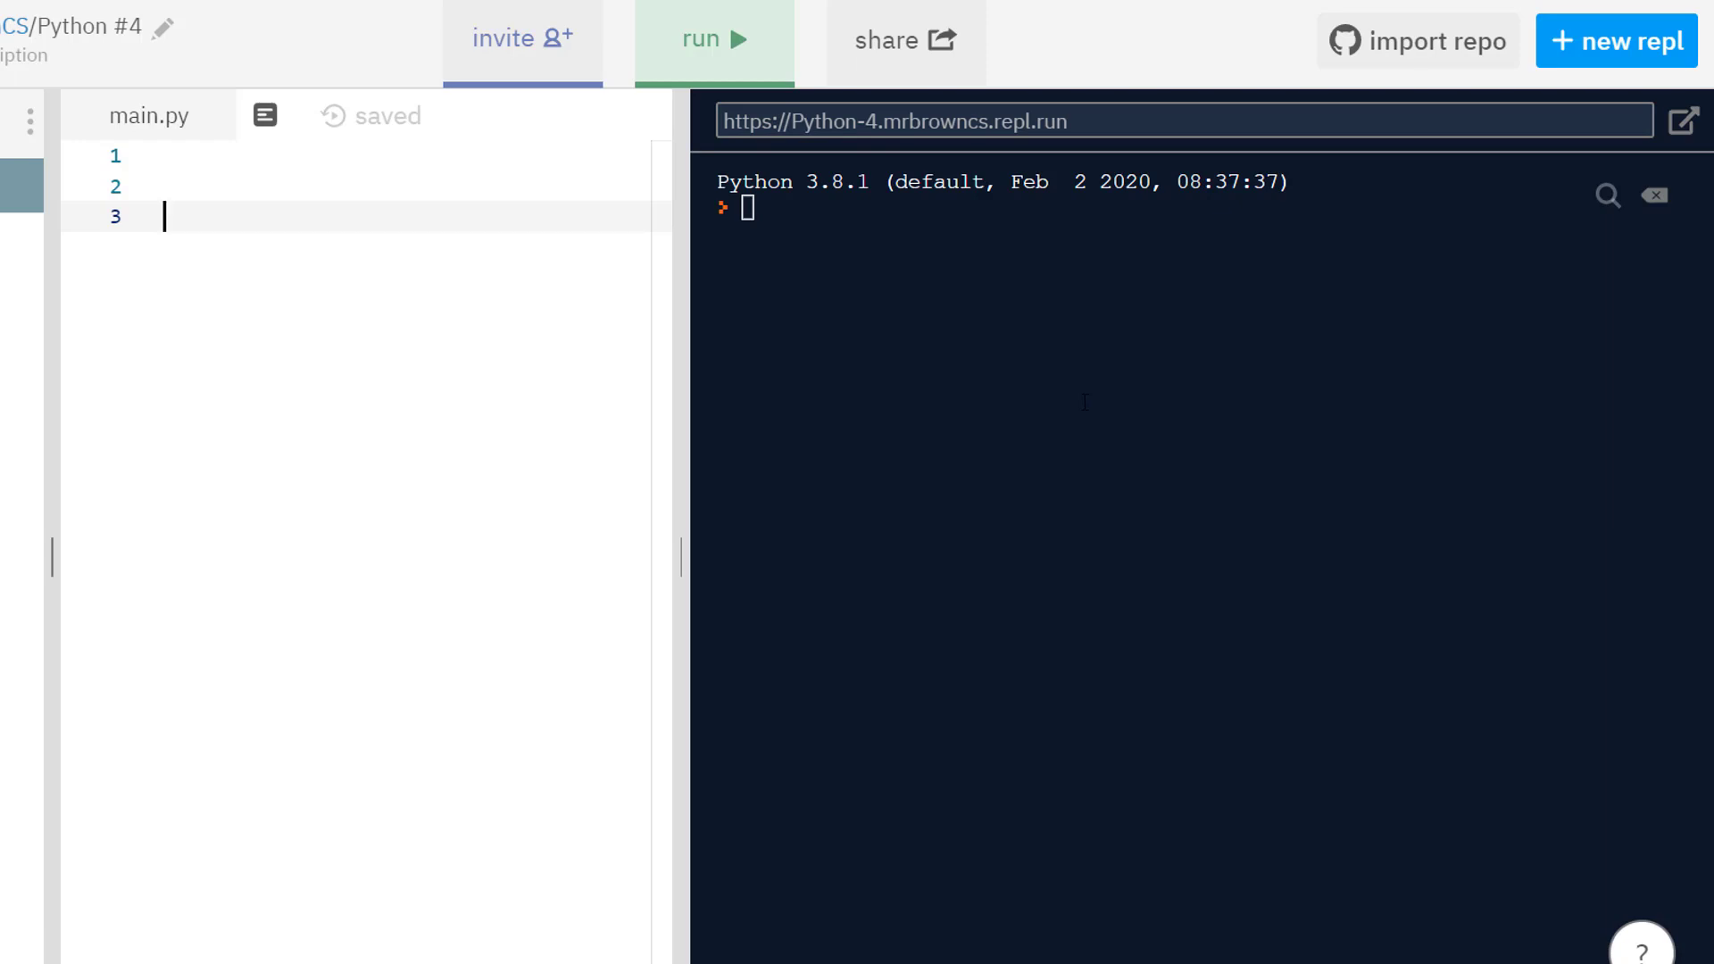
# Step: Write print("Hello World!") on line 3, removing the stray 2, and leave blank lines below
pyautogui.write('print("H")')
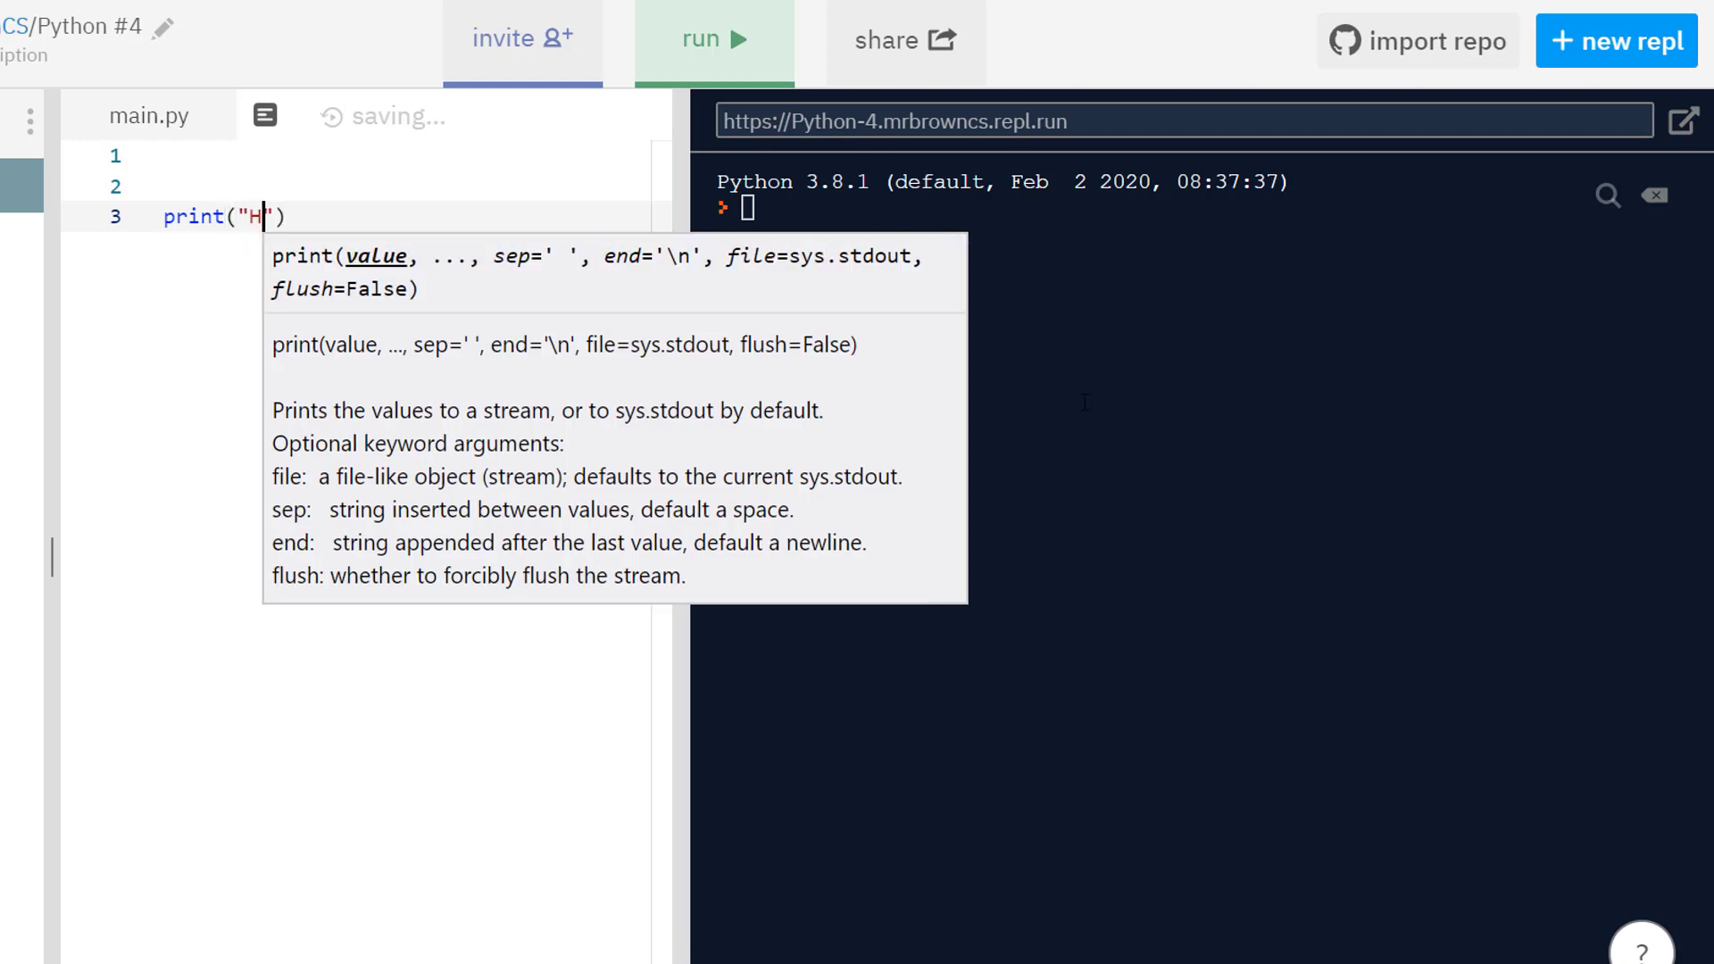
pyautogui.write('ello World!2')
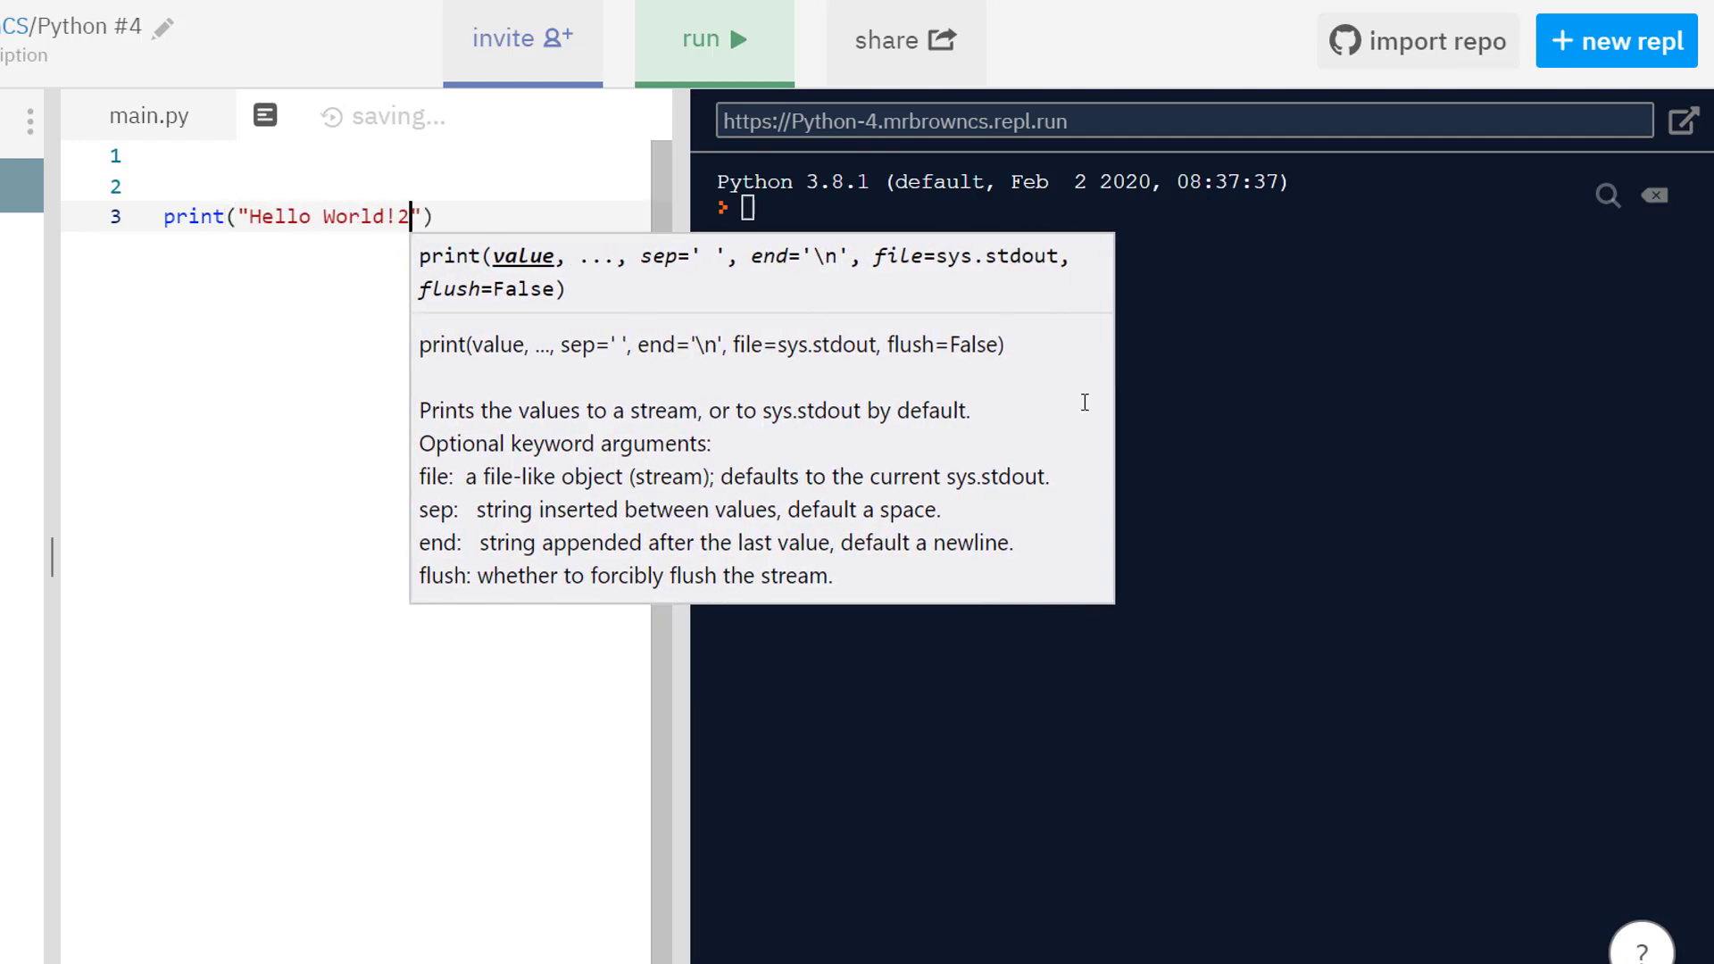
pyautogui.press('Backspace')
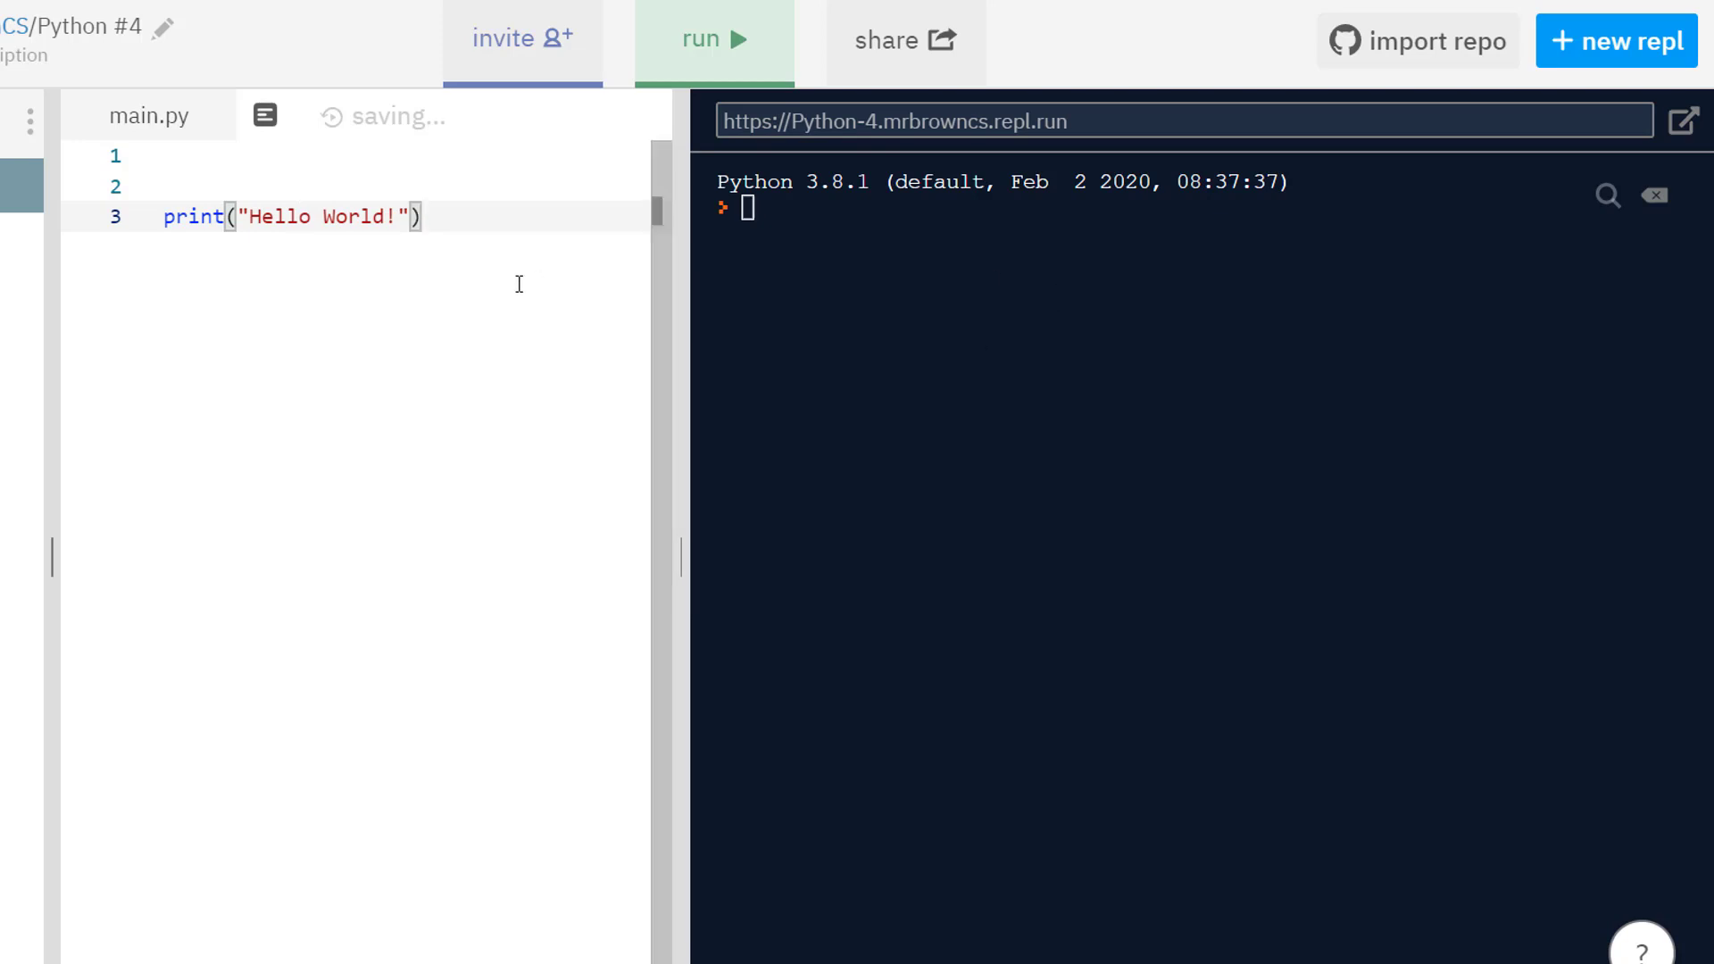
pyautogui.press('enter')
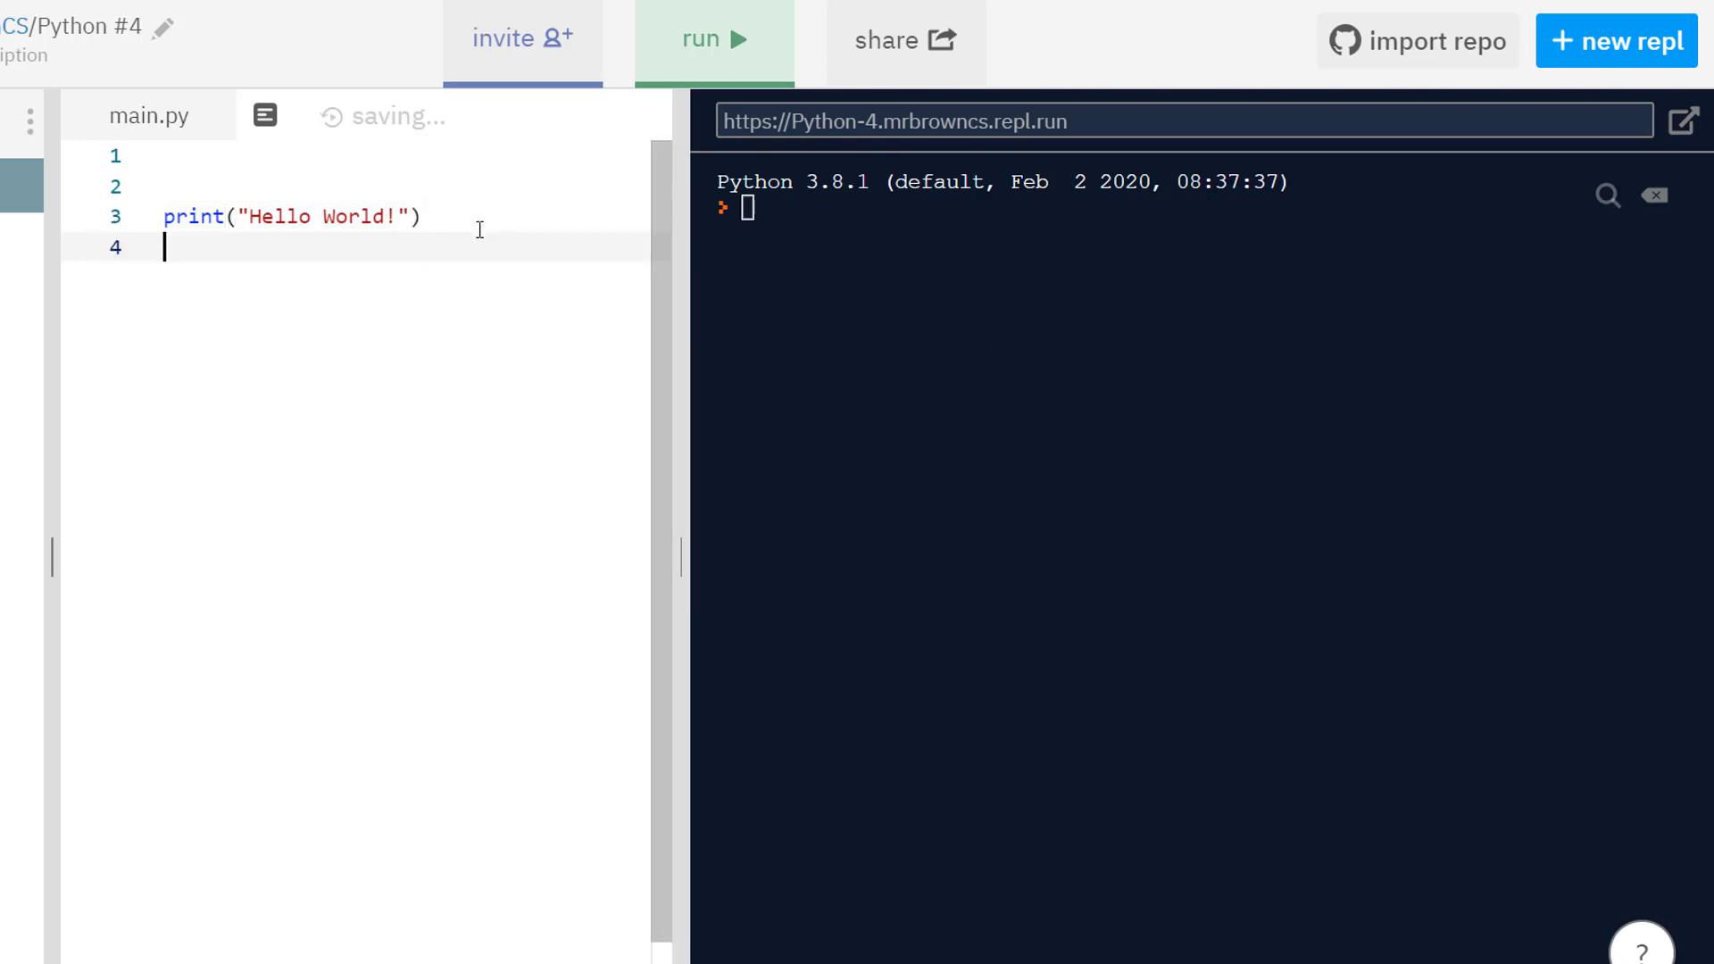
pyautogui.press('enter')
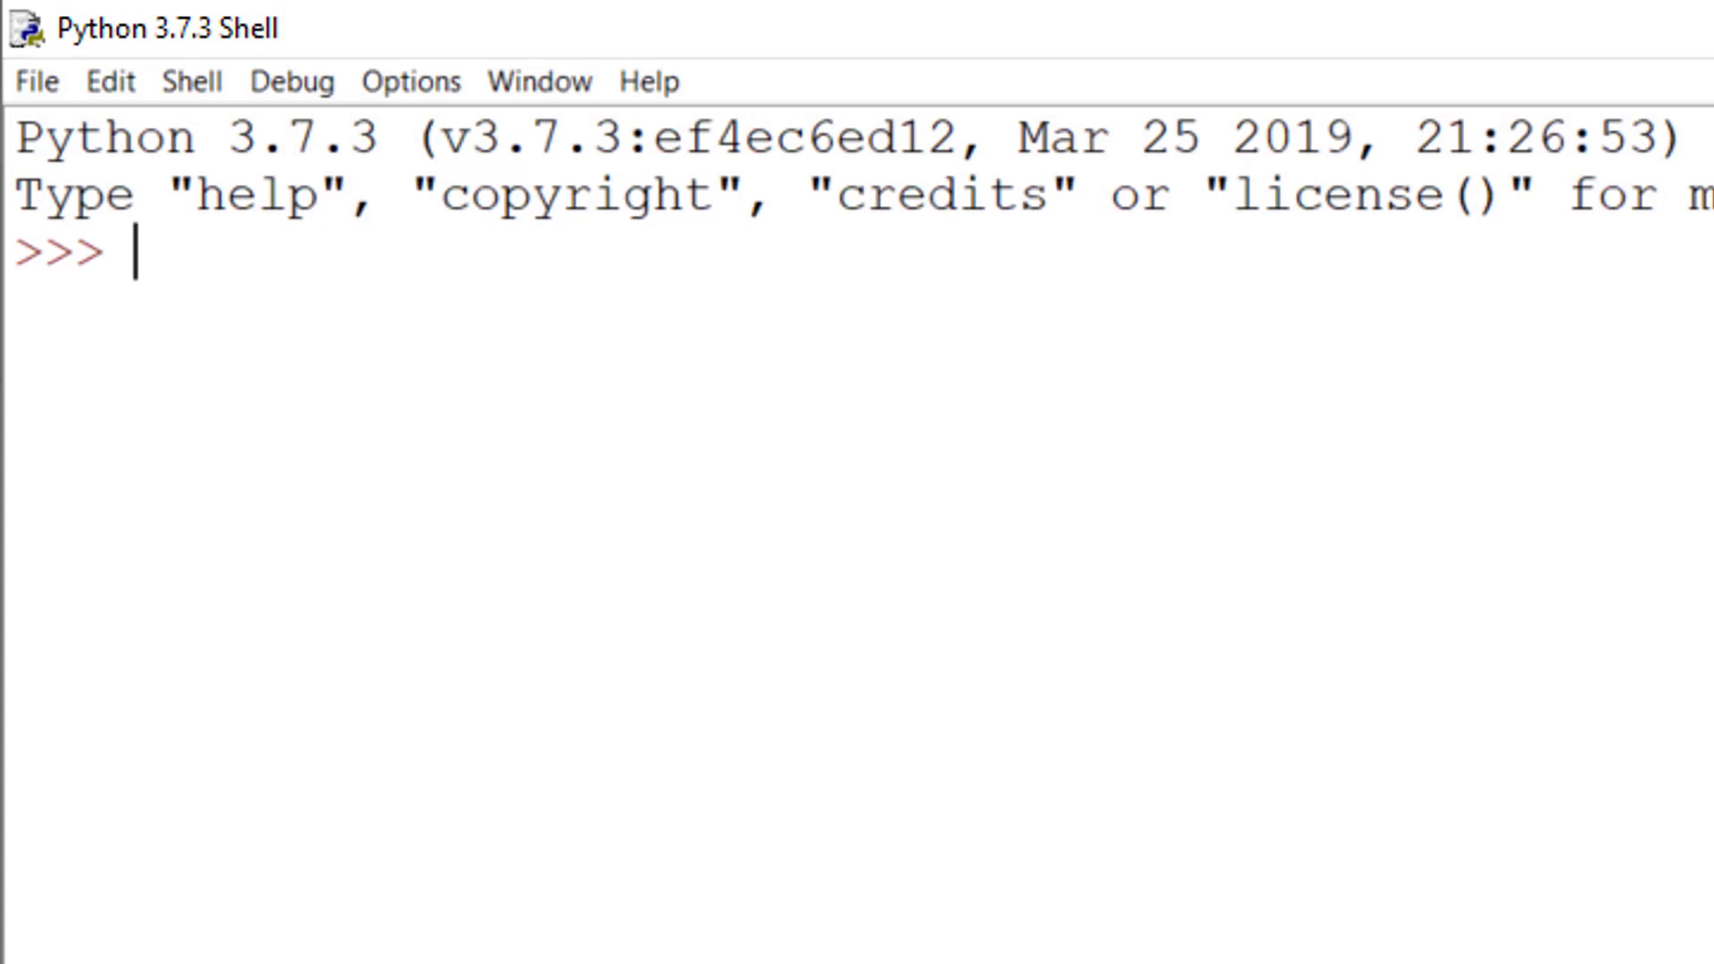
# Step: Enter print("Hello") at the IDLE shell prompt
pyautogui.write('print("He')
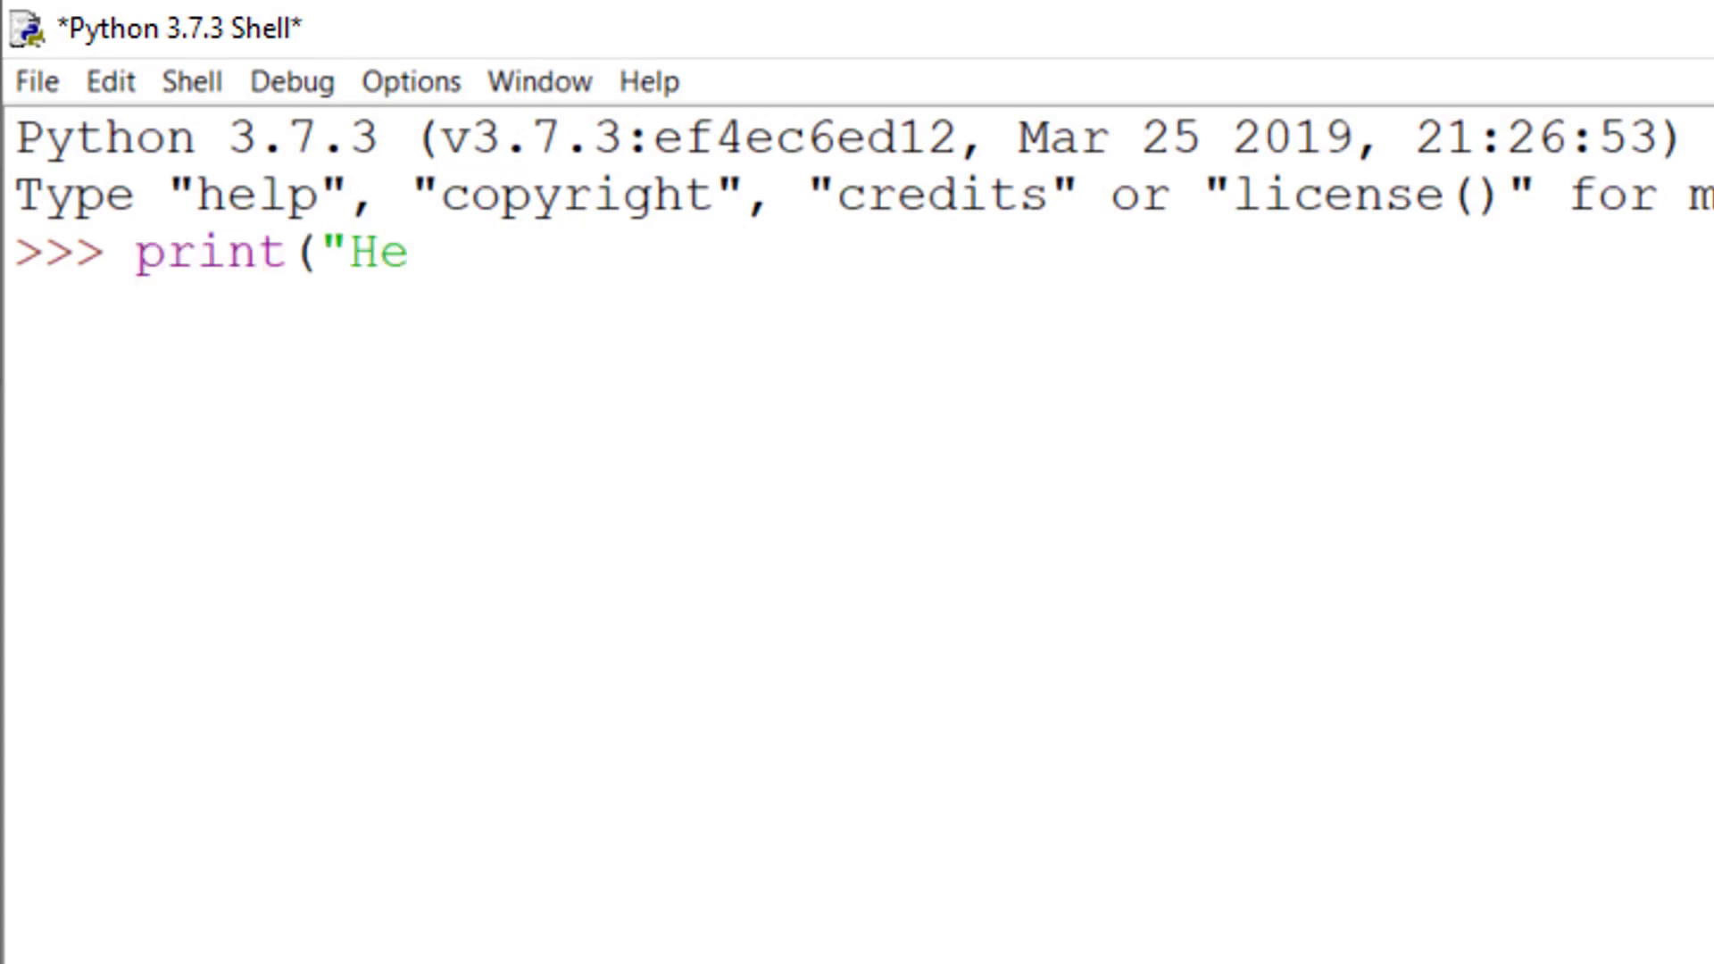
pyautogui.write('llo")')
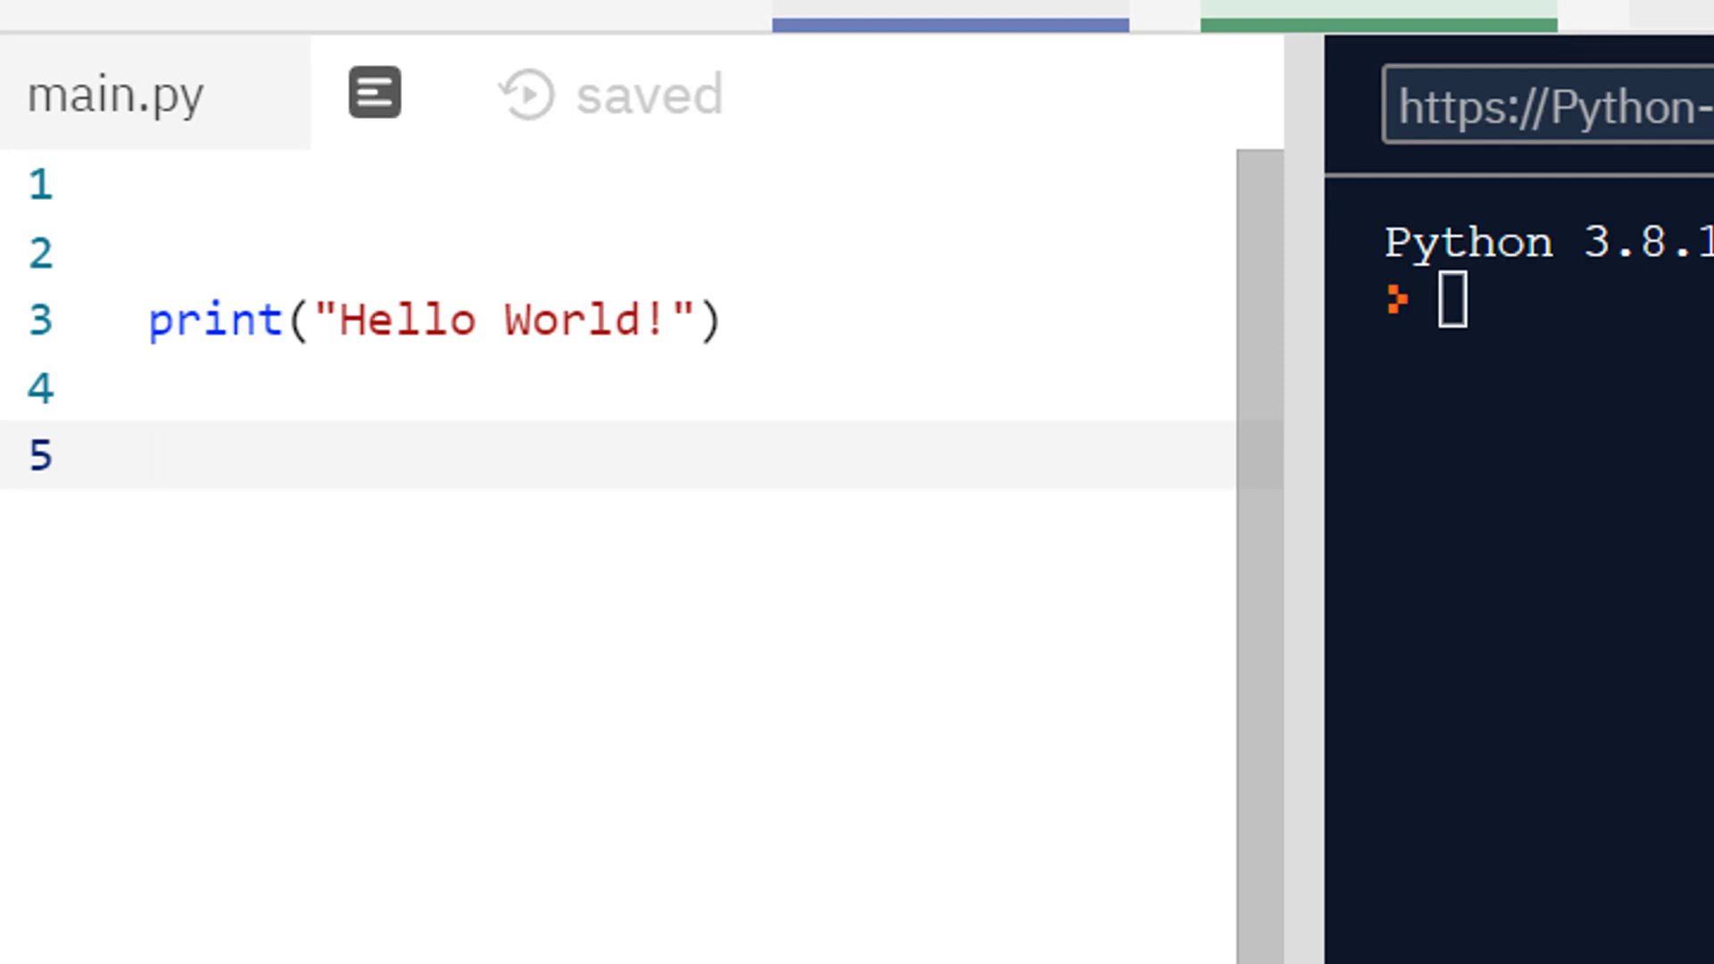
pyautogui.moveTo(143, 377)
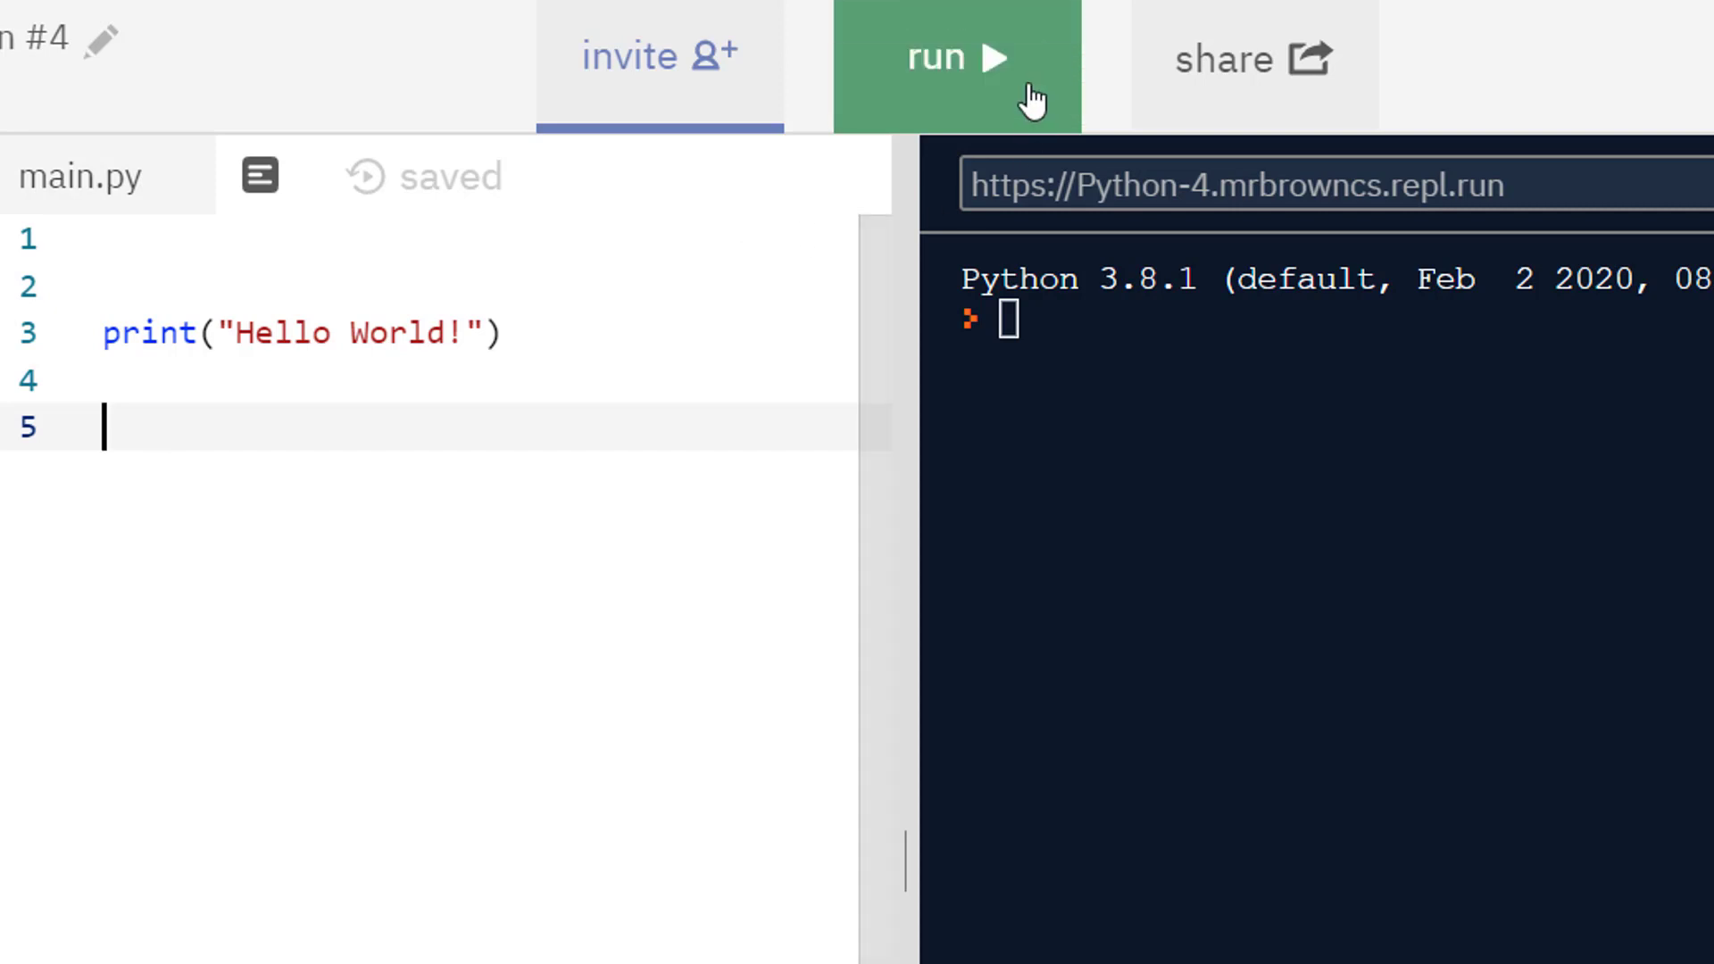
# Step: Run main.py so the console shows Hello World!
pyautogui.click(954, 59)
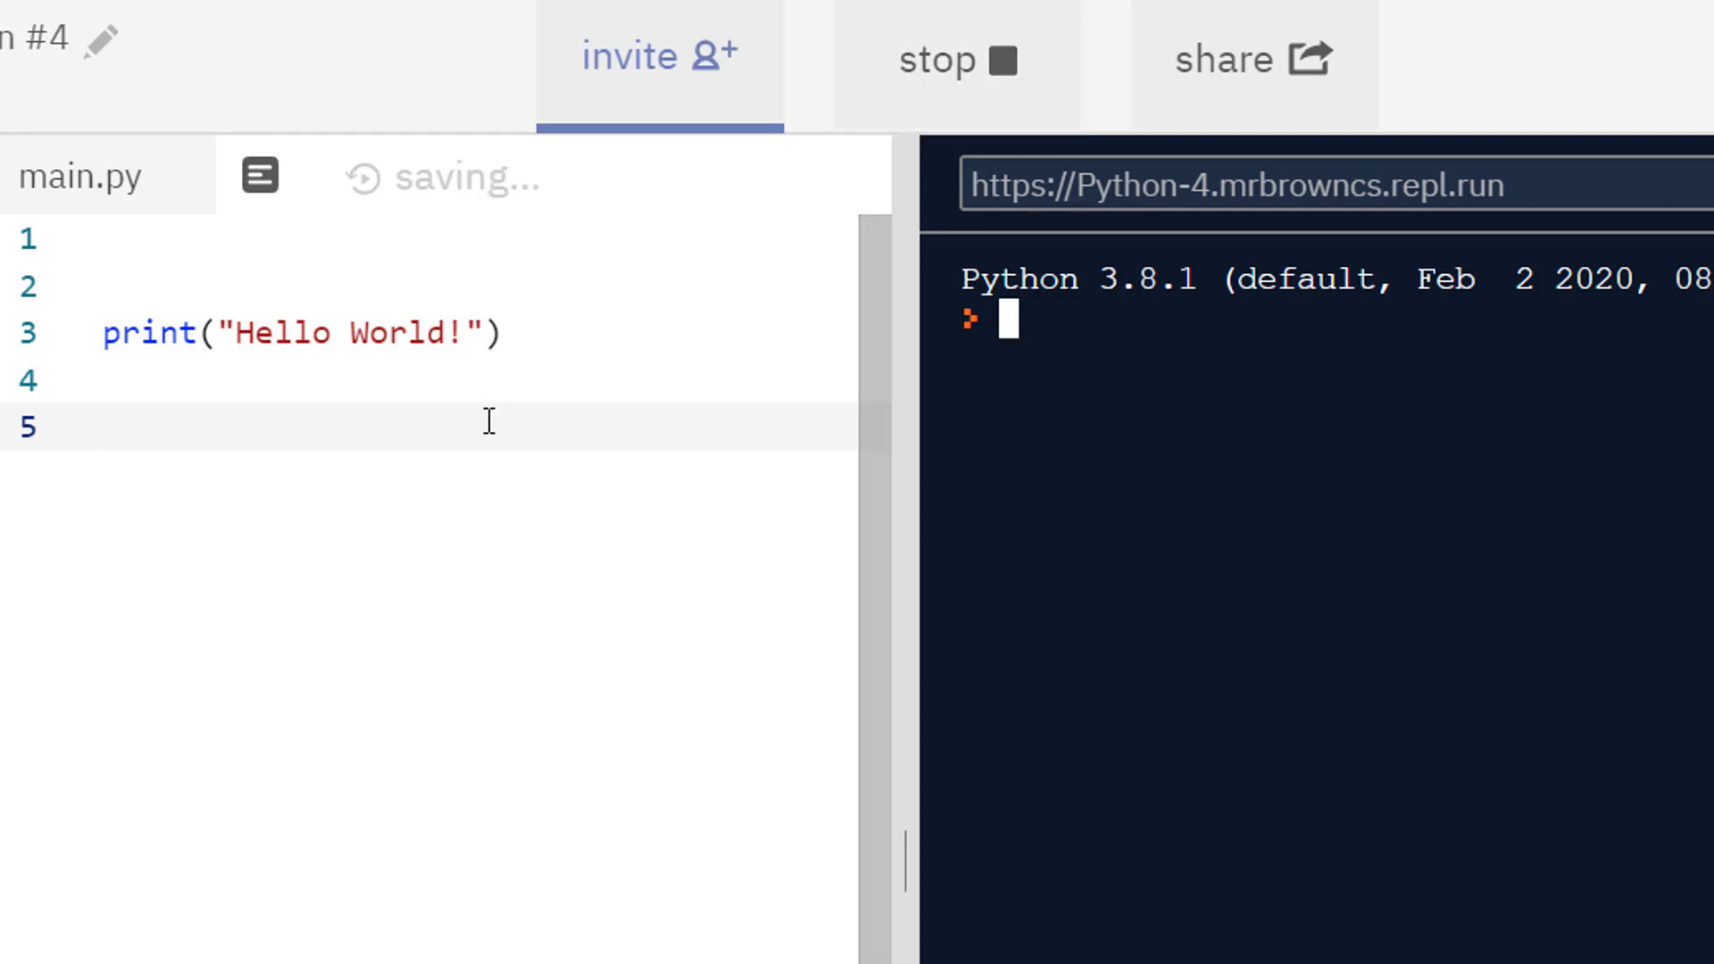
pyautogui.click(954, 57)
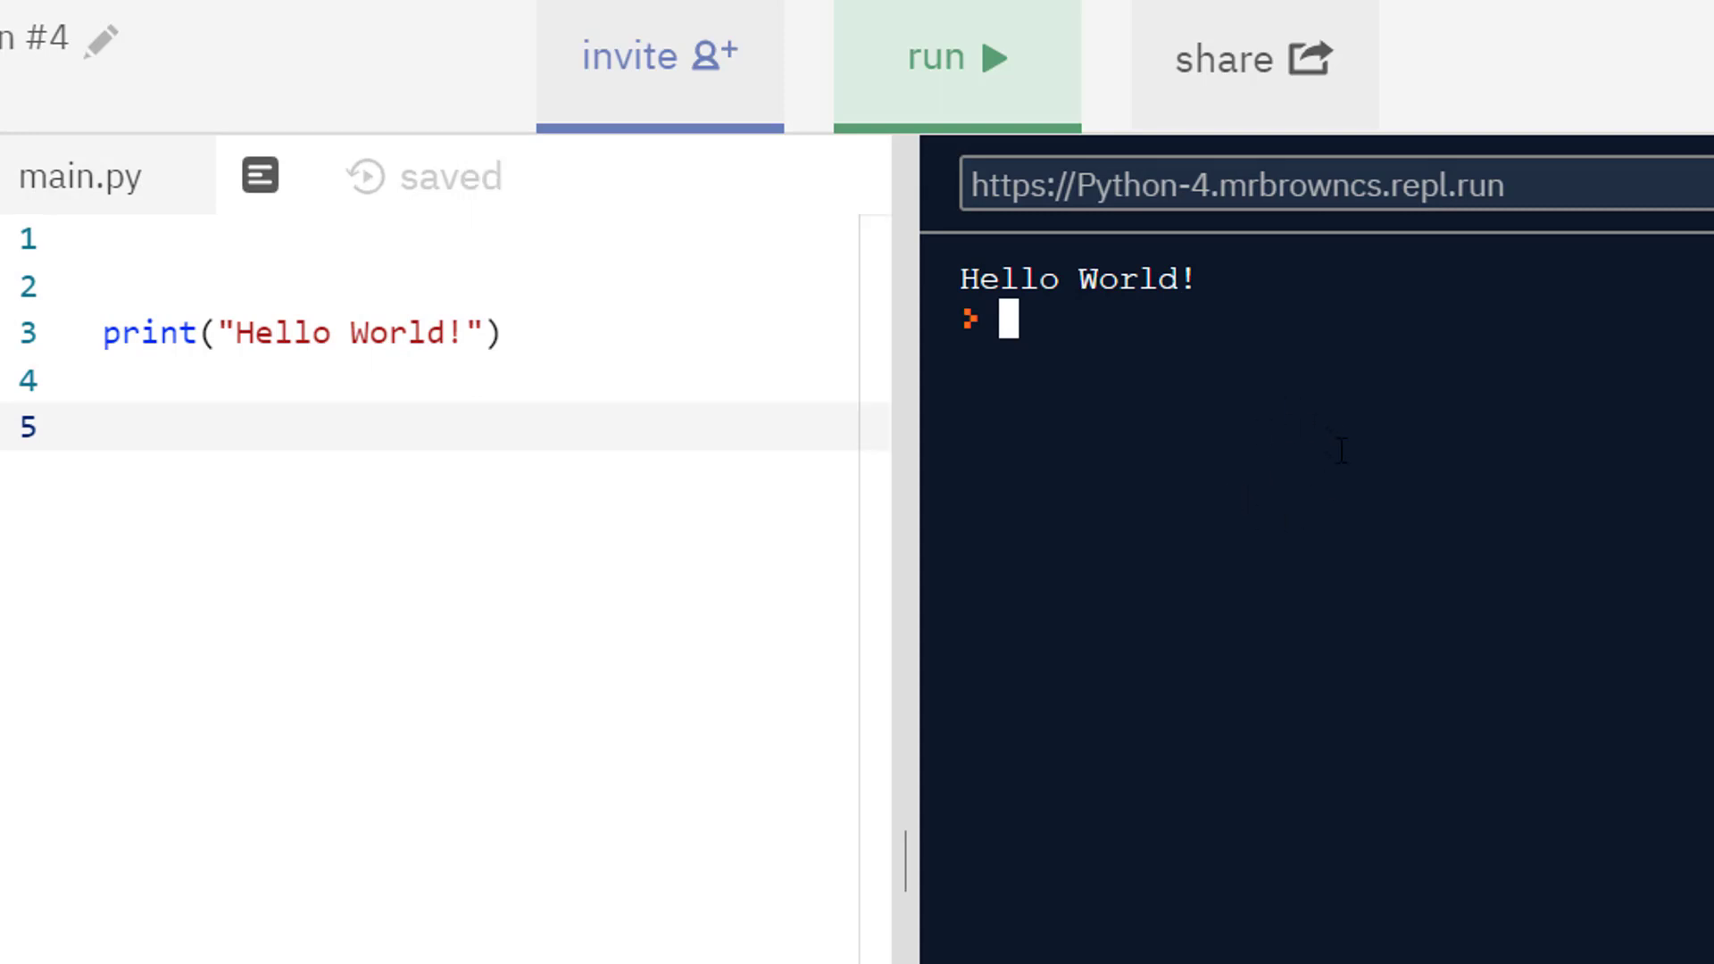
pyautogui.moveTo(1150, 376)
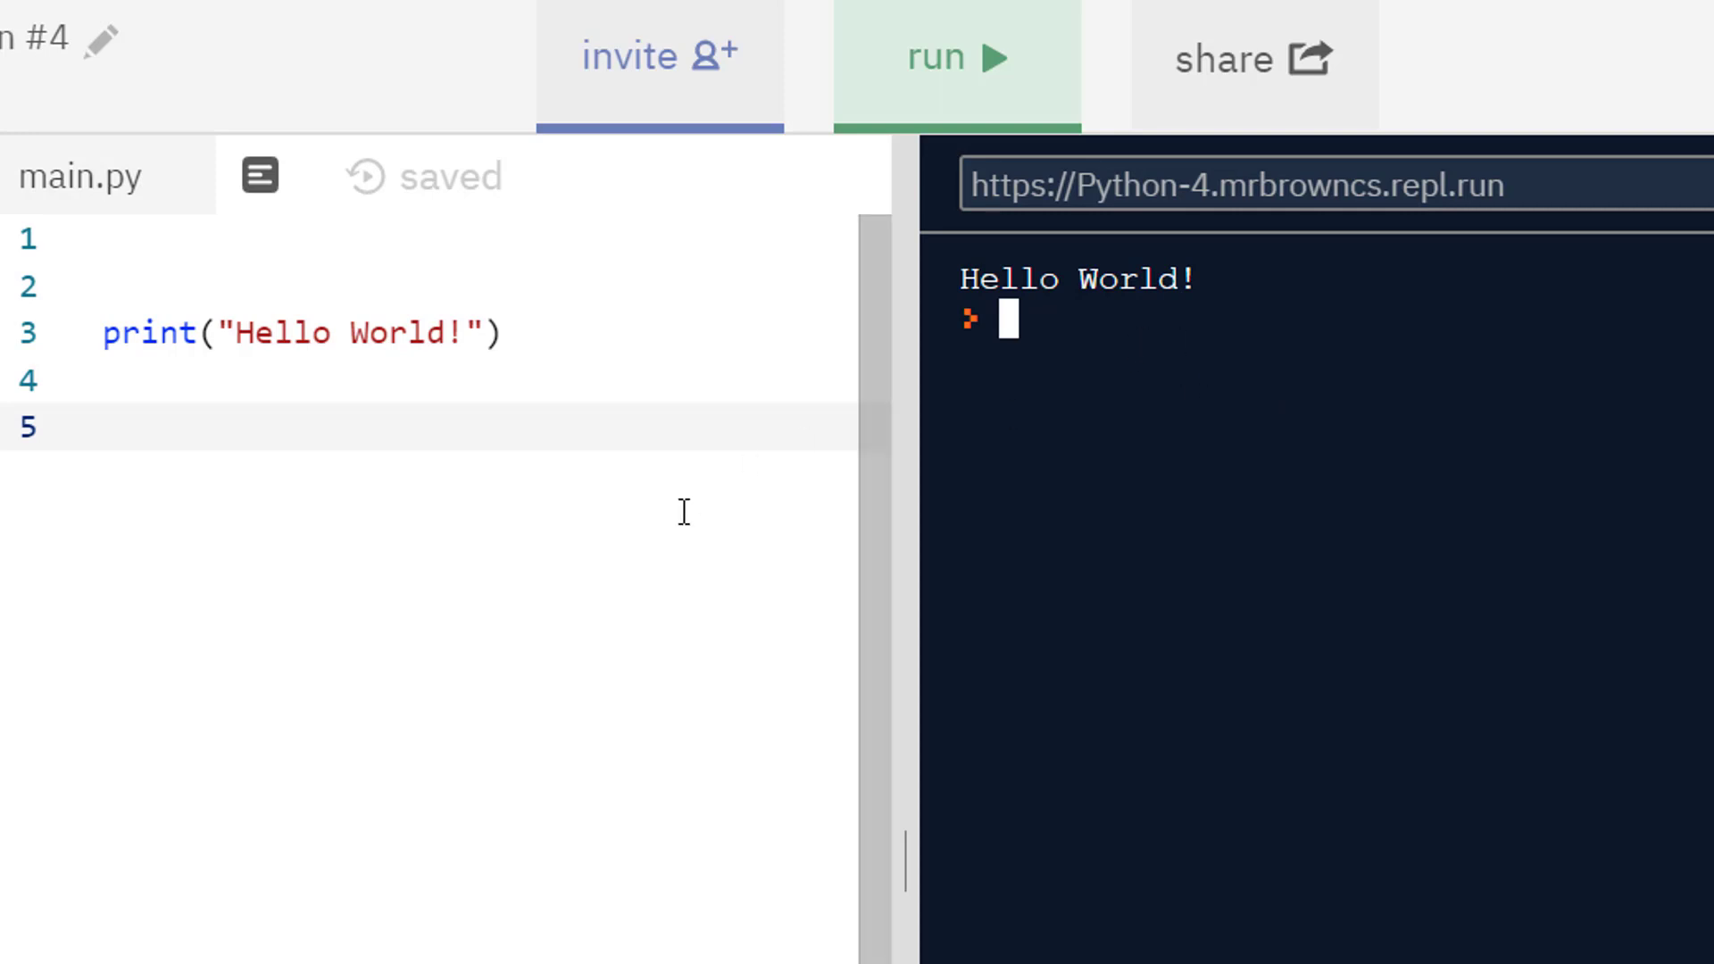
pyautogui.moveTo(1059, 505)
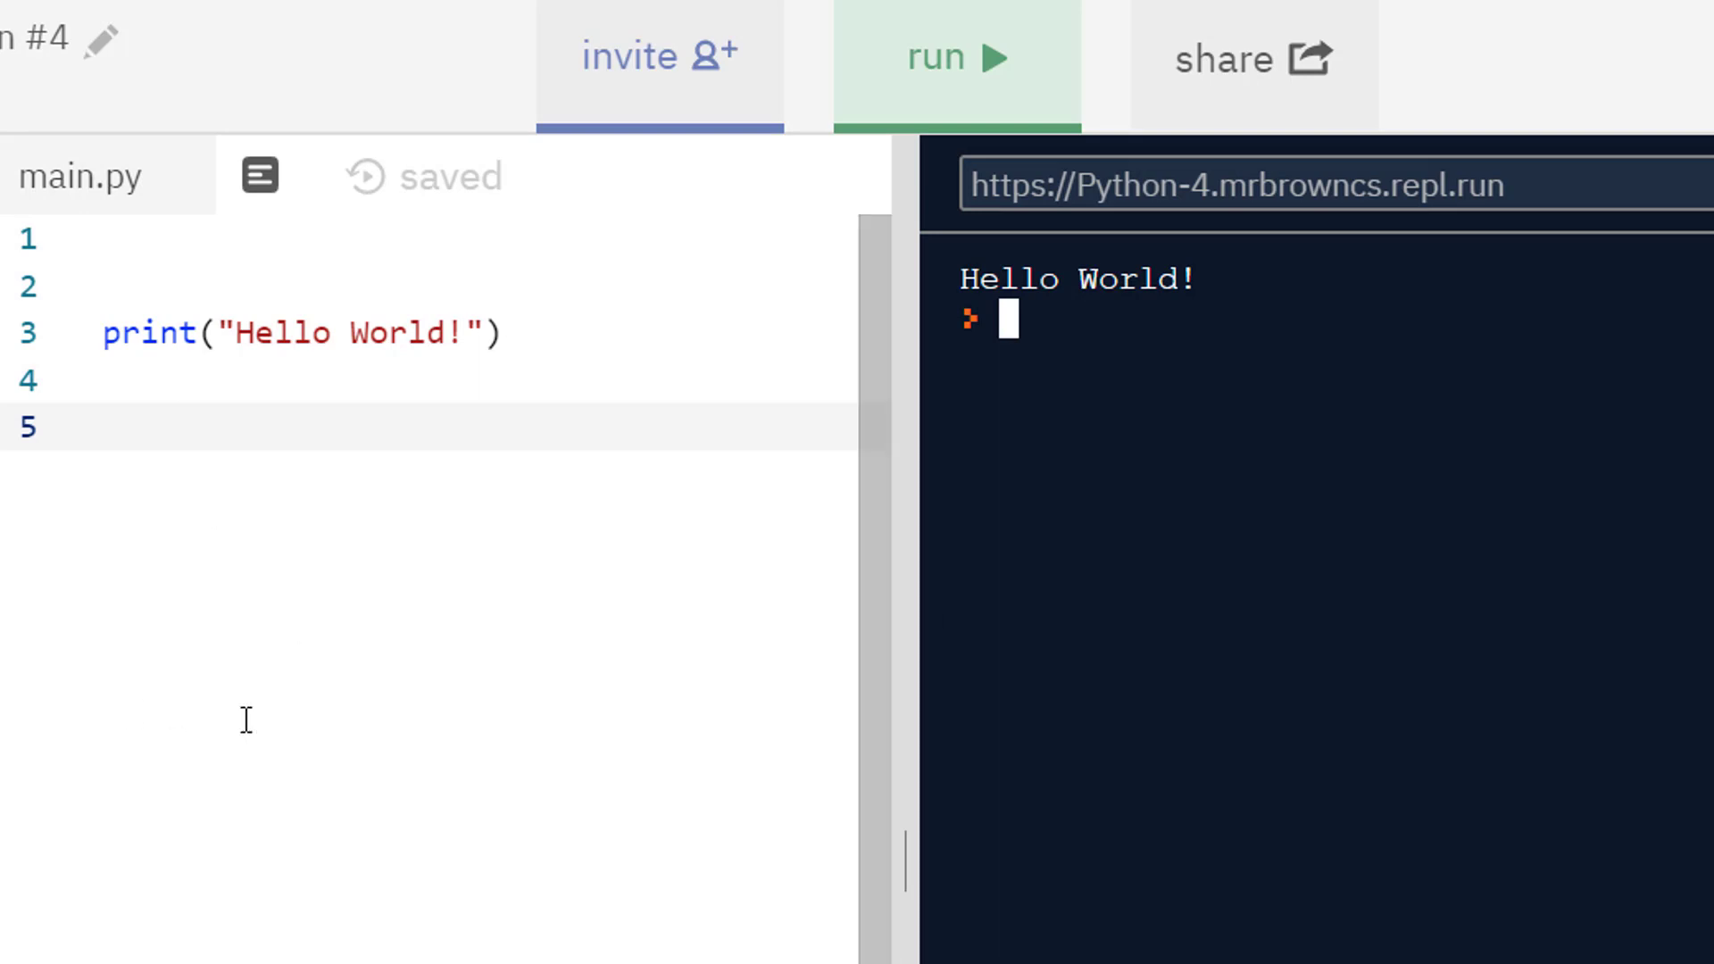
pyautogui.moveTo(197, 573)
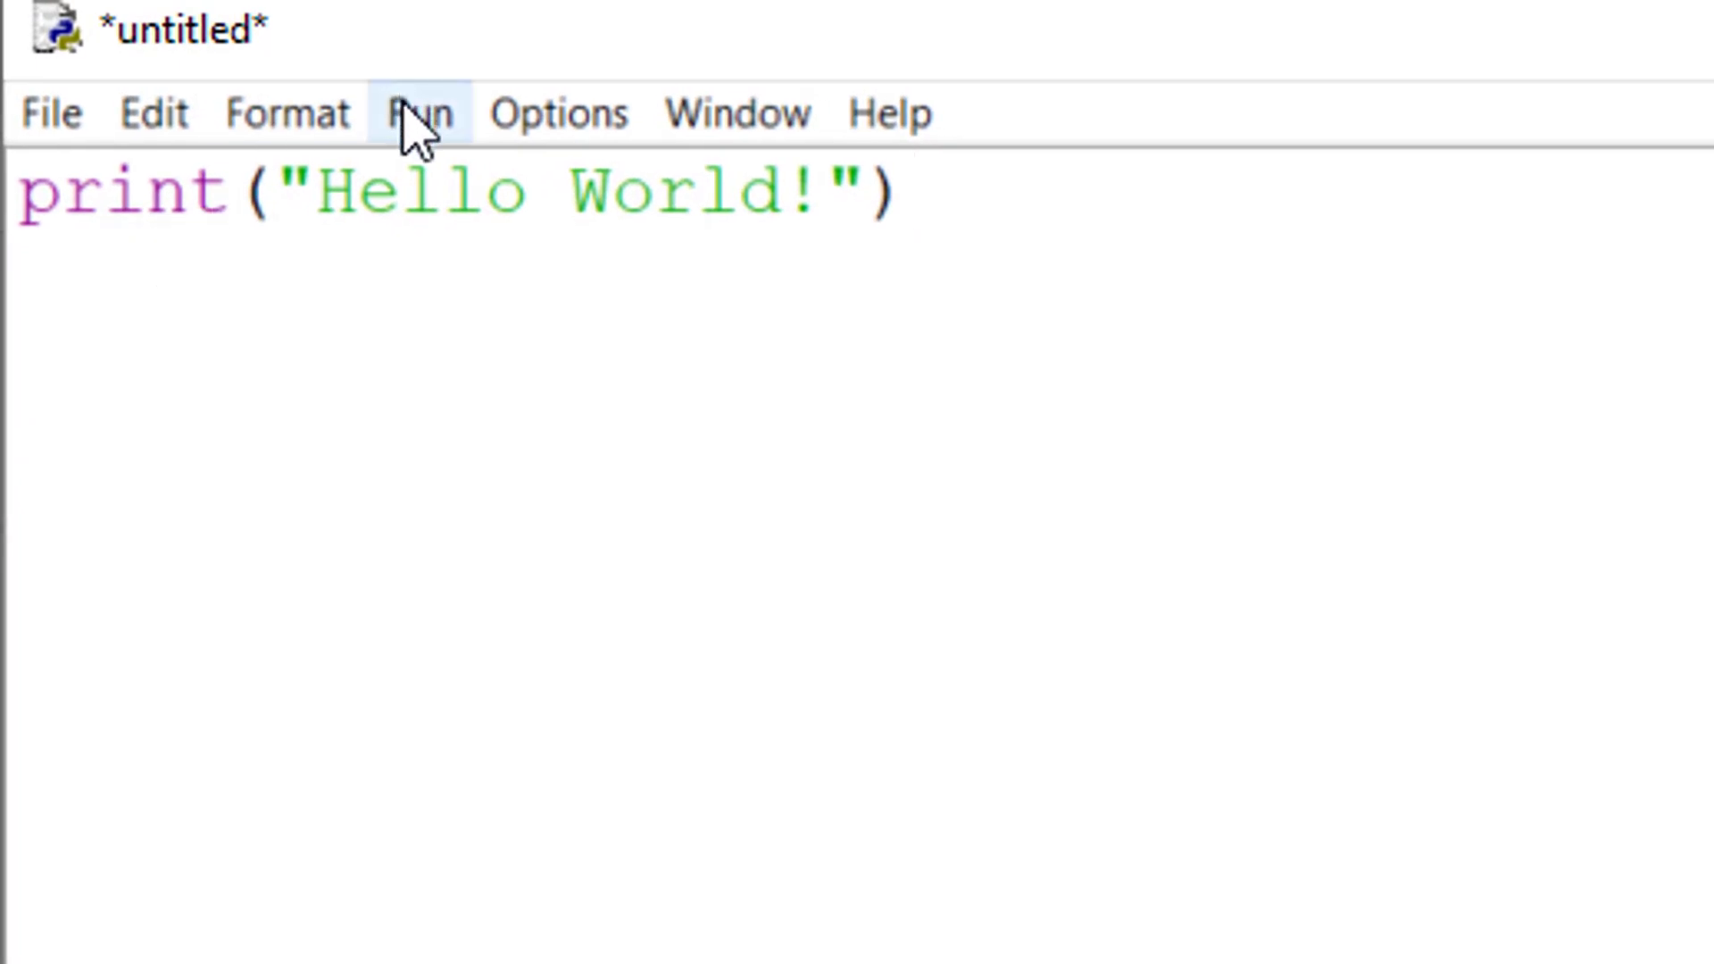
# Step: Attempt Run Module on the untitled script and dismiss the Save Before Run request
pyautogui.click(418, 112)
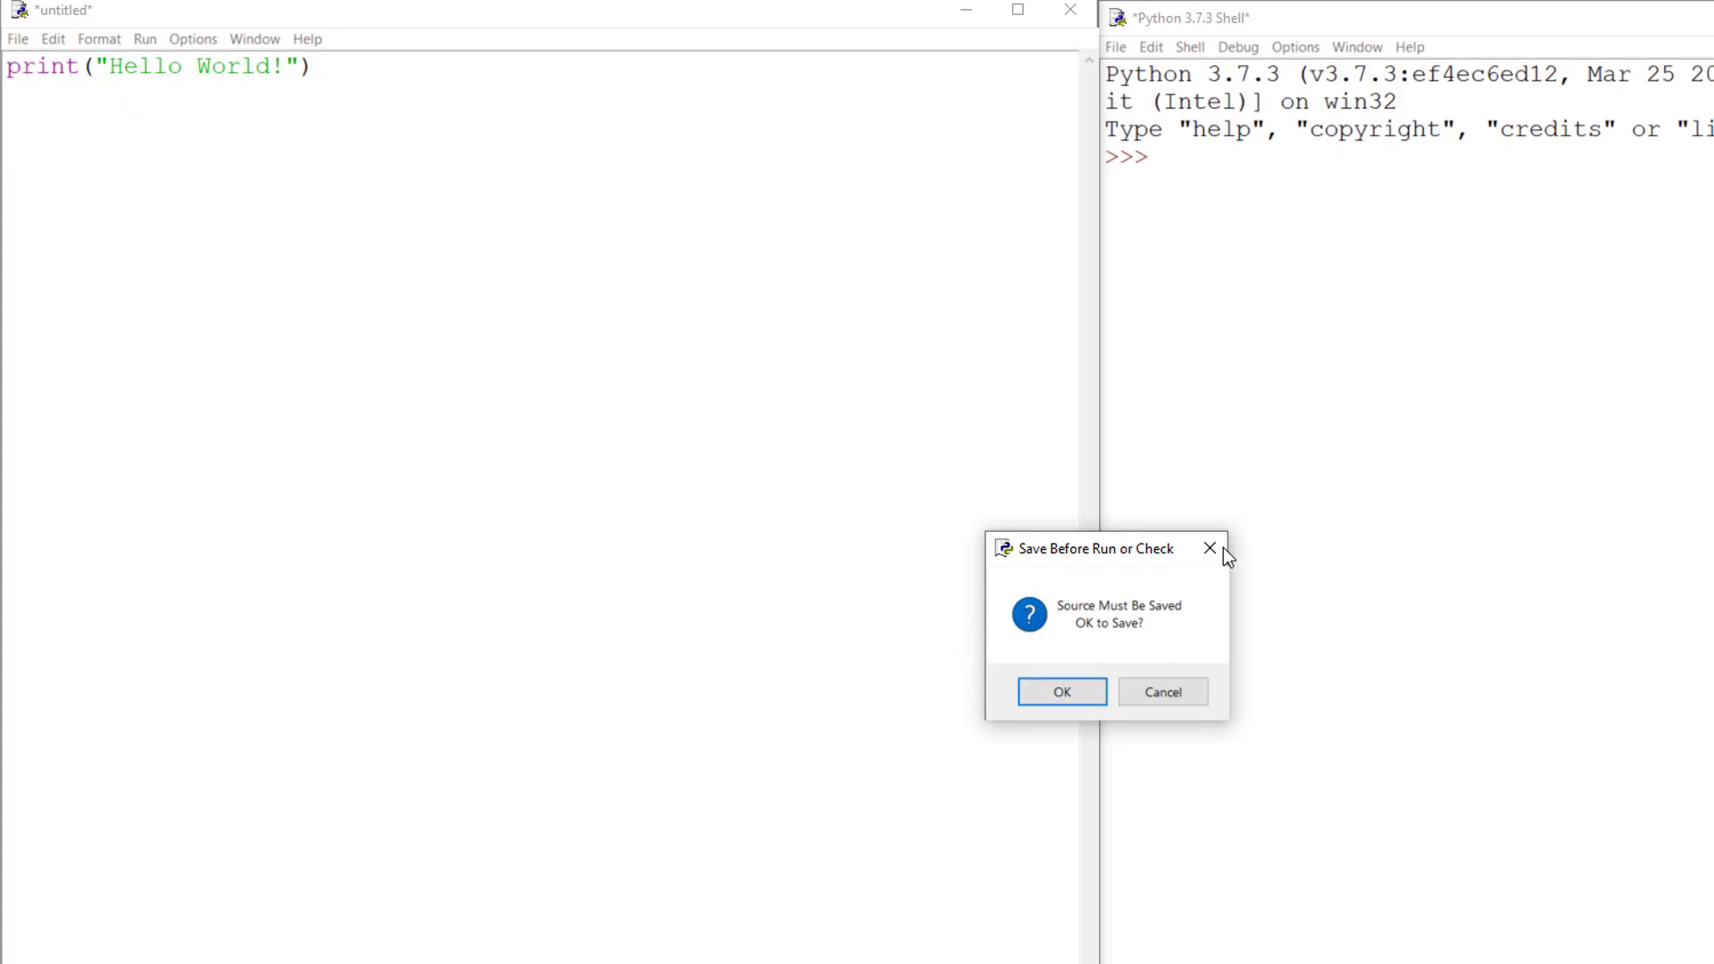
pyautogui.click(1209, 548)
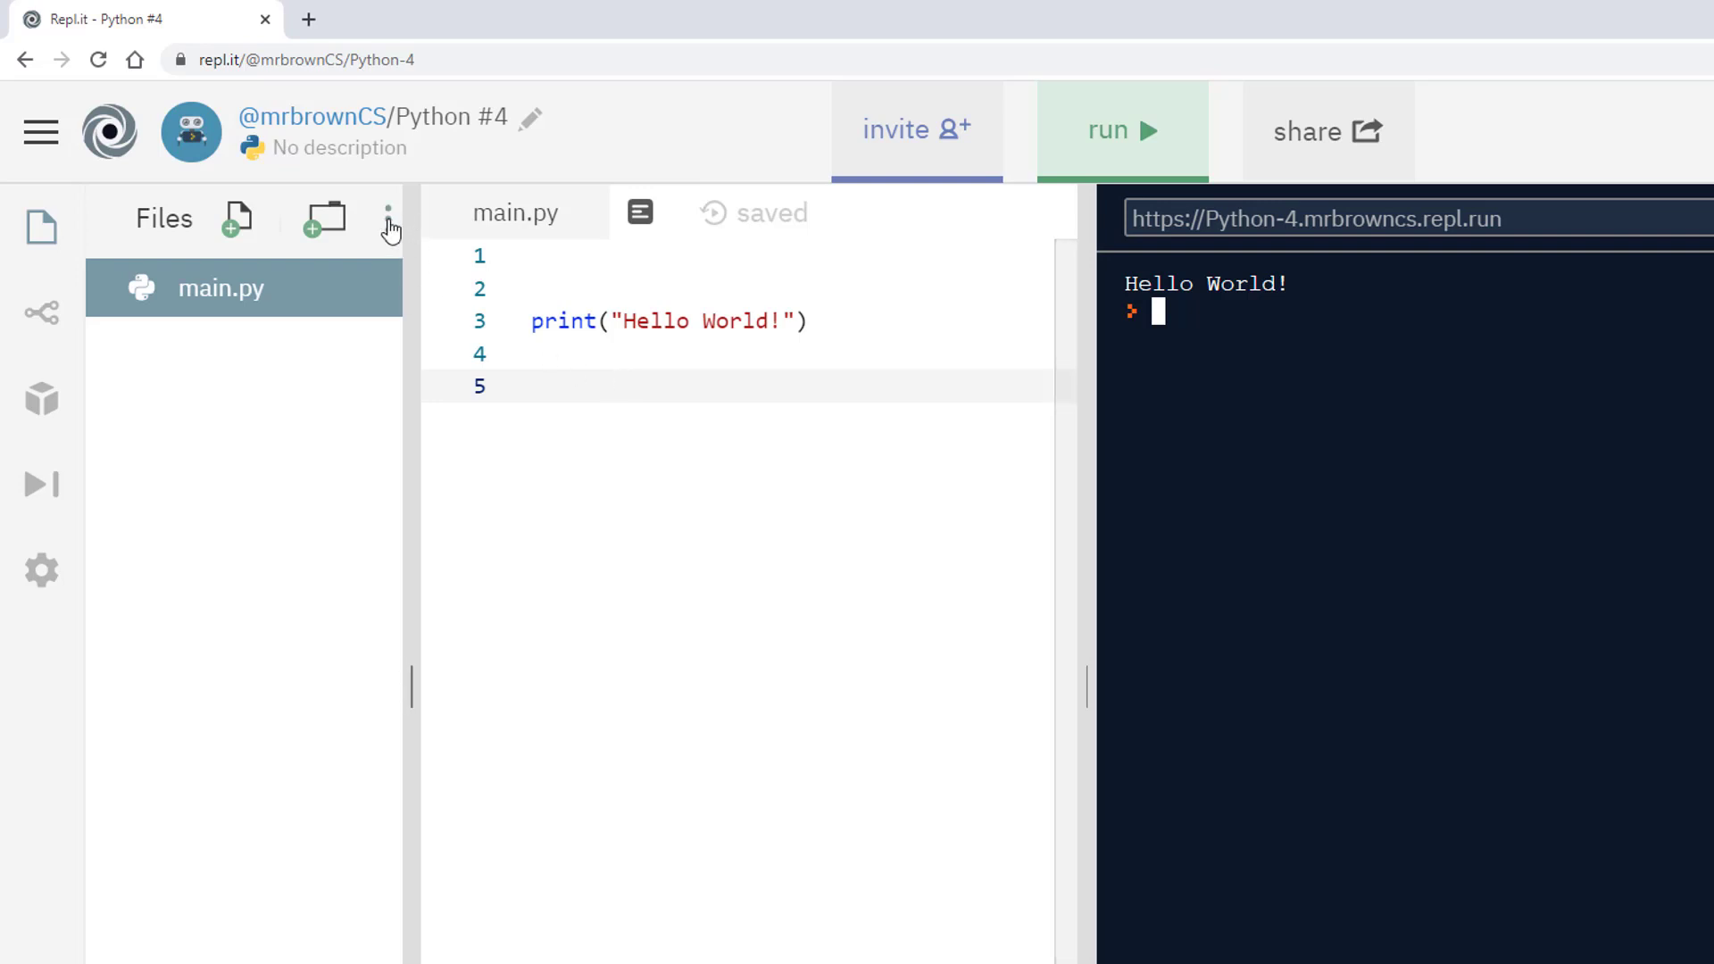
pyautogui.click(387, 218)
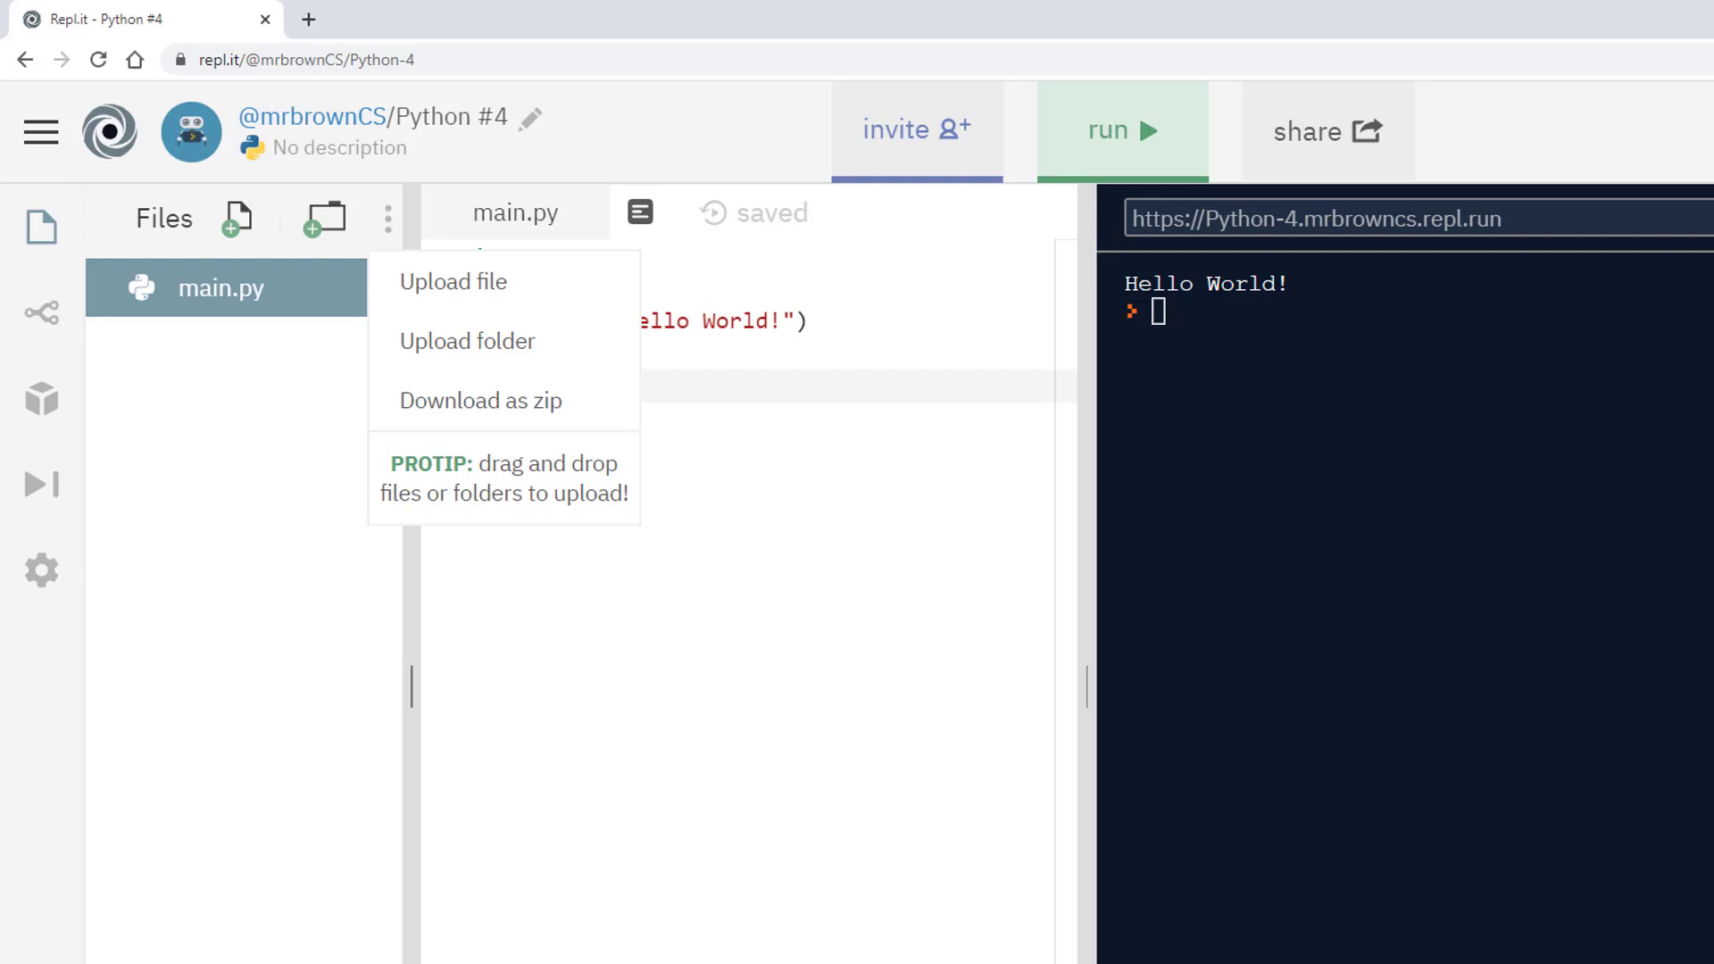
pyautogui.moveTo(544, 398)
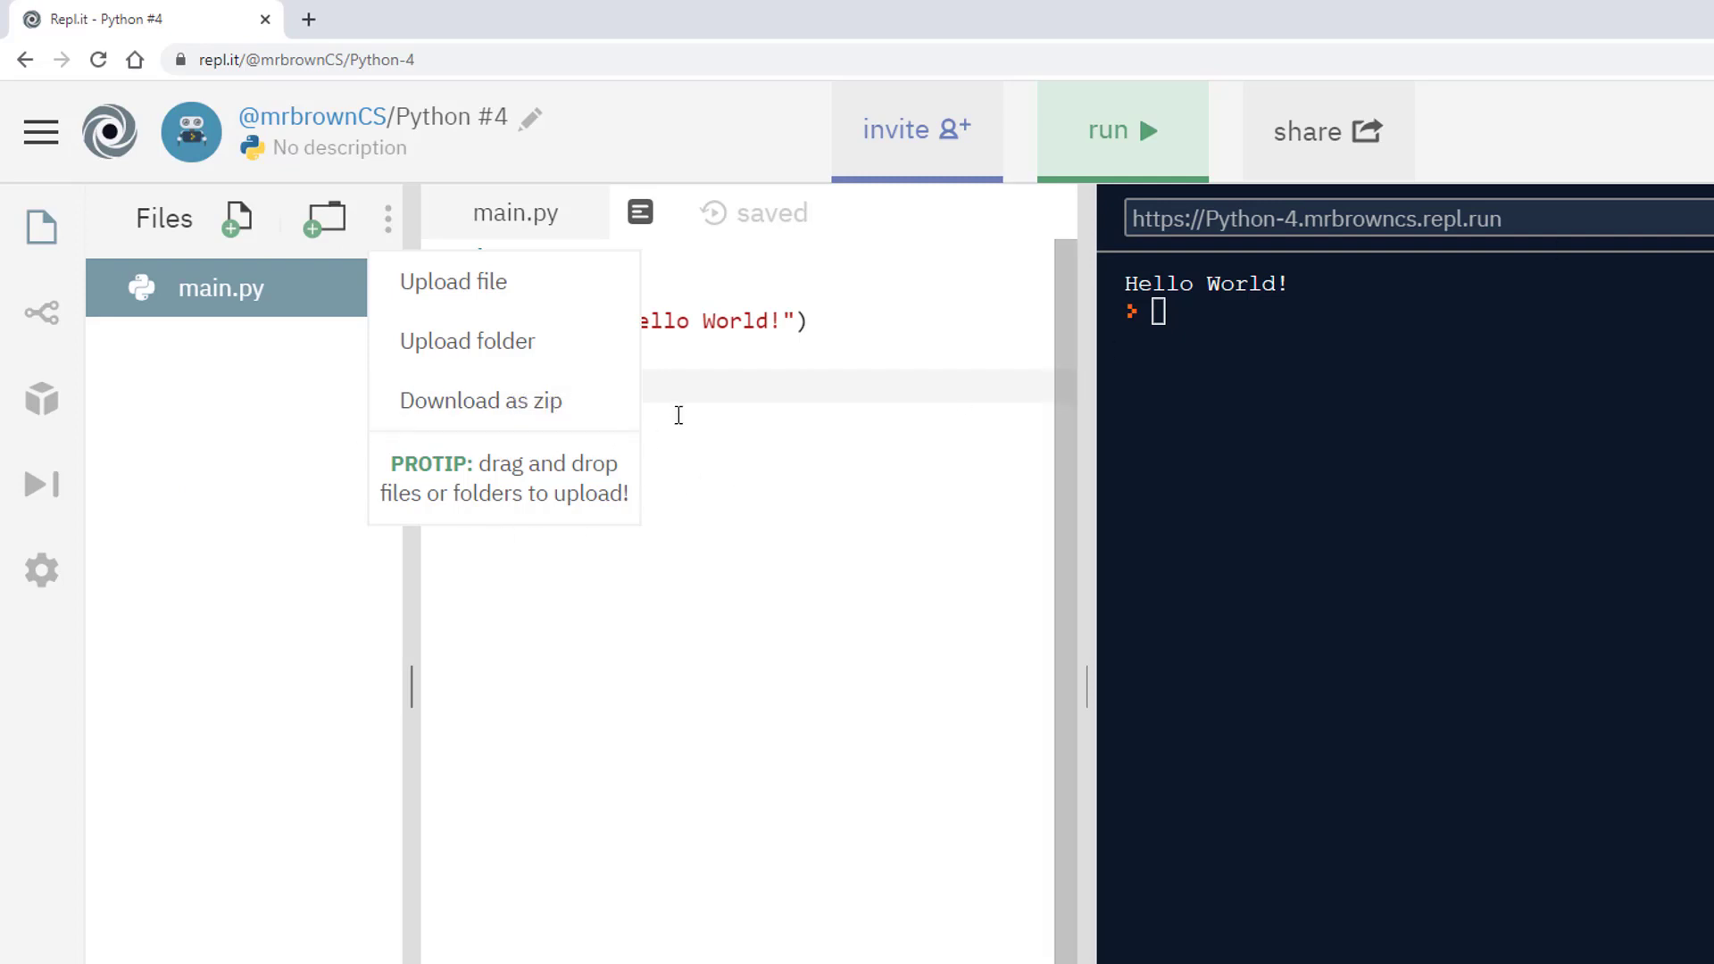
pyautogui.moveTo(753, 380)
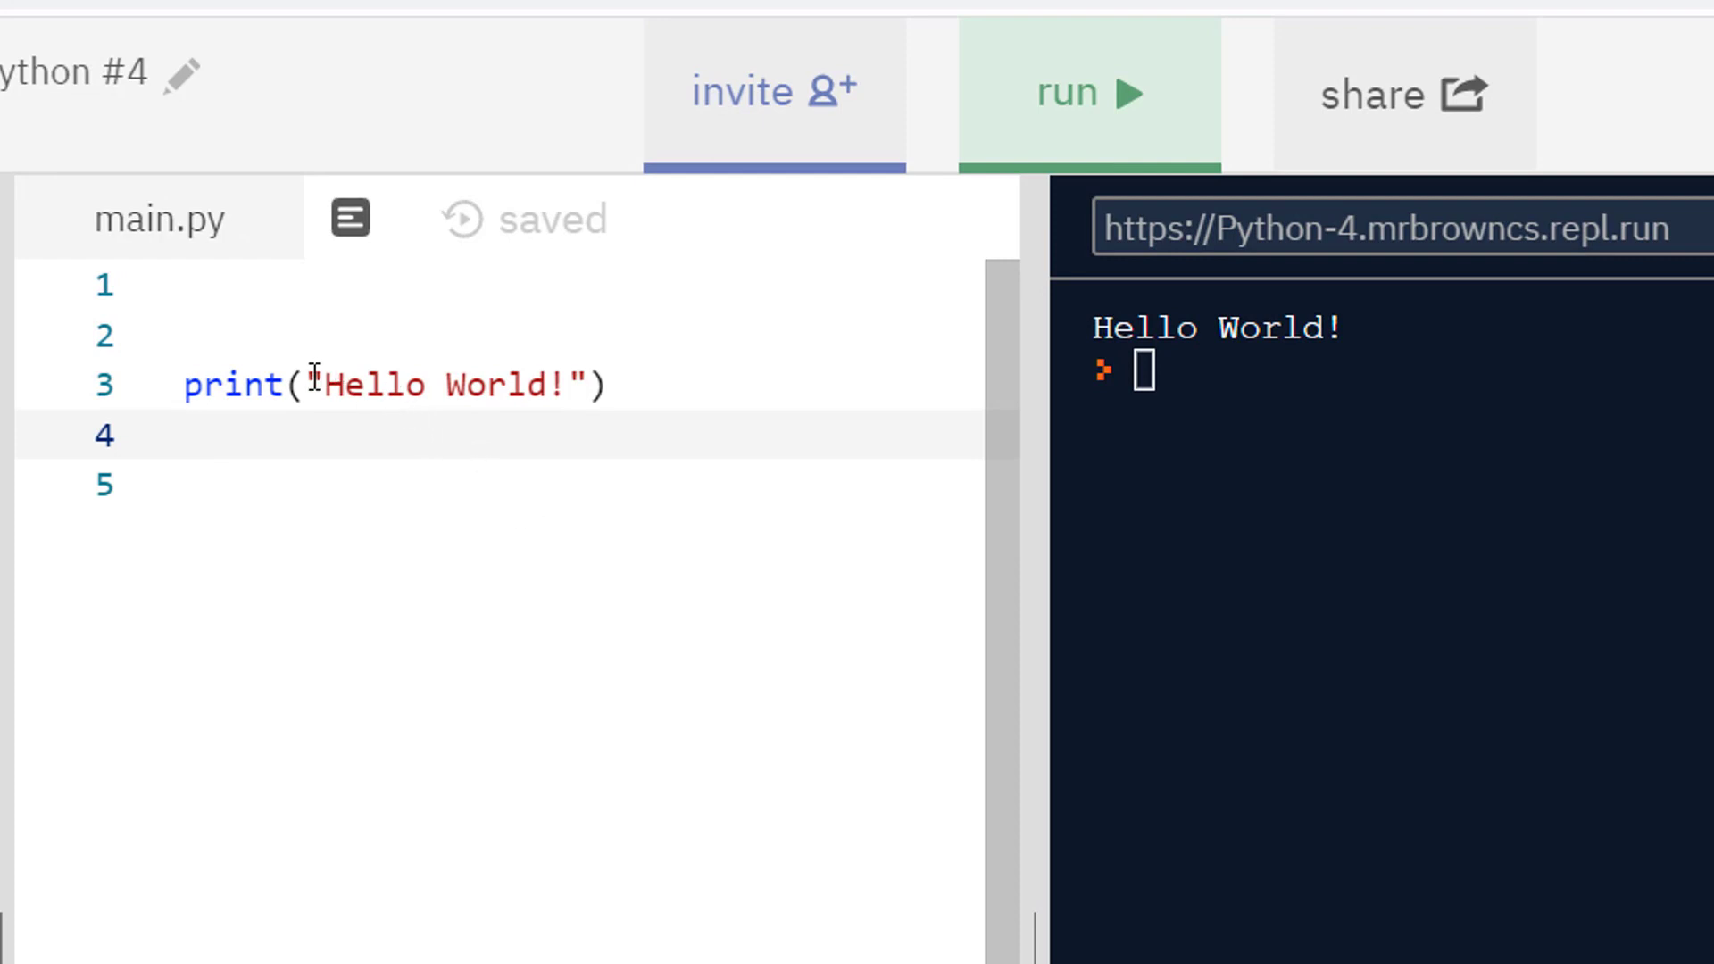
pyautogui.moveTo(309, 384); pyautogui.dragTo(582, 384)
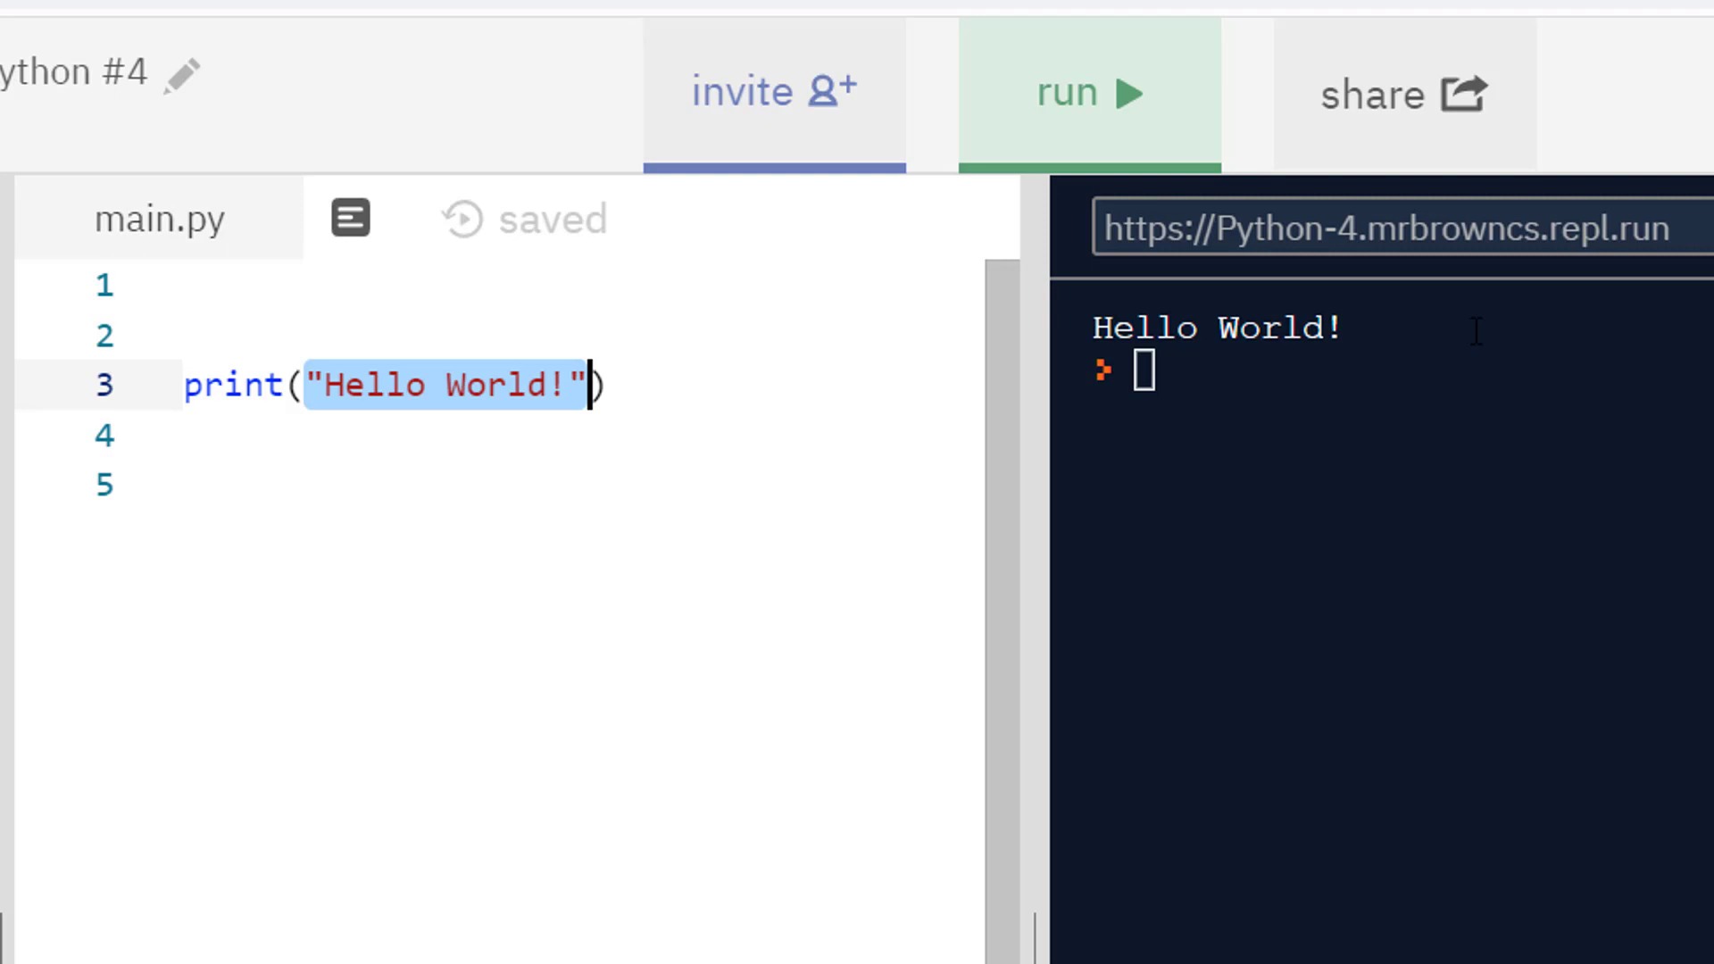
pyautogui.moveTo(1305, 405)
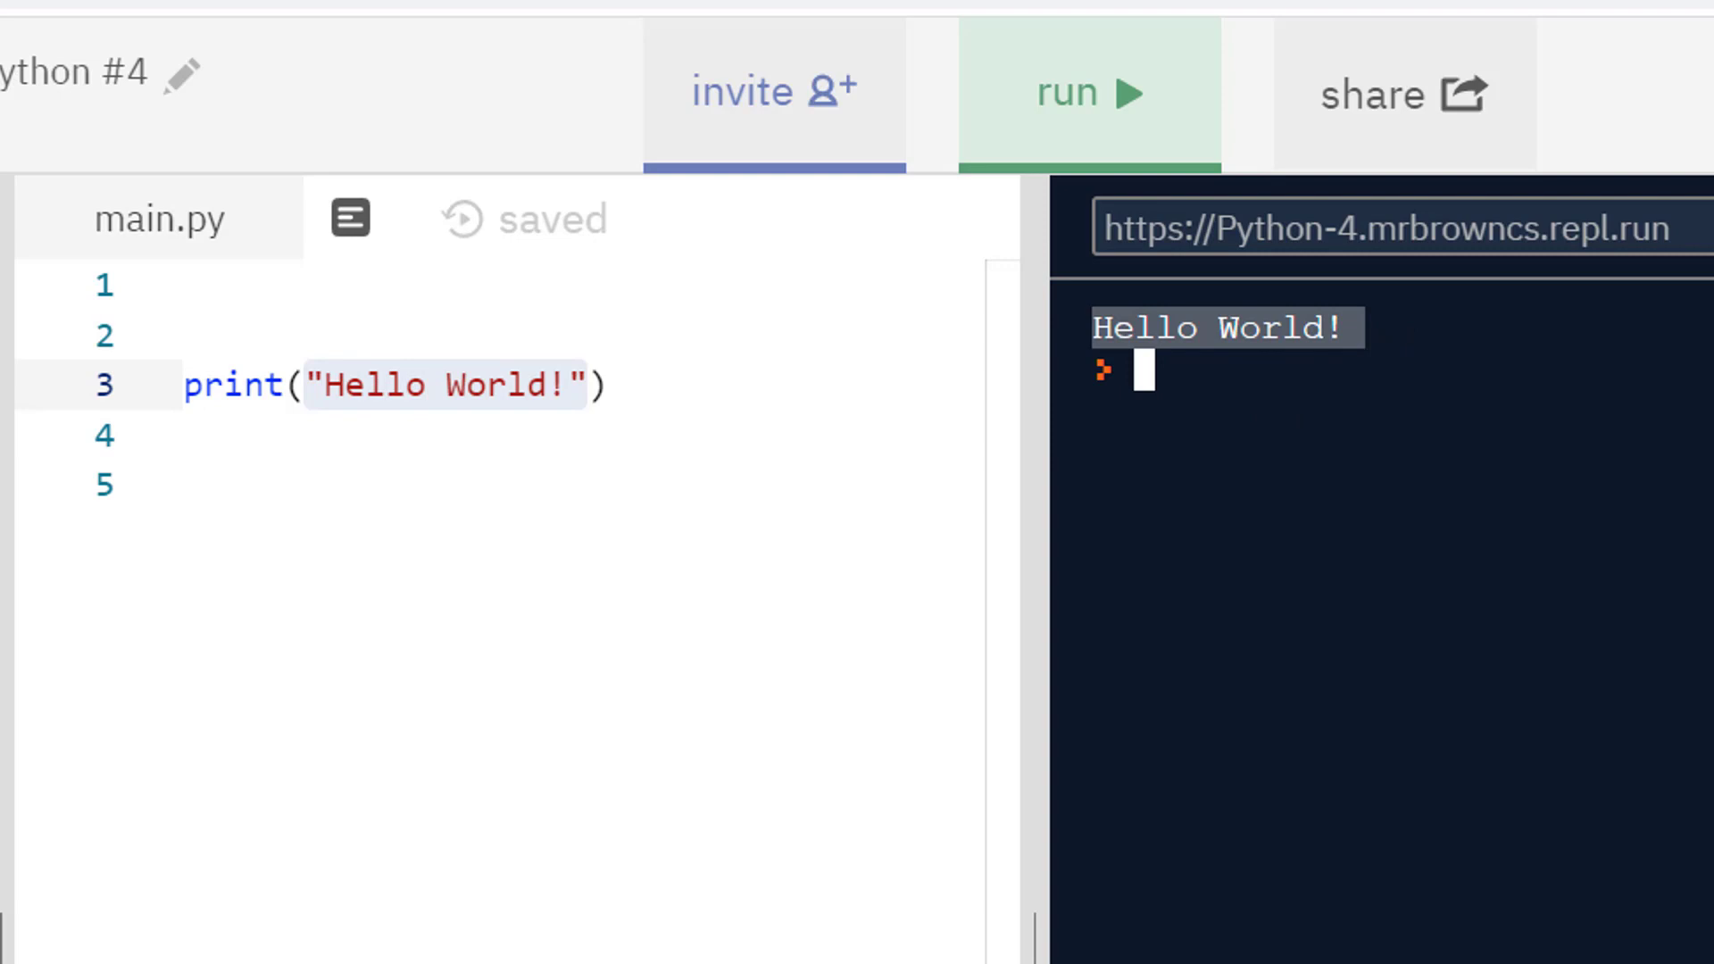
pyautogui.moveTo(1468, 730)
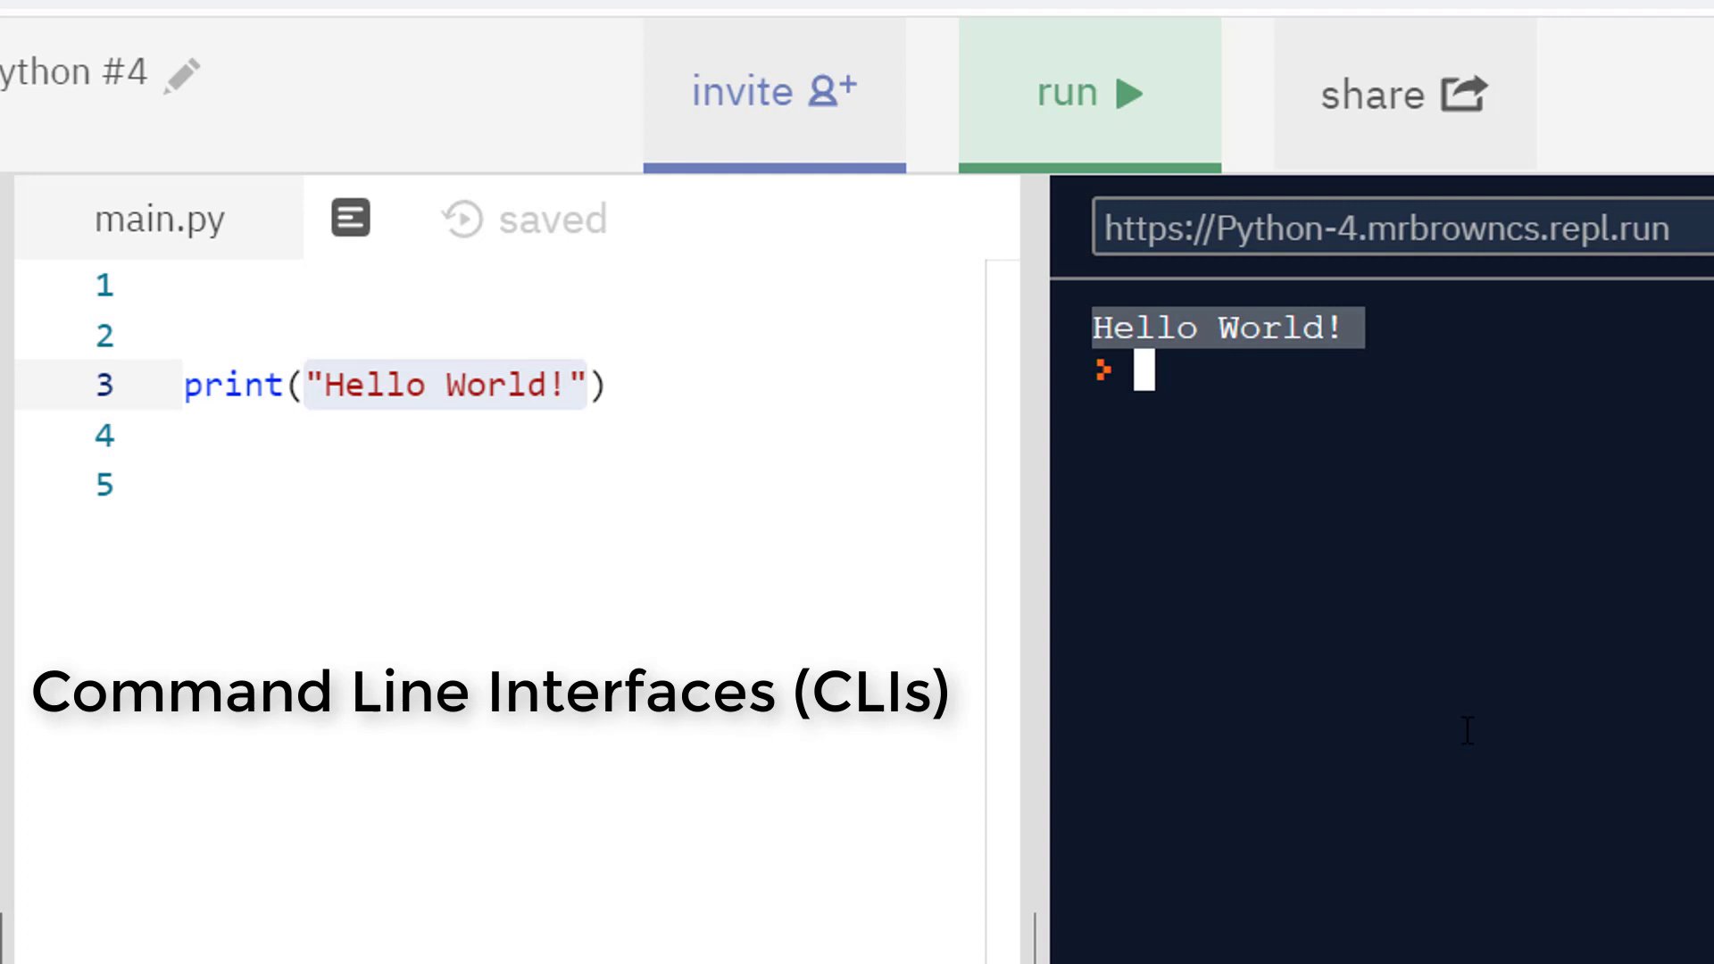
pyautogui.moveTo(1452, 850)
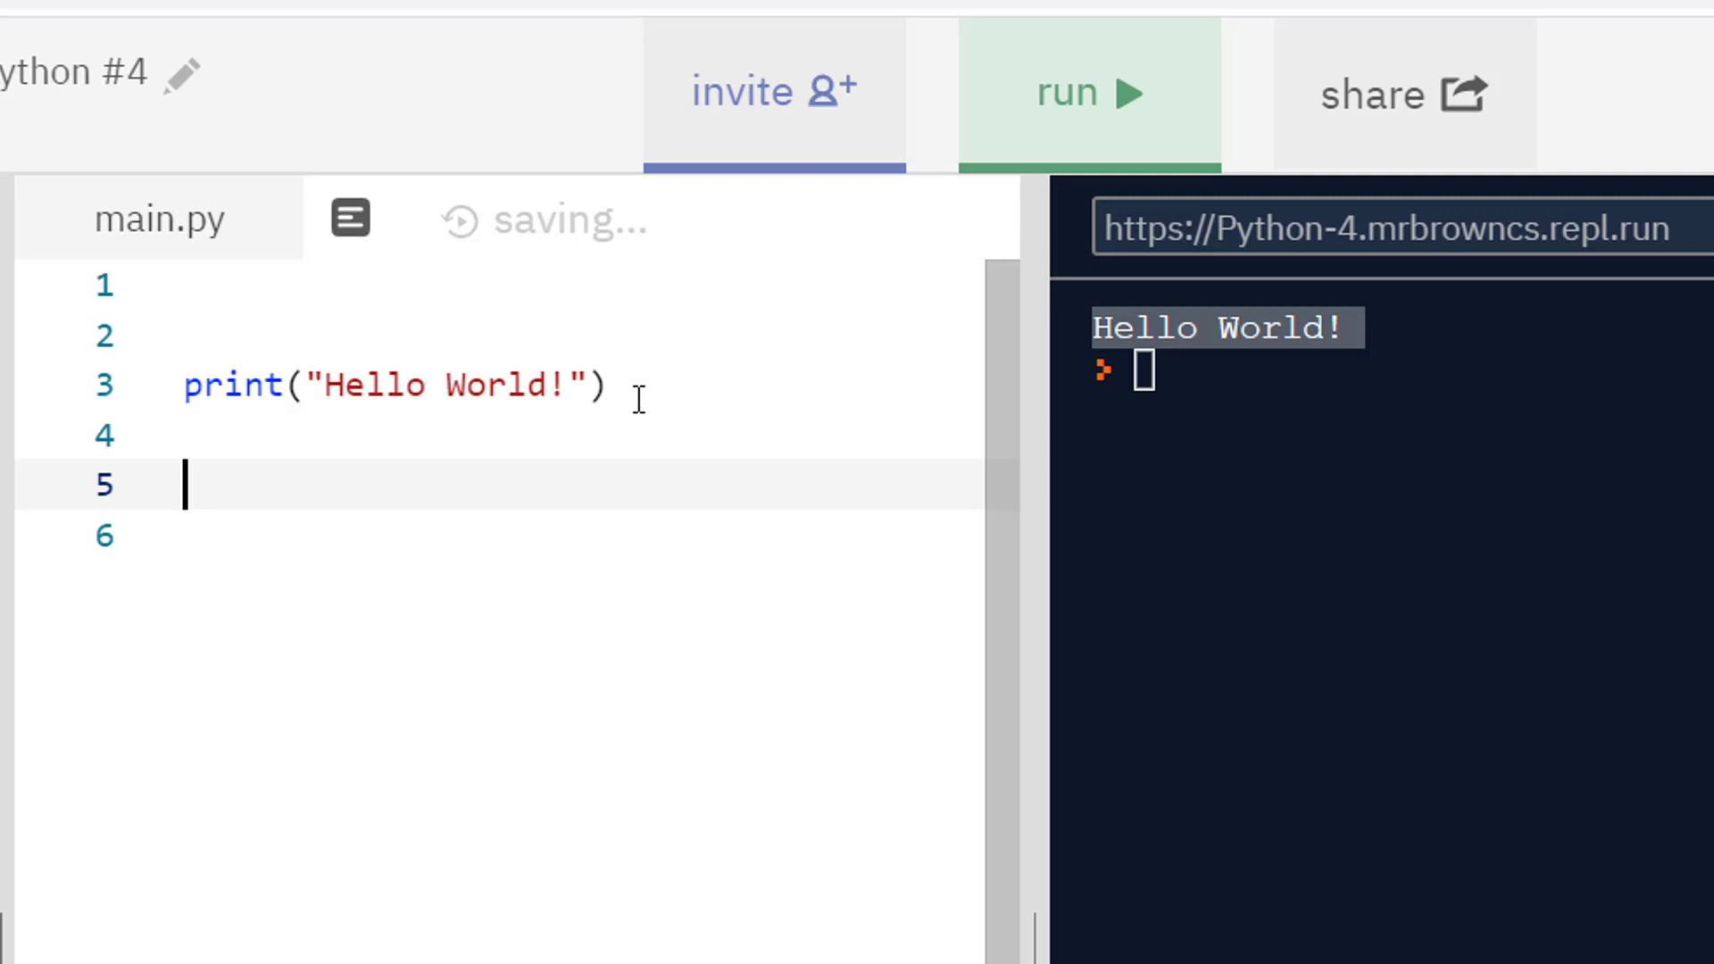
# Step: Write print(-5.5) on line 6 below print(5), dismissing the signature tooltip
pyautogui.write('print(5')
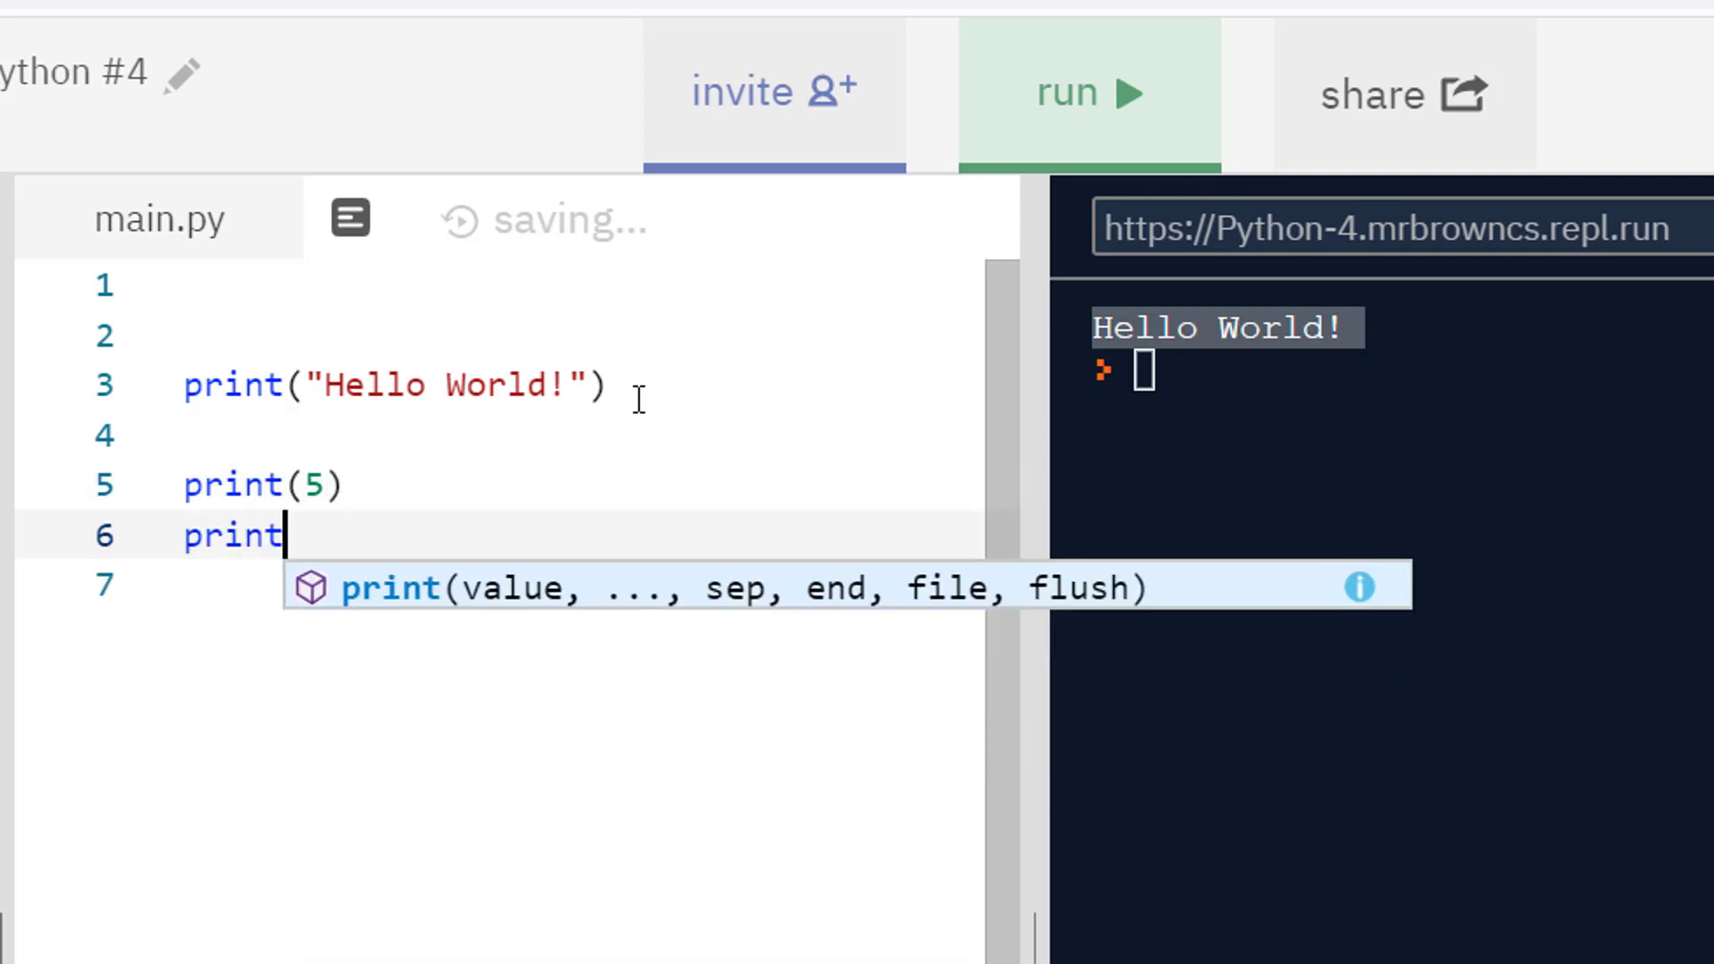
pyautogui.write('()')
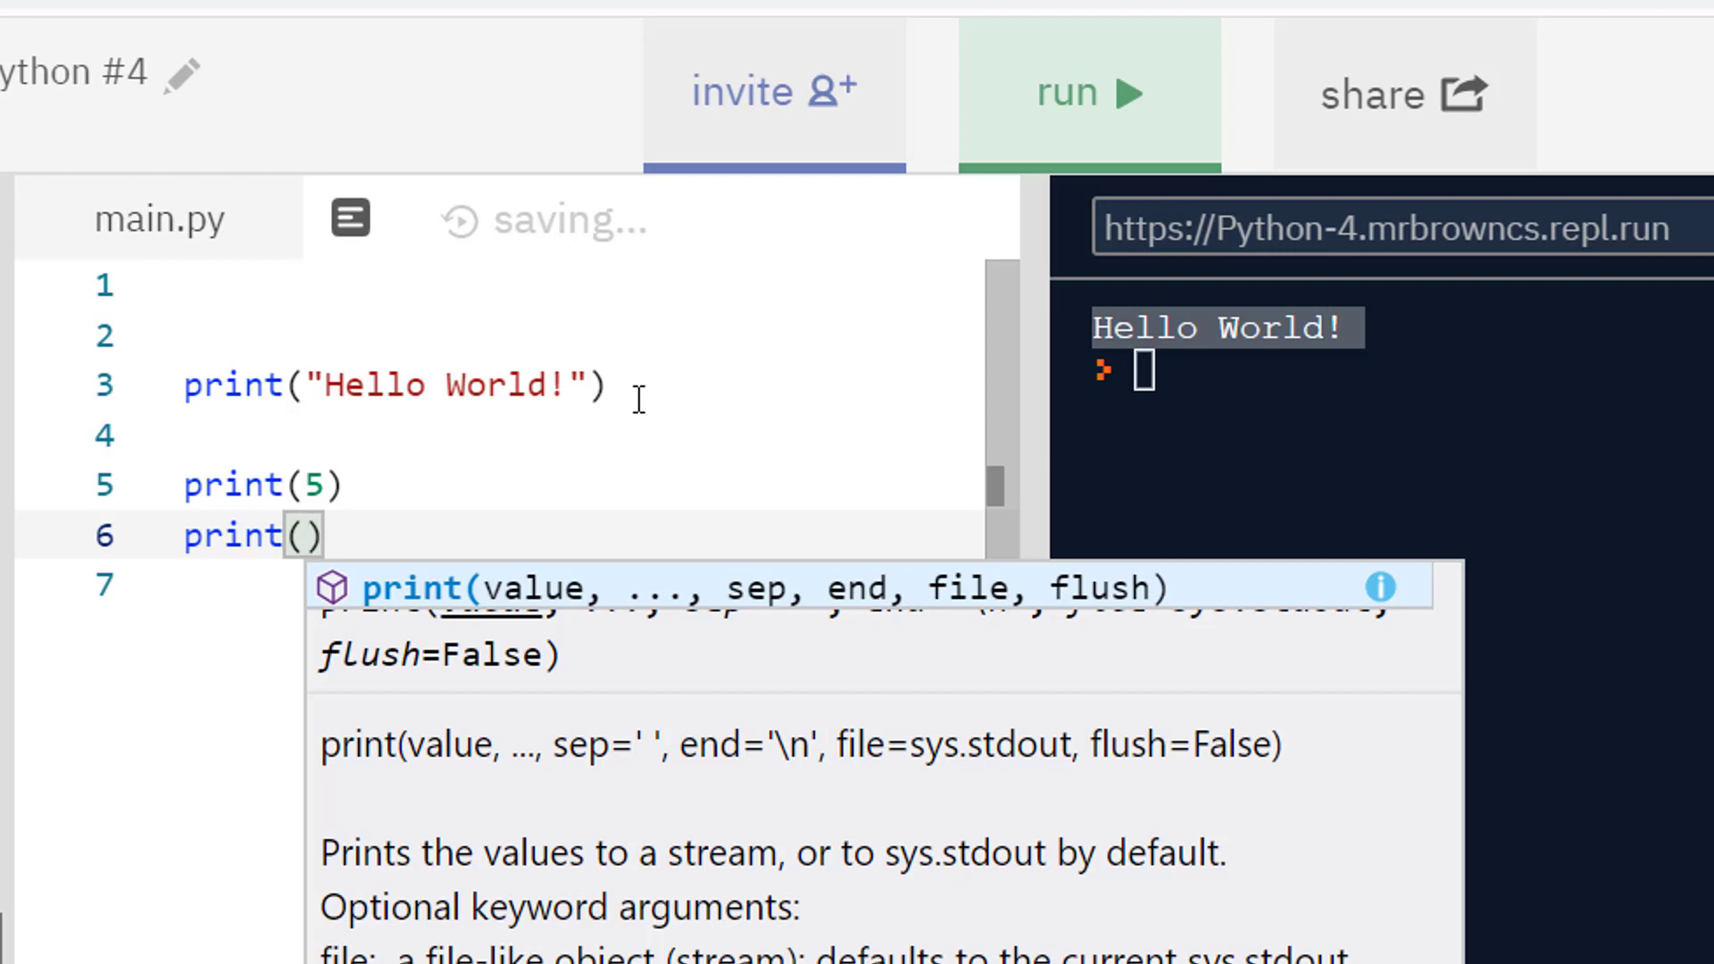
pyautogui.write('-5')
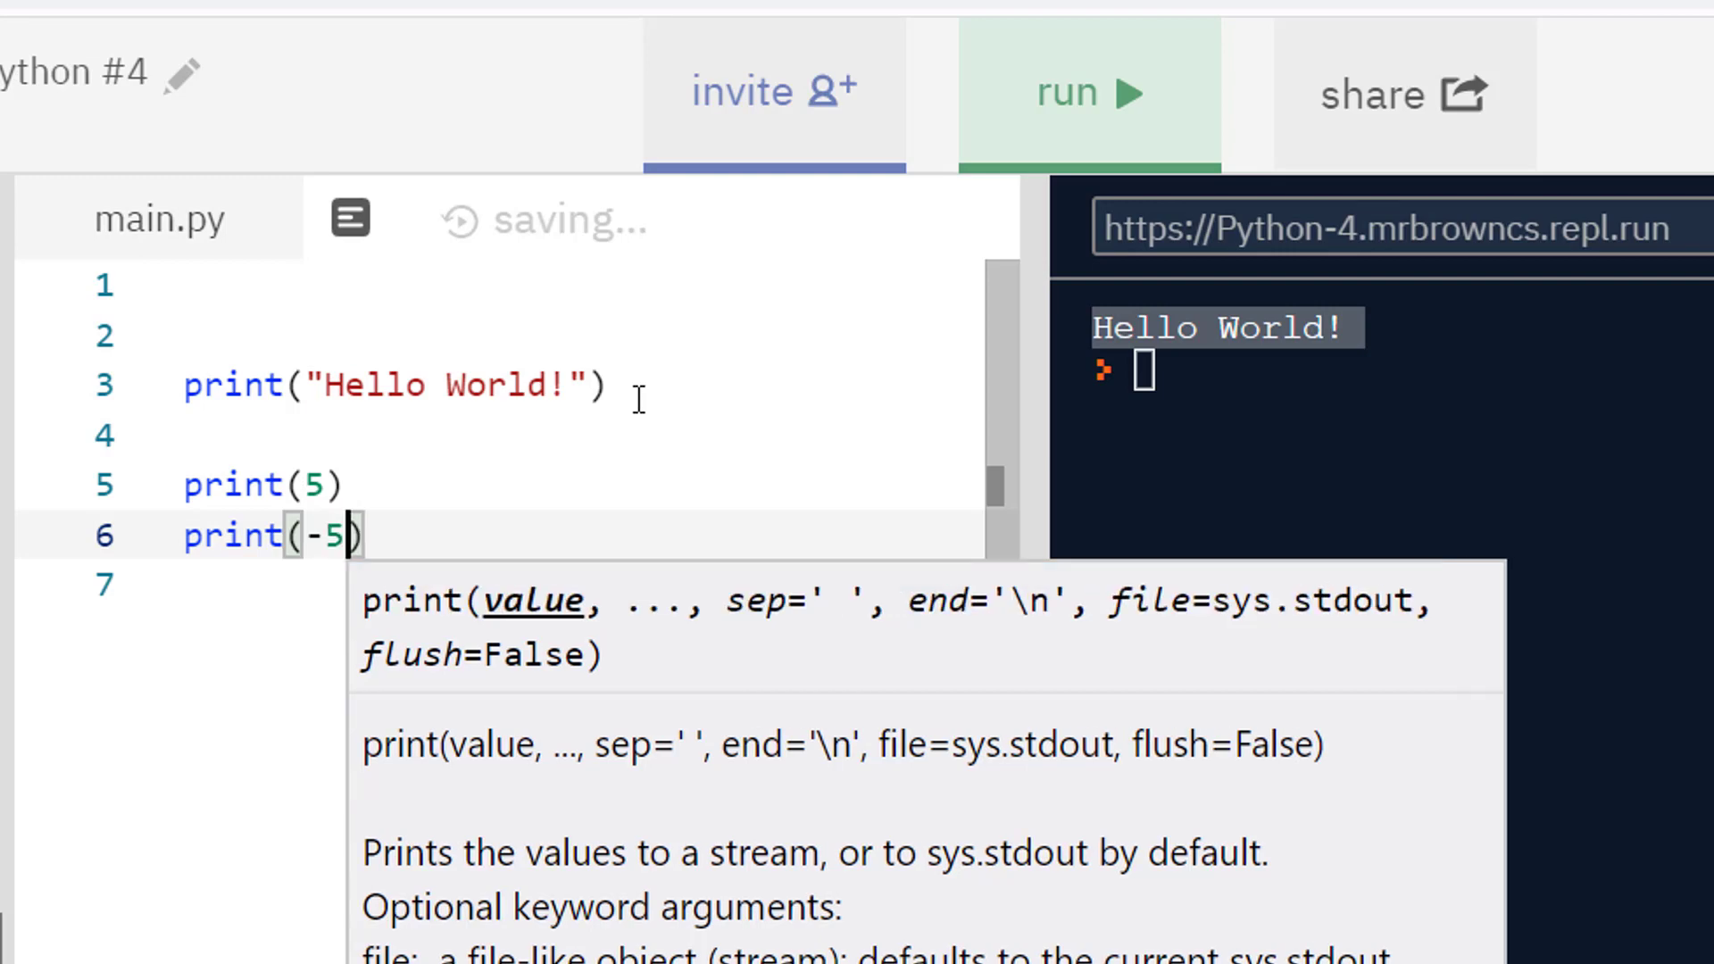
pyautogui.write('.5')
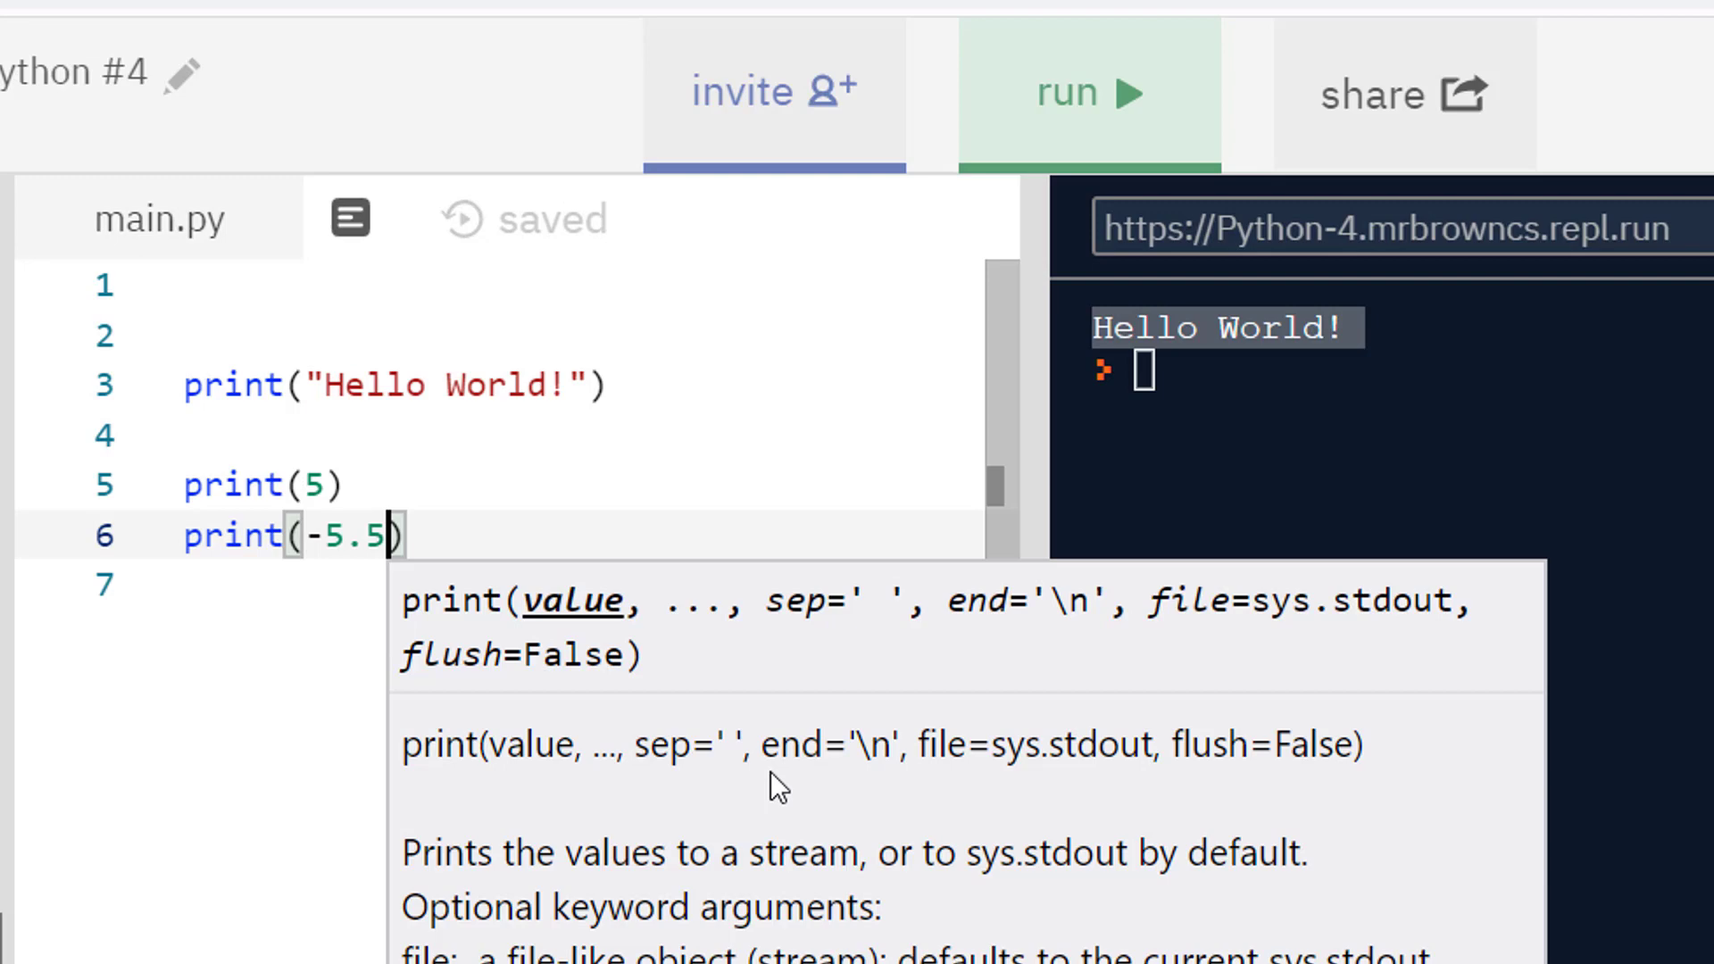
pyautogui.moveTo(728, 683)
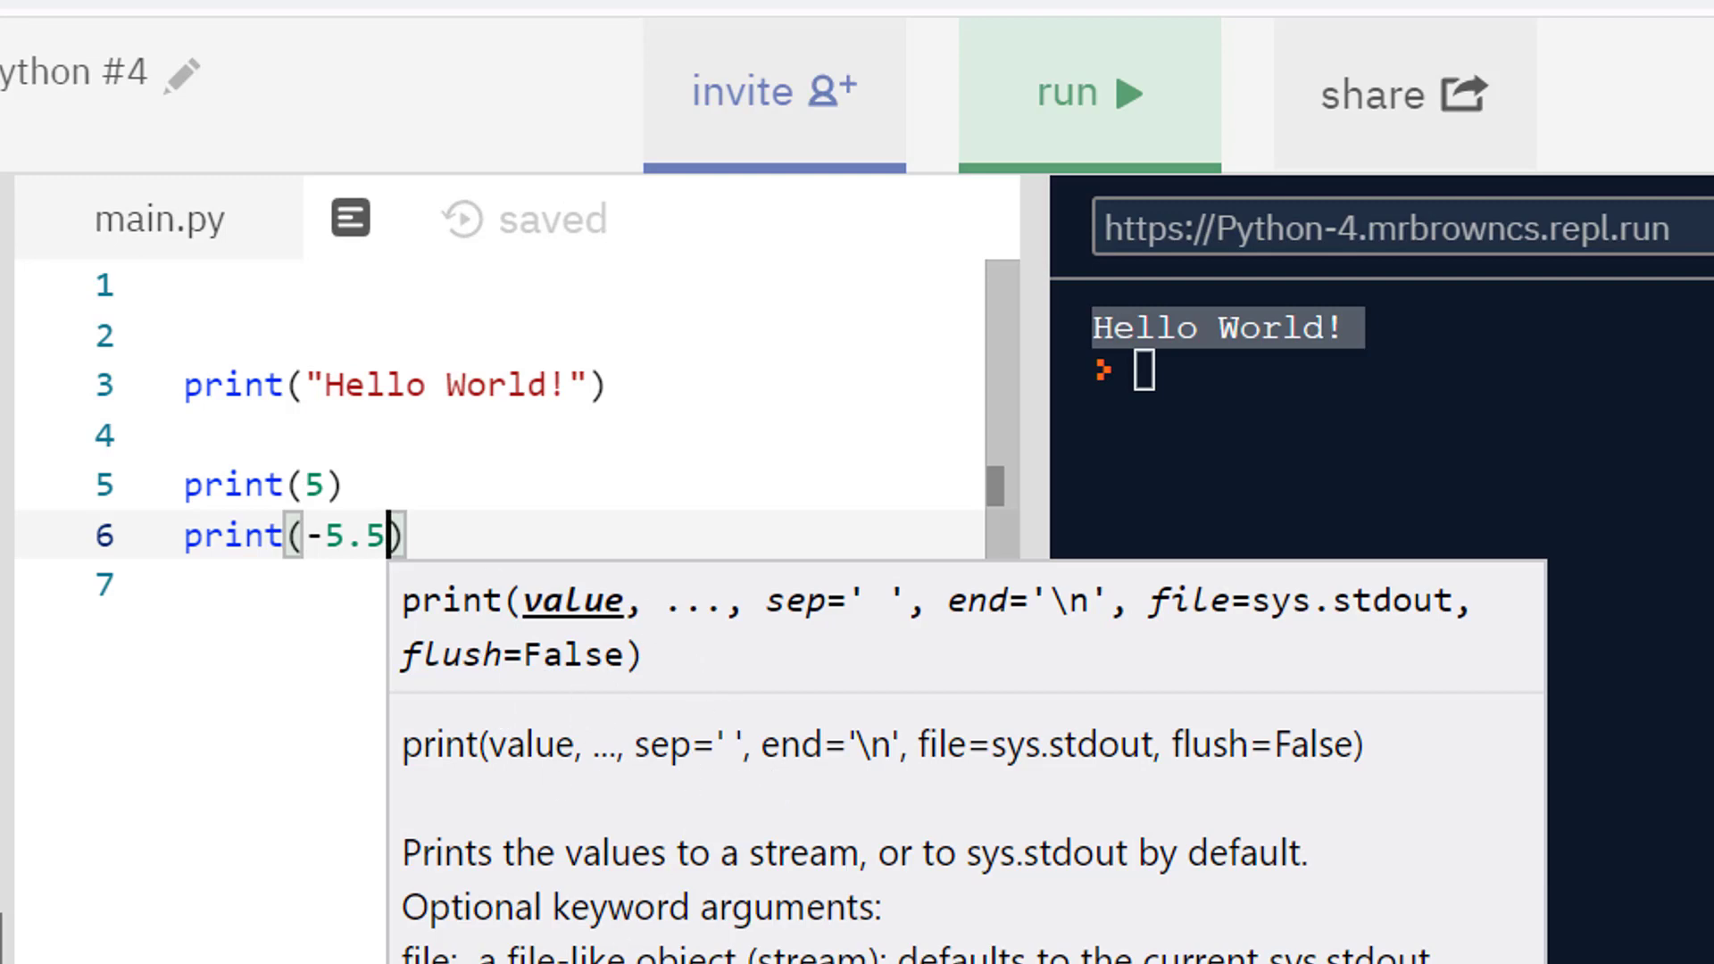
pyautogui.moveTo(713, 643)
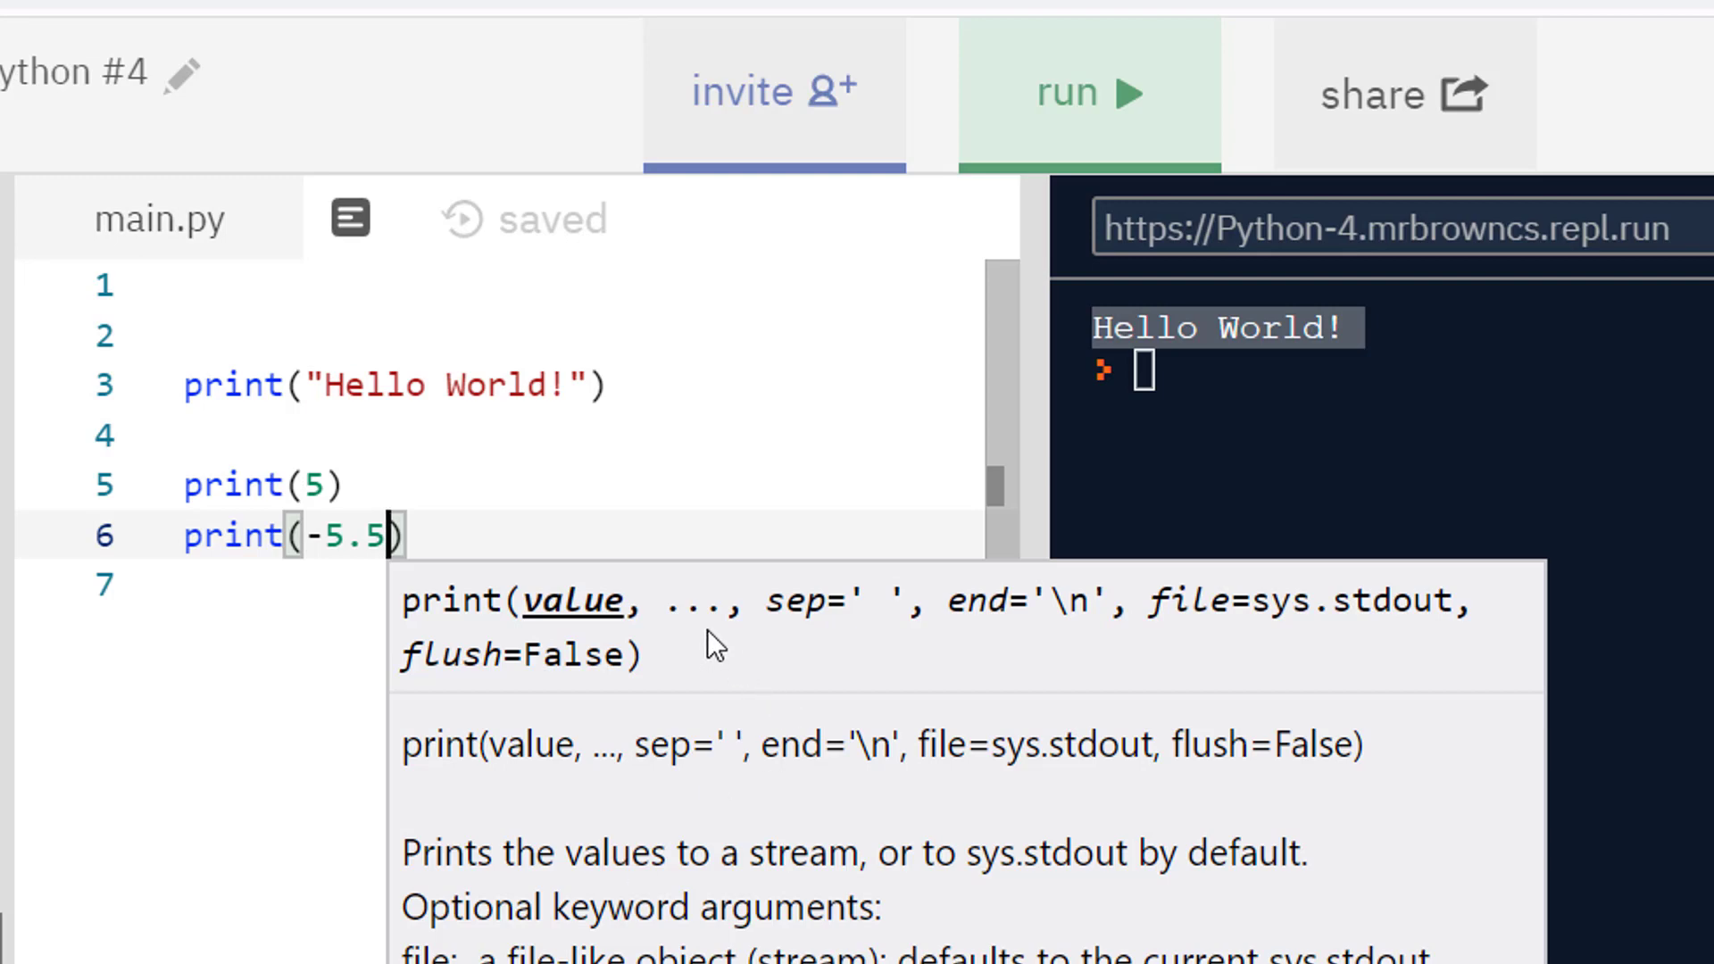
pyautogui.moveTo(1202, 606)
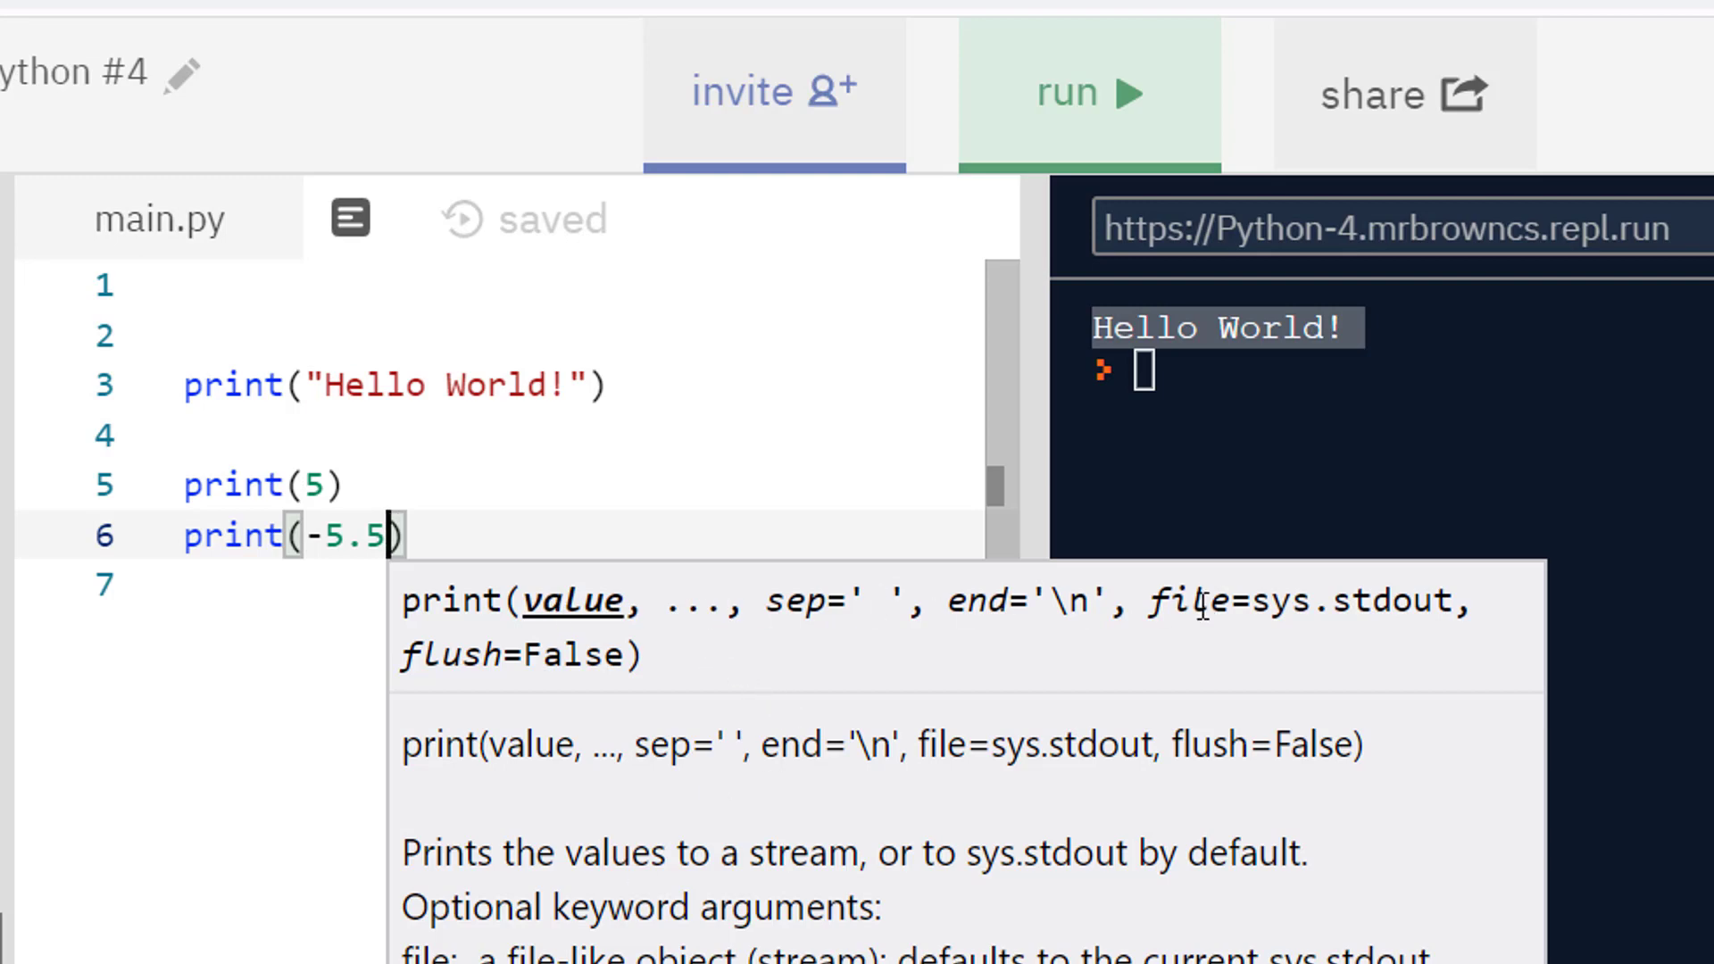
pyautogui.moveTo(937, 636)
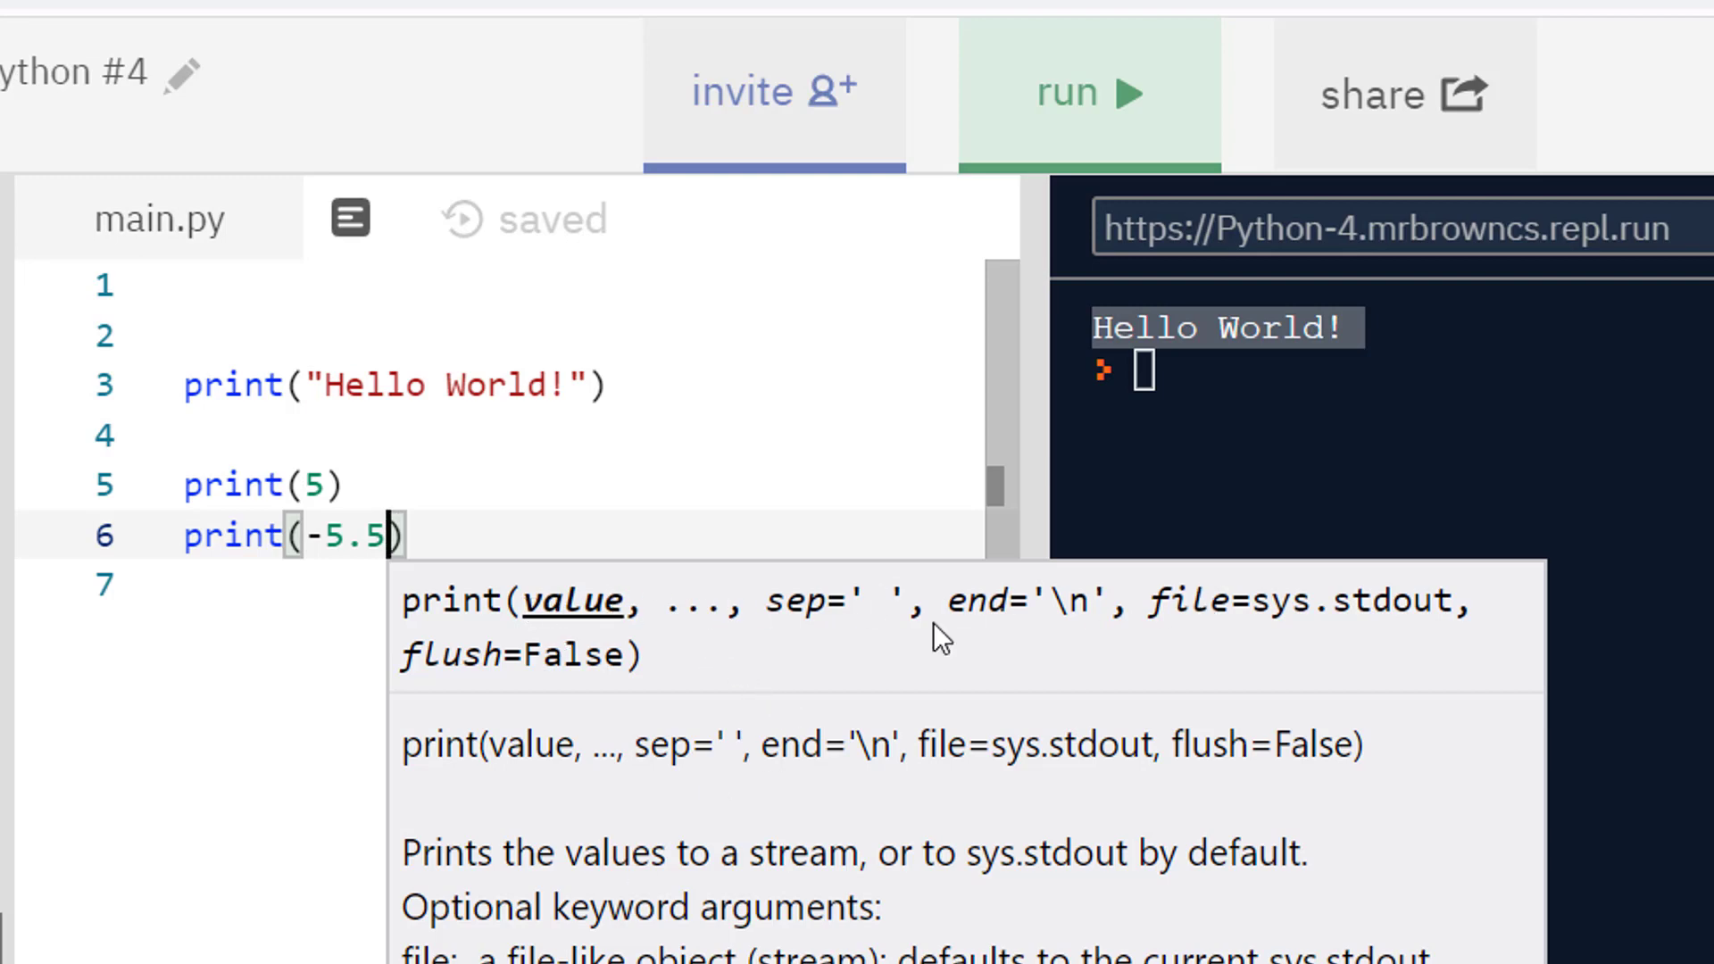
pyautogui.click(655, 536)
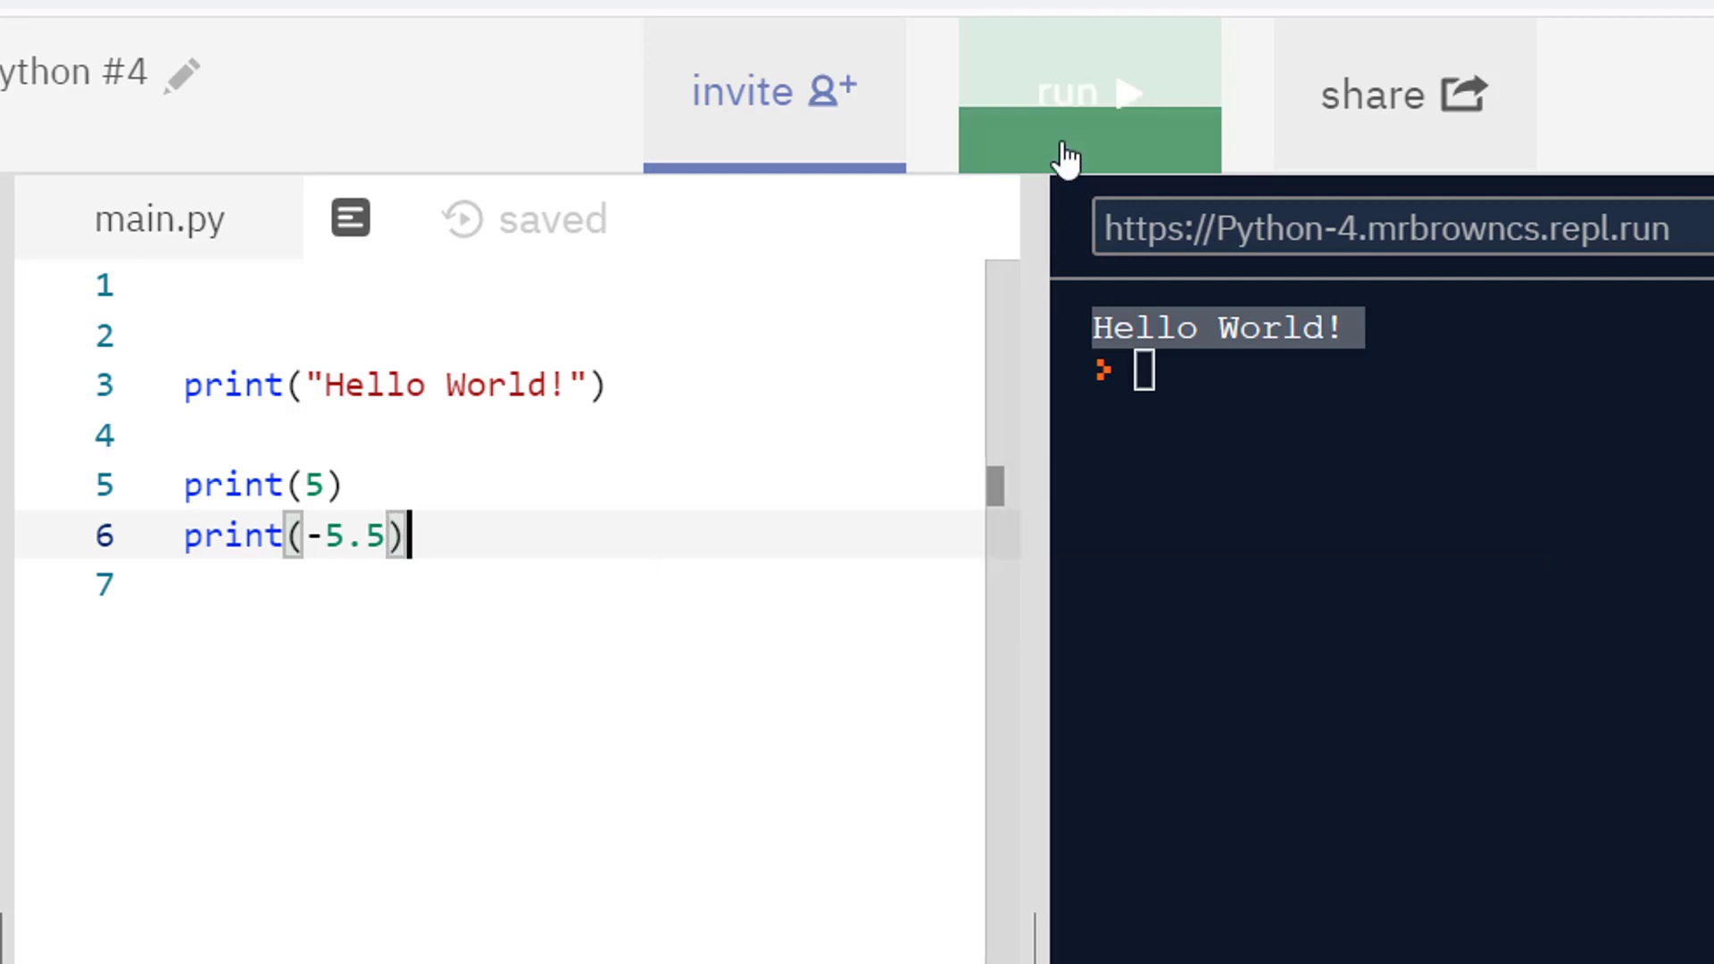
# Step: Give the Hello World! print end=" " and rerun so Hello World! 5 shares one line
pyautogui.click(1086, 93)
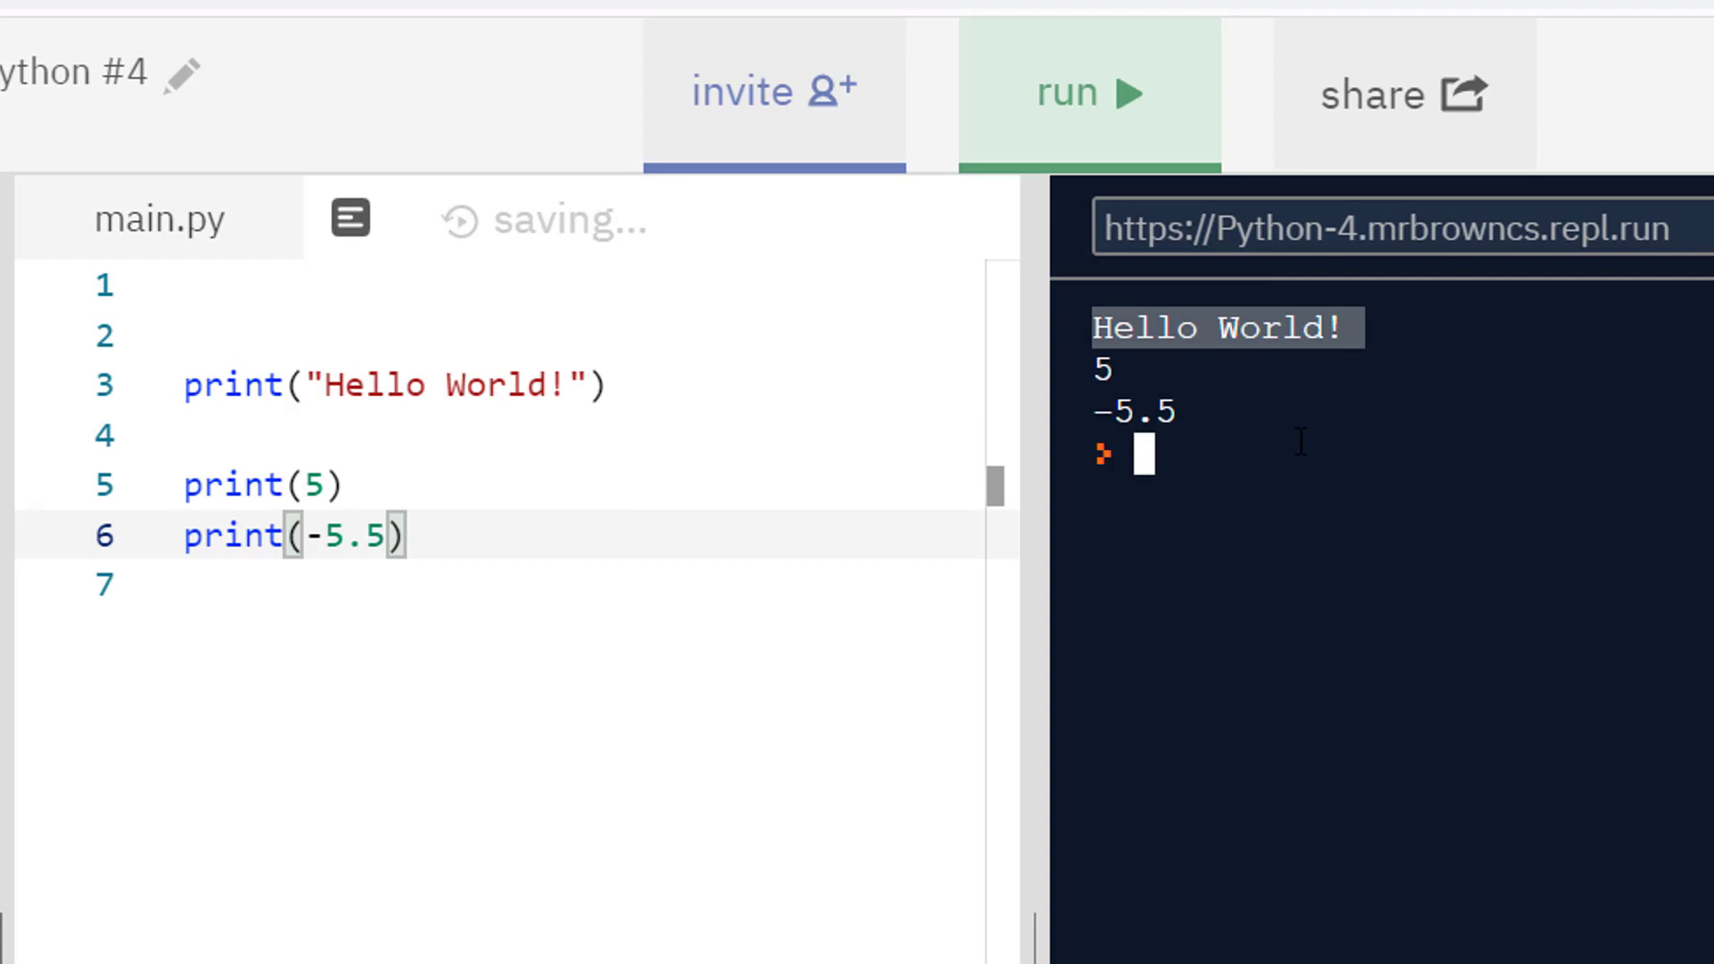
pyautogui.moveTo(1210, 407)
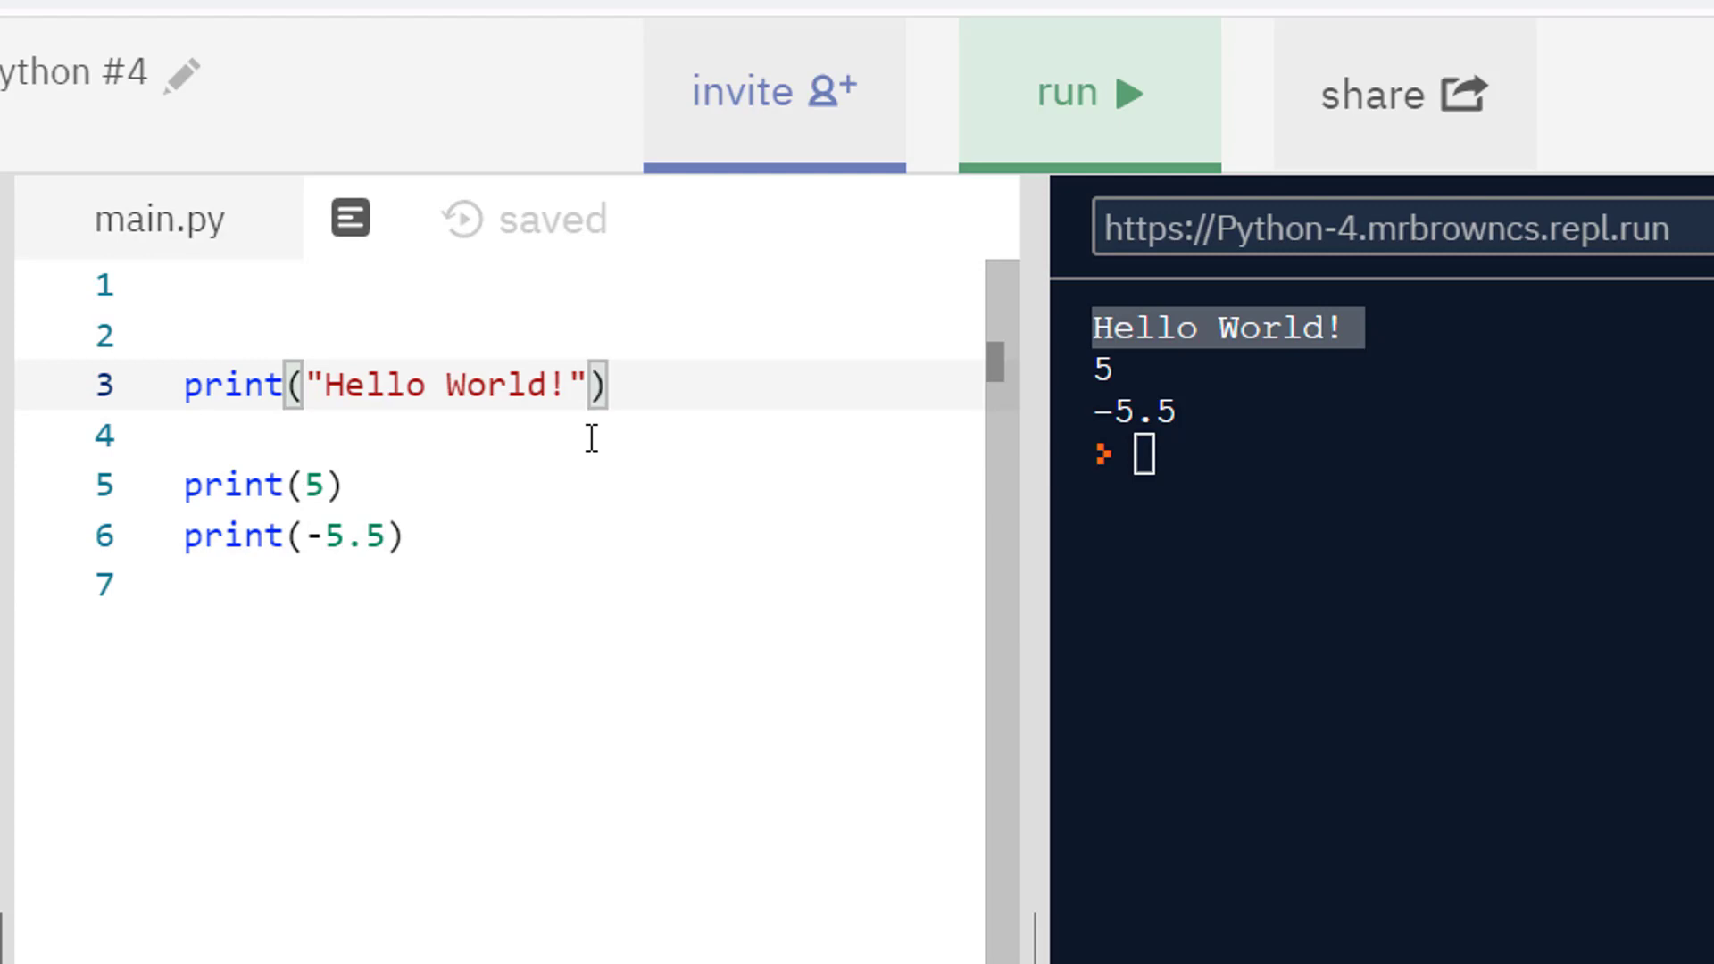
pyautogui.write(',')
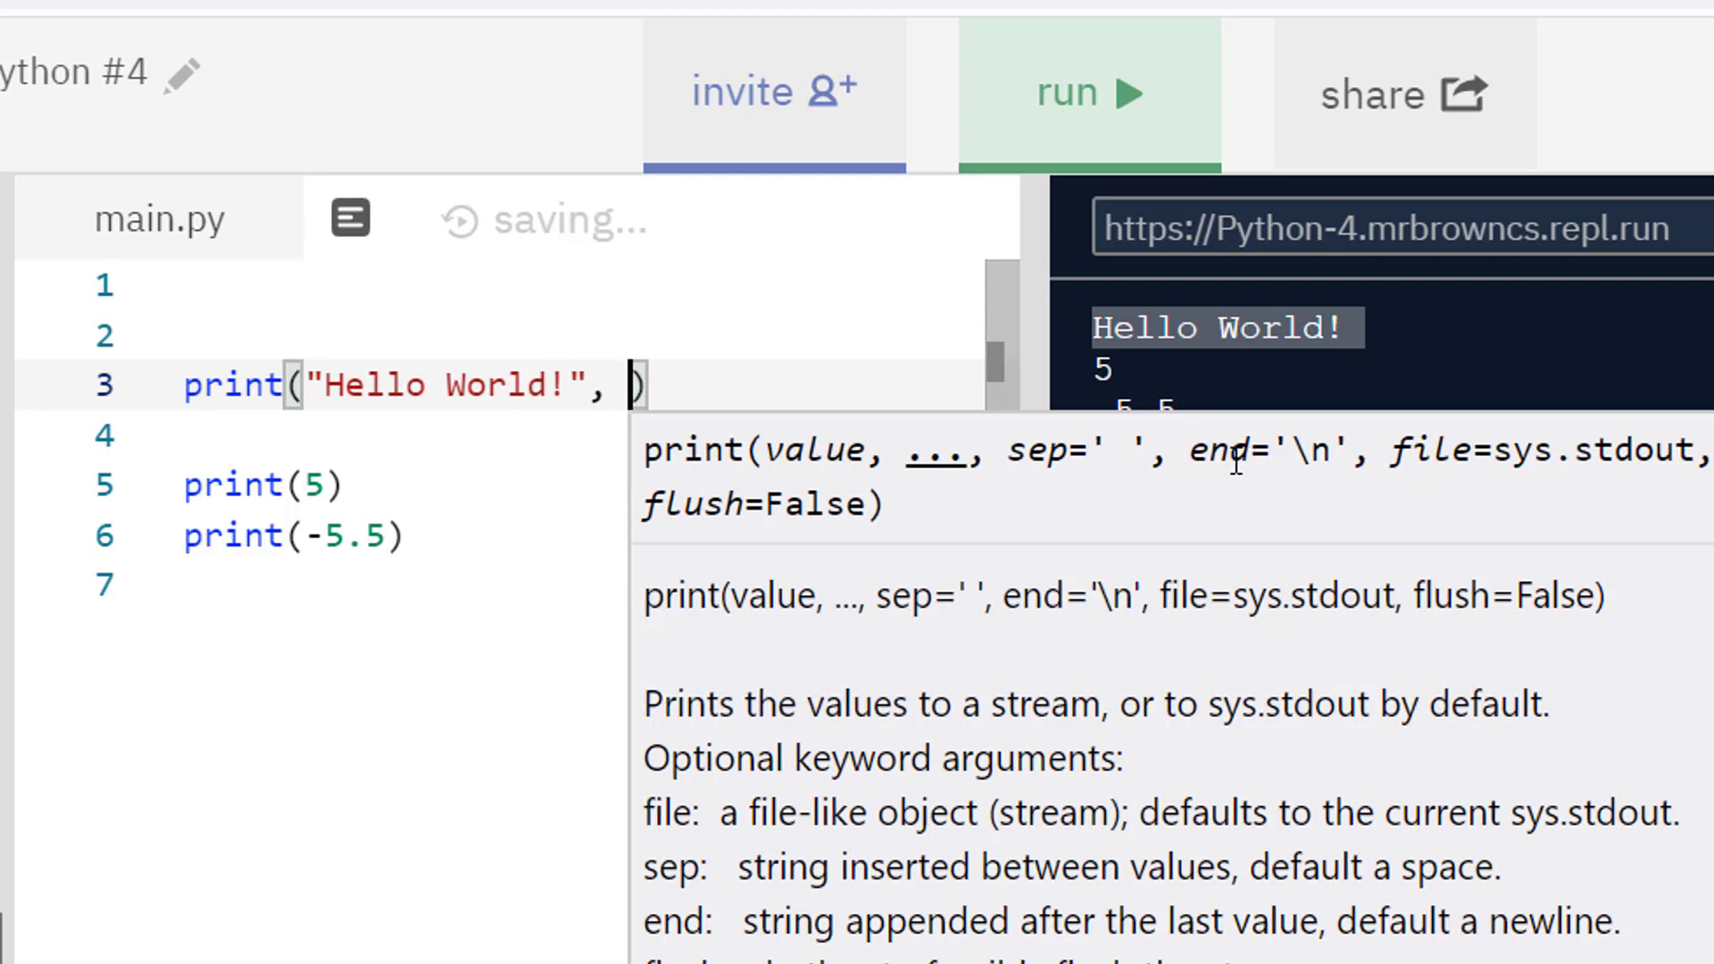
pyautogui.write('end=')
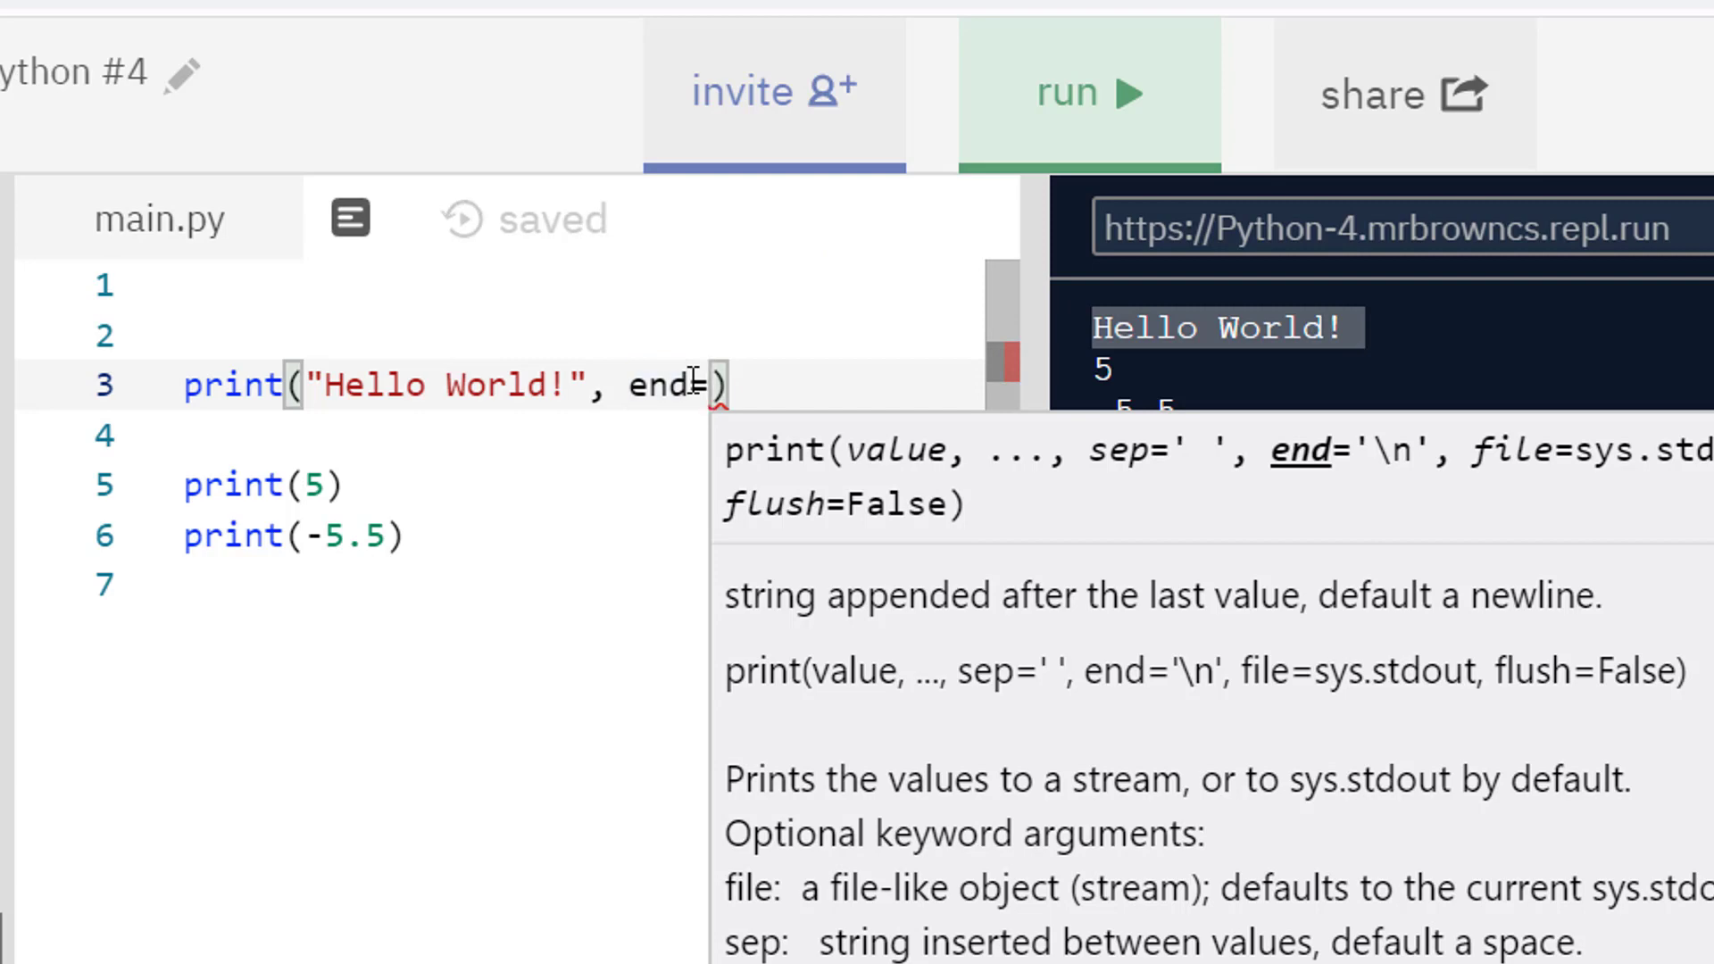
pyautogui.write('"')
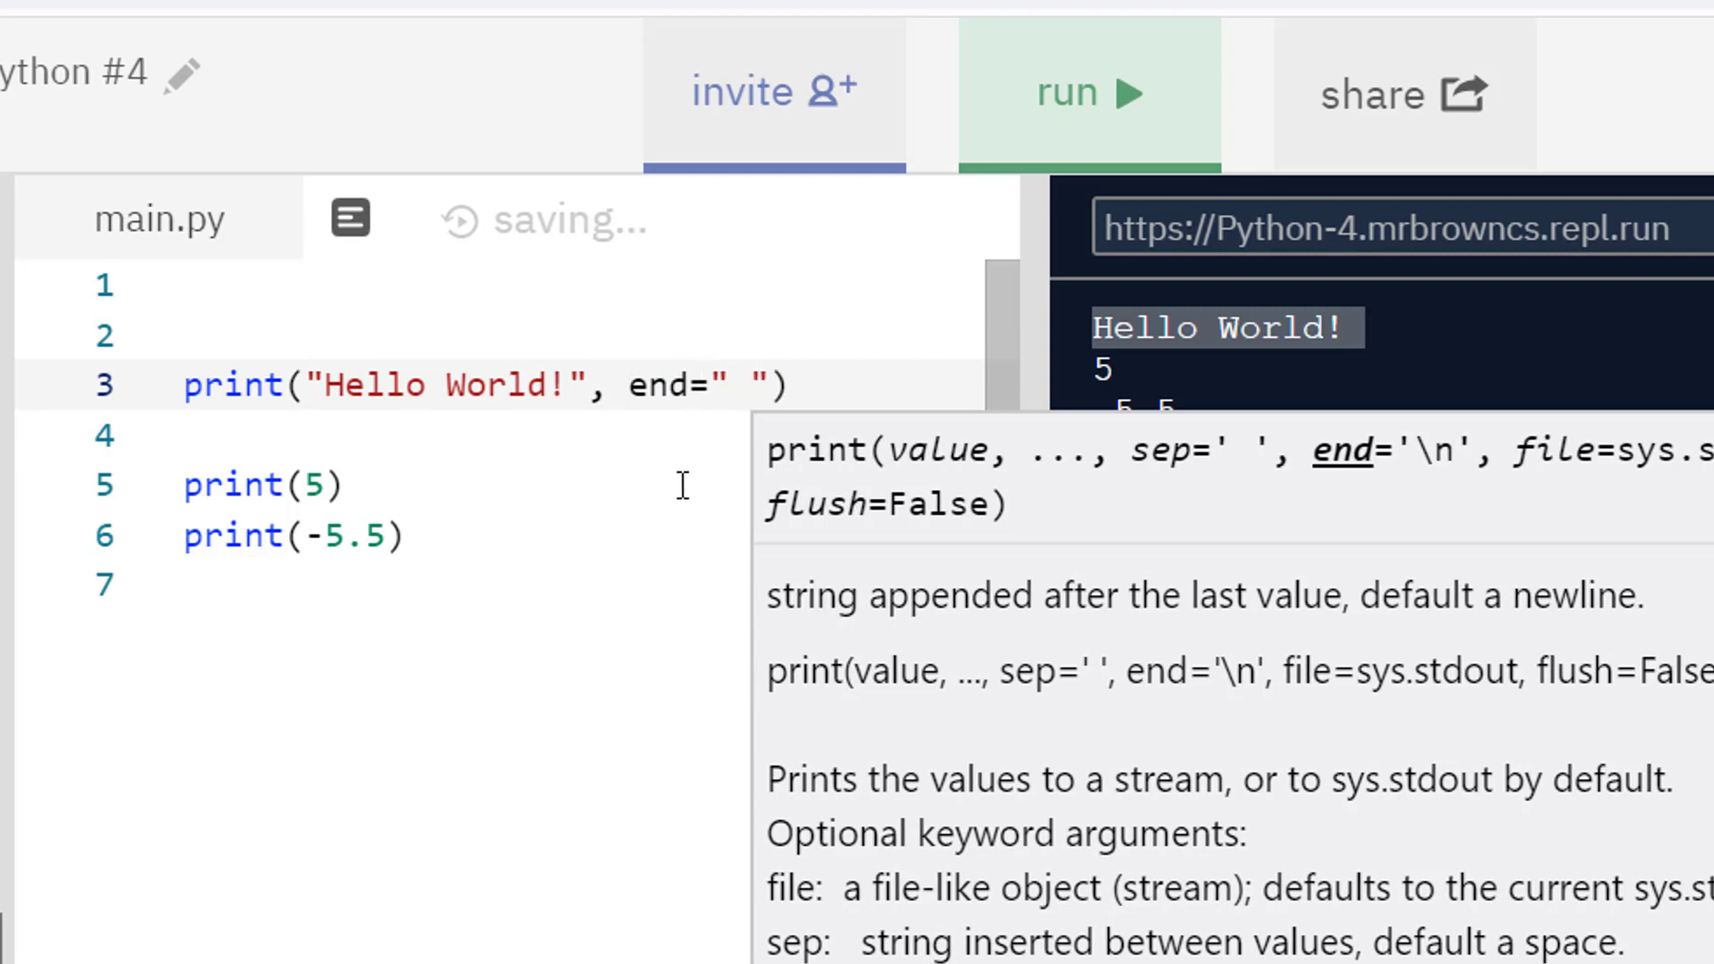
pyautogui.click(1084, 91)
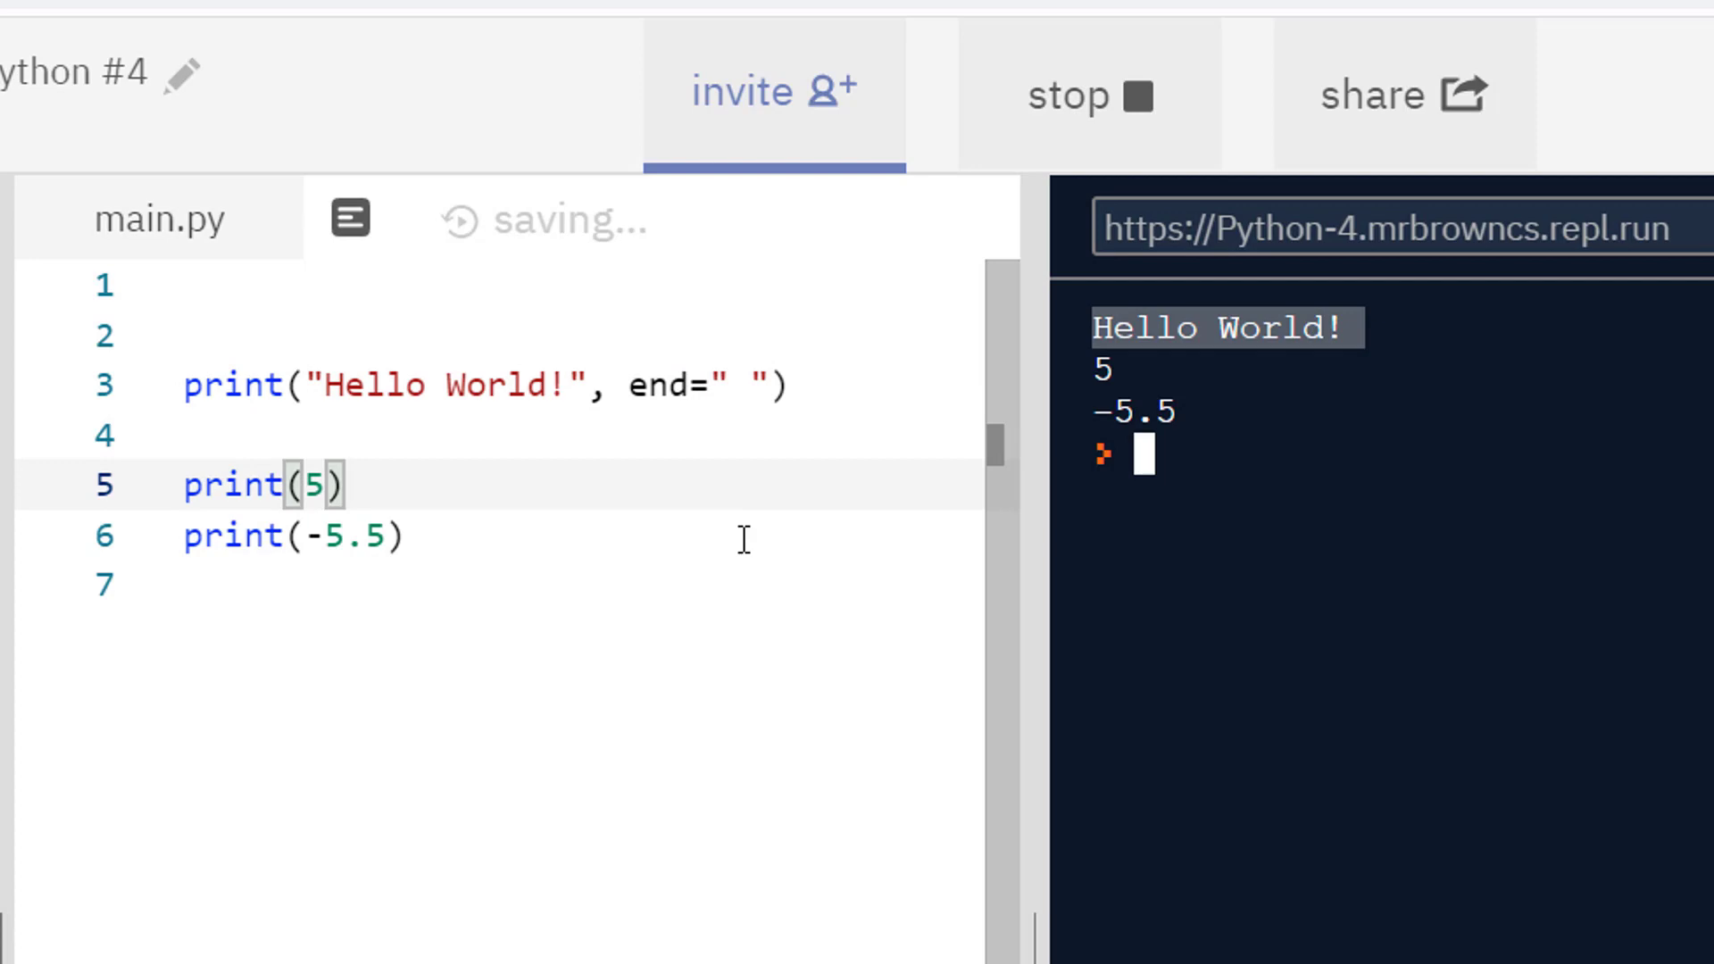
pyautogui.click(1088, 93)
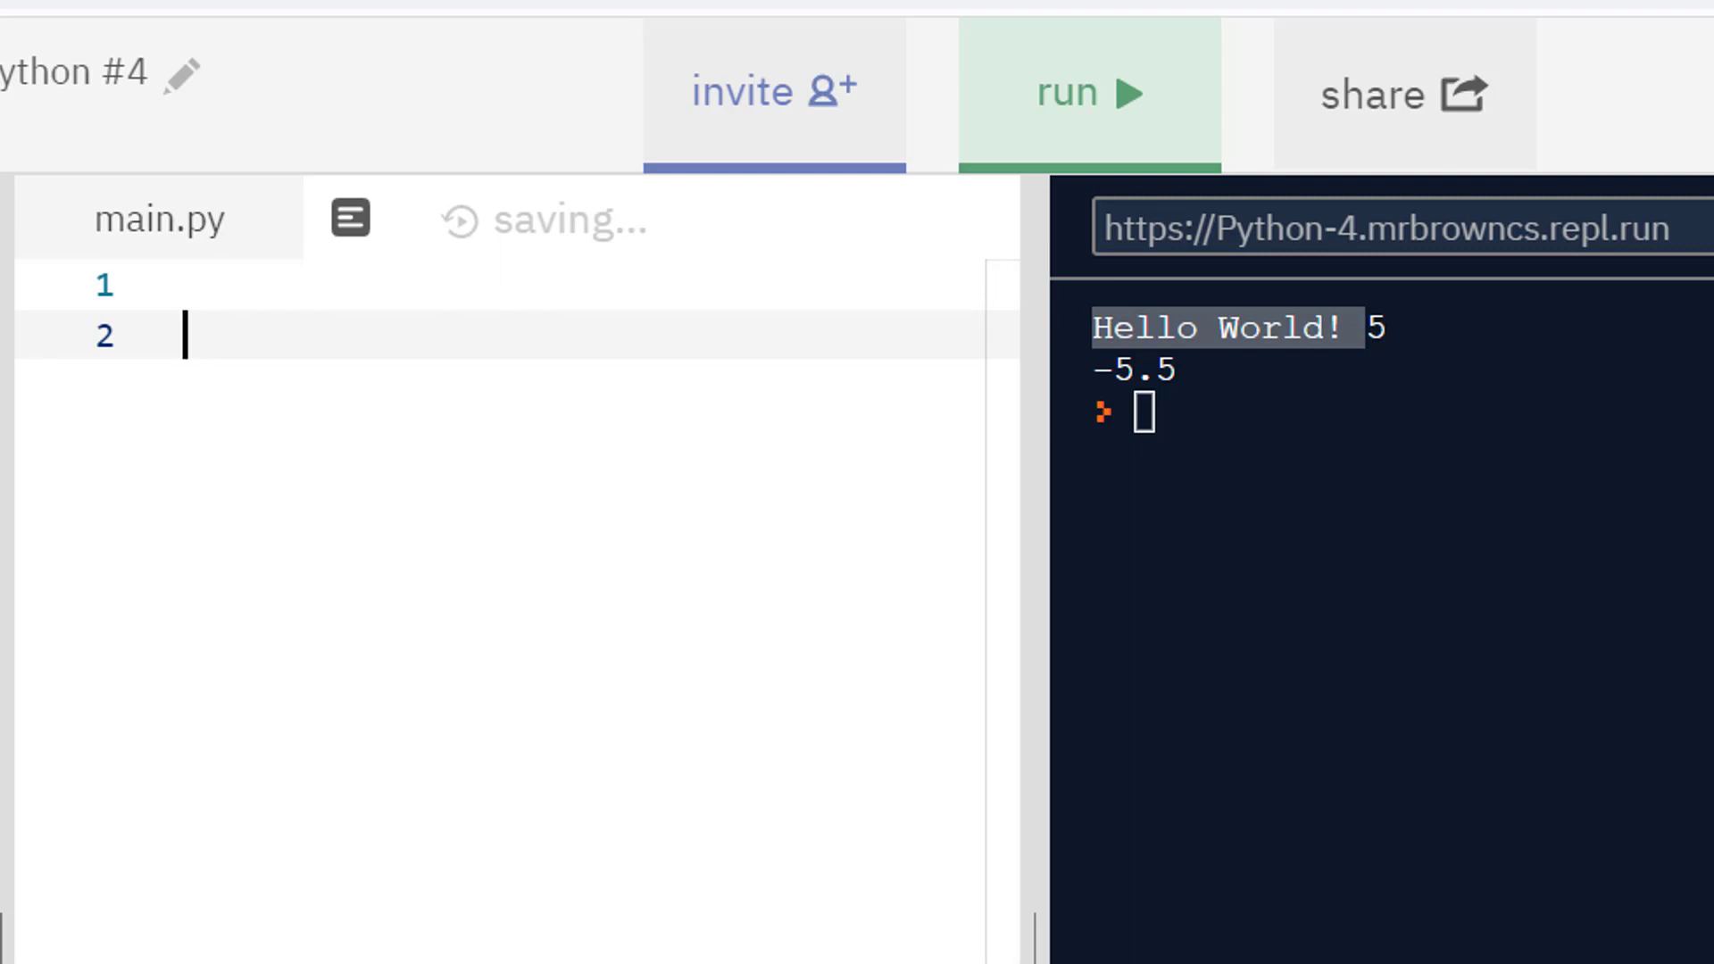
# Step: Write the comment lines #The price is £price and #commentssasas in the cleared main.py
pyautogui.write('#The')
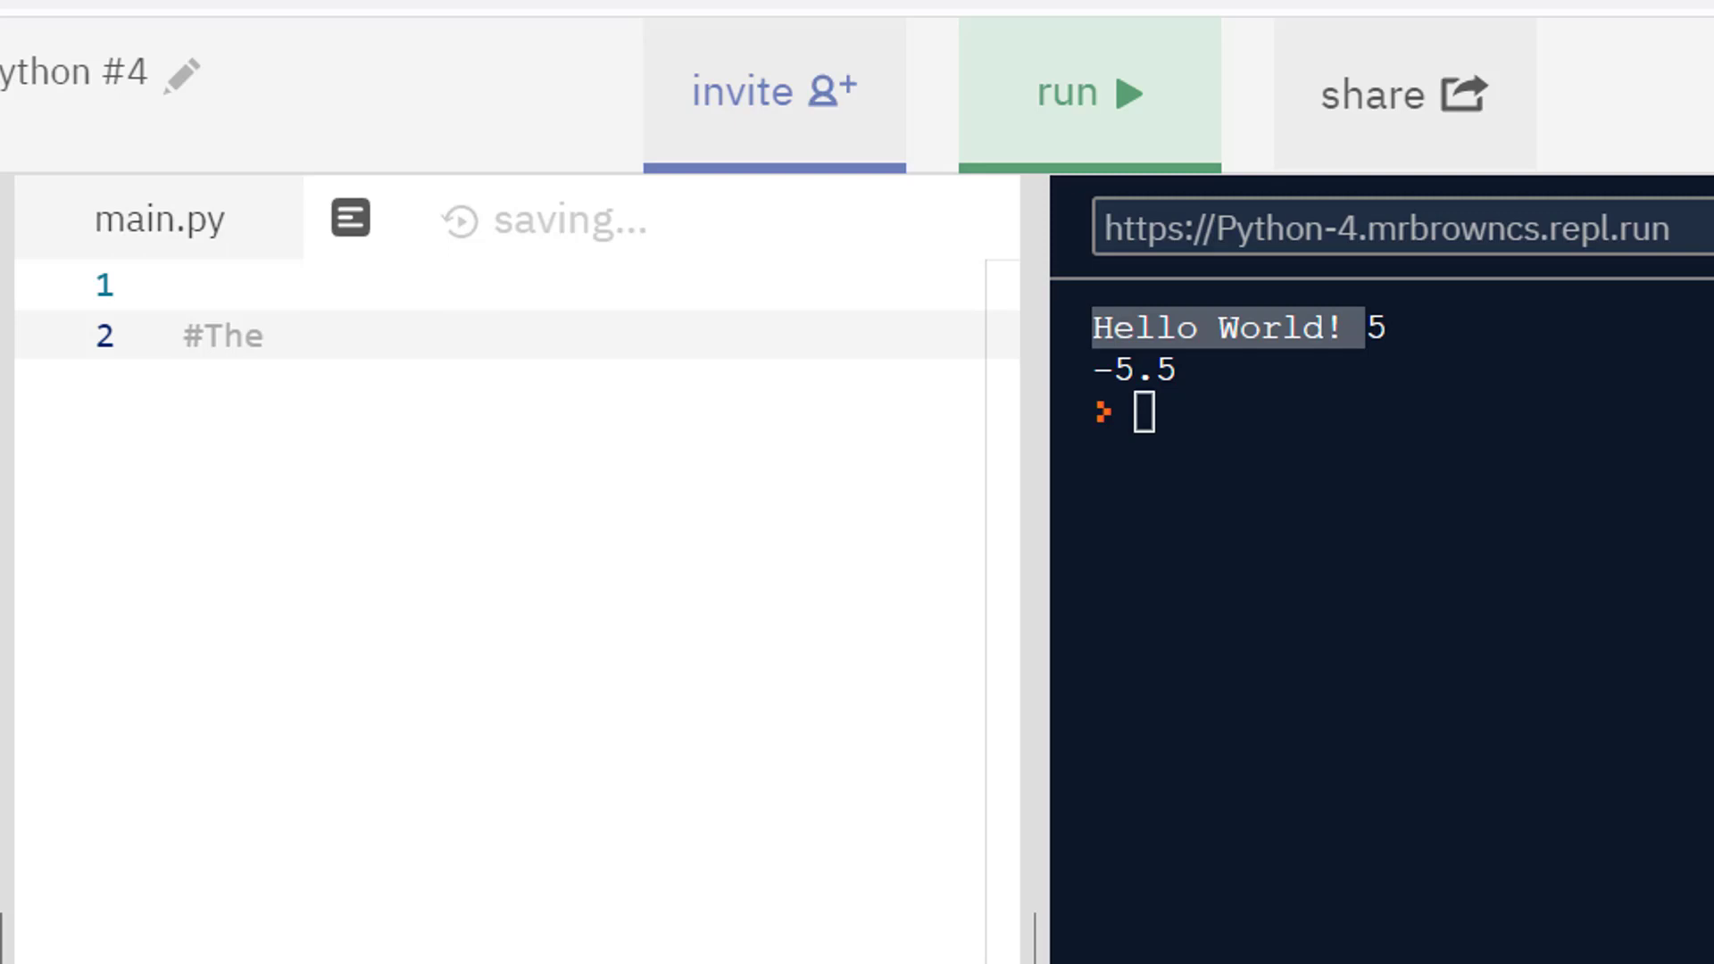
pyautogui.write('pr')
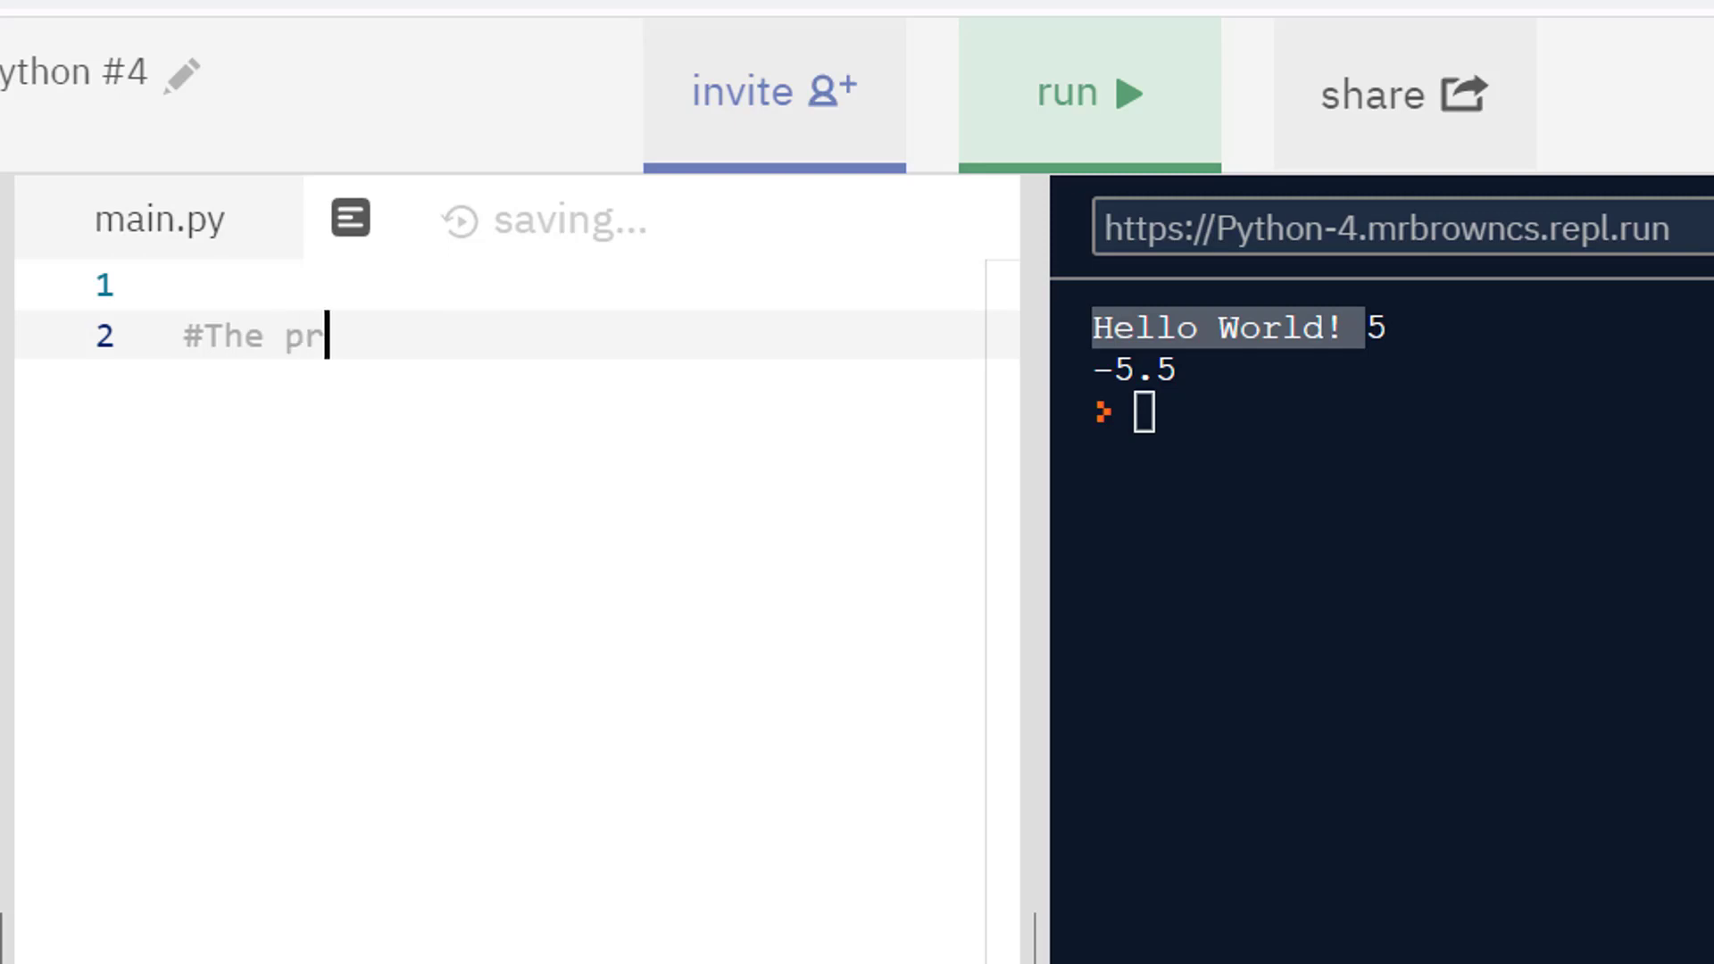
pyautogui.write('ice is f')
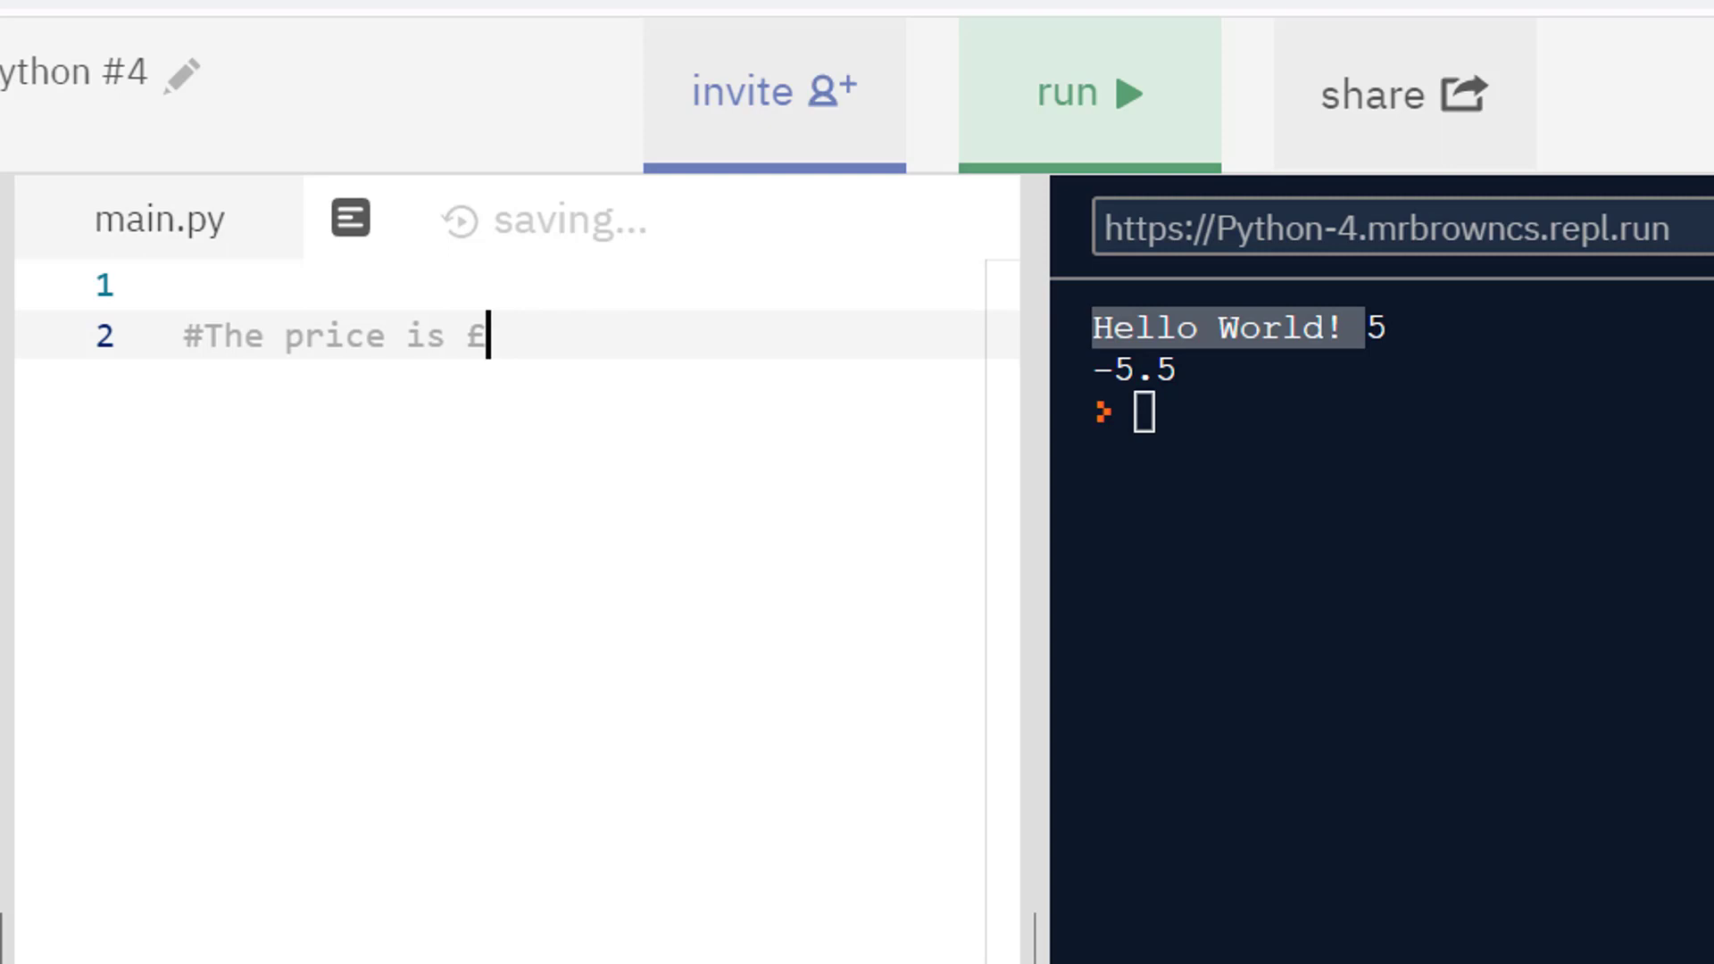
pyautogui.write('pric')
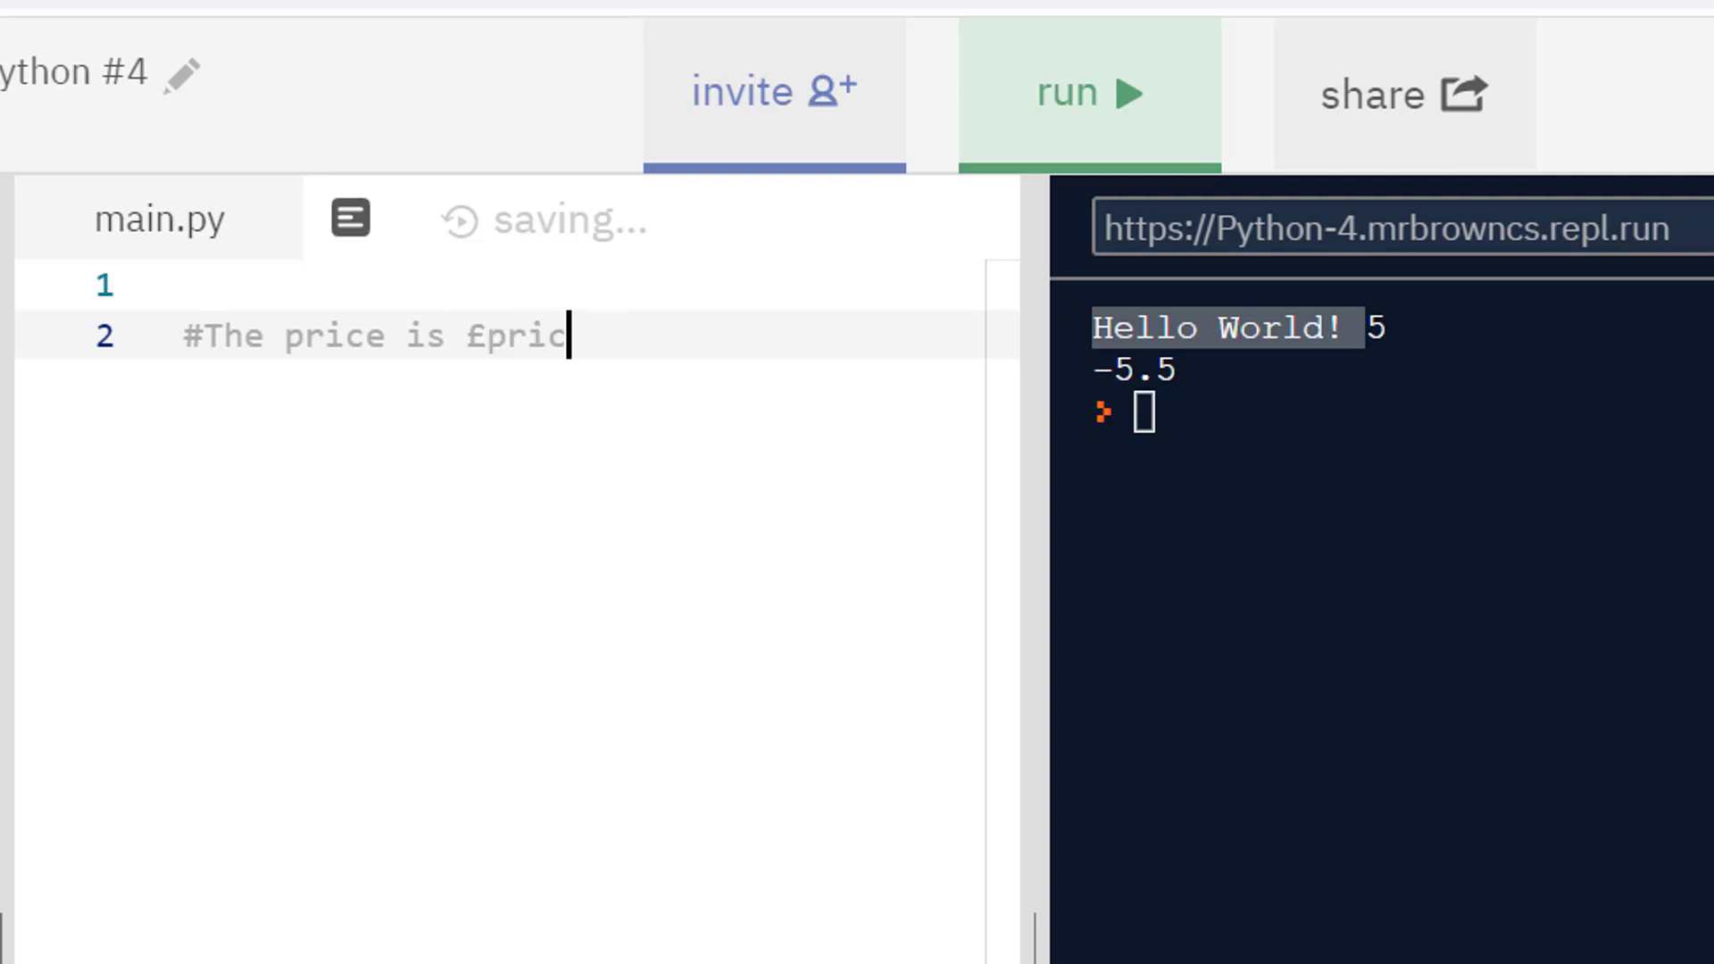
pyautogui.write('e')
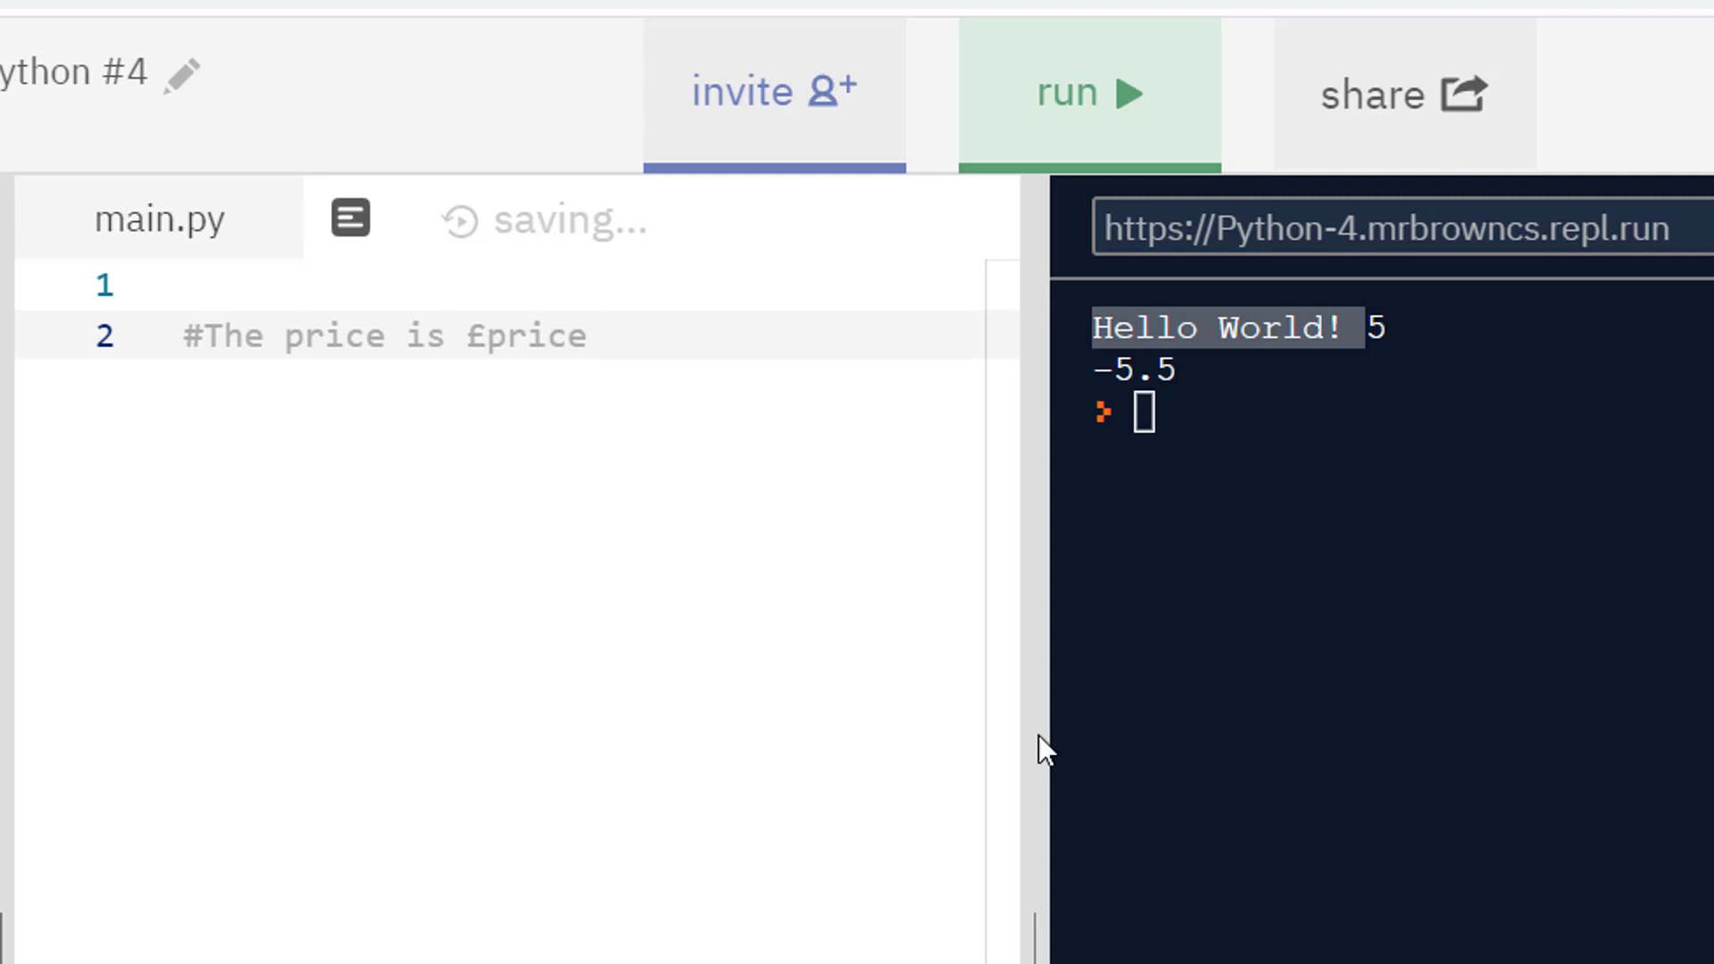
pyautogui.moveTo(202, 360)
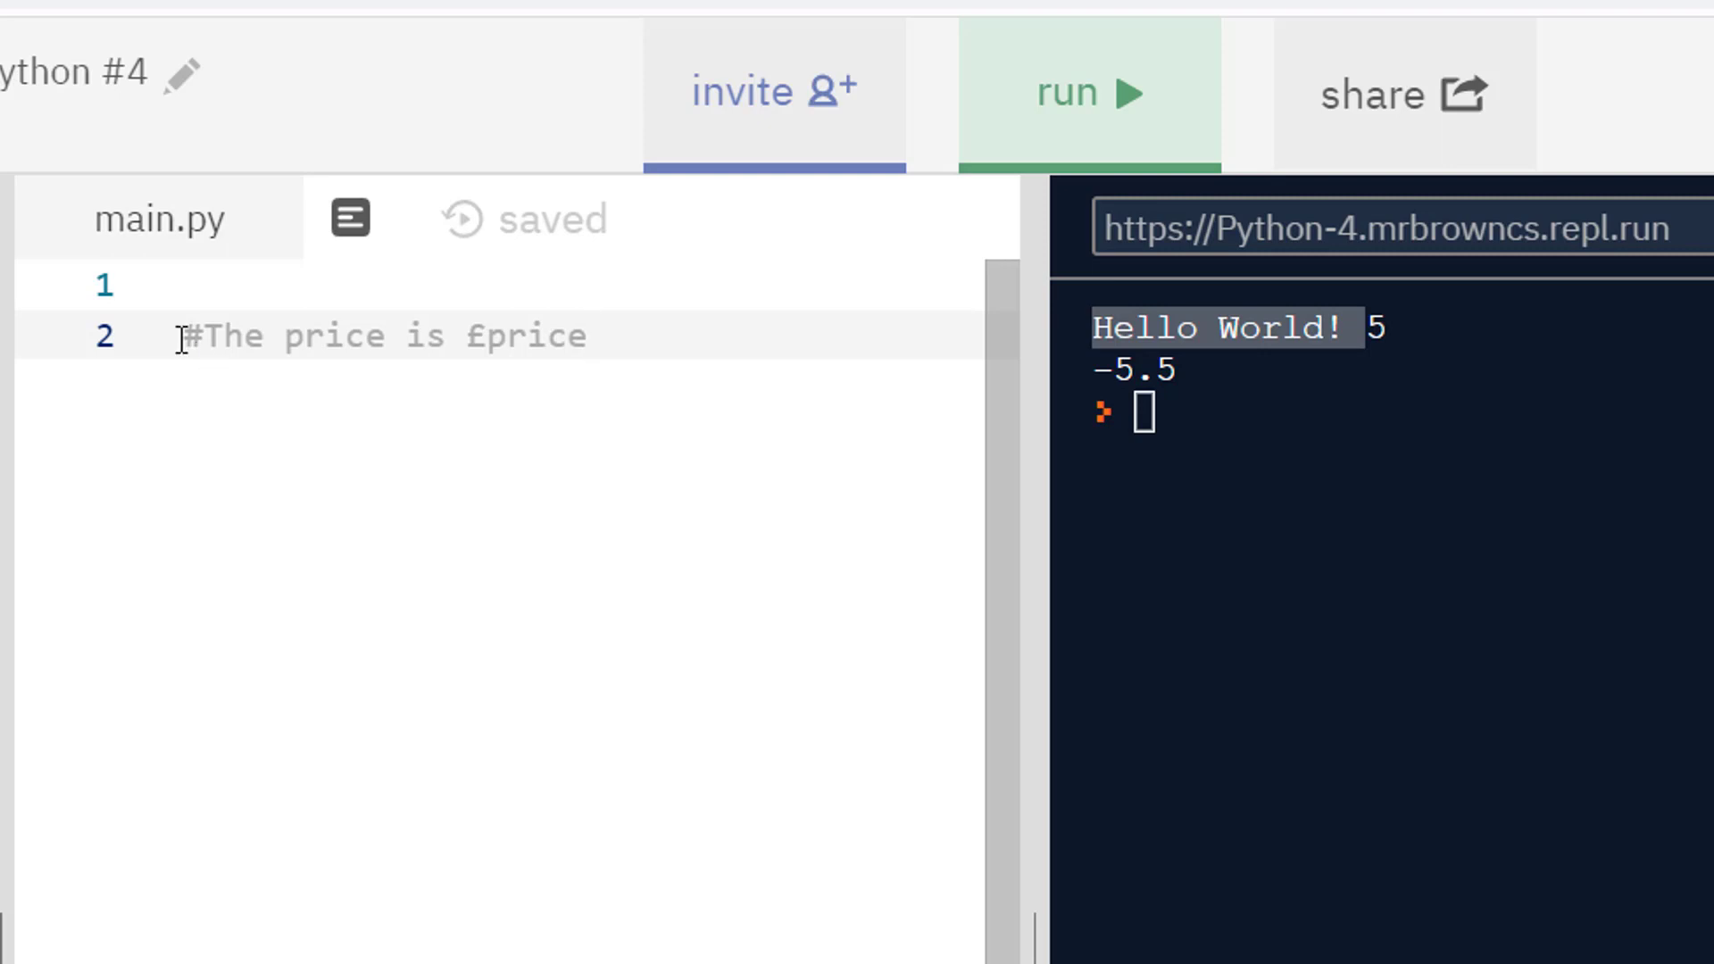
pyautogui.write('#com')
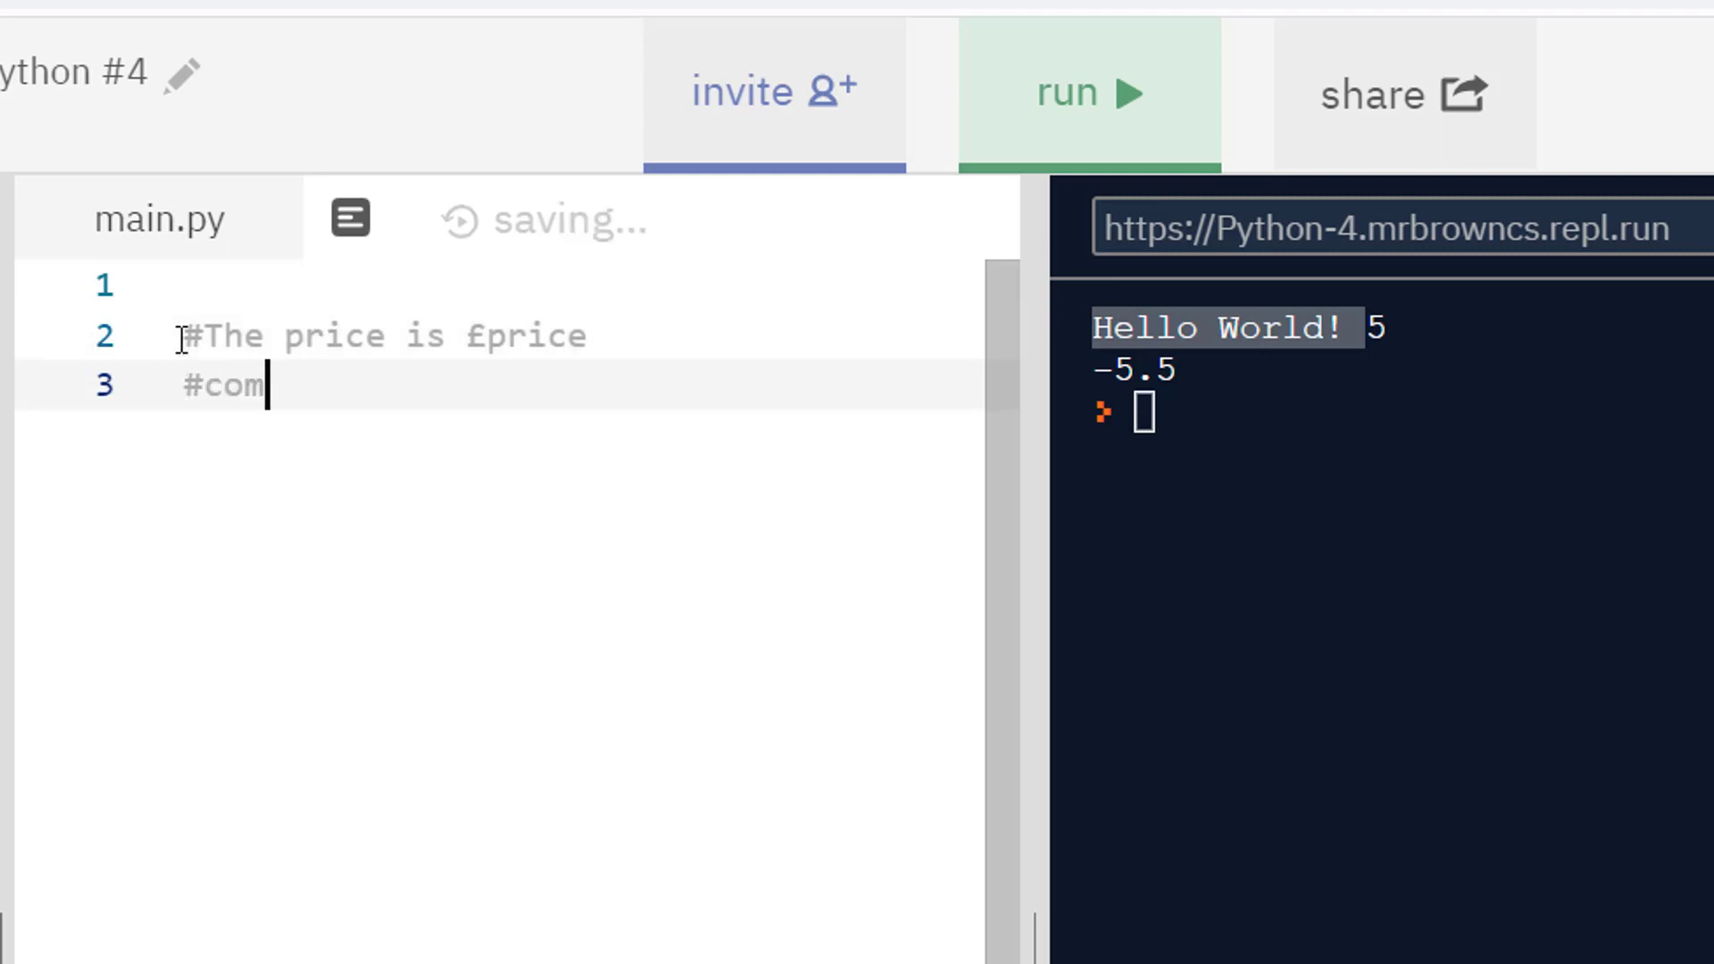
pyautogui.write('ments')
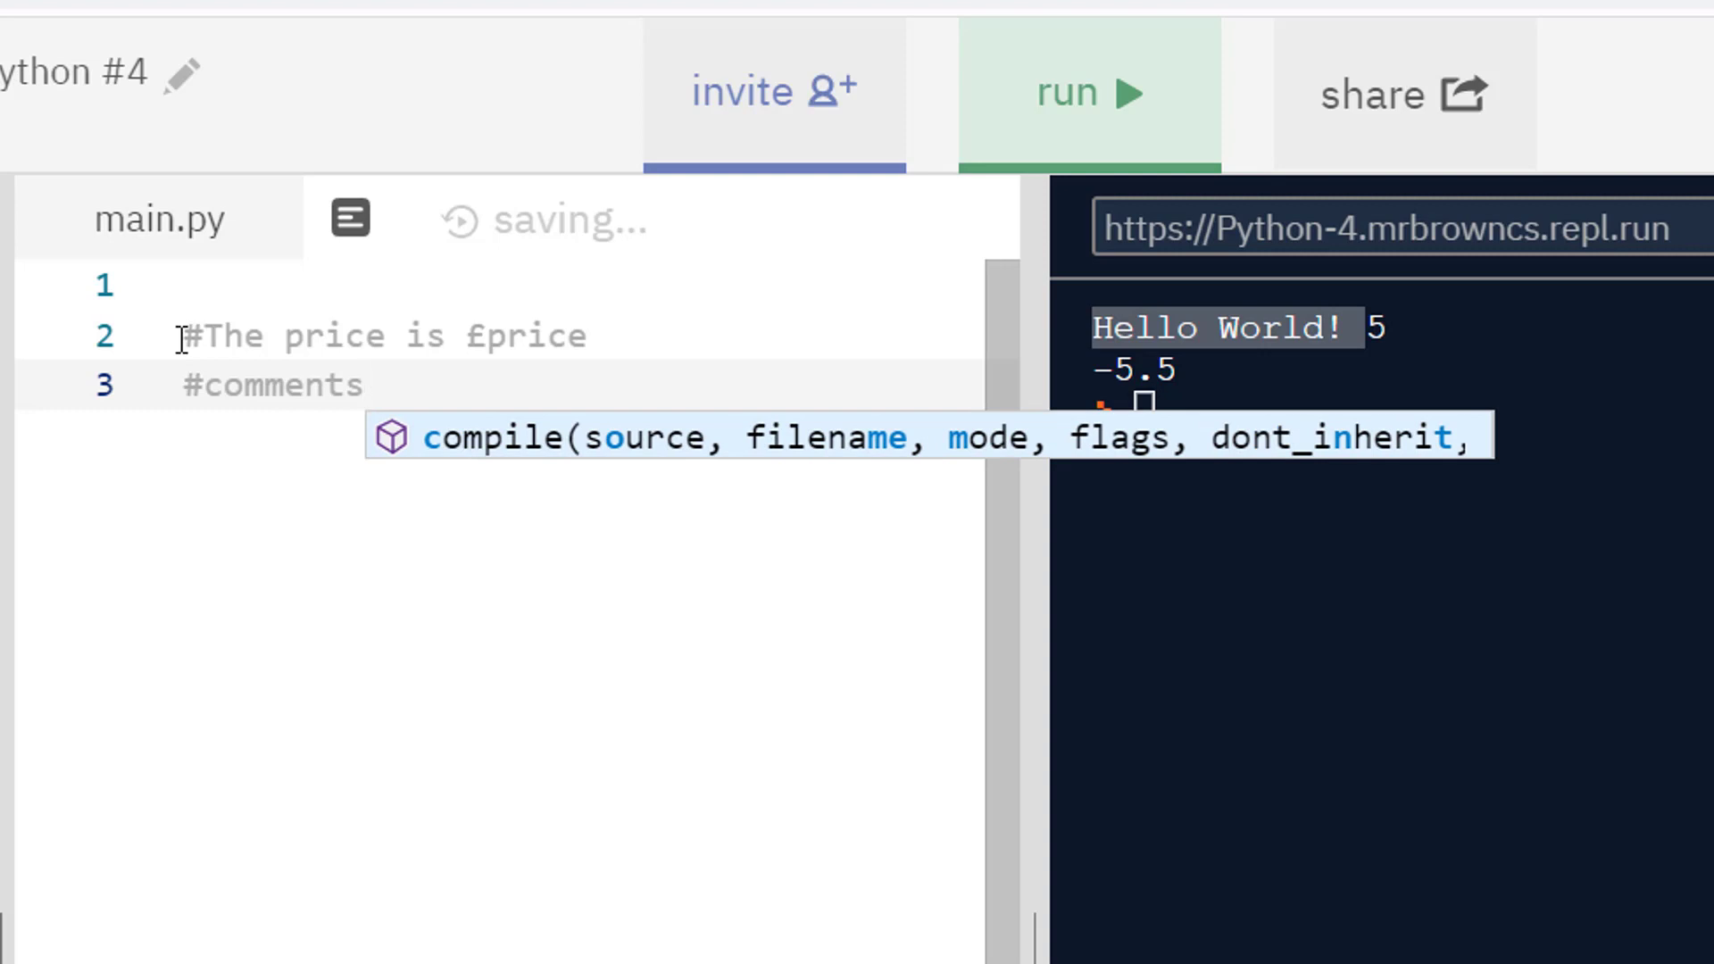
pyautogui.write('sasas')
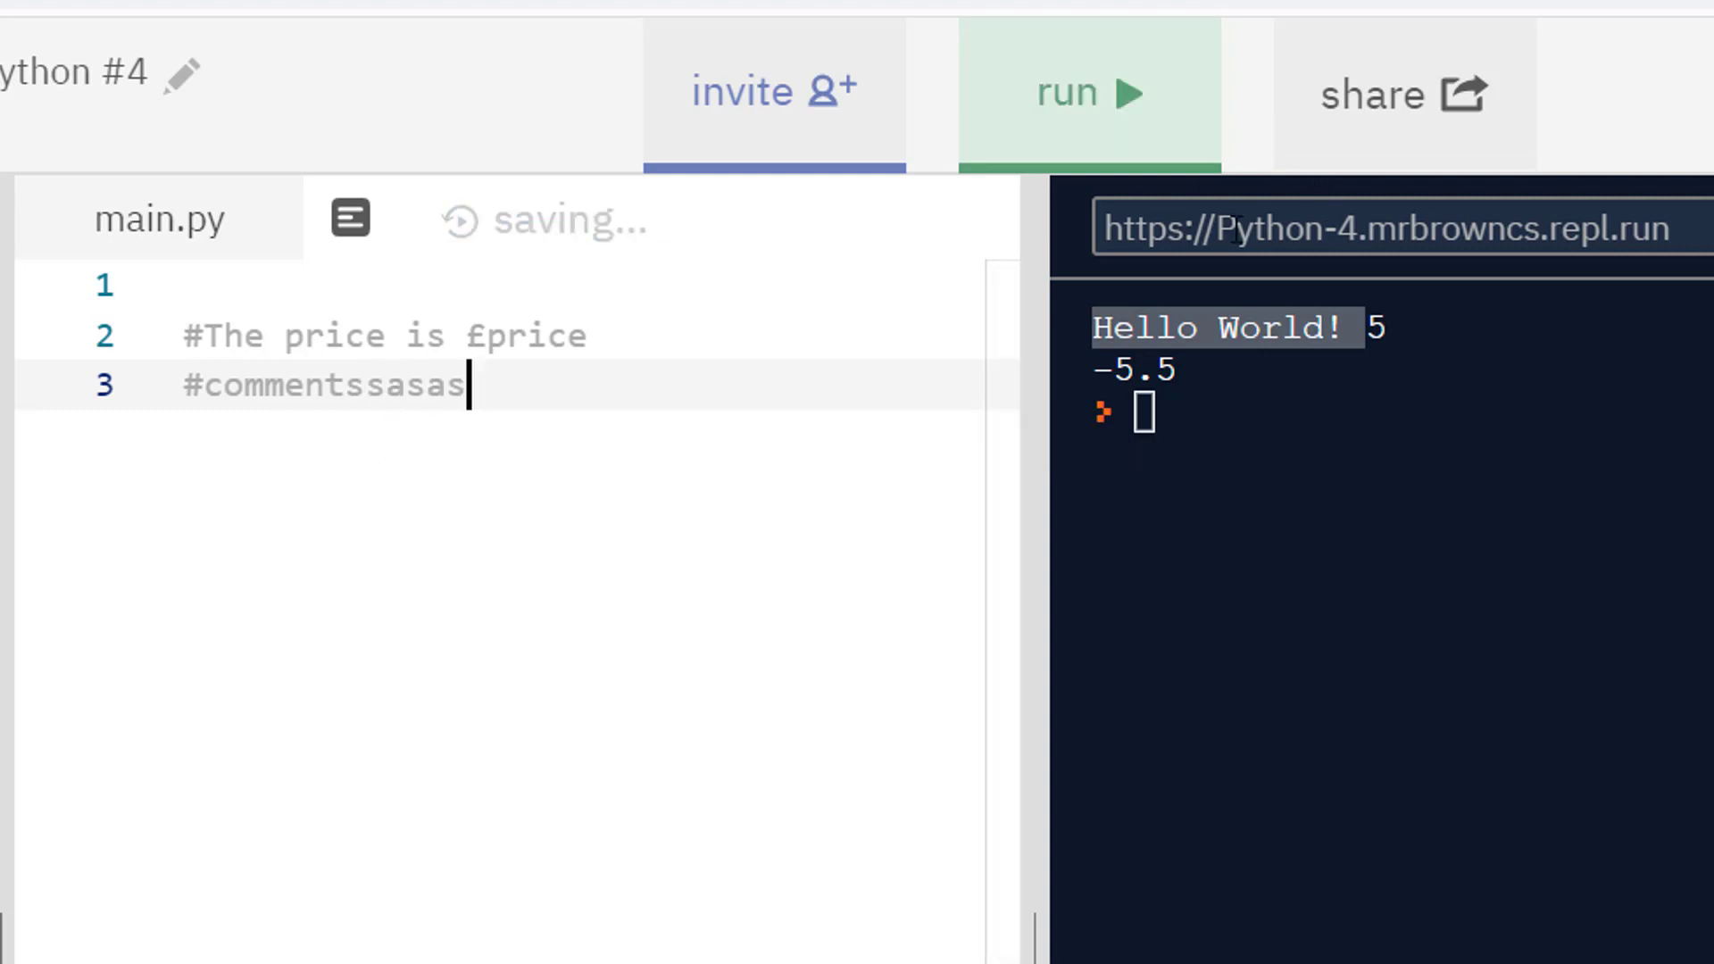
# Step: Run the comments-only program, producing no output, then stop it
pyautogui.click(1089, 93)
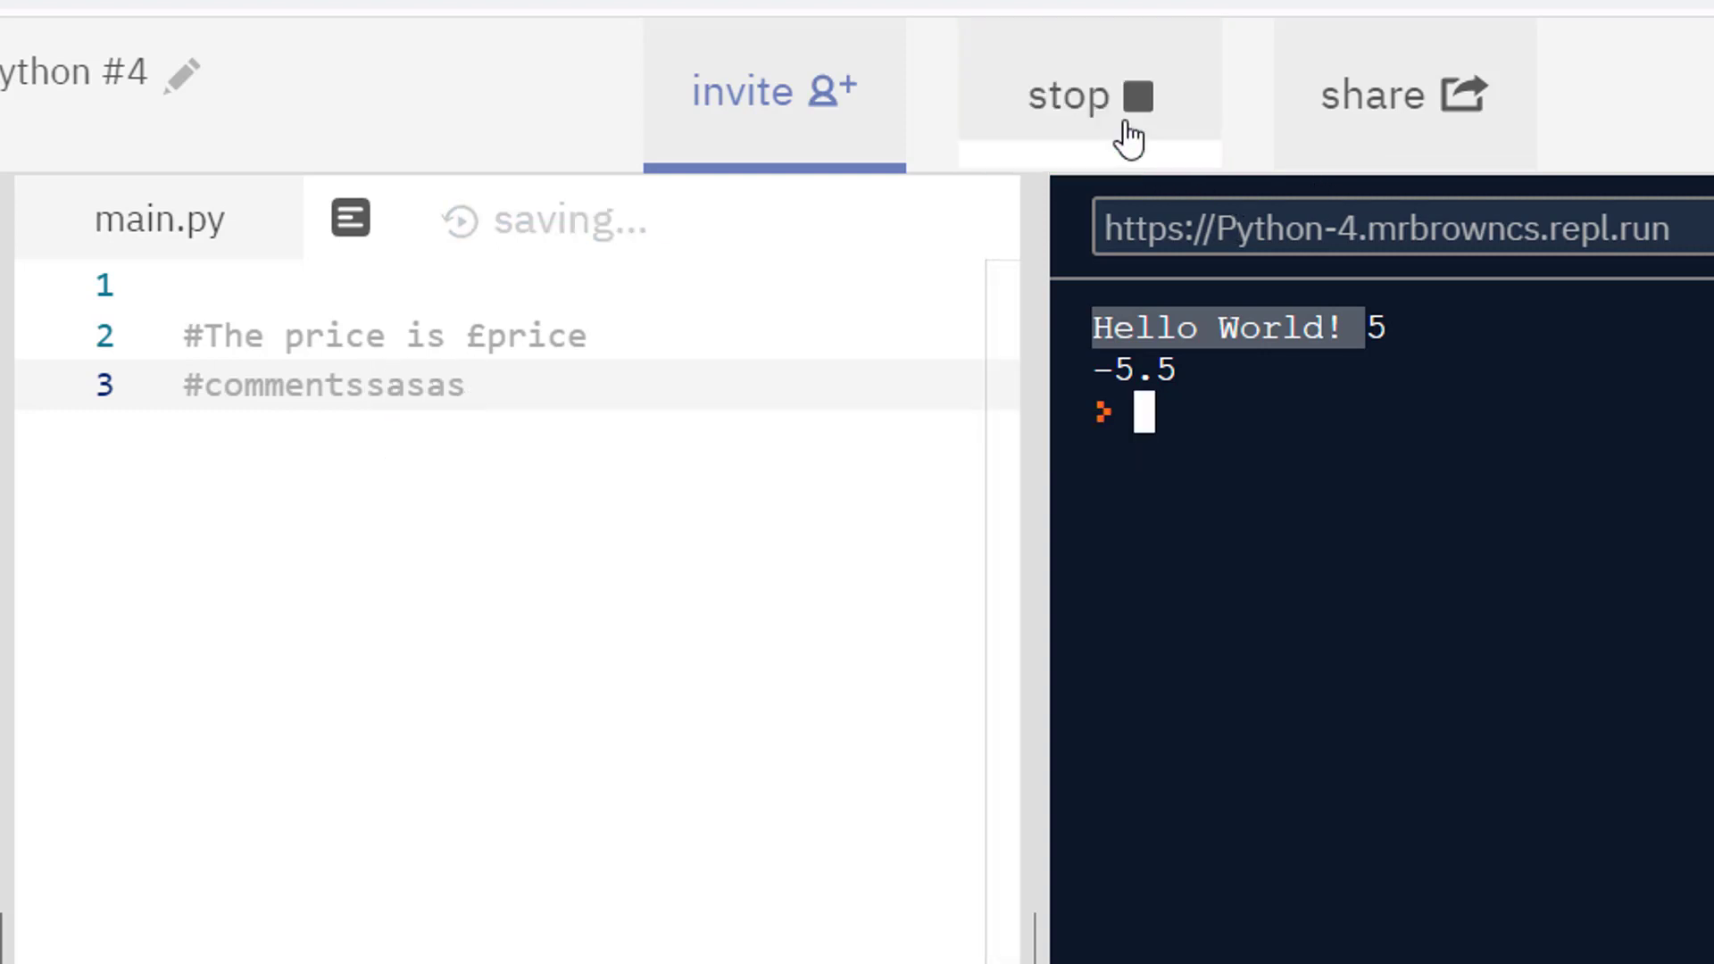
pyautogui.click(1088, 93)
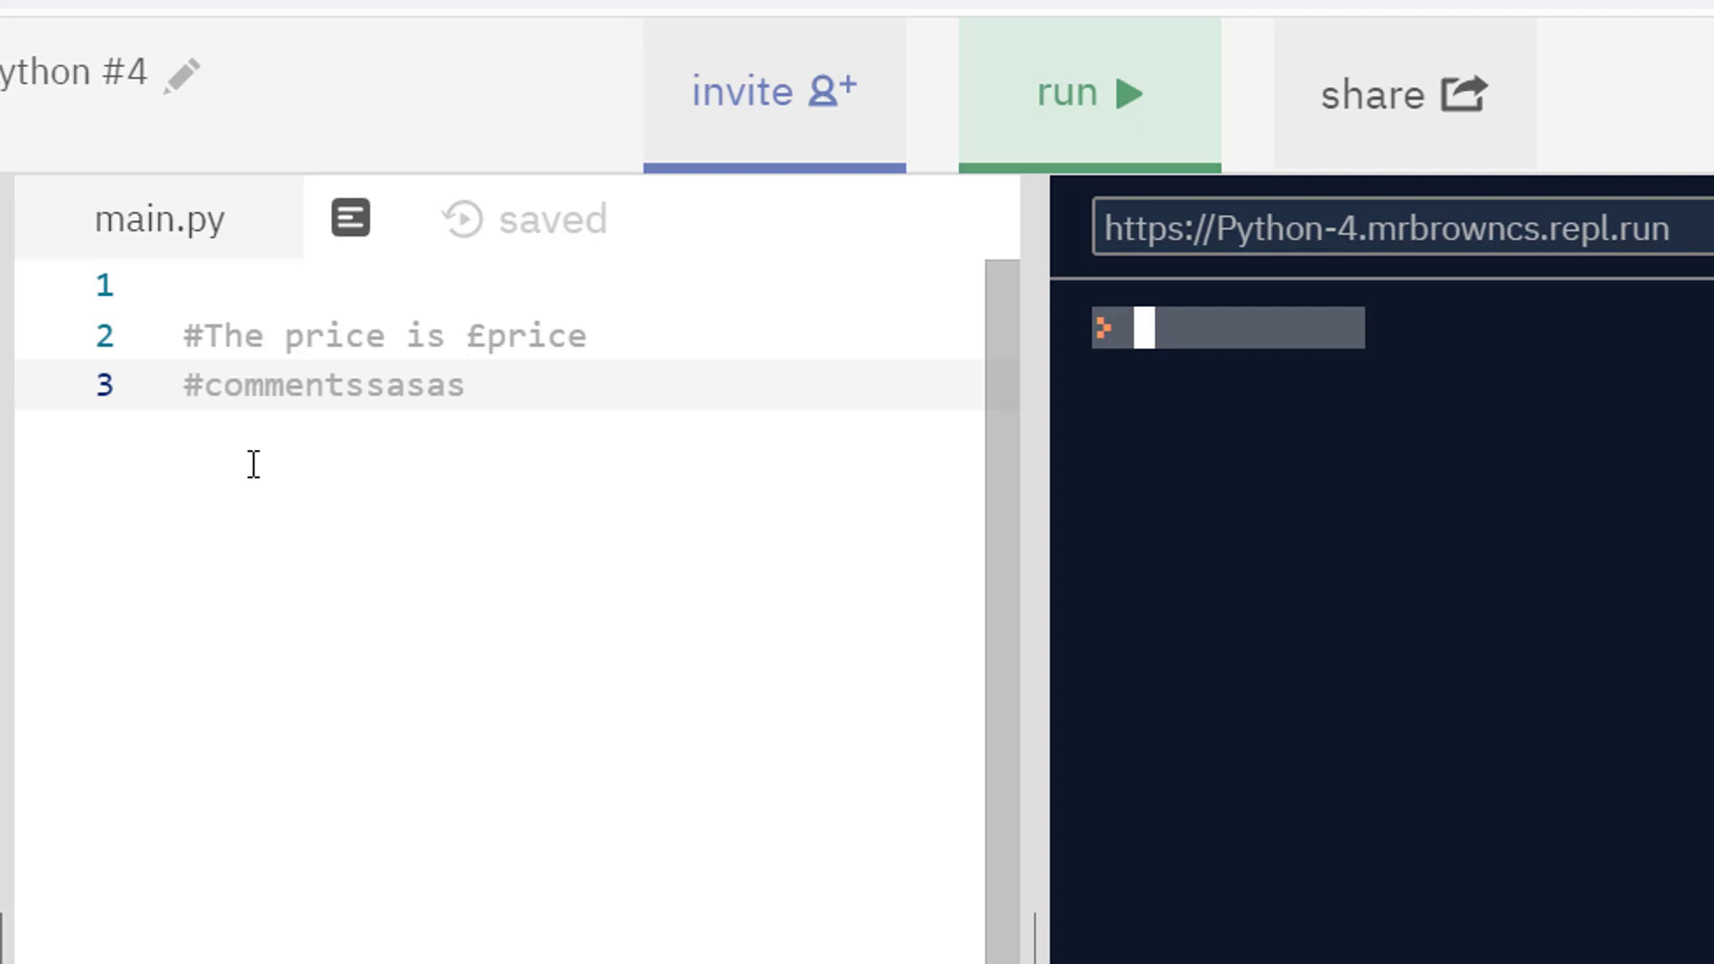
# Step: Replace the test comment with the assignment price = 5
pyautogui.doubleClick(318, 386)
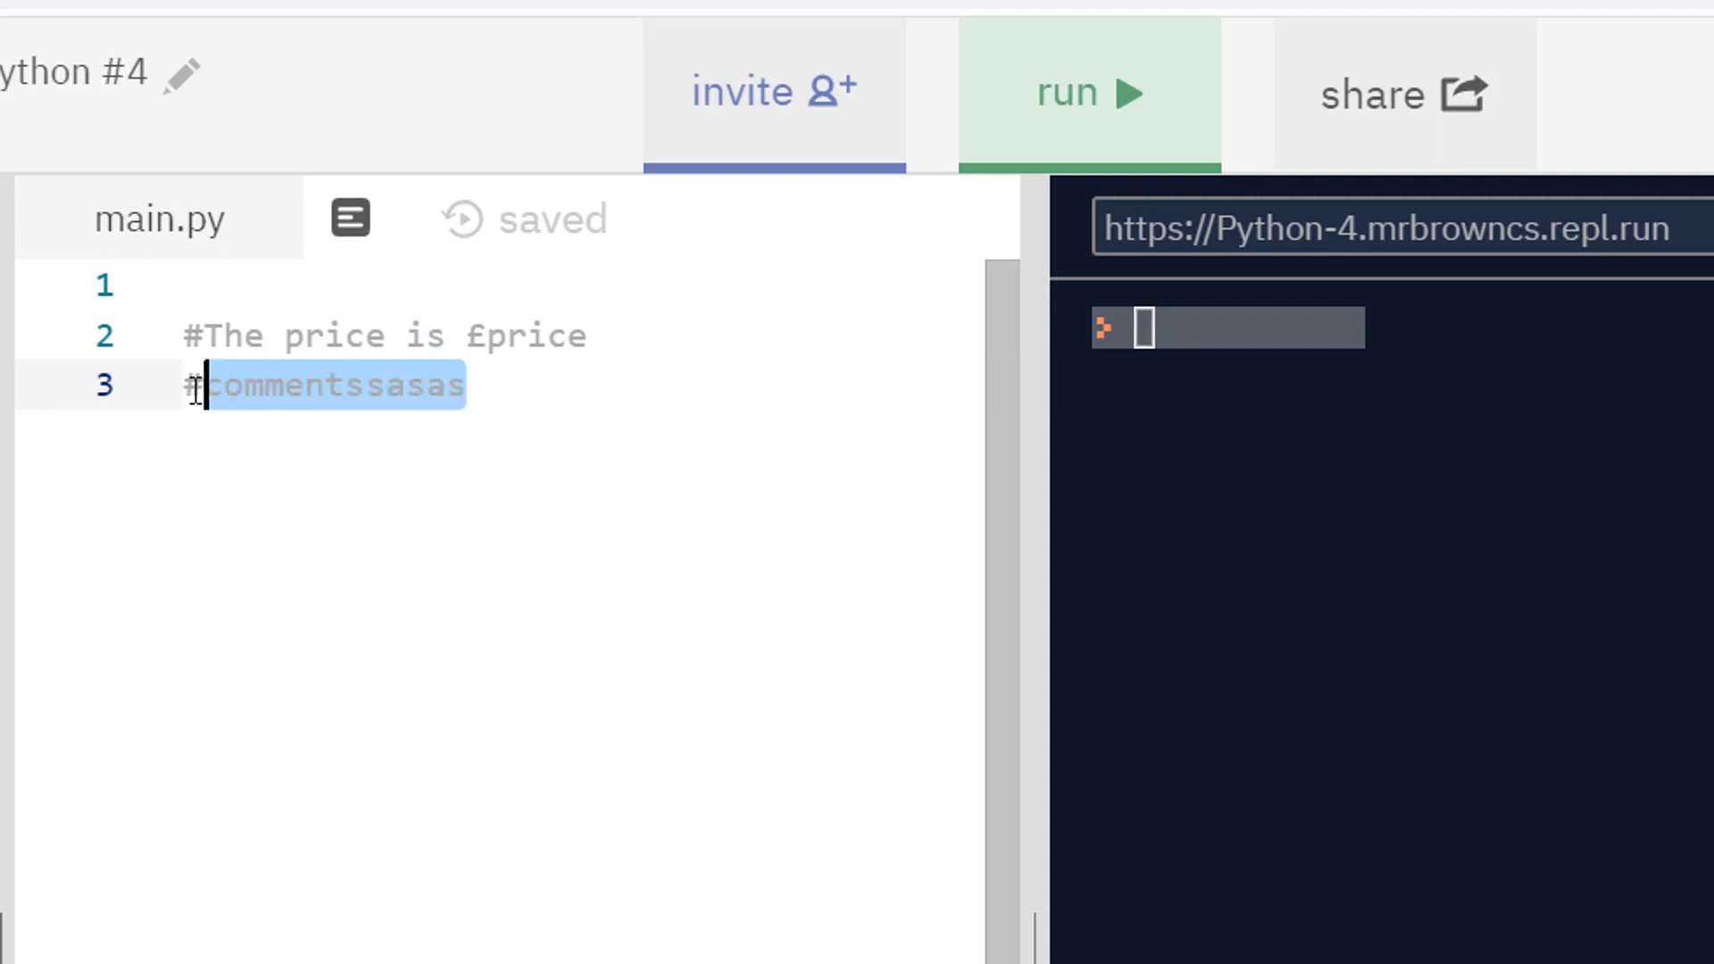
pyautogui.press('Delete')
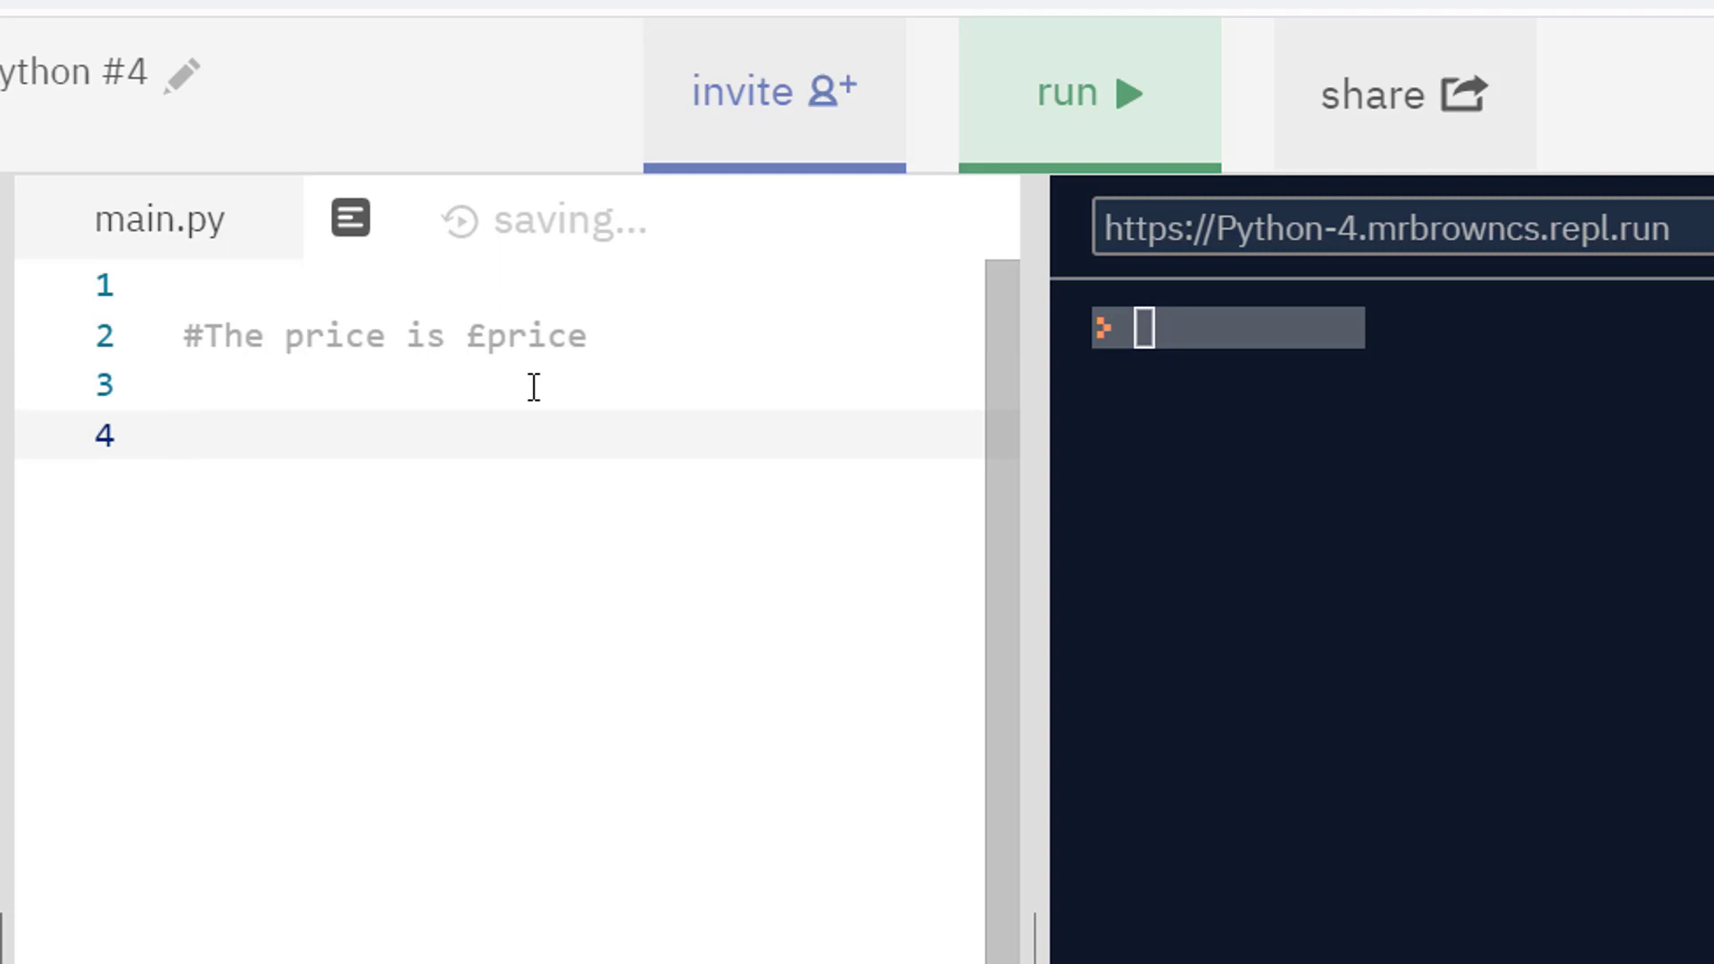
pyautogui.write('price')
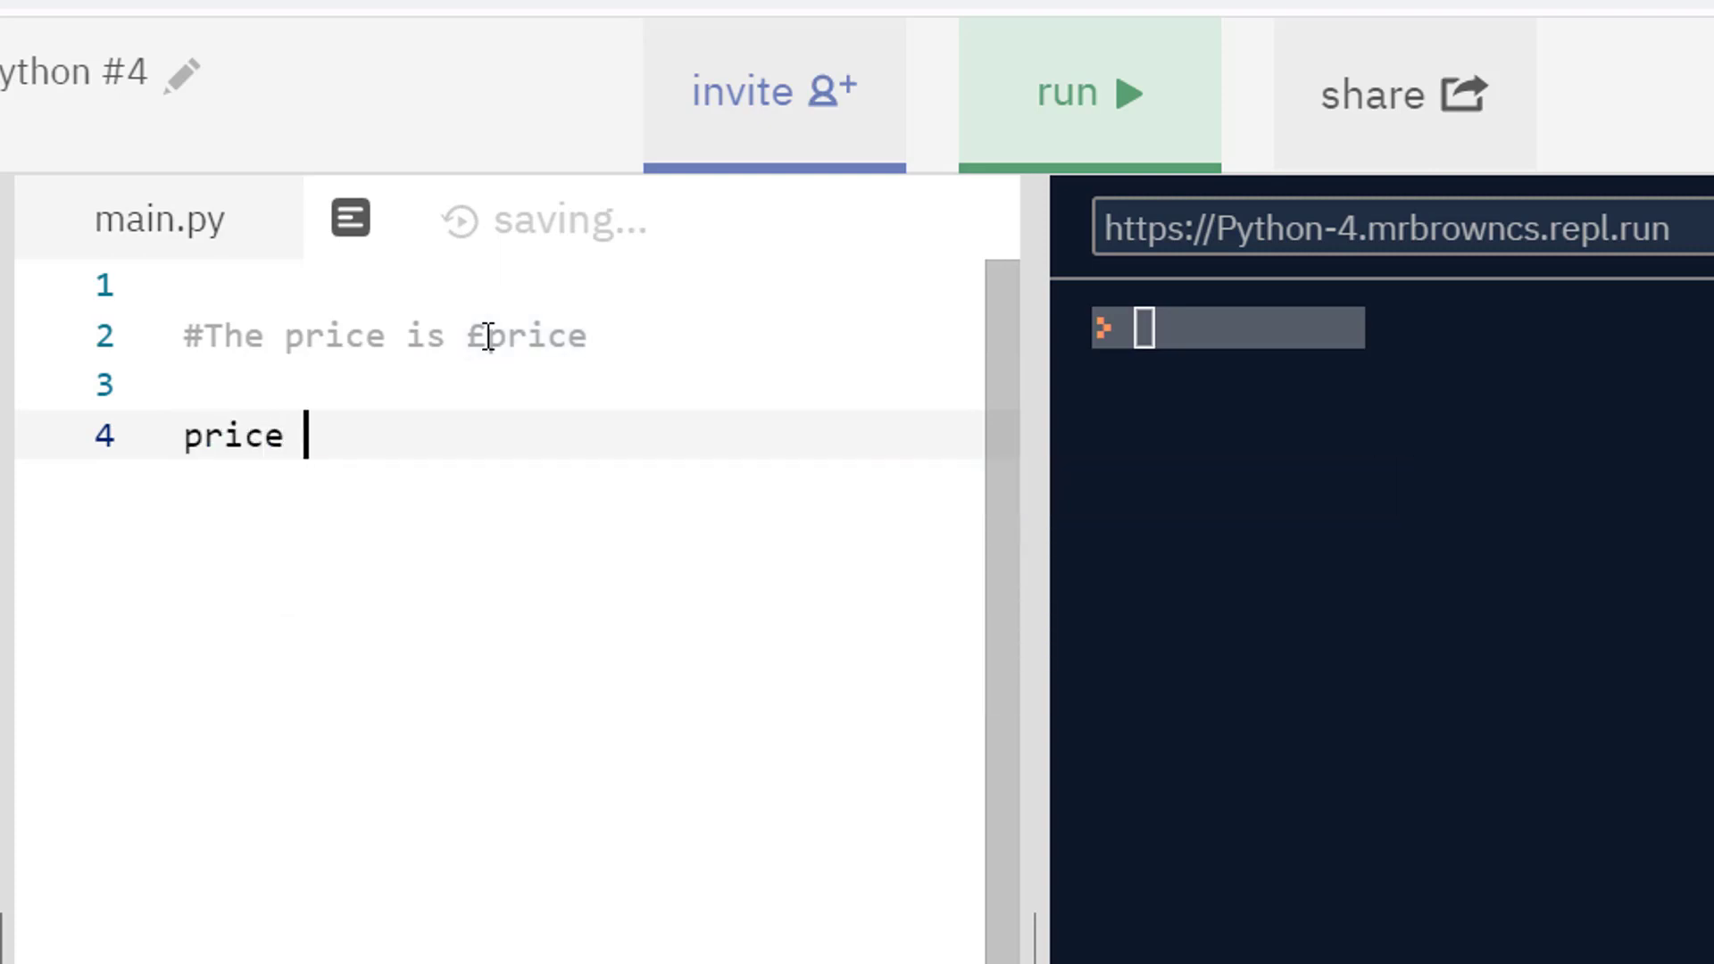
pyautogui.write('=')
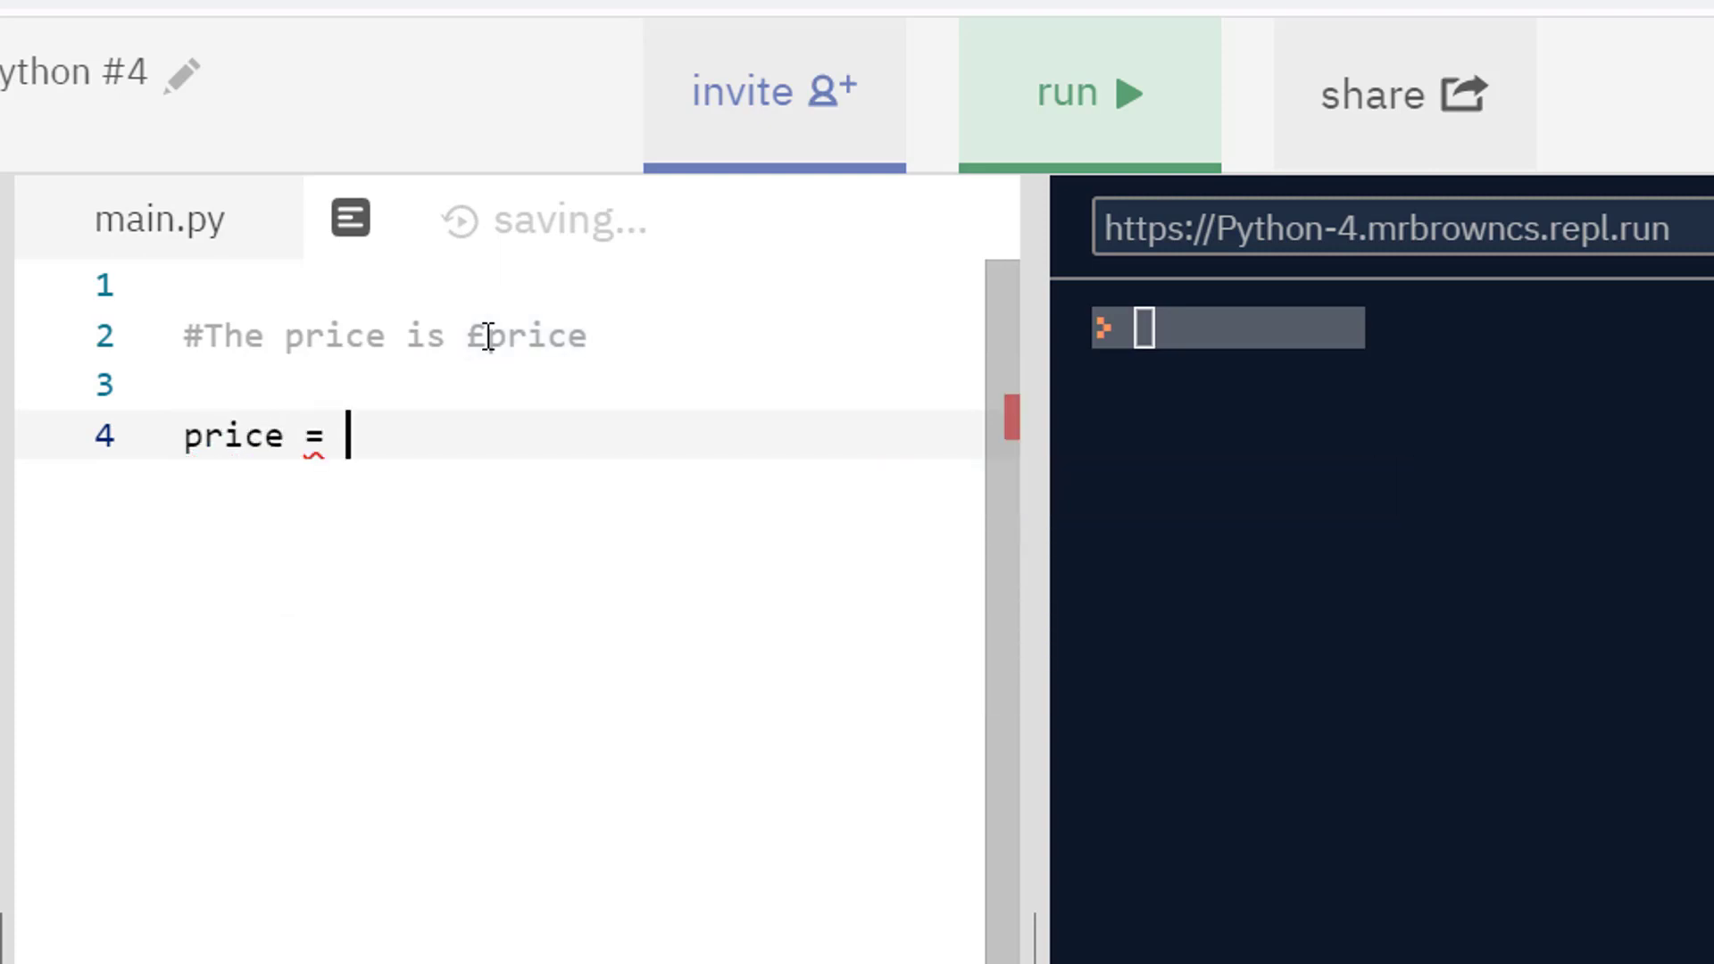
pyautogui.write('5')
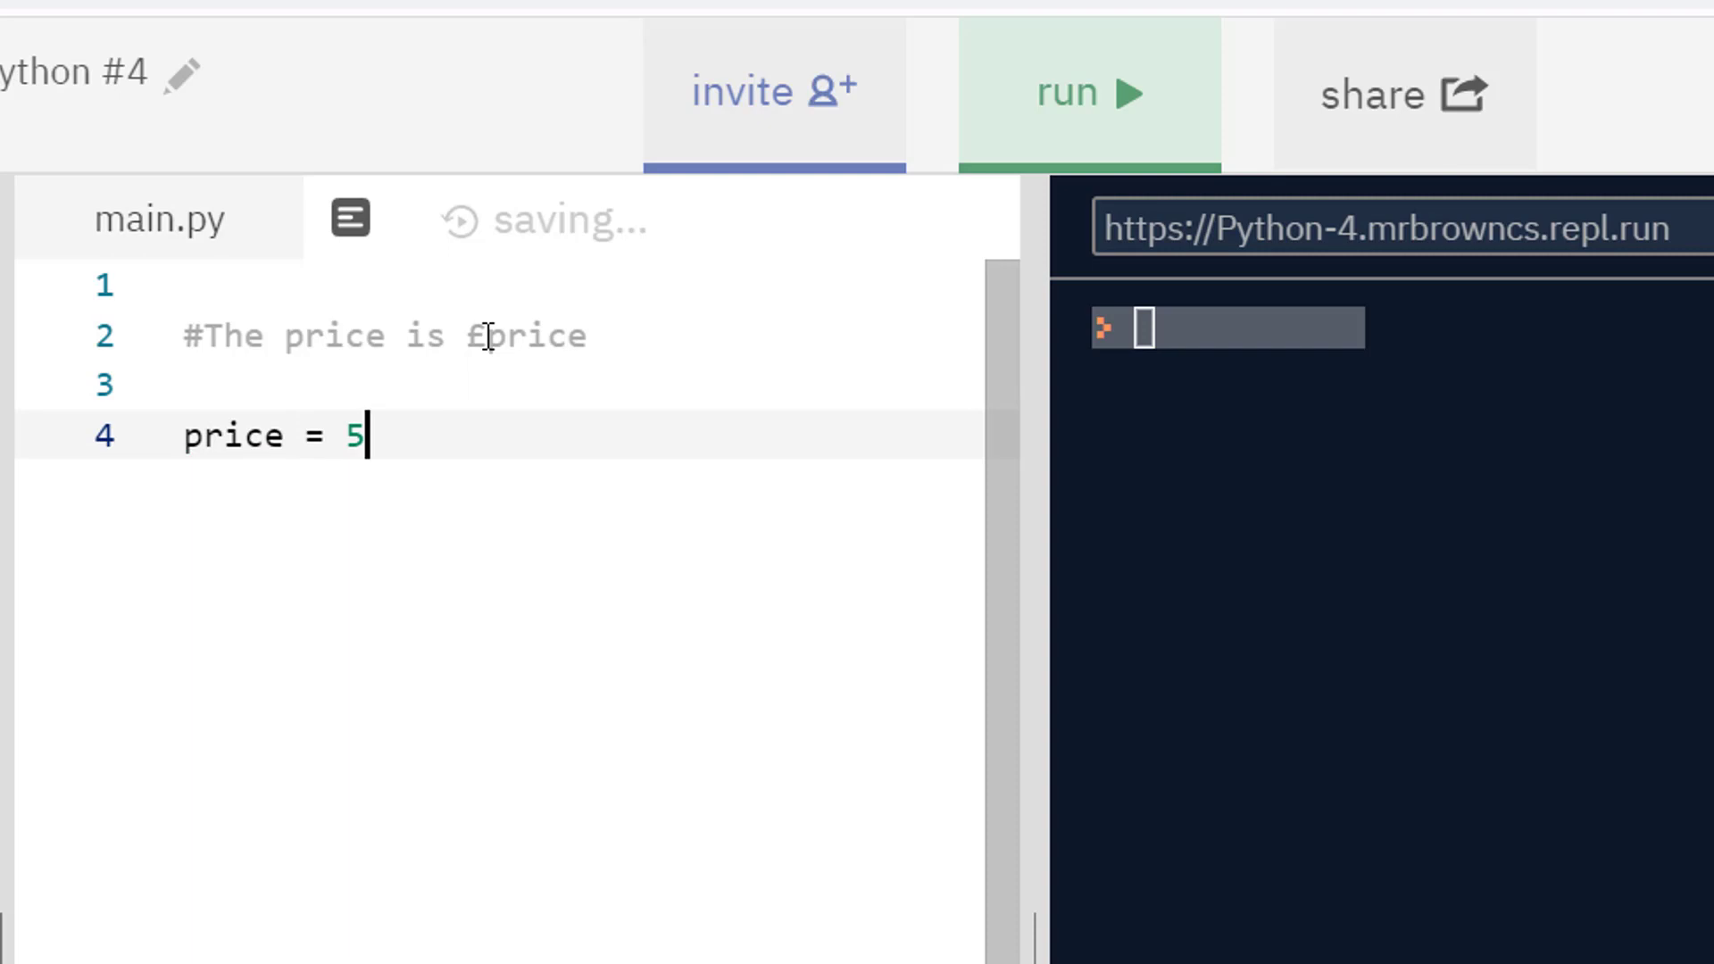
# Step: Add print(price) on line 6 using the suggested variable name
pyautogui.press('Enter')
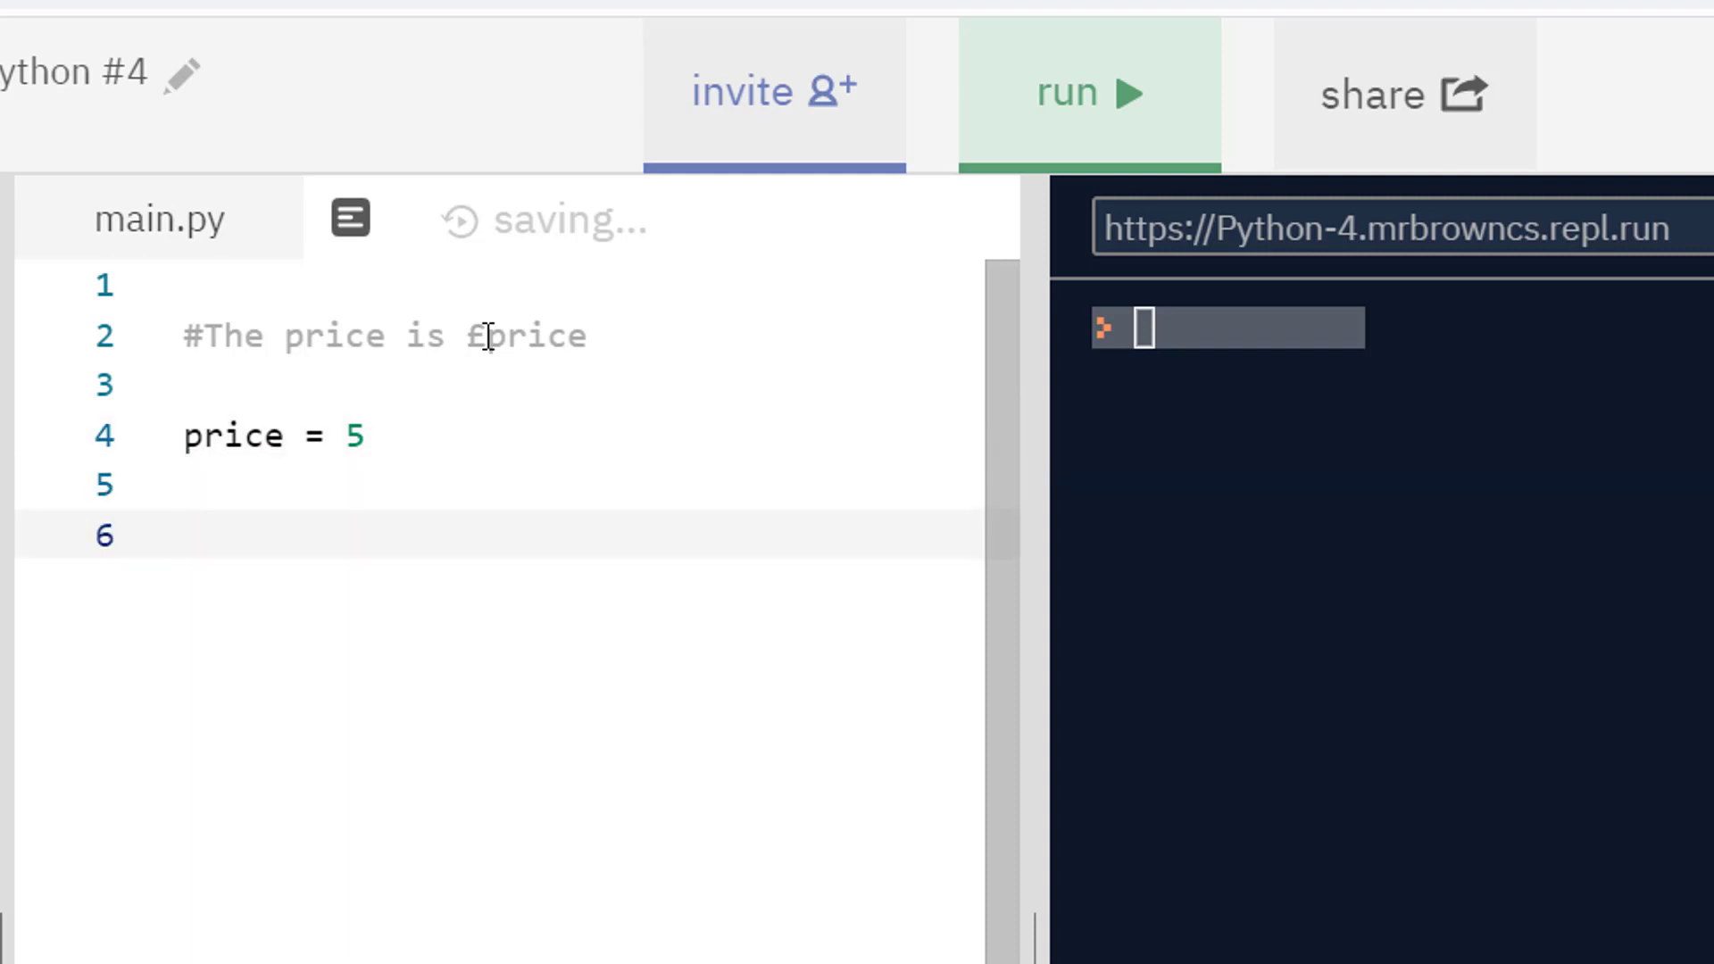
pyautogui.write('print(5)')
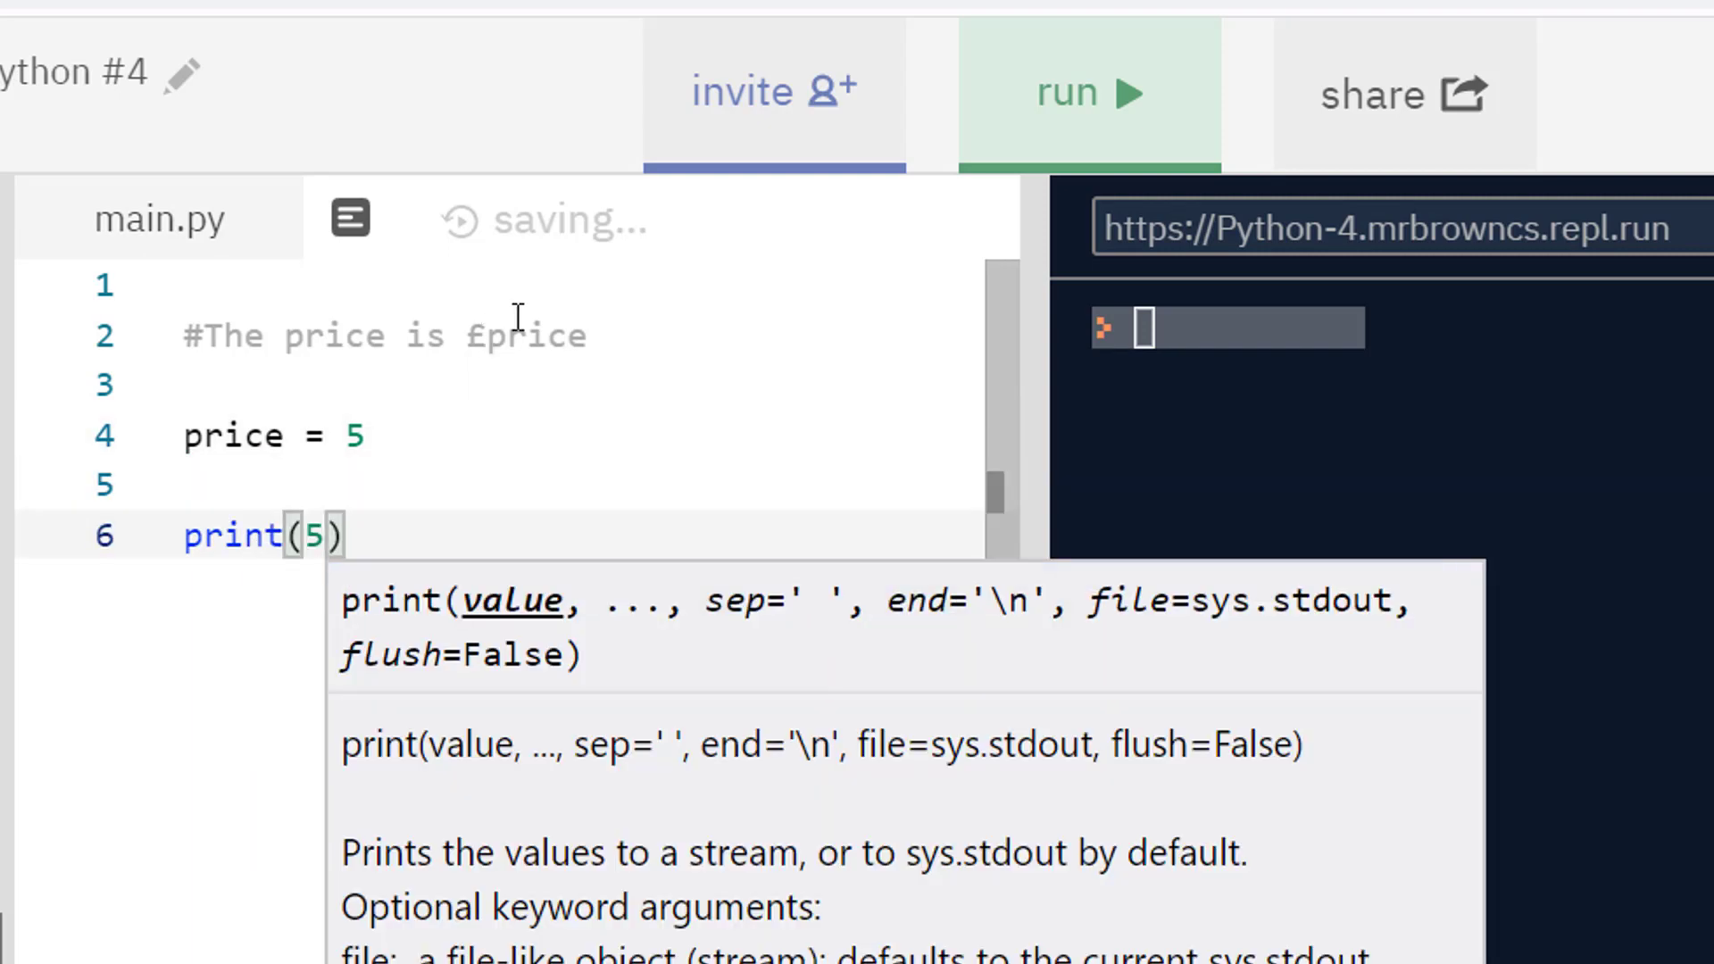
pyautogui.write('price')
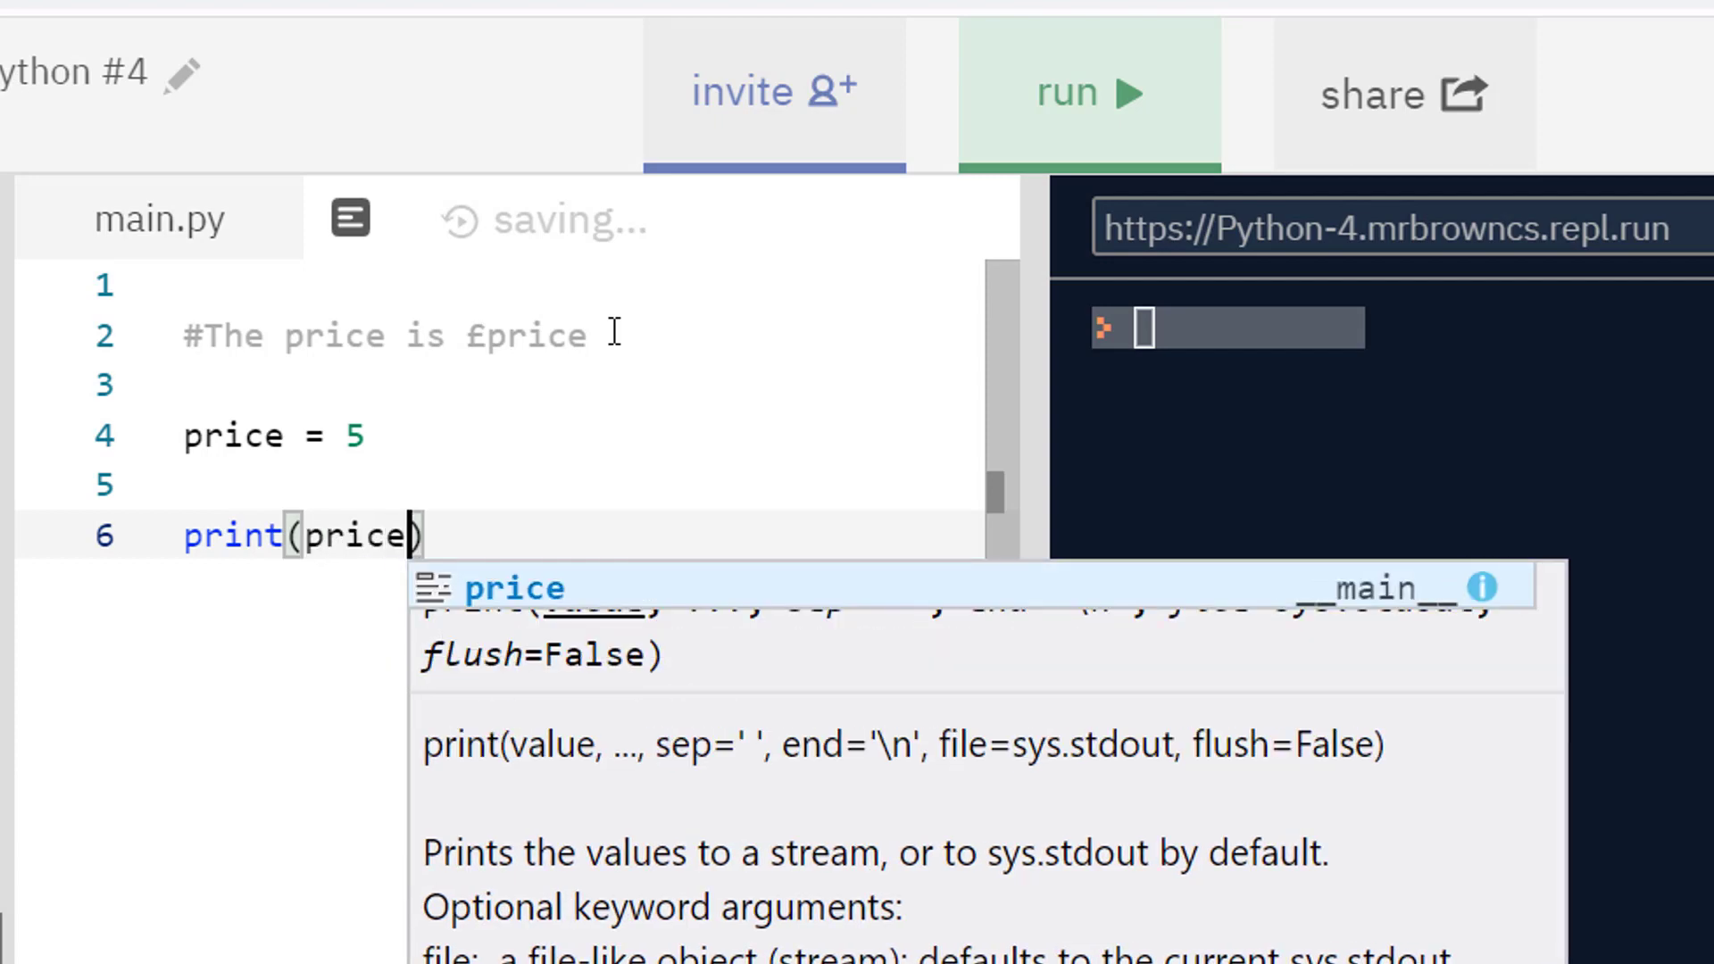
pyautogui.click(591, 335)
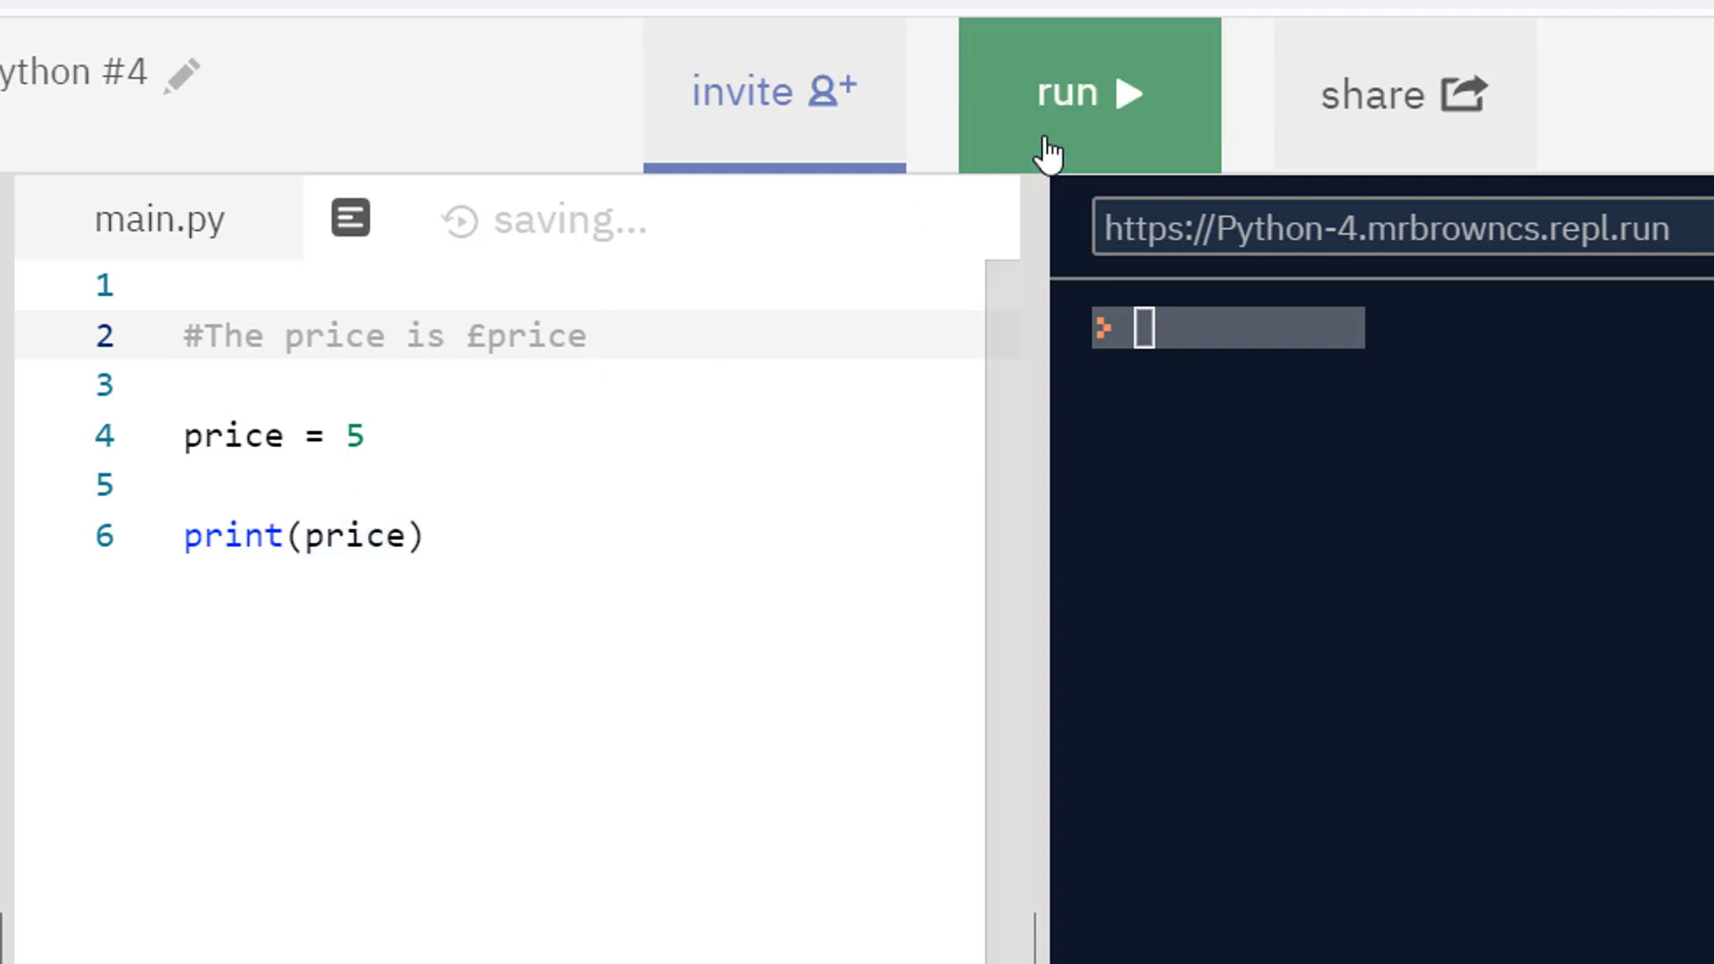
# Step: Change line 6 to print("The price is £",price) and run to show The price is £ 5
pyautogui.click(1088, 93)
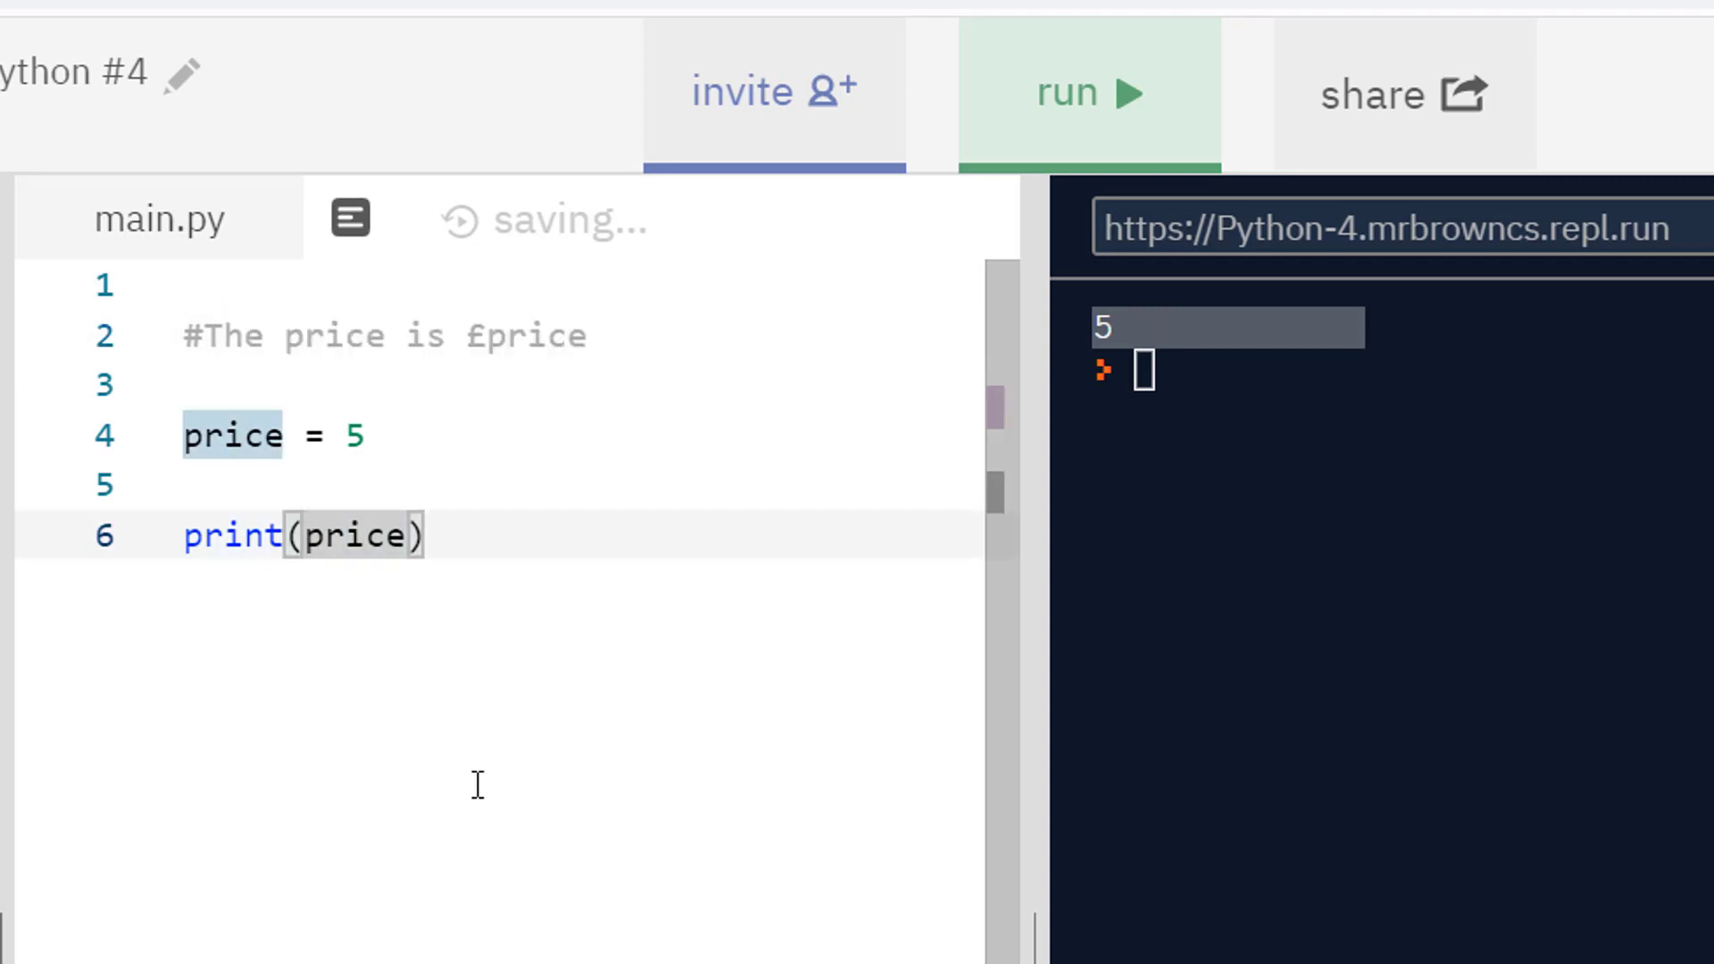
pyautogui.write('"')
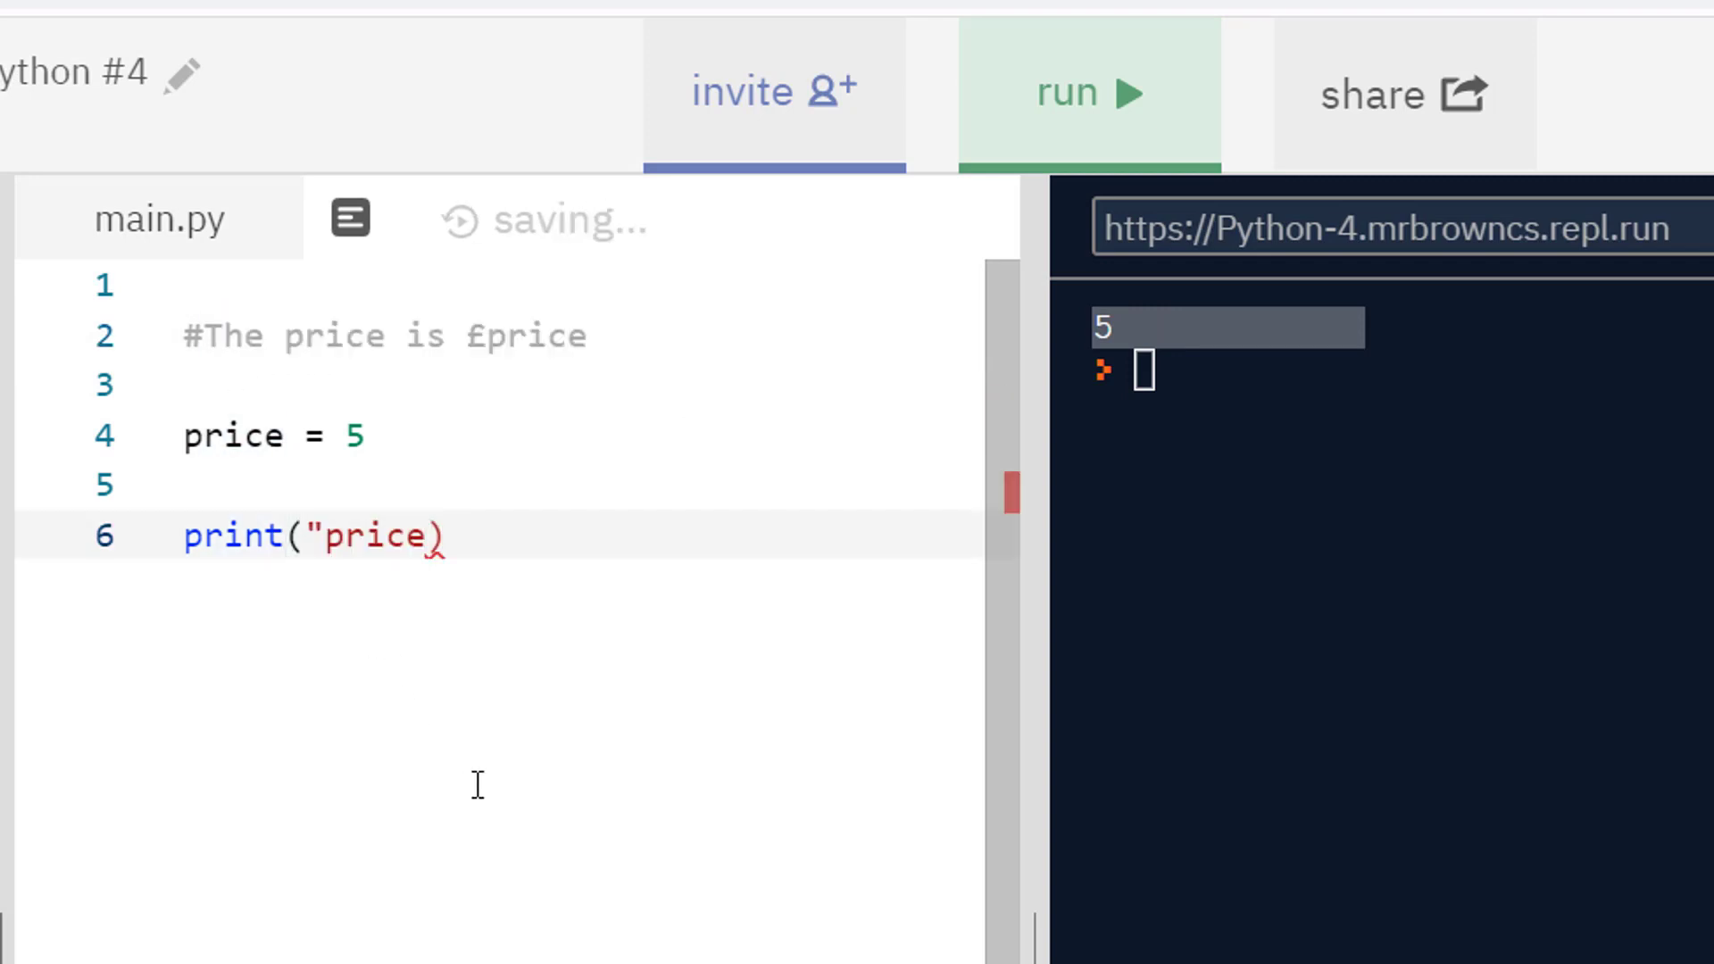
pyautogui.write('The price is')
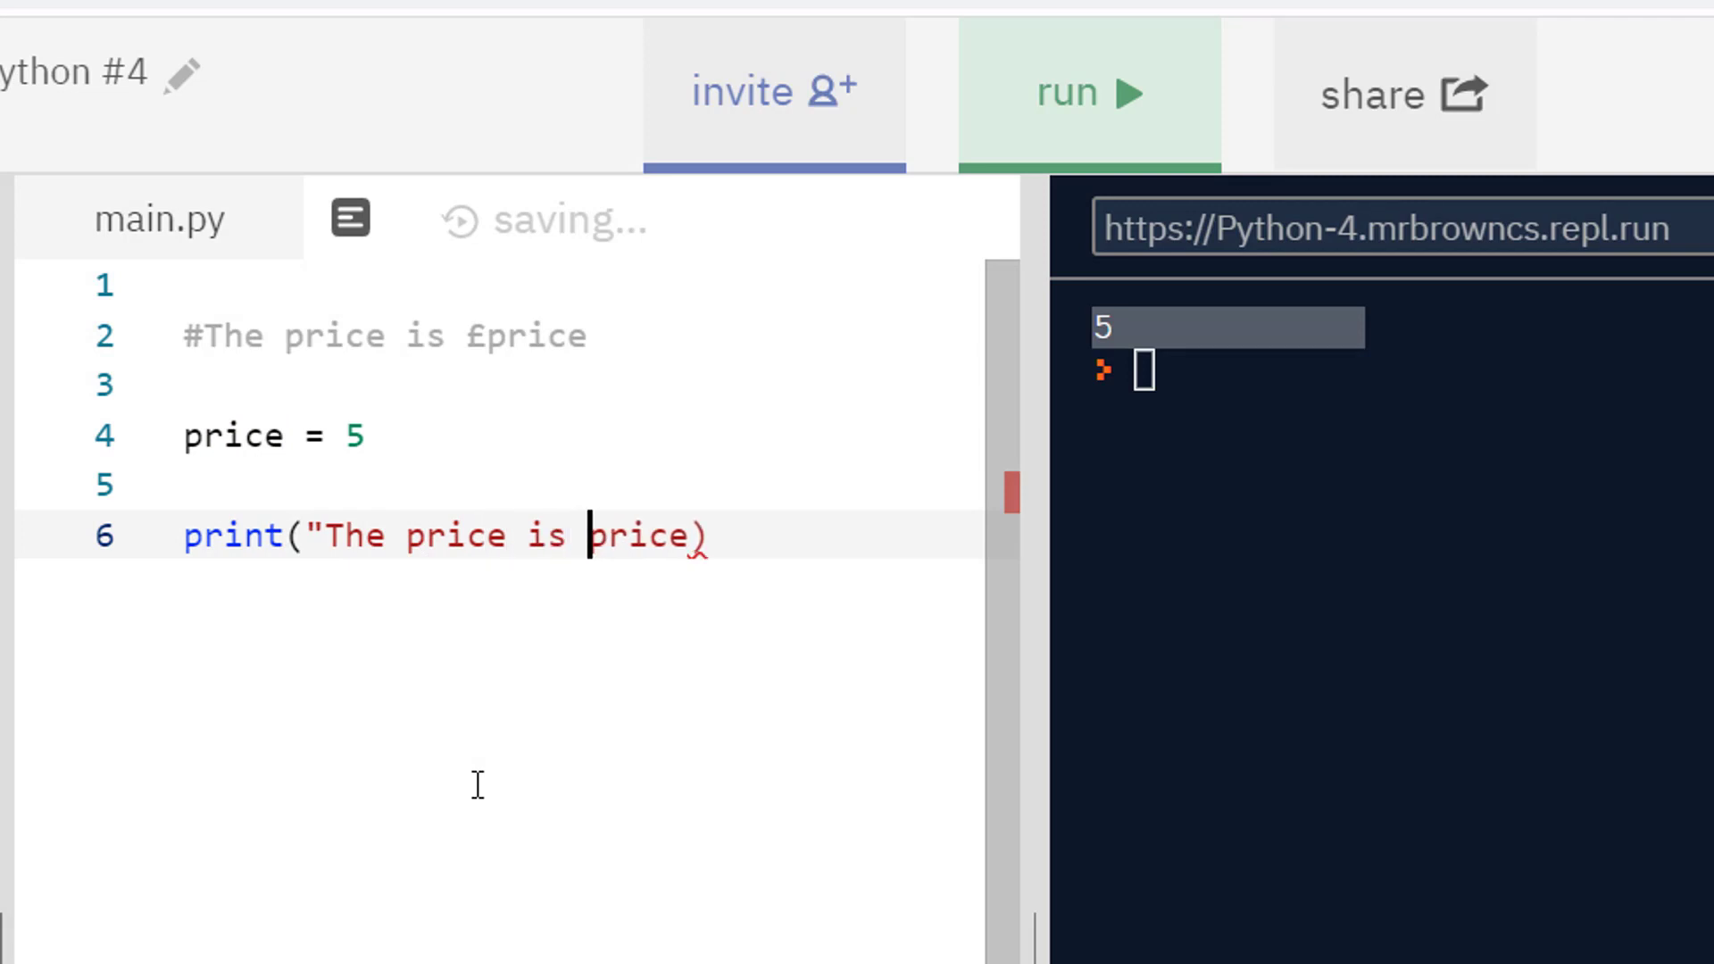
pyautogui.write('£"')
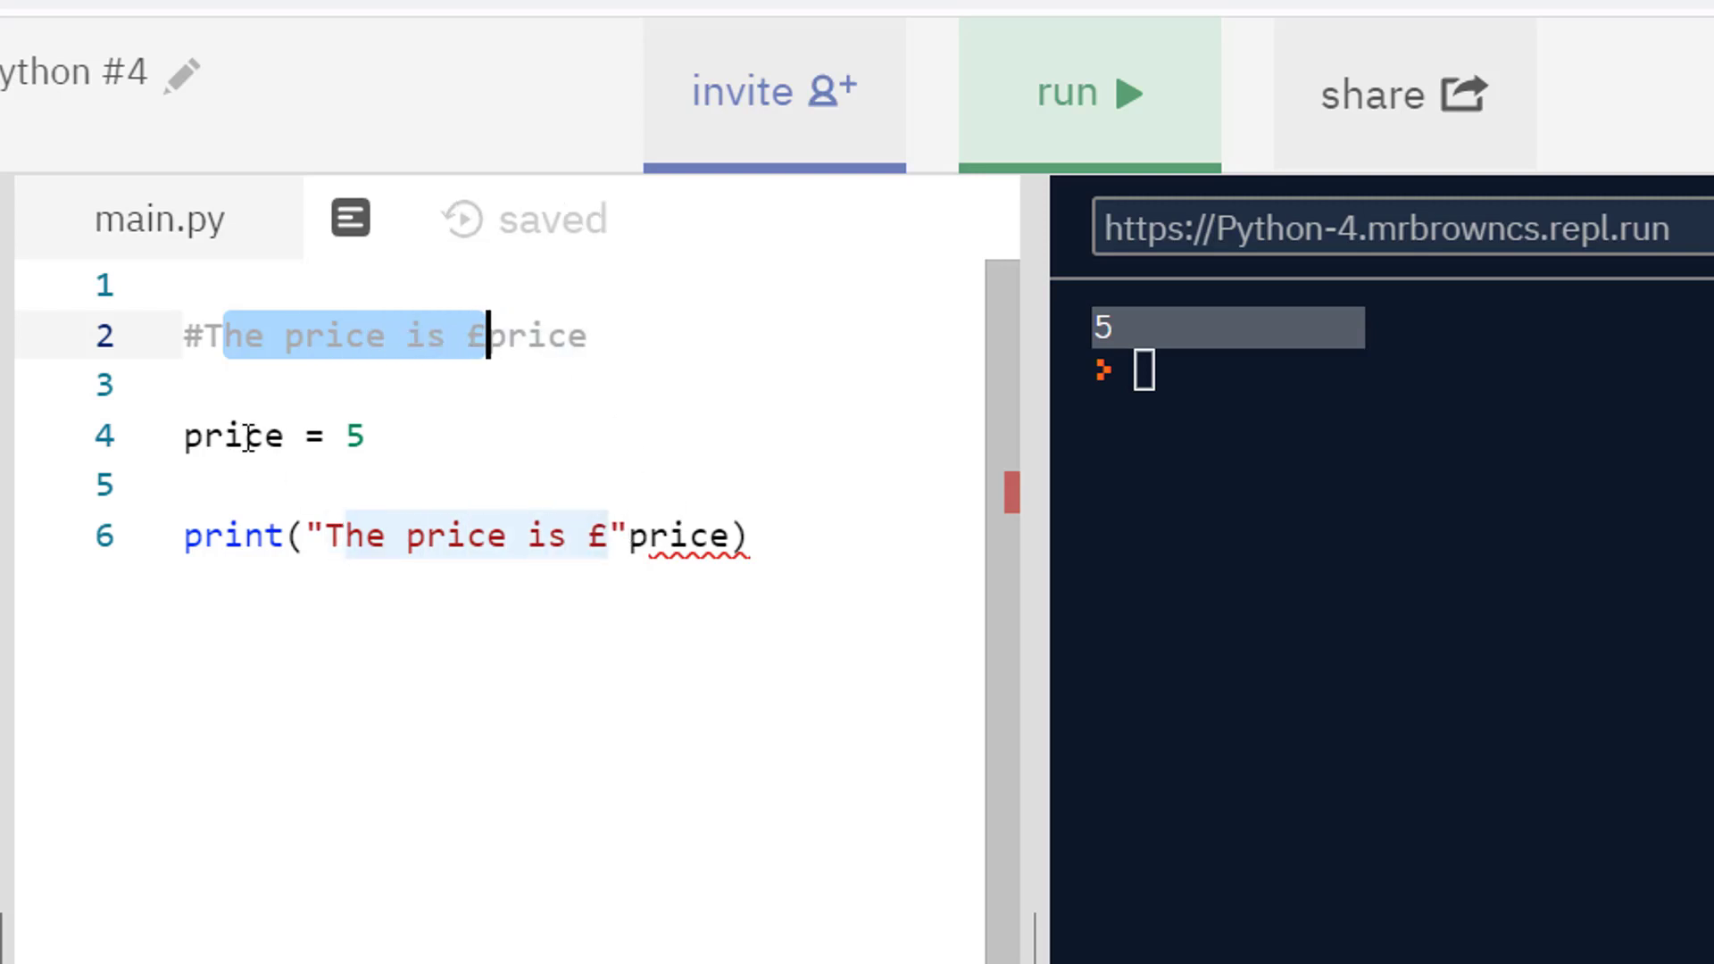
pyautogui.moveTo(547, 471)
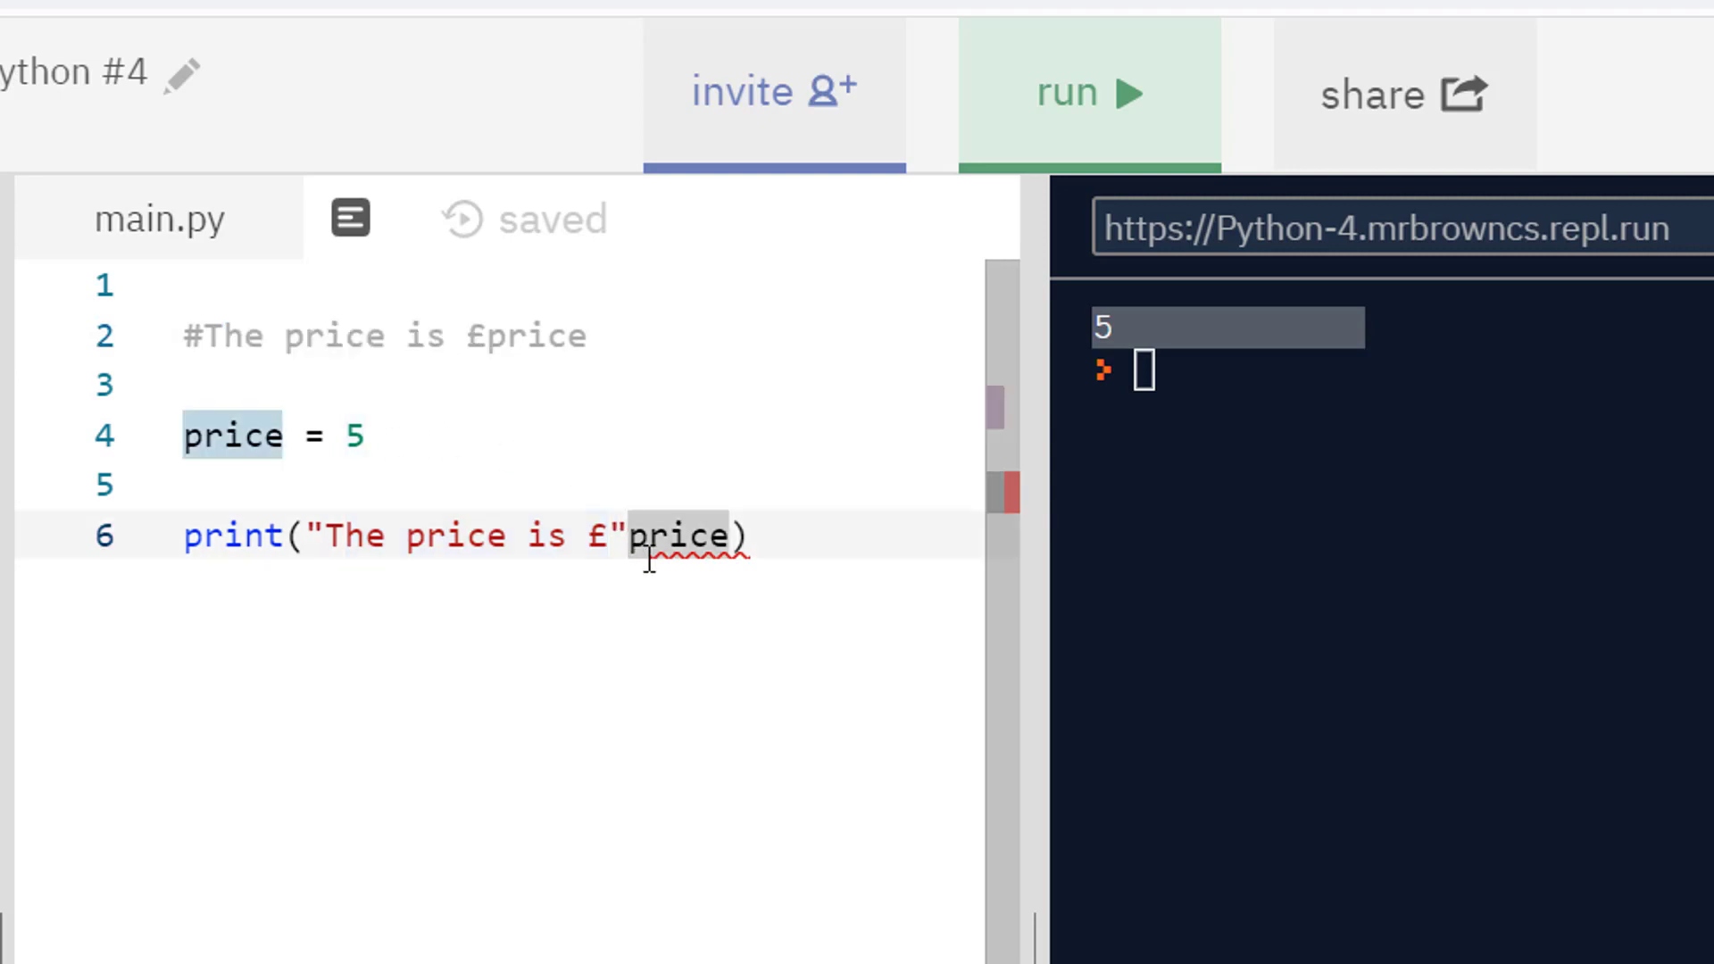
pyautogui.write(',')
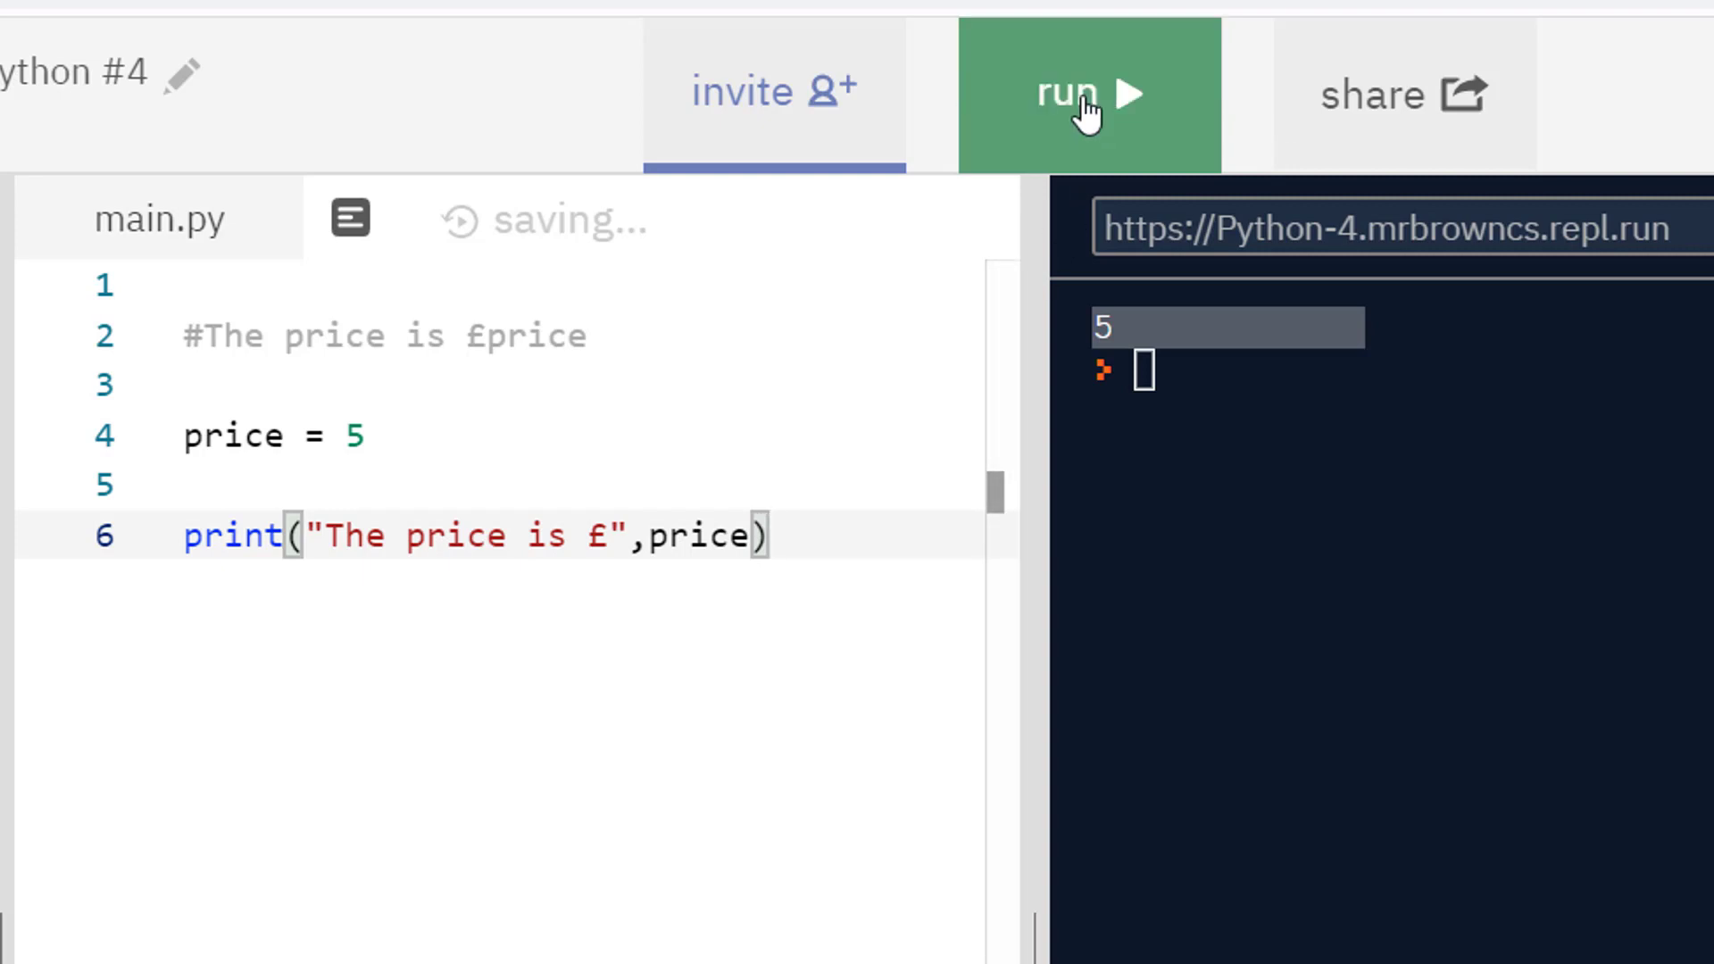
pyautogui.click(1084, 93)
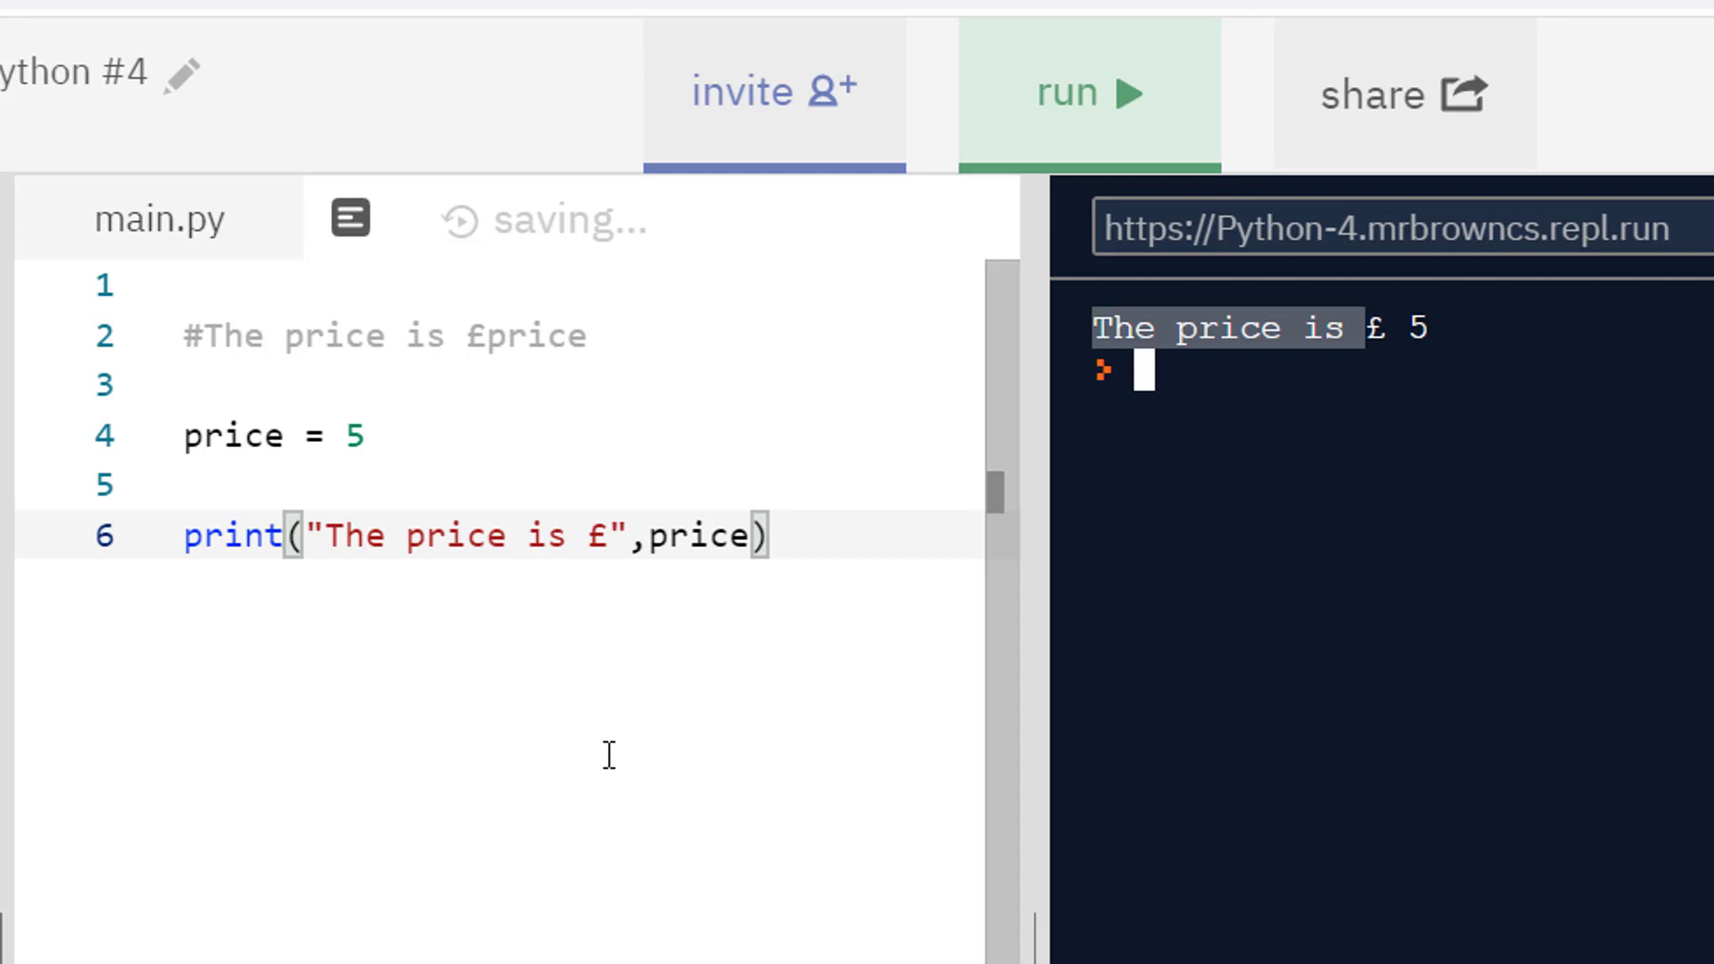
pyautogui.moveTo(625, 362)
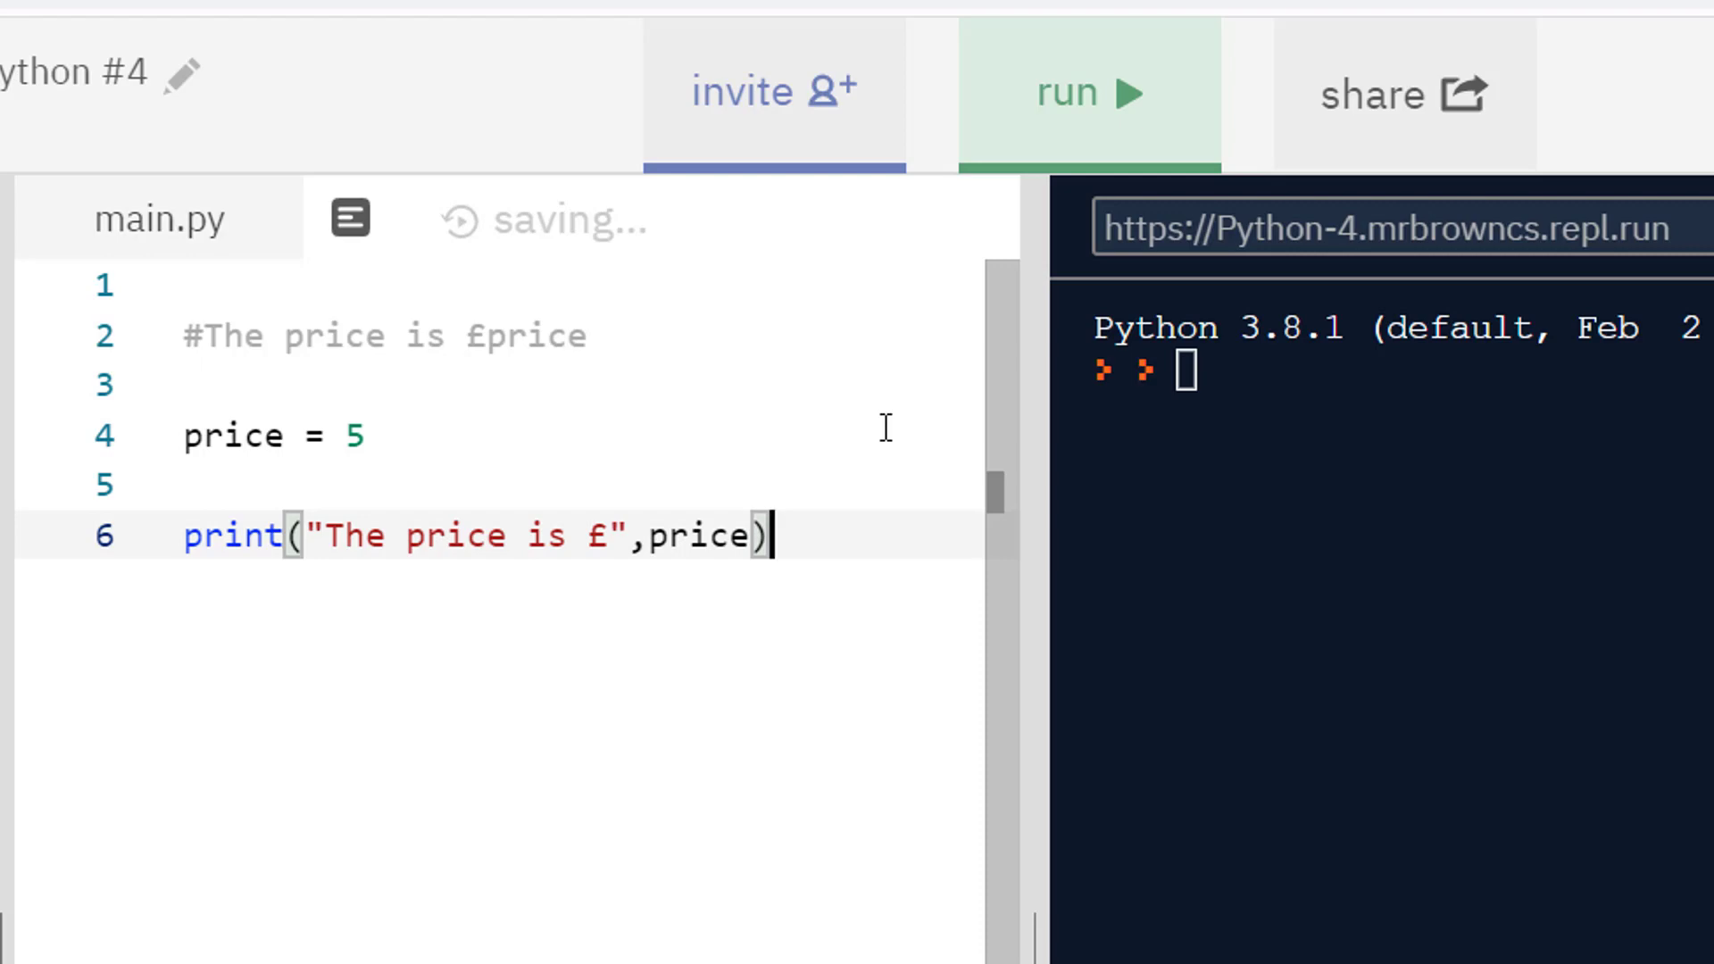
# Step: Add print("The price is £"+price) on line 8 and run, raising a str-int TypeError
pyautogui.write('print(')
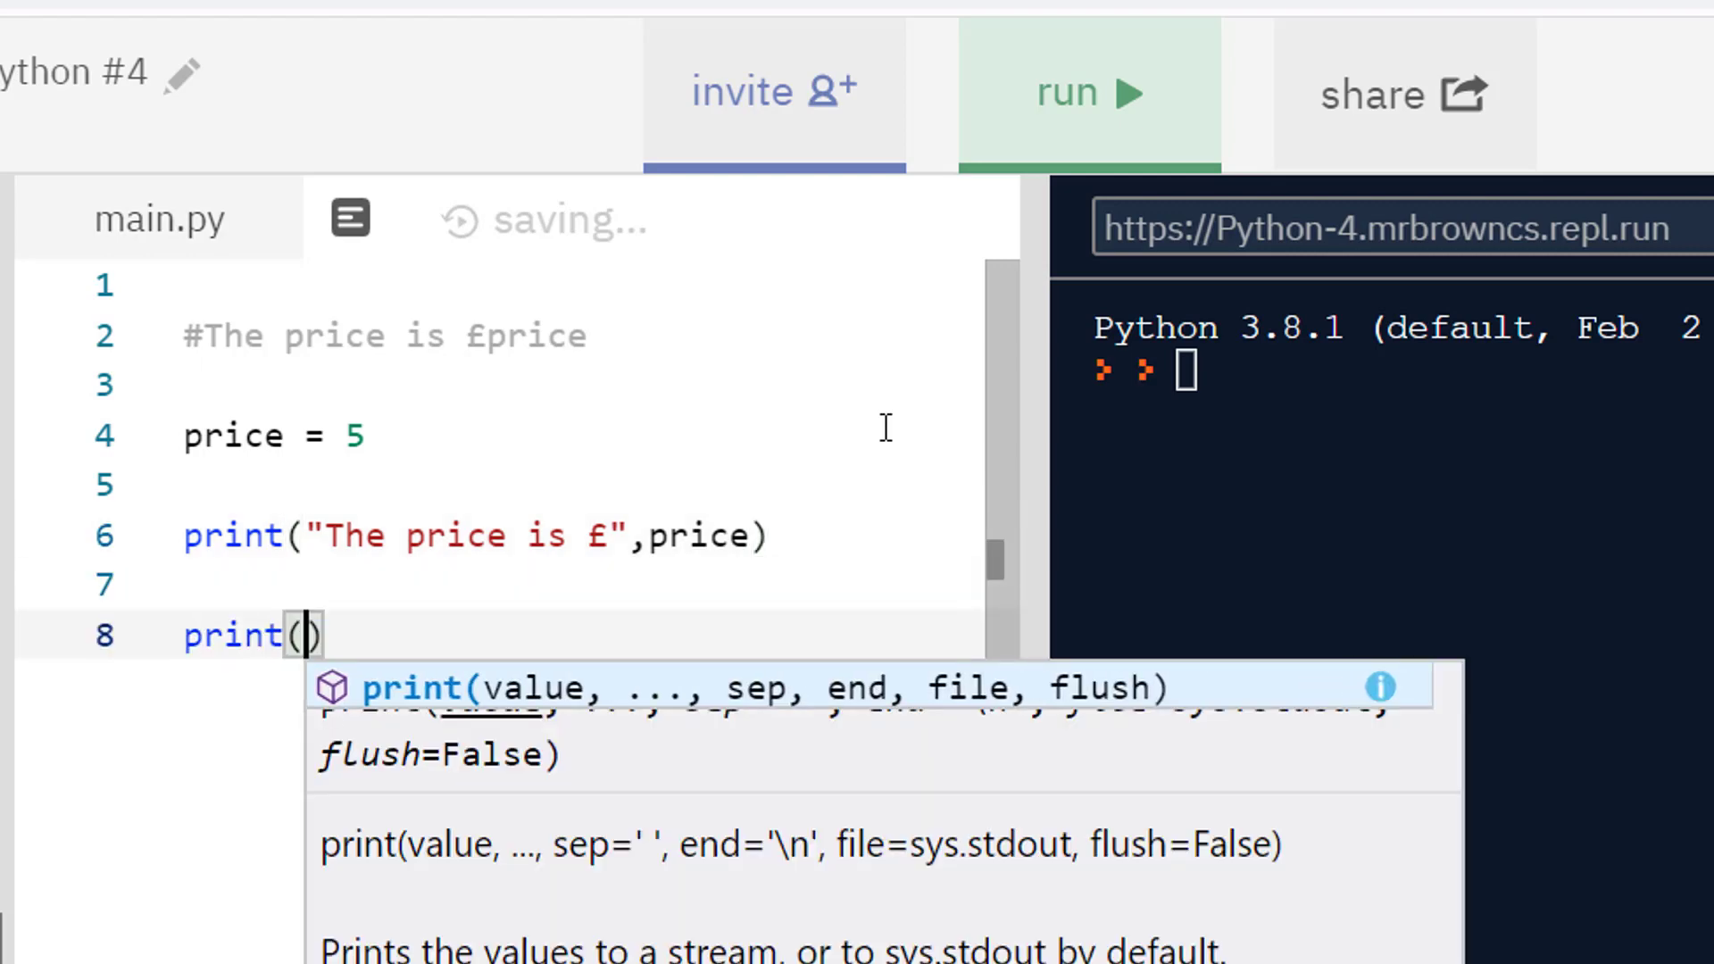
pyautogui.write('"')
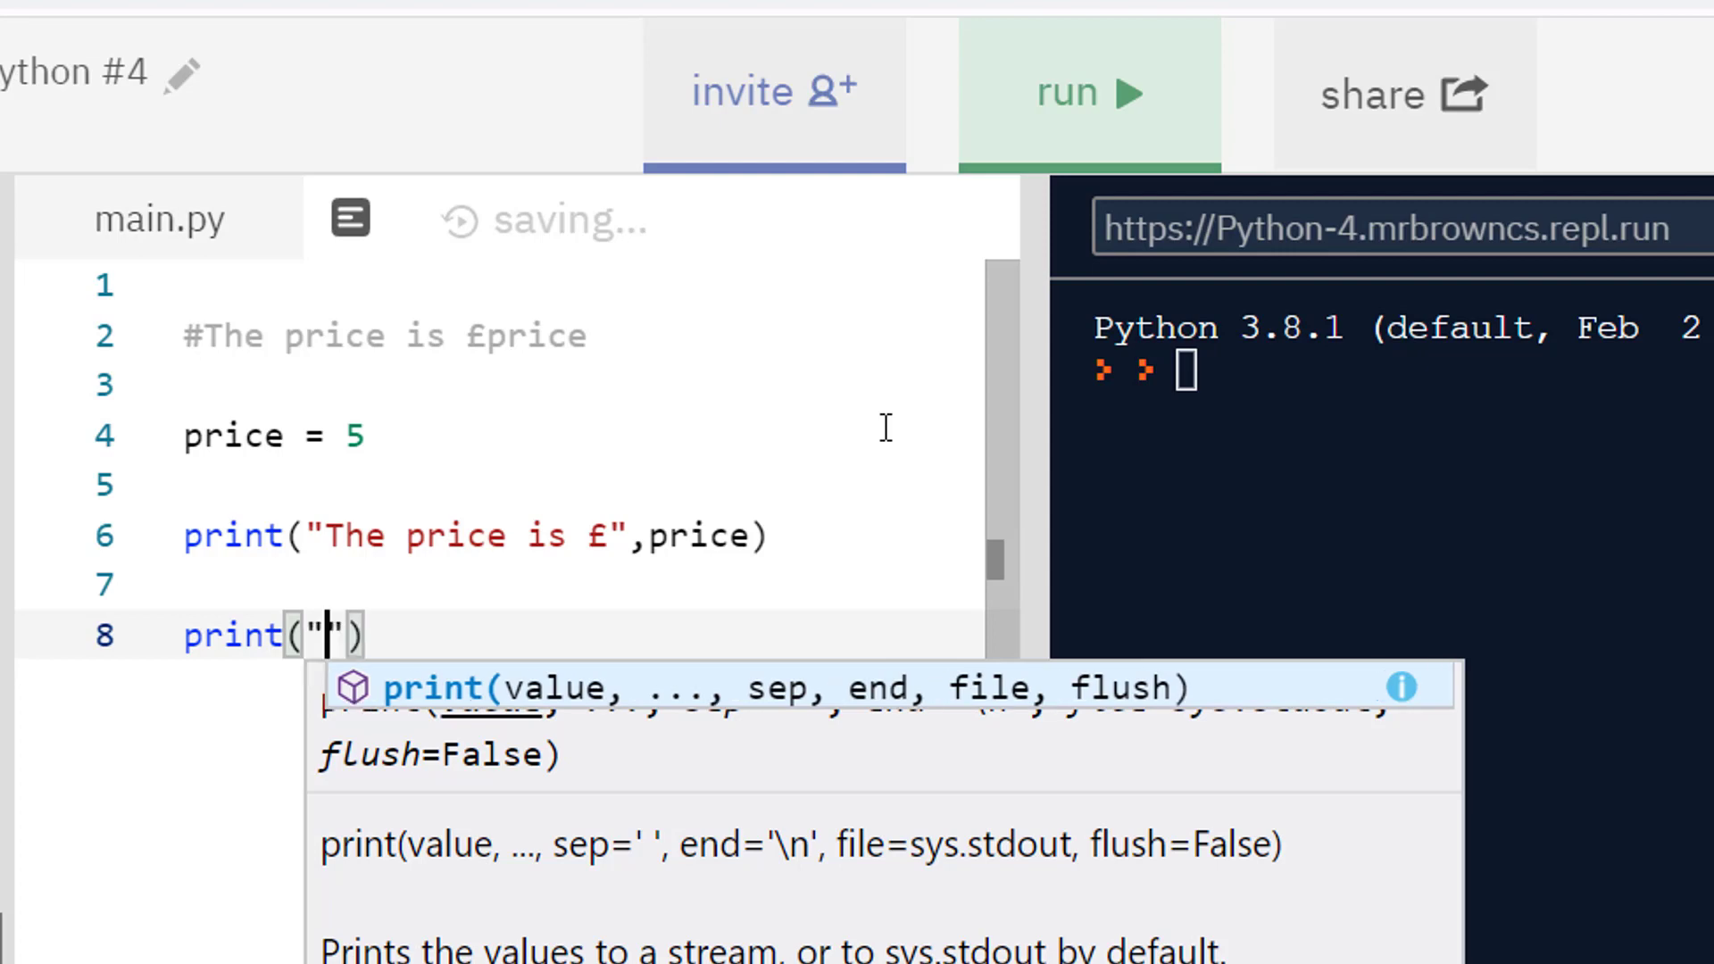
pyautogui.write('The price is £')
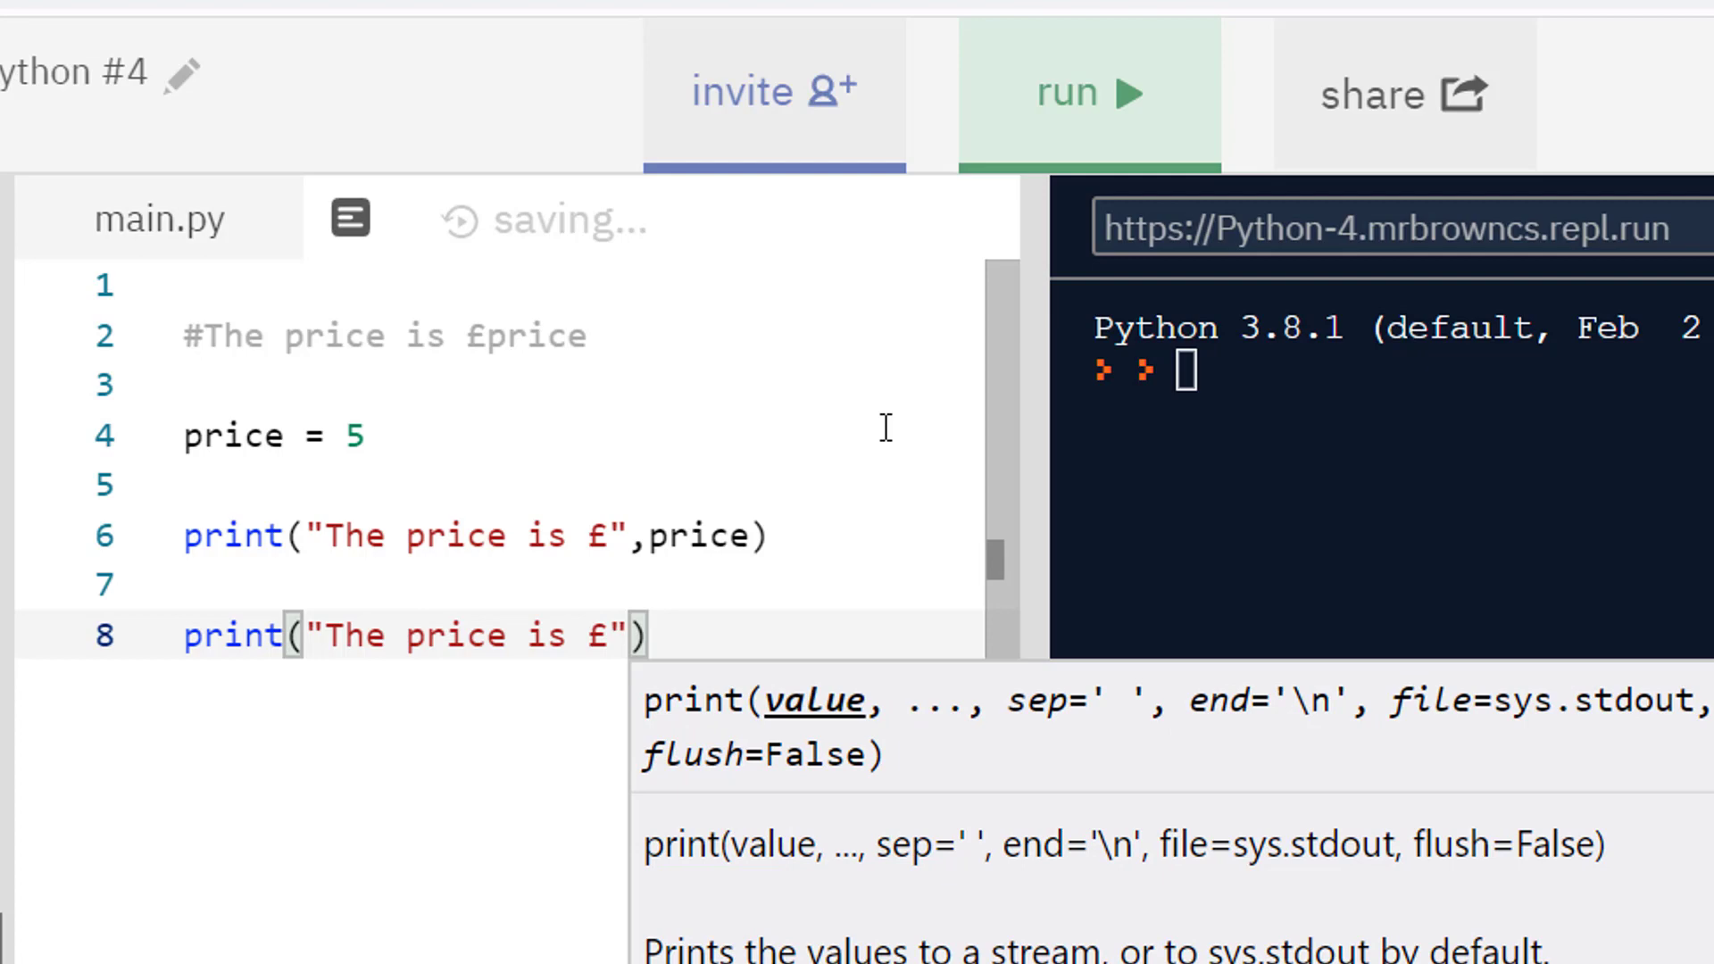
pyautogui.write('+price')
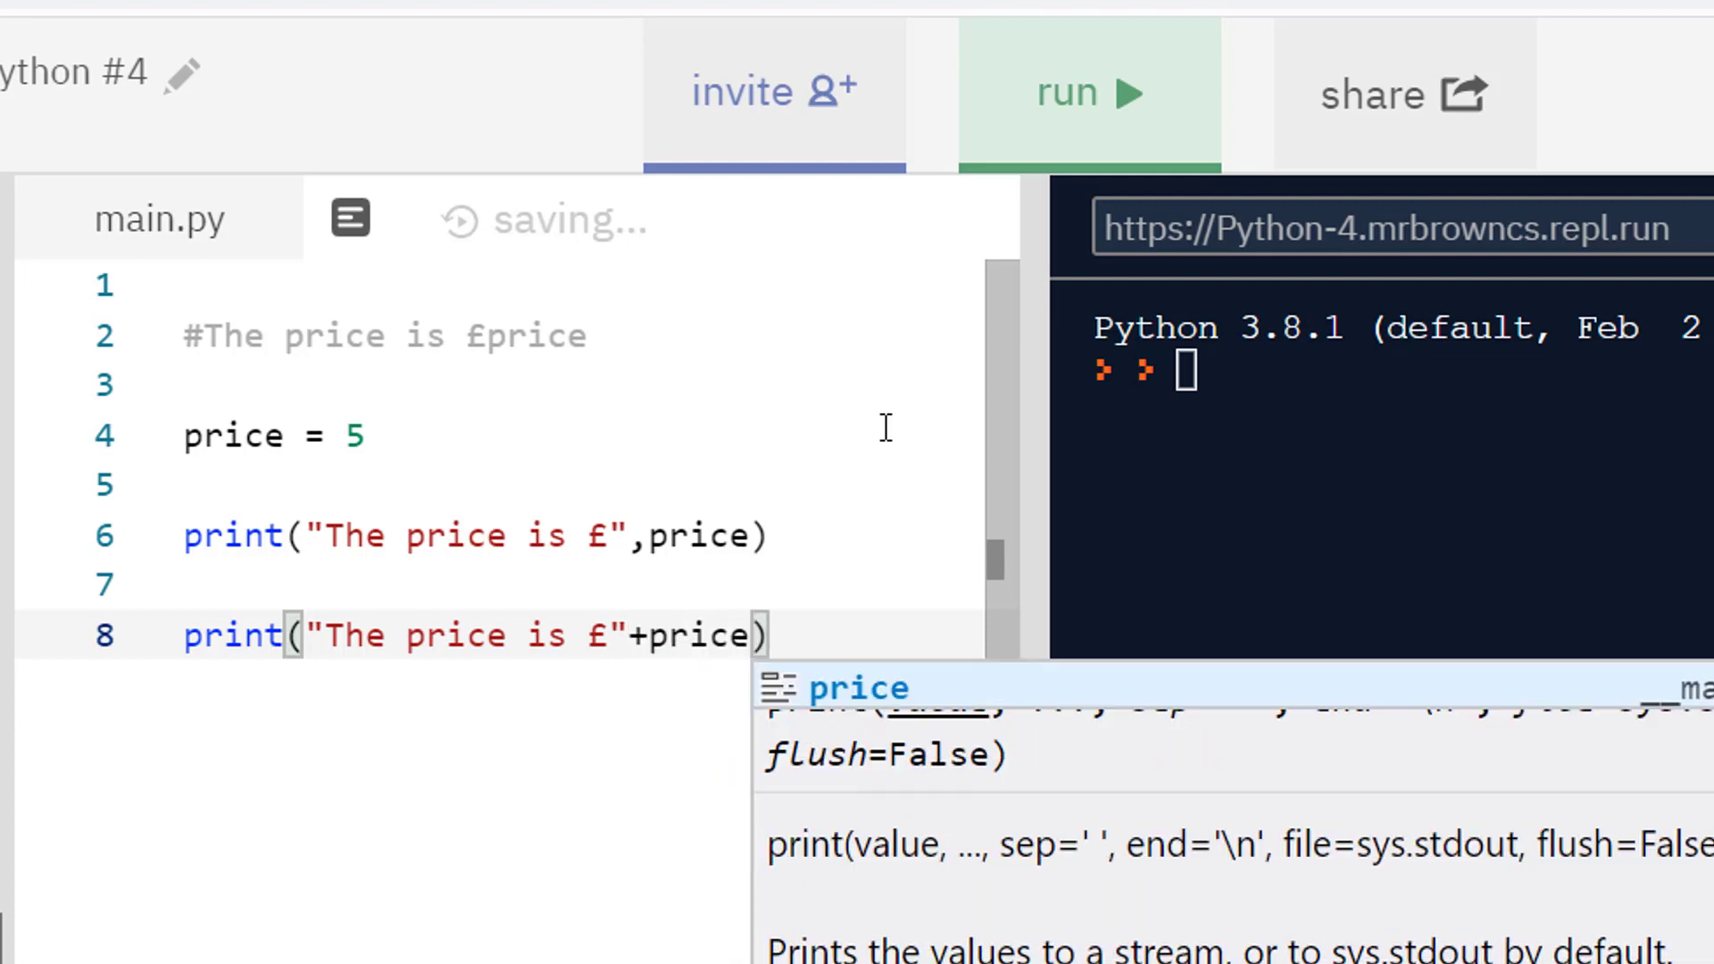
pyautogui.click(1087, 93)
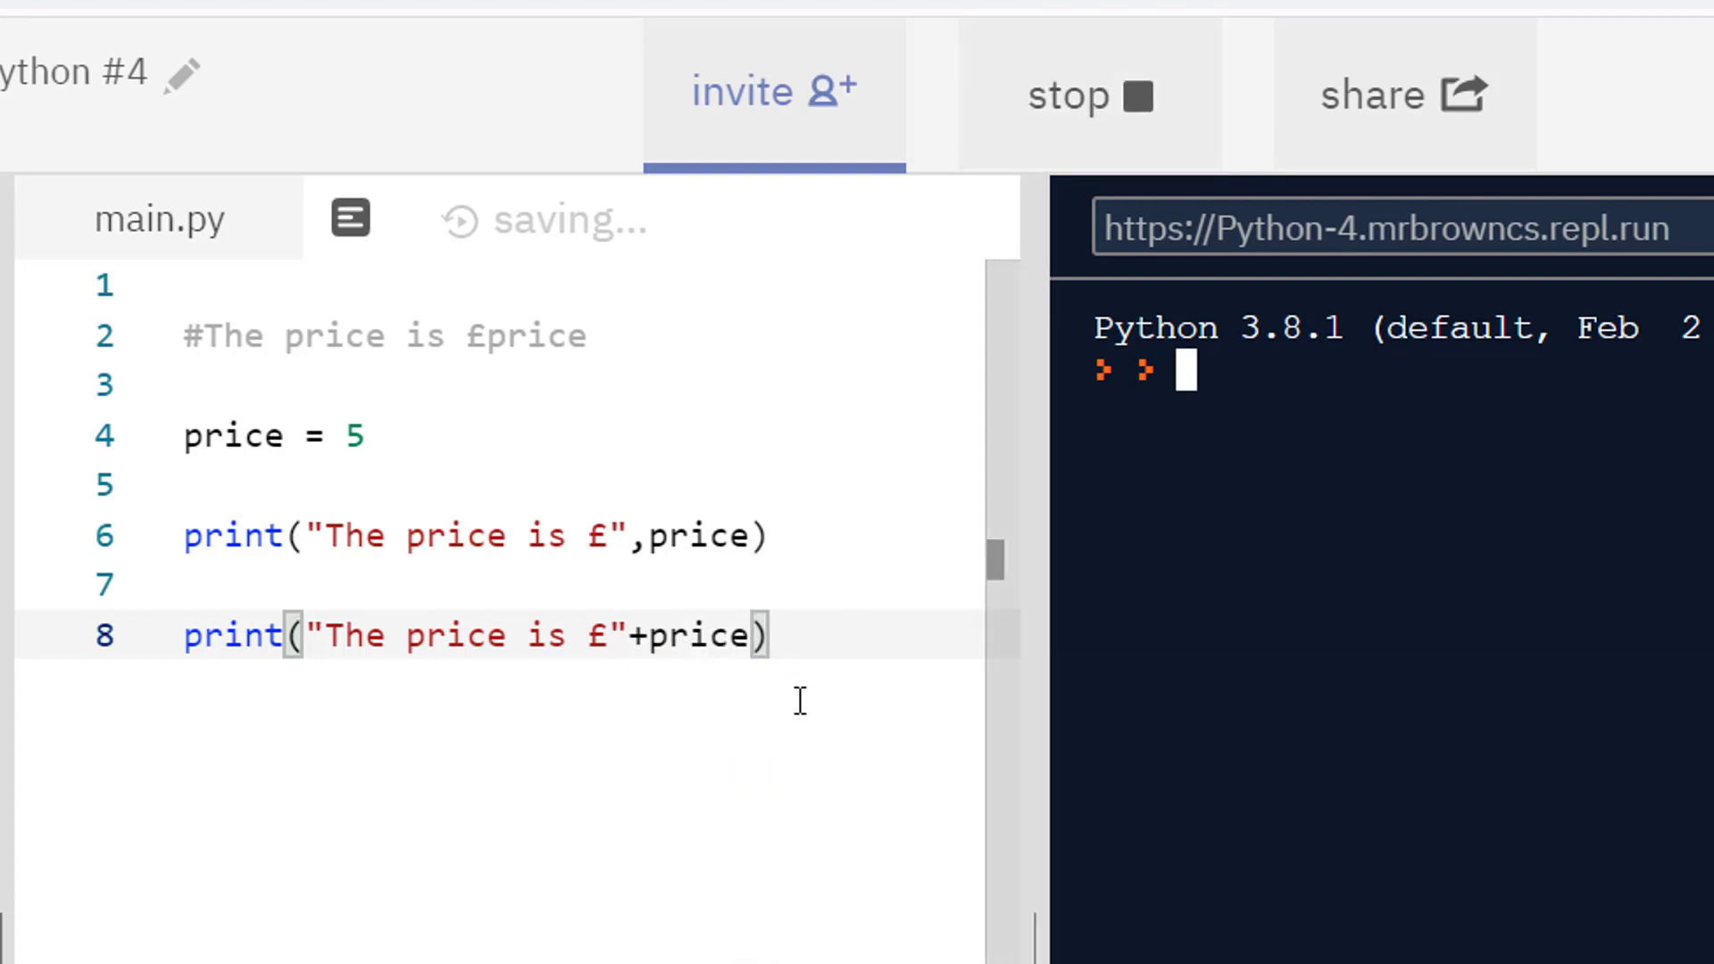
pyautogui.click(1087, 92)
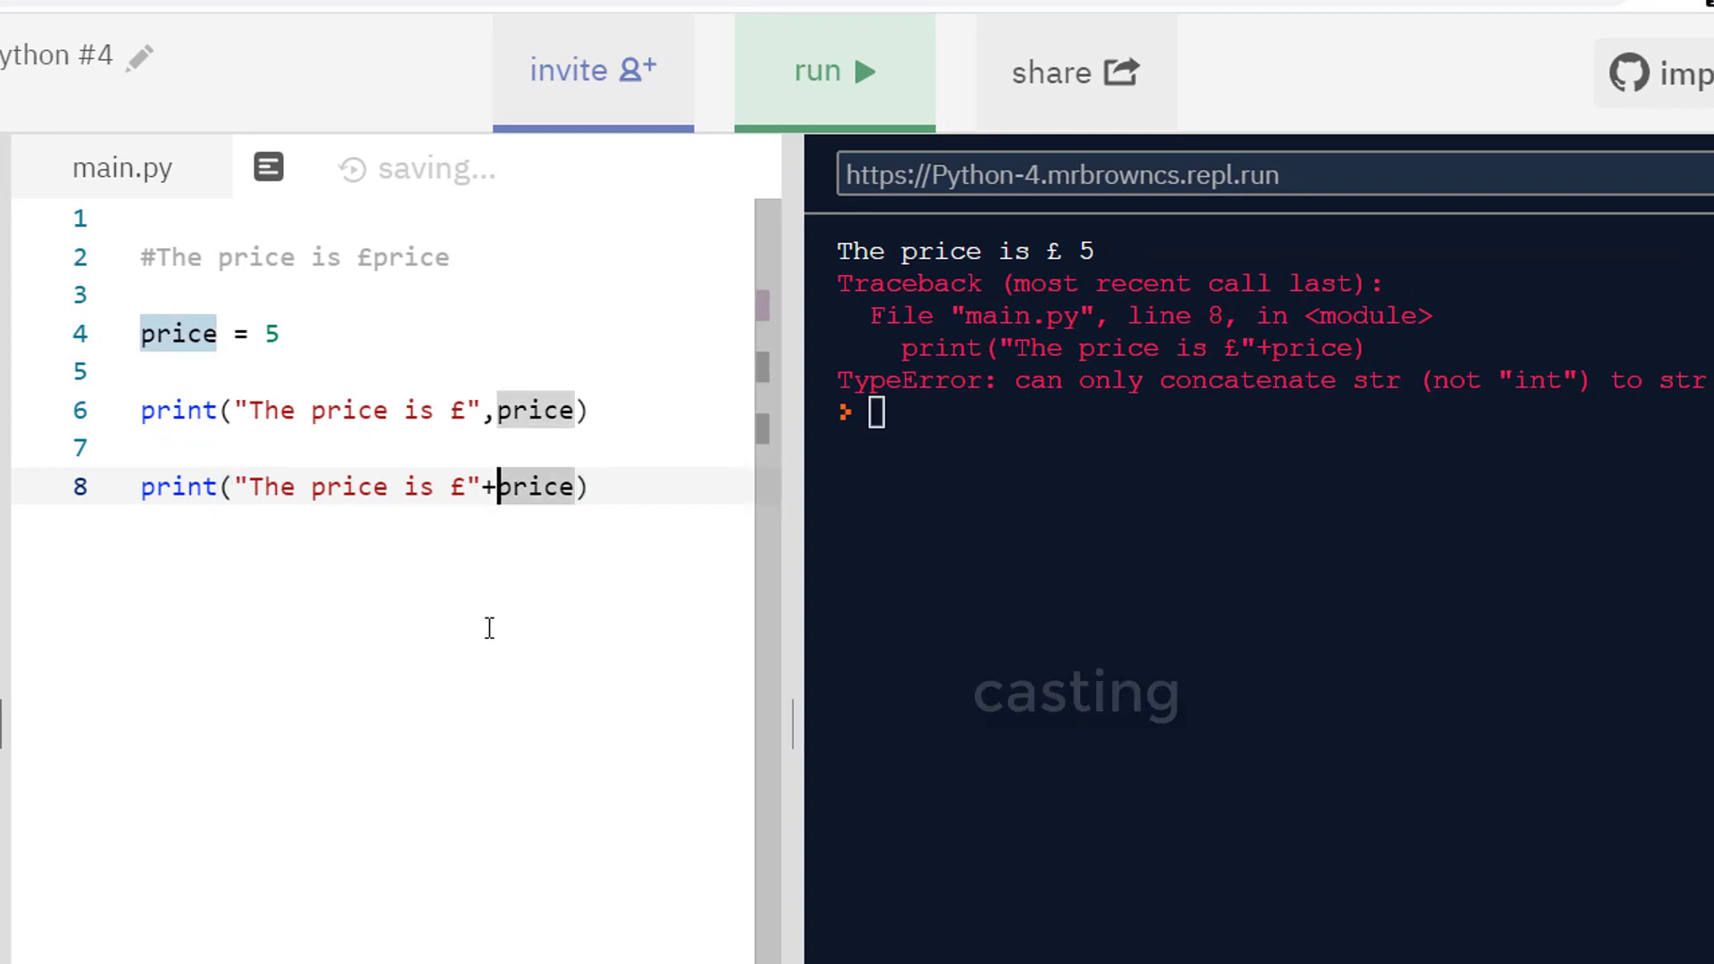
# Step: Cast price with str(price) in the second print so it runs and outputs The price is £5
pyautogui.write('s')
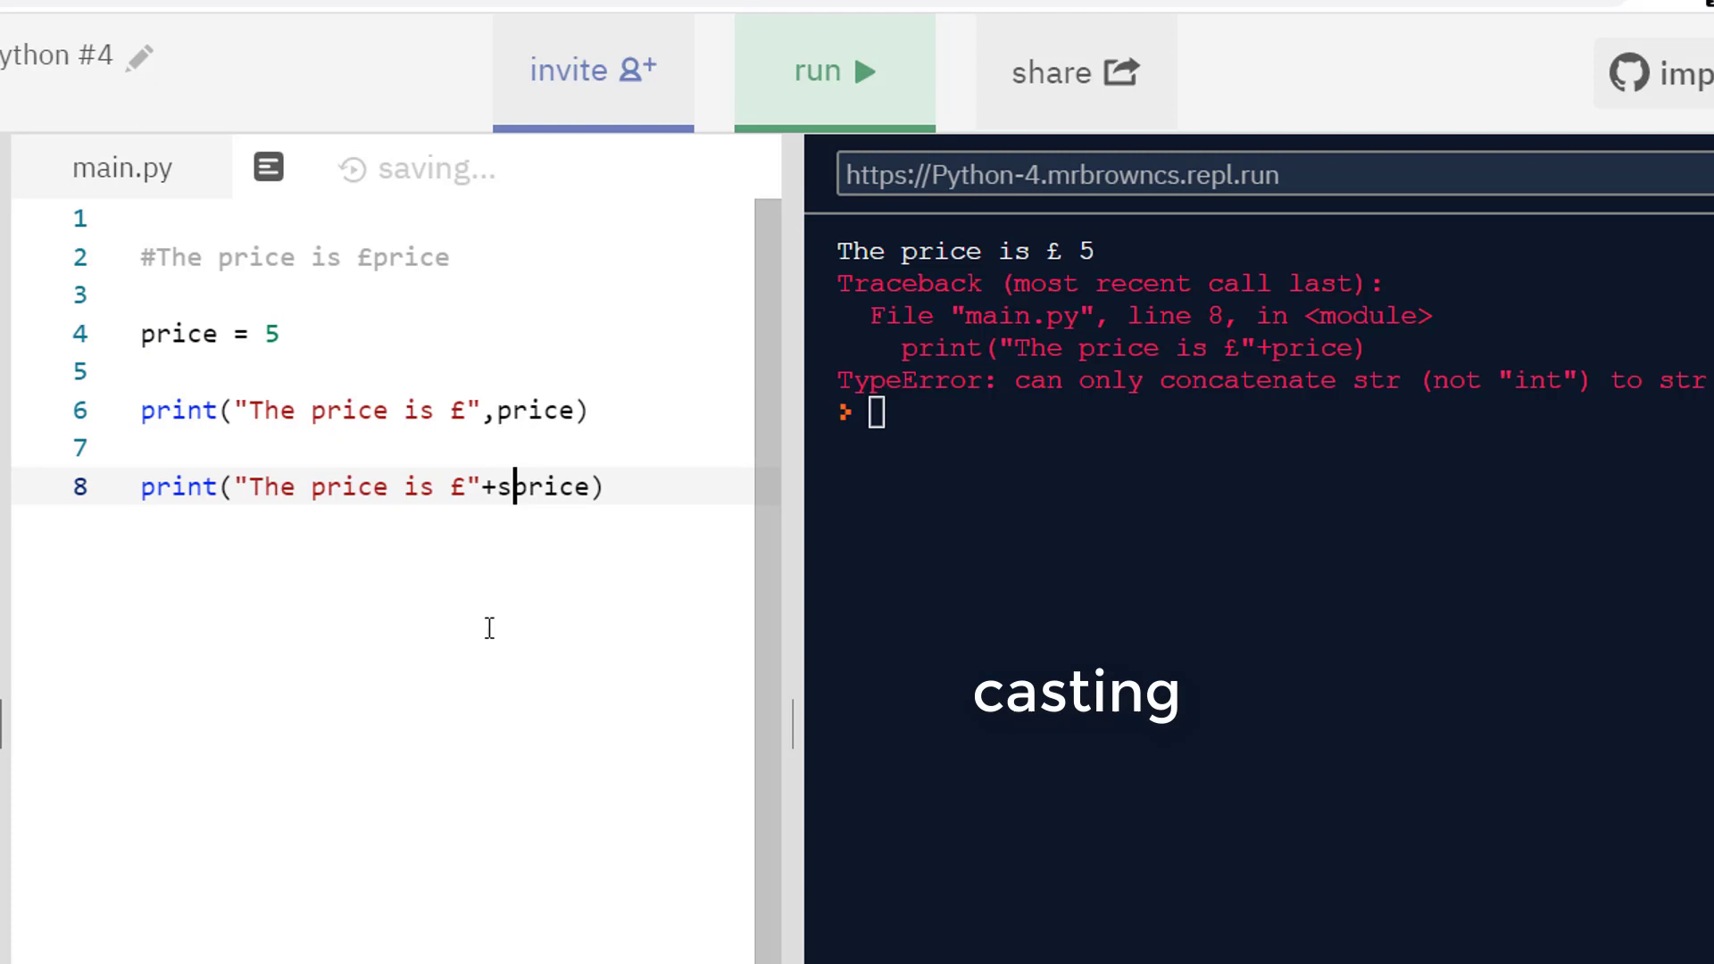
pyautogui.write('tr(')
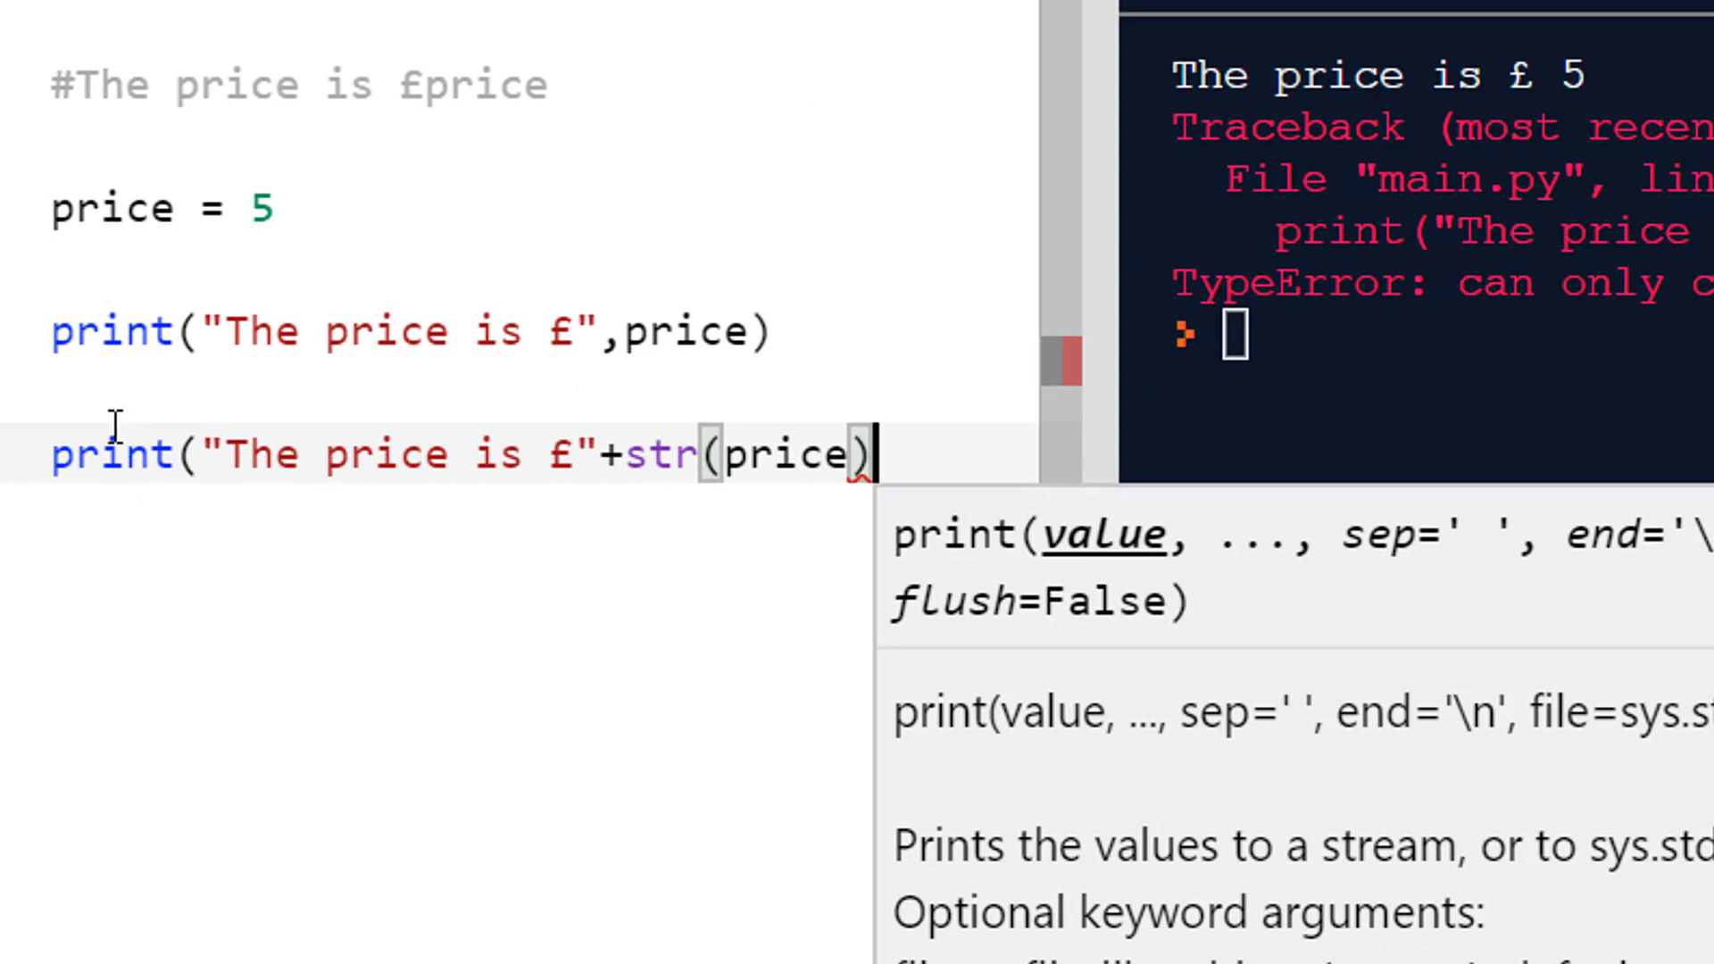
pyautogui.moveTo(109, 421)
pyautogui.write(')')
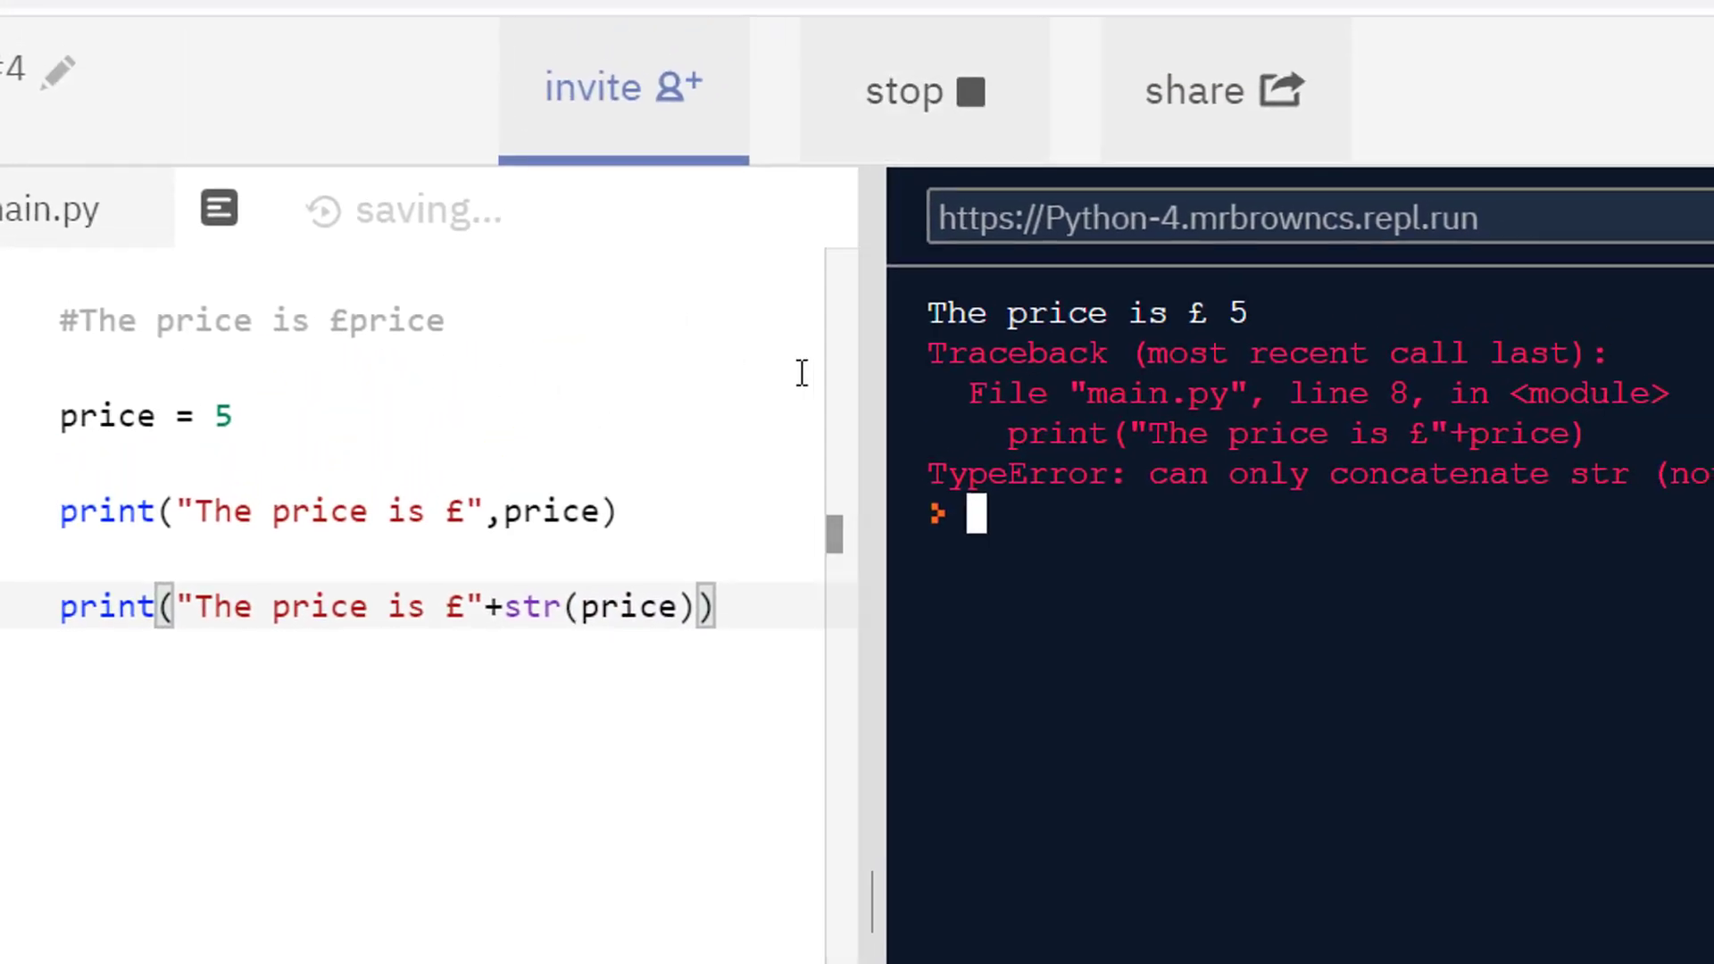
pyautogui.click(923, 90)
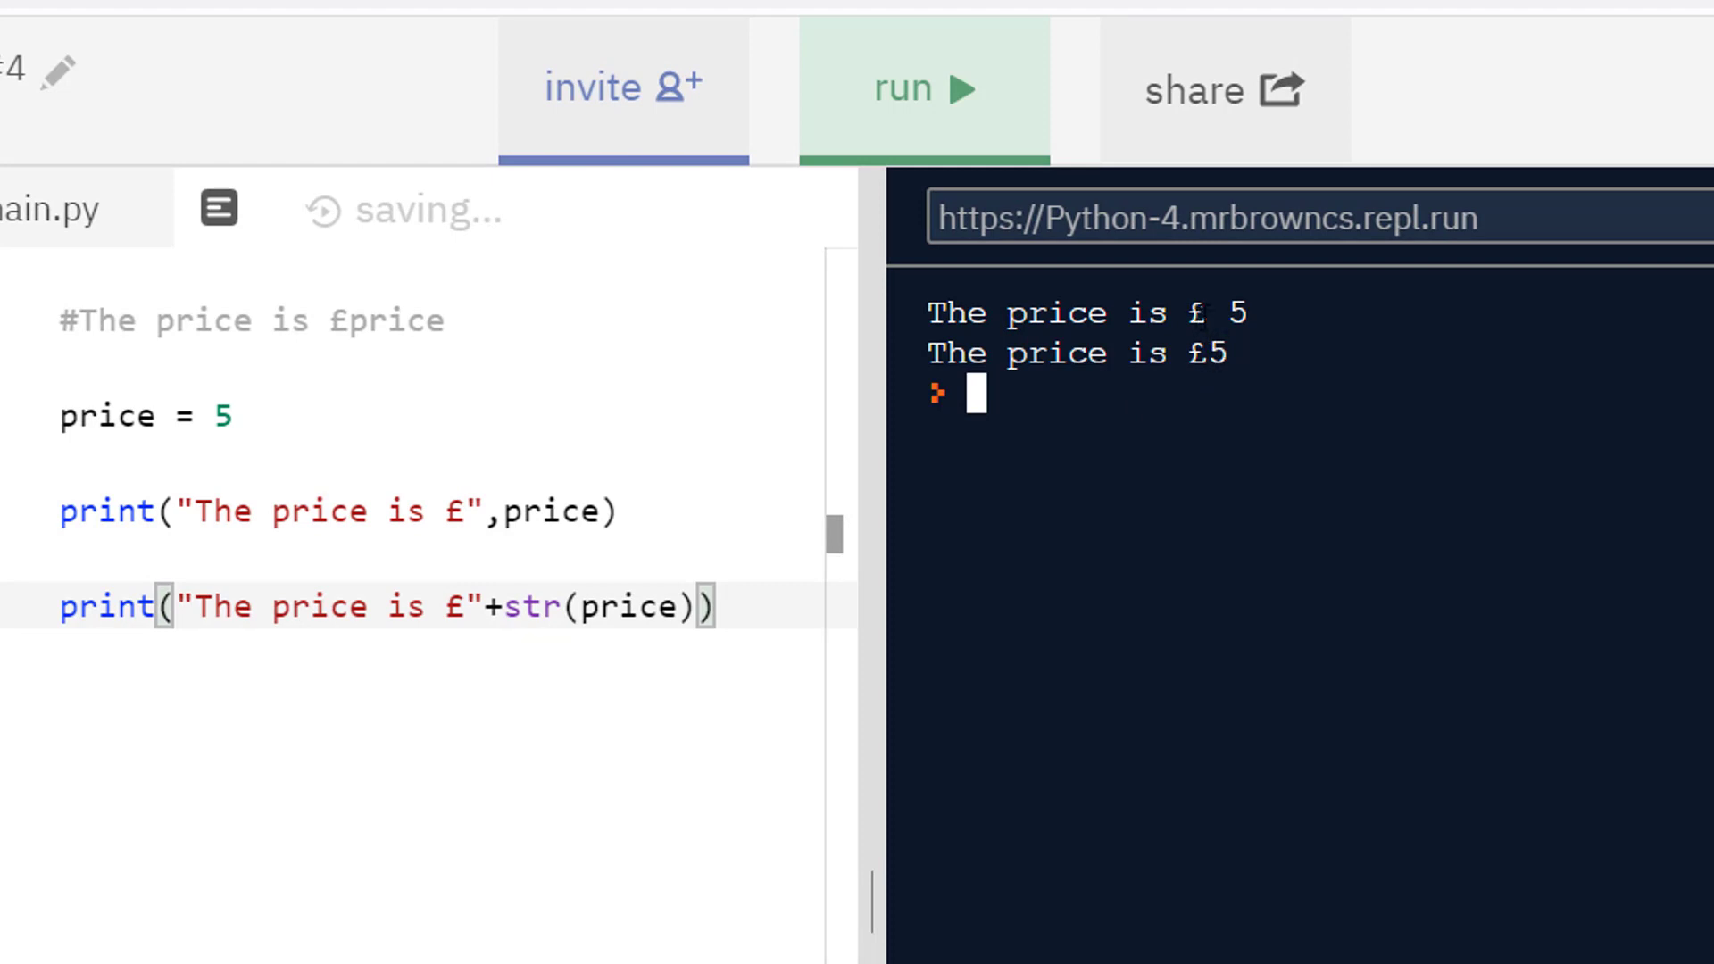
pyautogui.moveTo(484, 559)
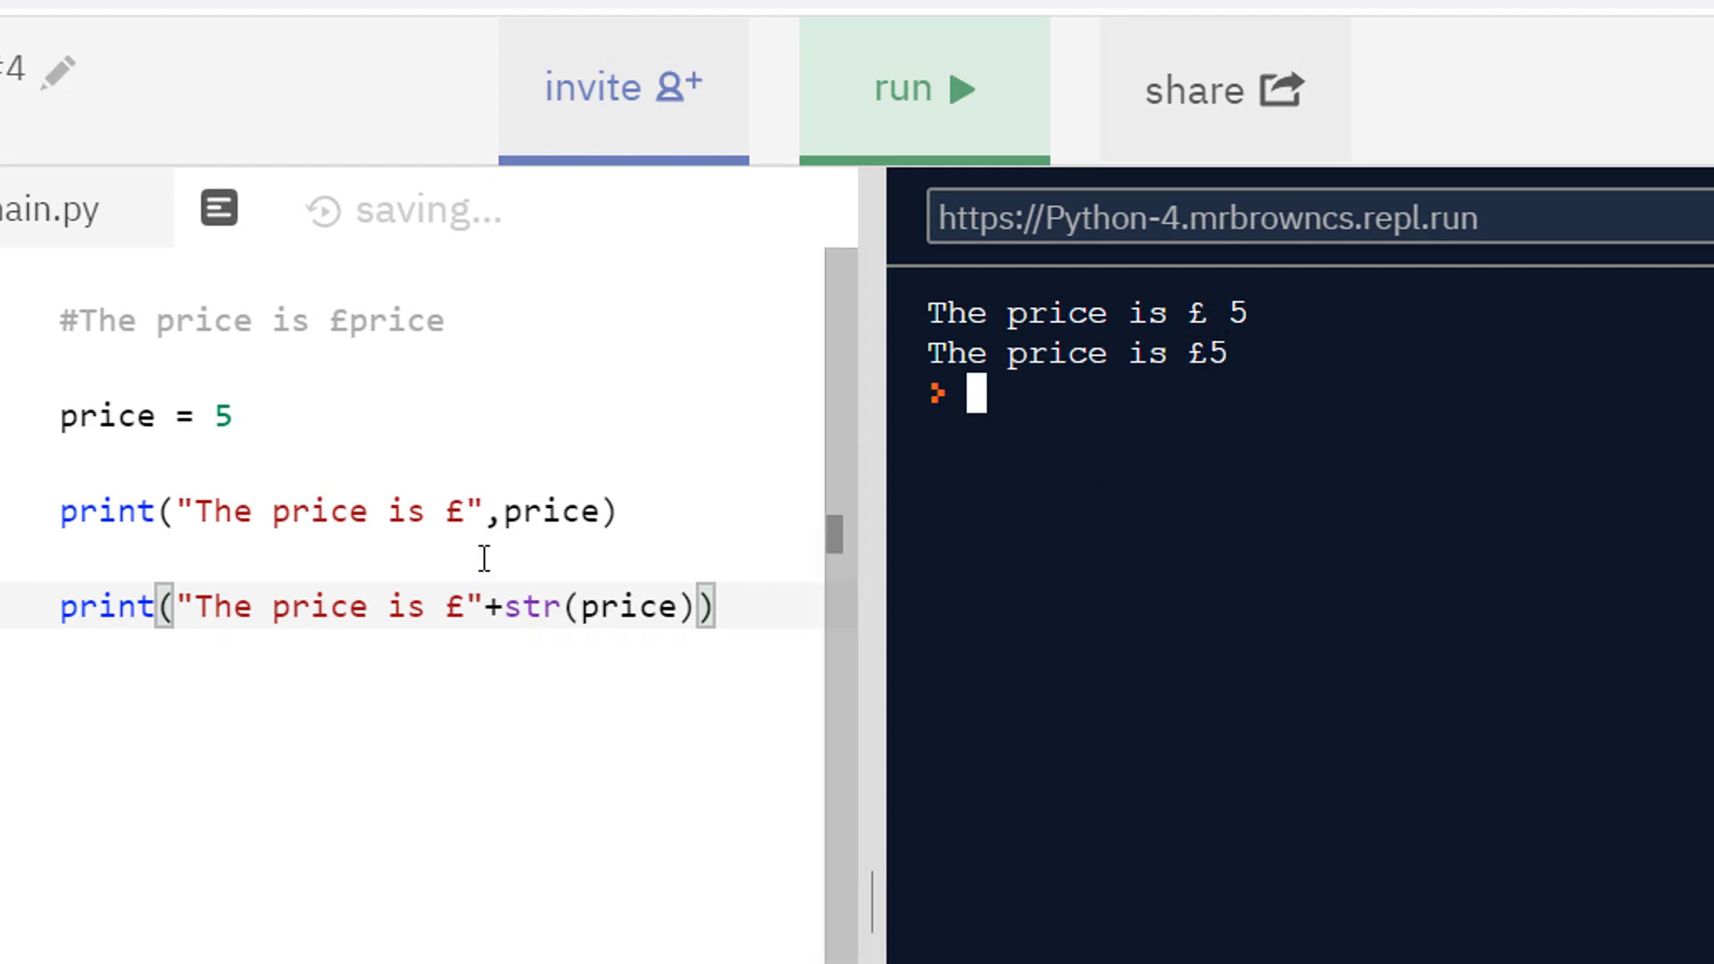
pyautogui.click(504, 511)
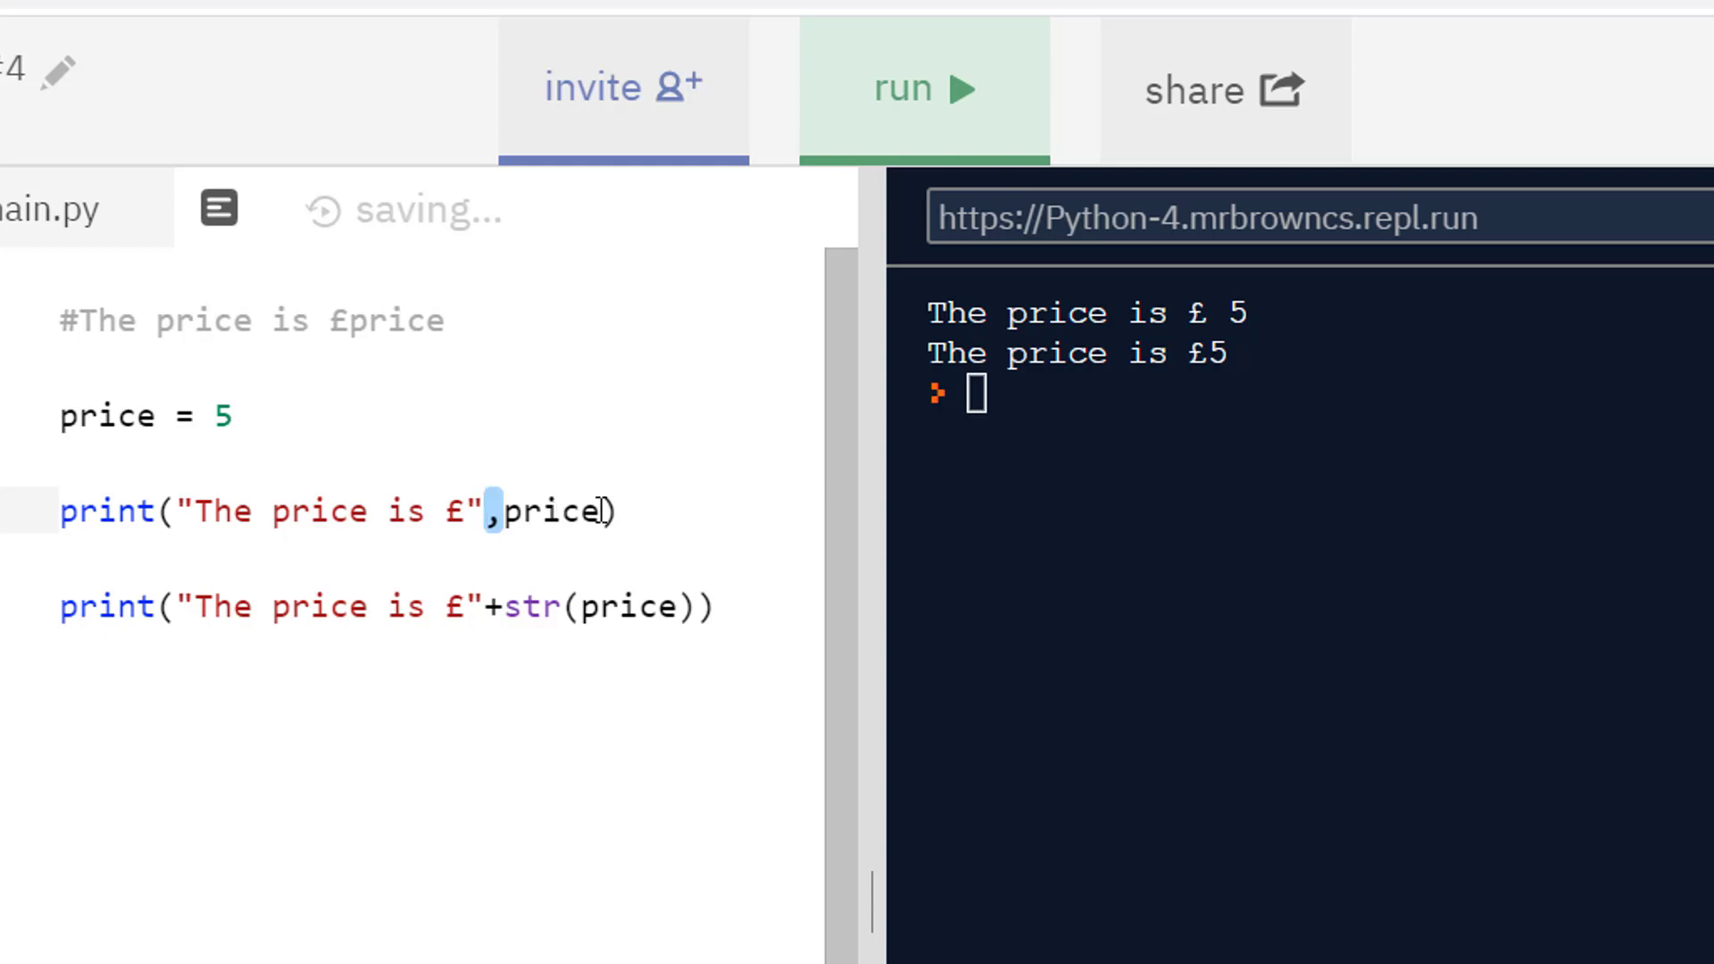
# Step: Add , sep="" to the first print and rerun so both lines show The price is £5
pyautogui.write(', sep')
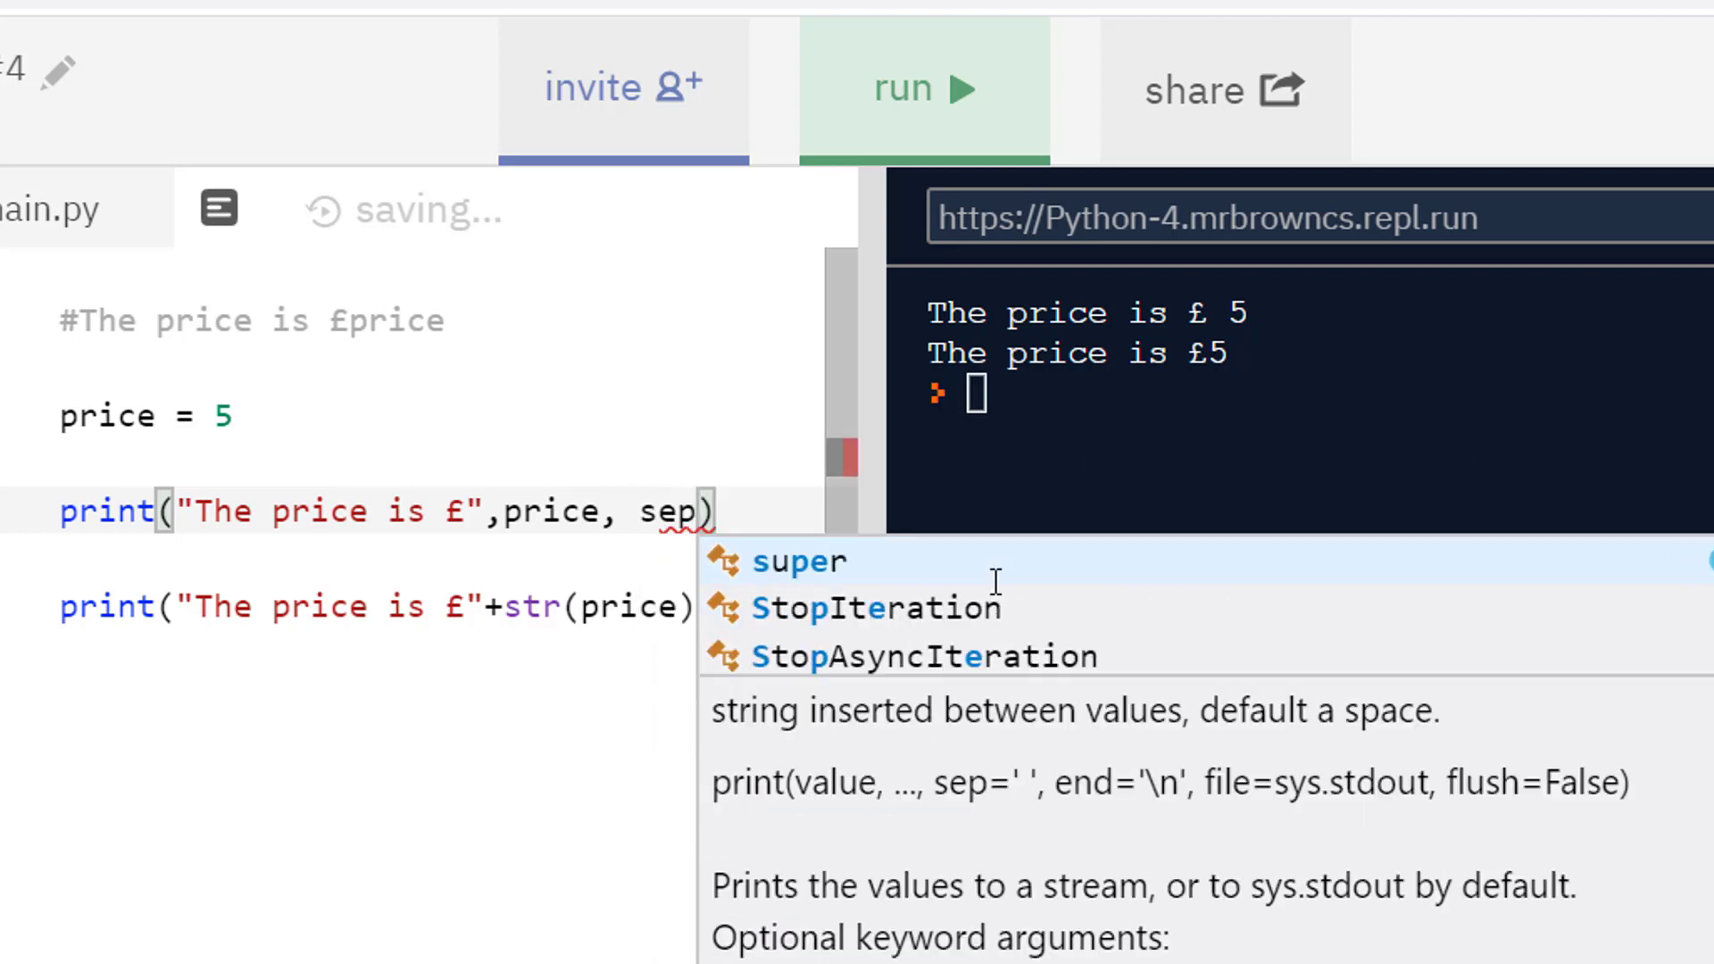
pyautogui.write('=""')
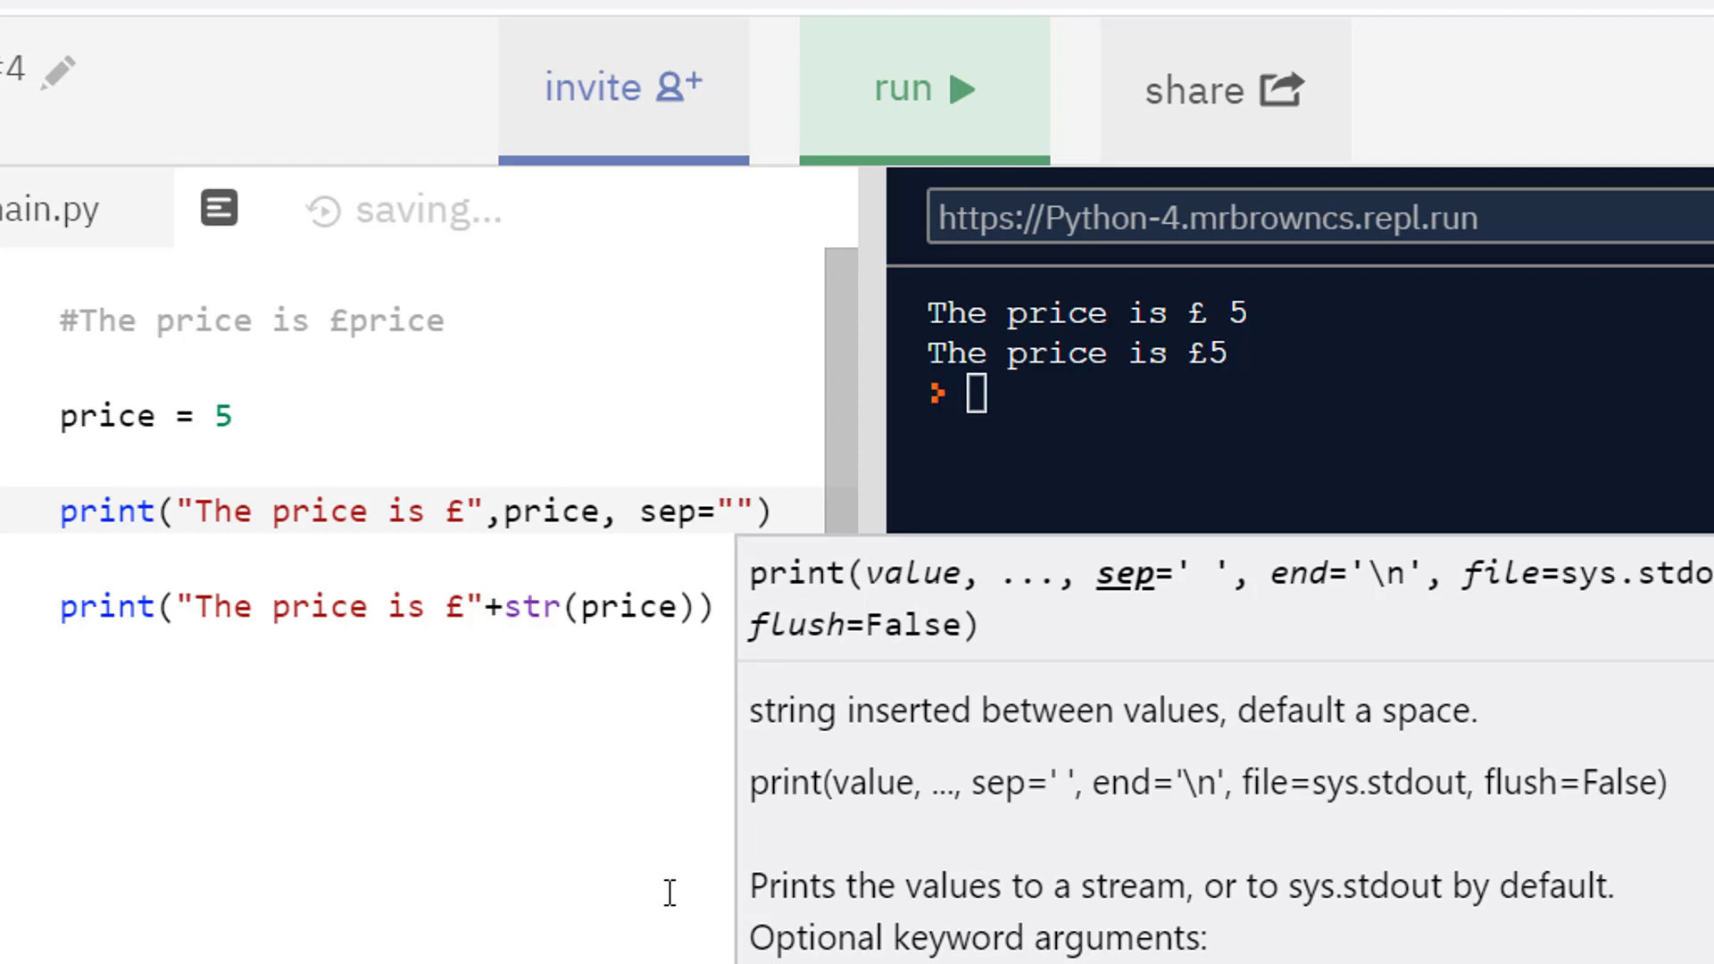
pyautogui.click(923, 90)
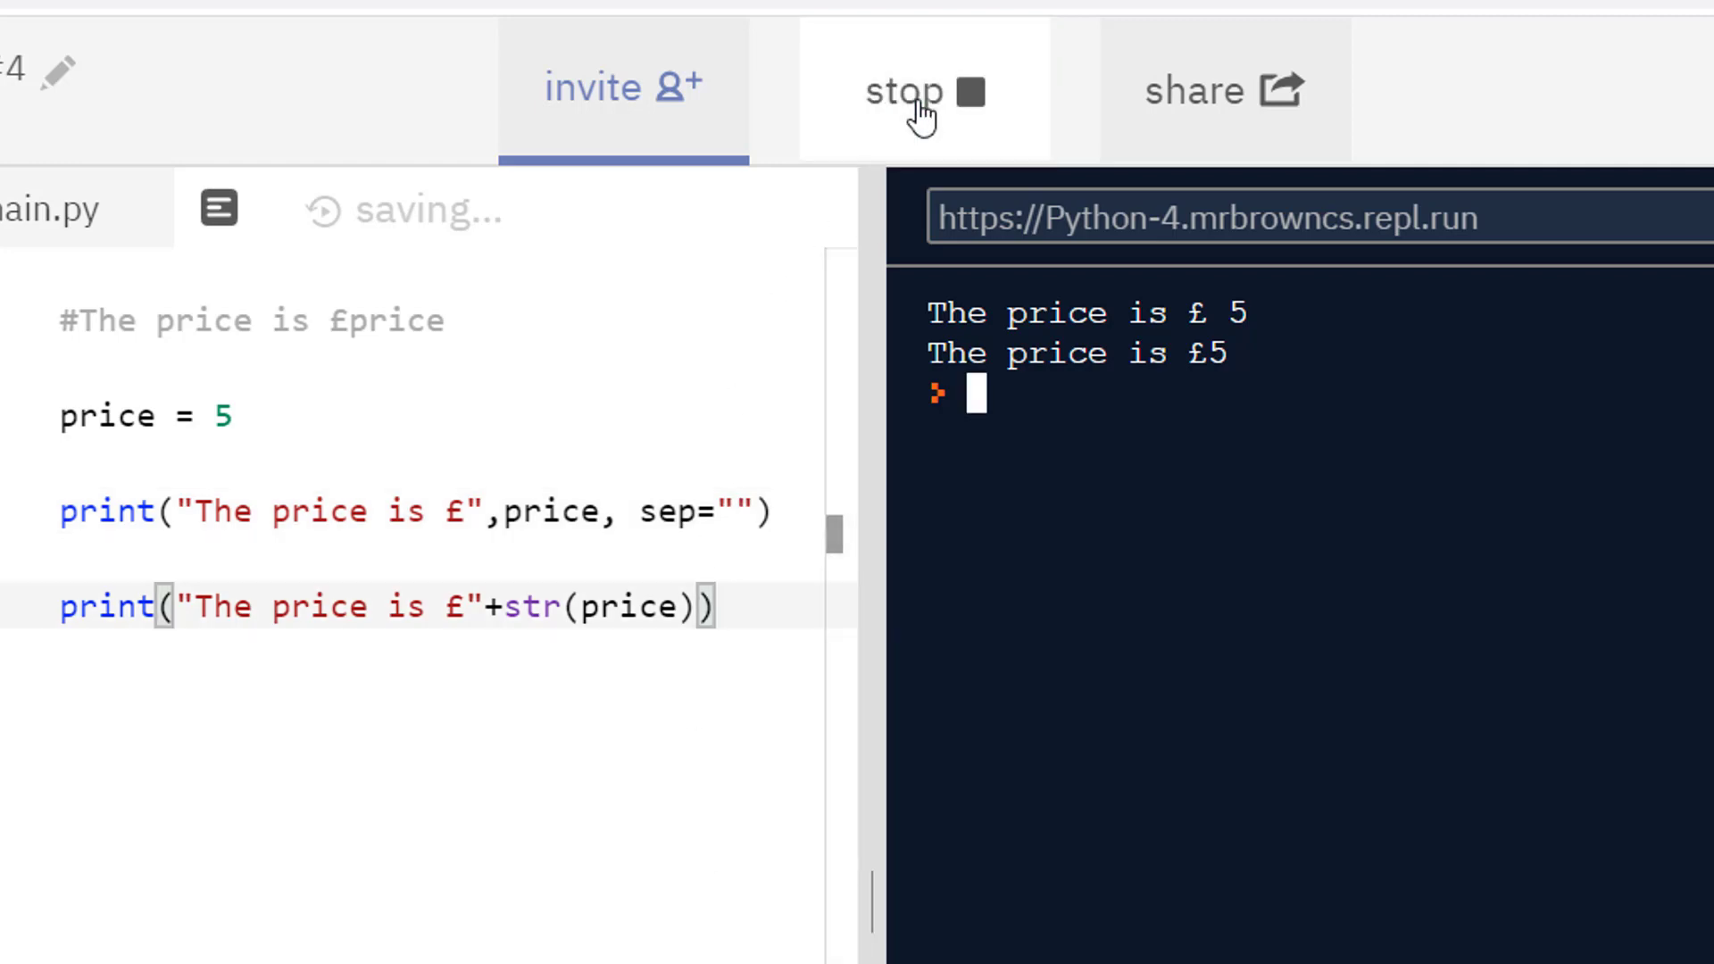
pyautogui.click(923, 92)
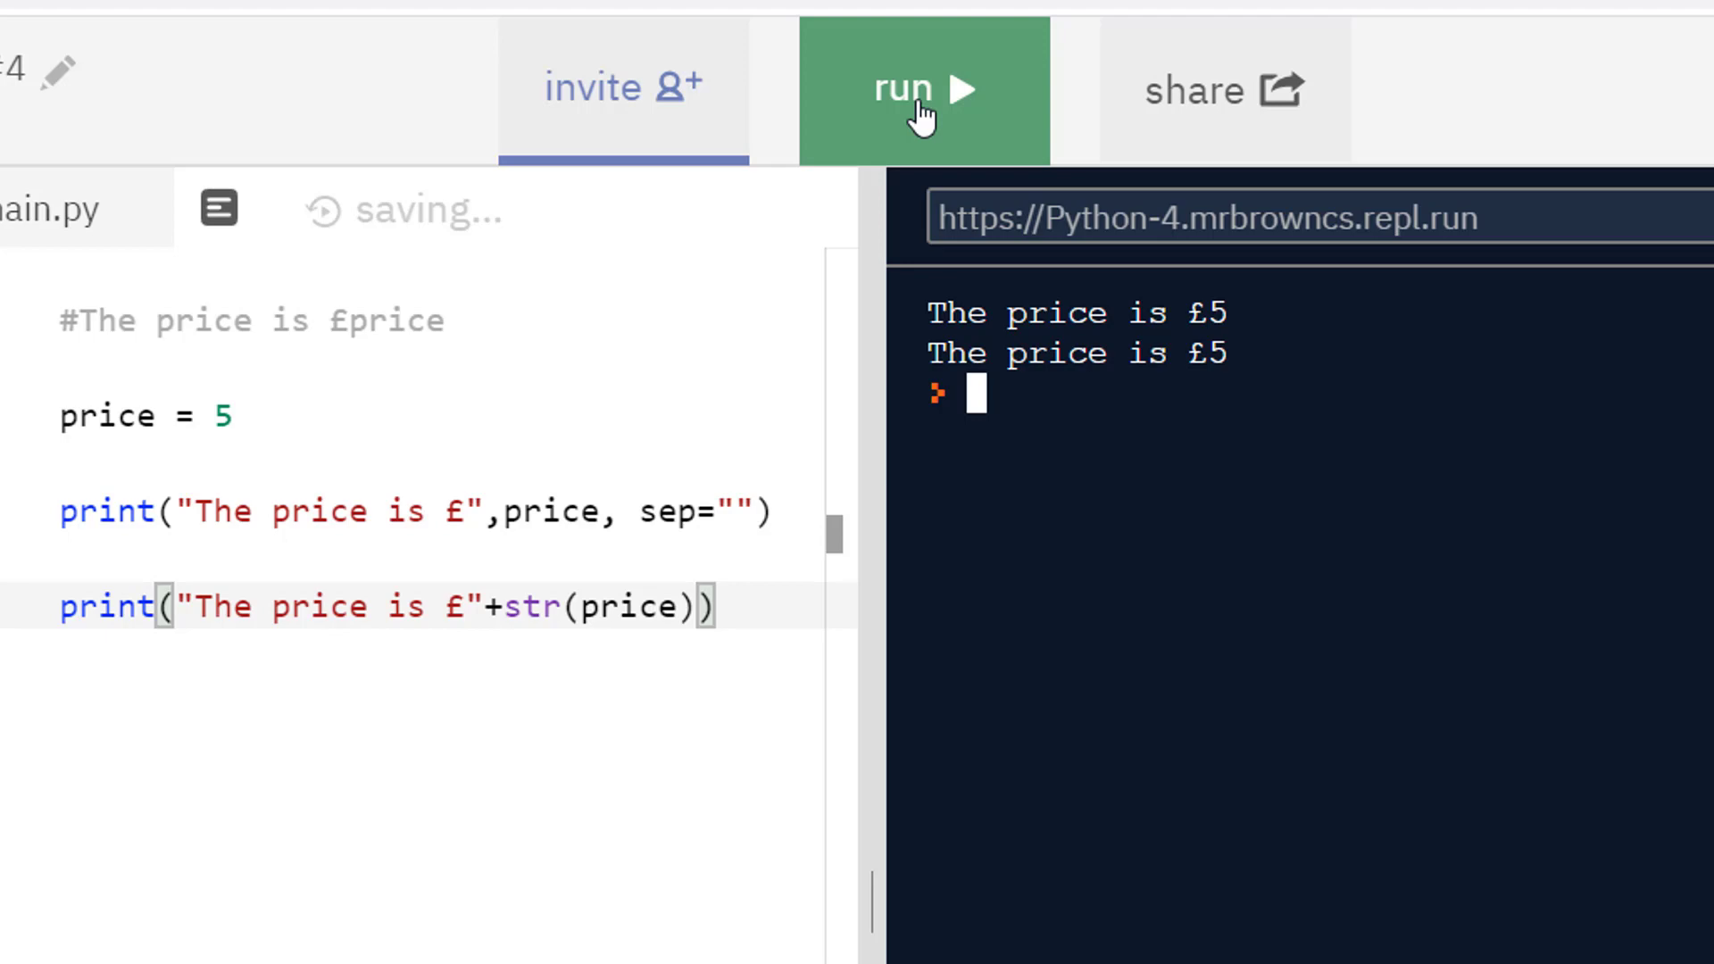
pyautogui.write('#c')
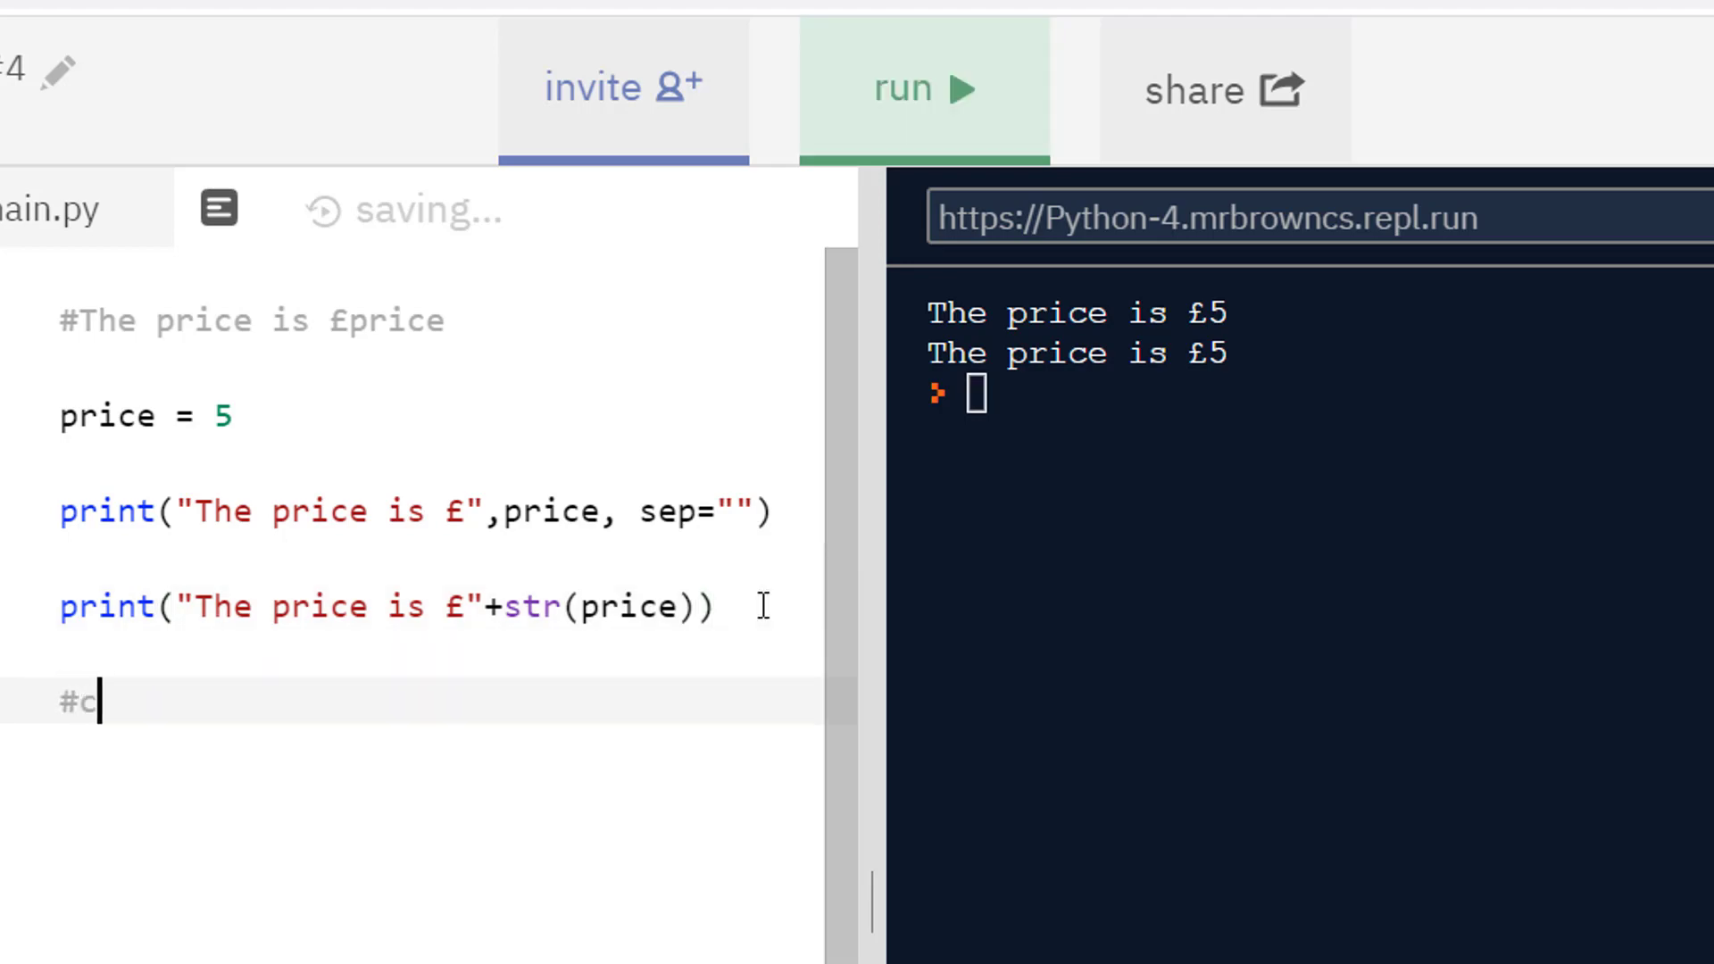
# Step: Write comments: #casting is converting data types, #int("5"), #str(5)
pyautogui.write('asting is converting data types')
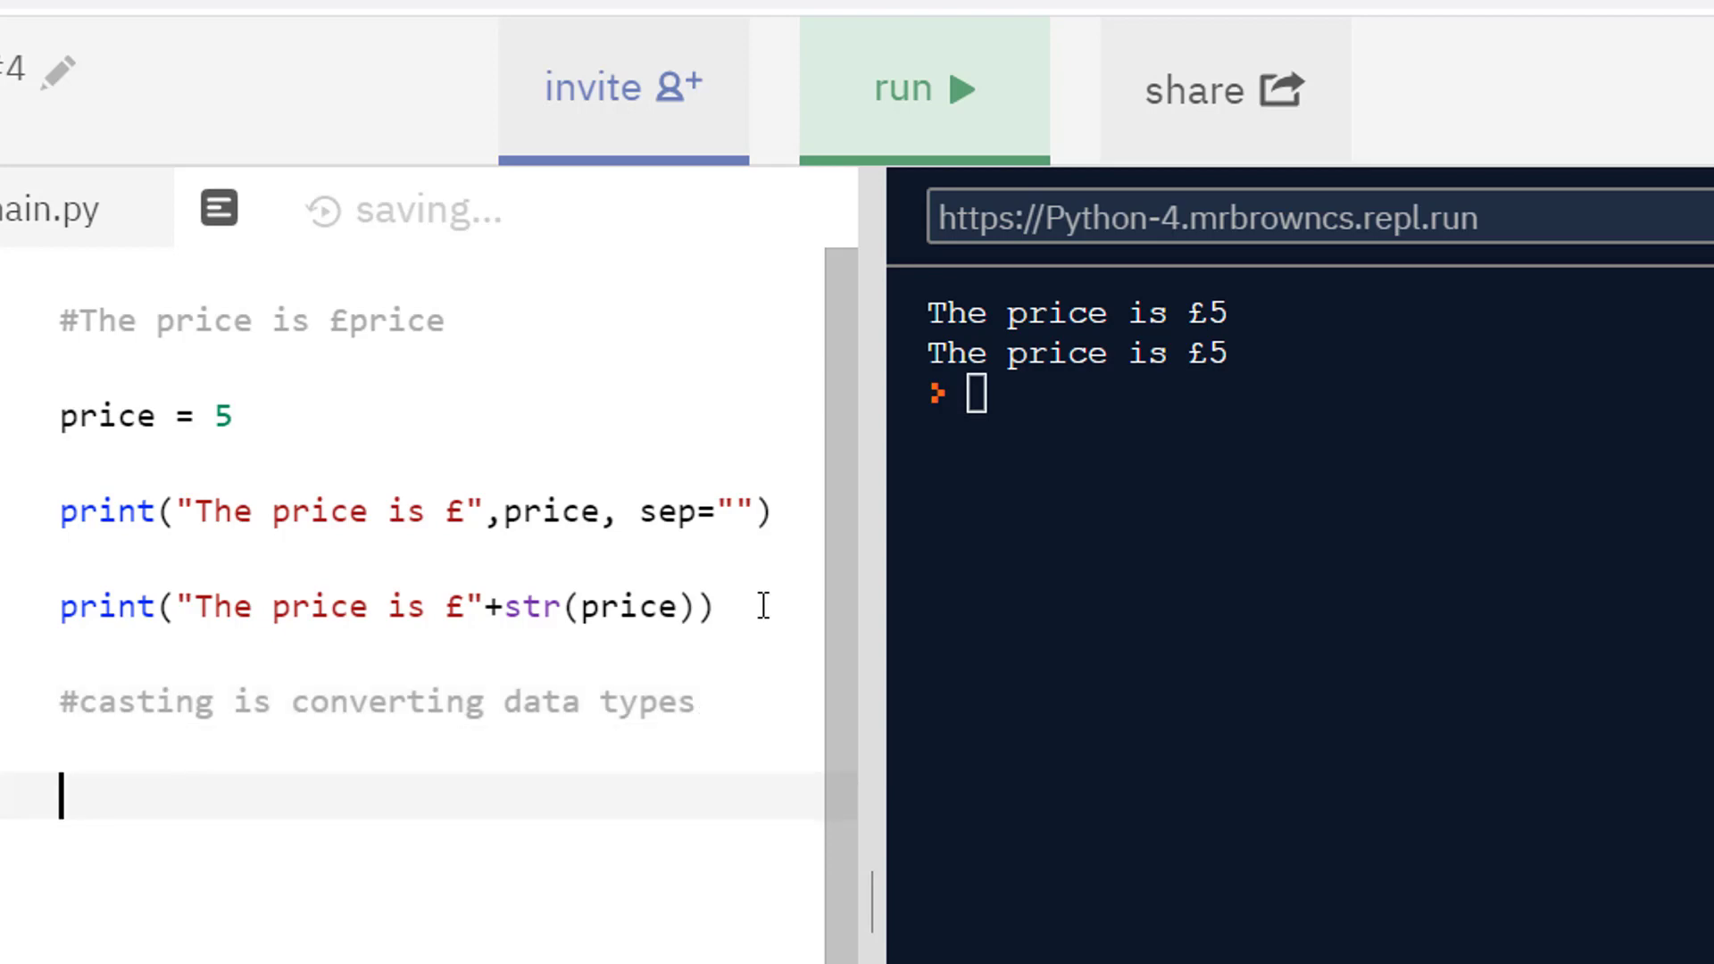
pyautogui.write('int(')
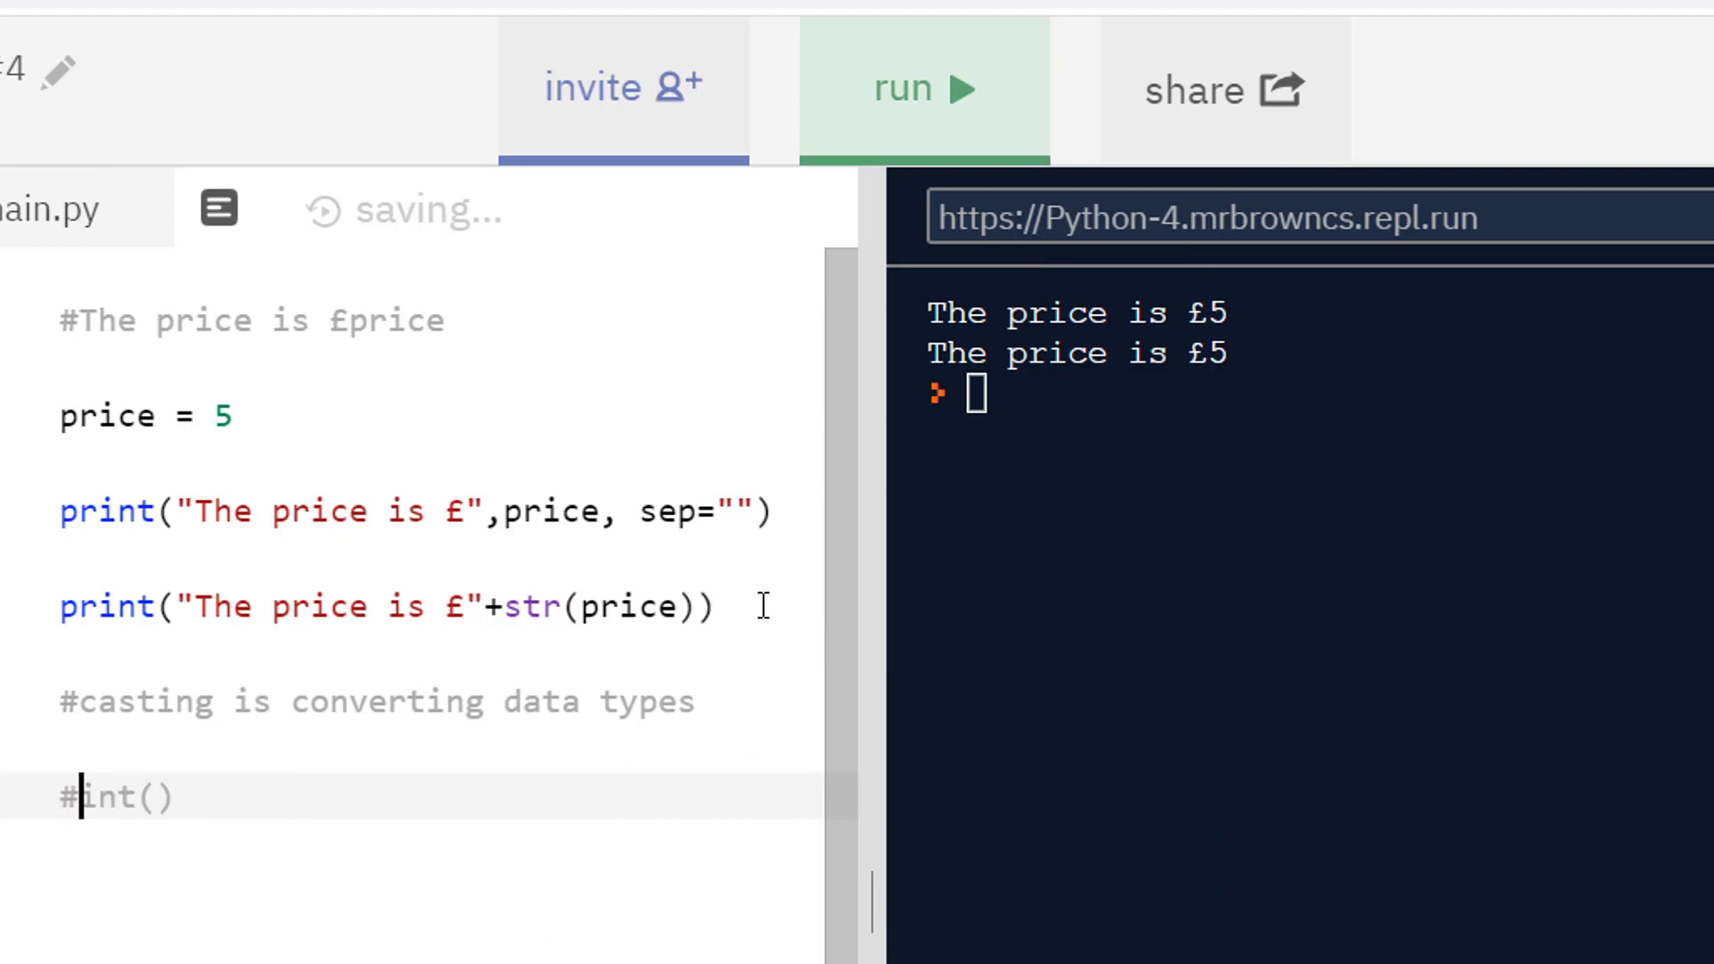
pyautogui.write('"5"')
pyautogui.write('#')
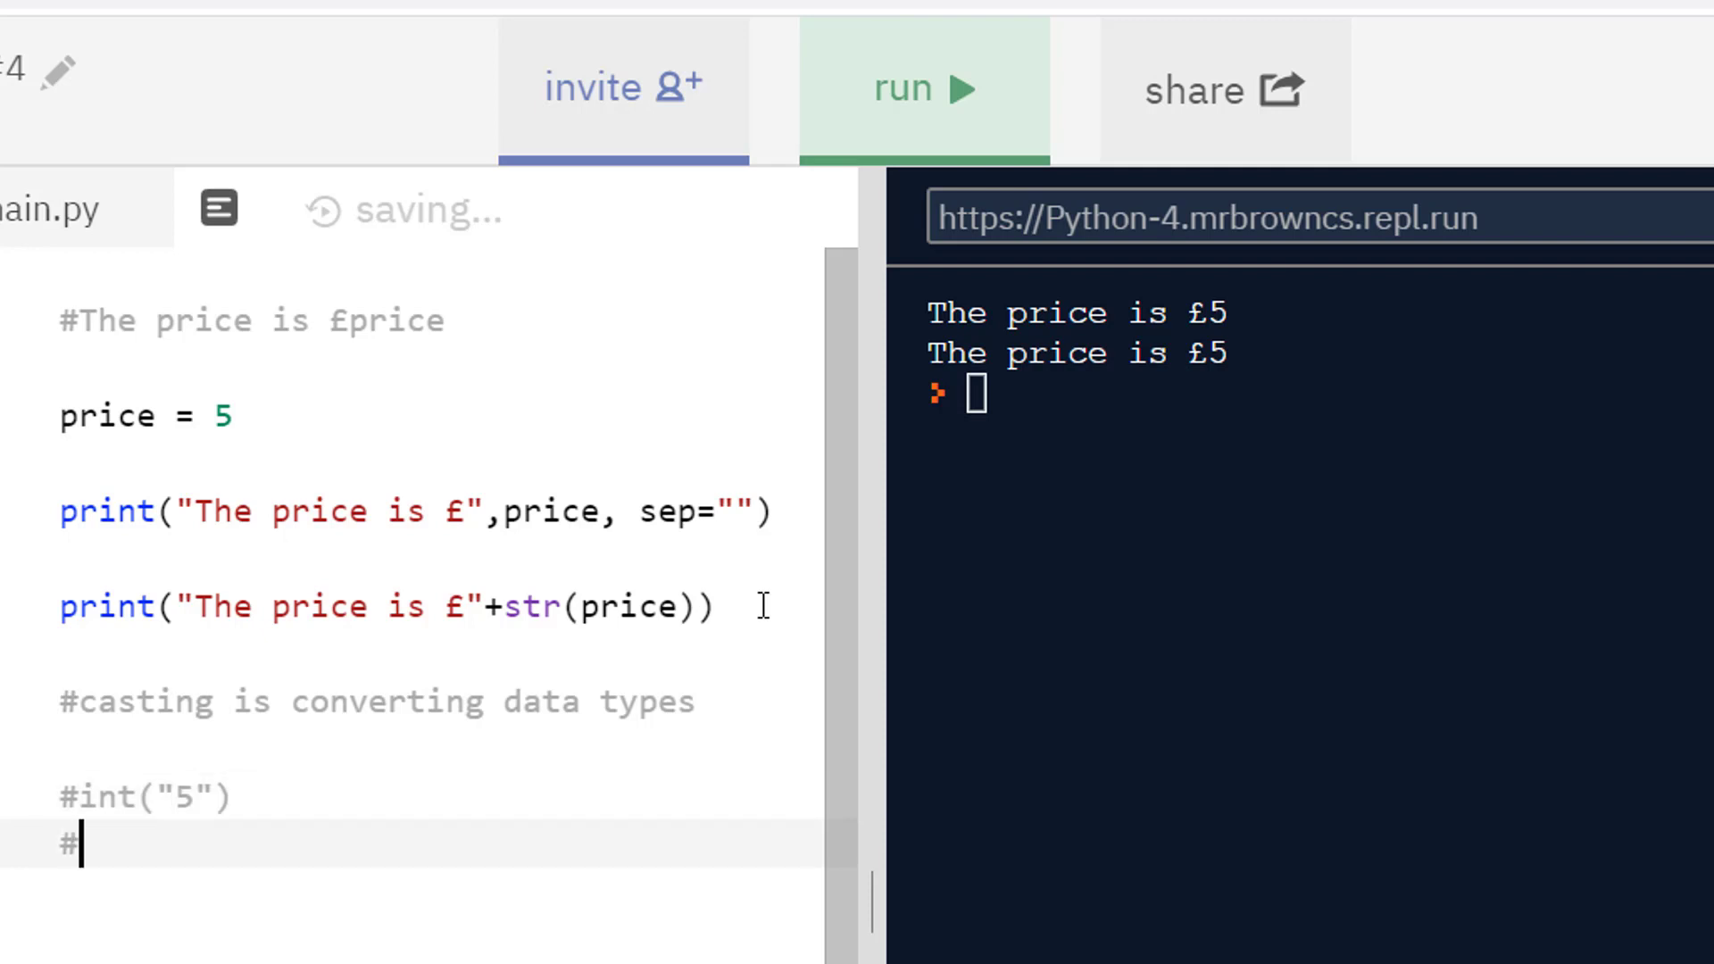
pyautogui.write('str()')
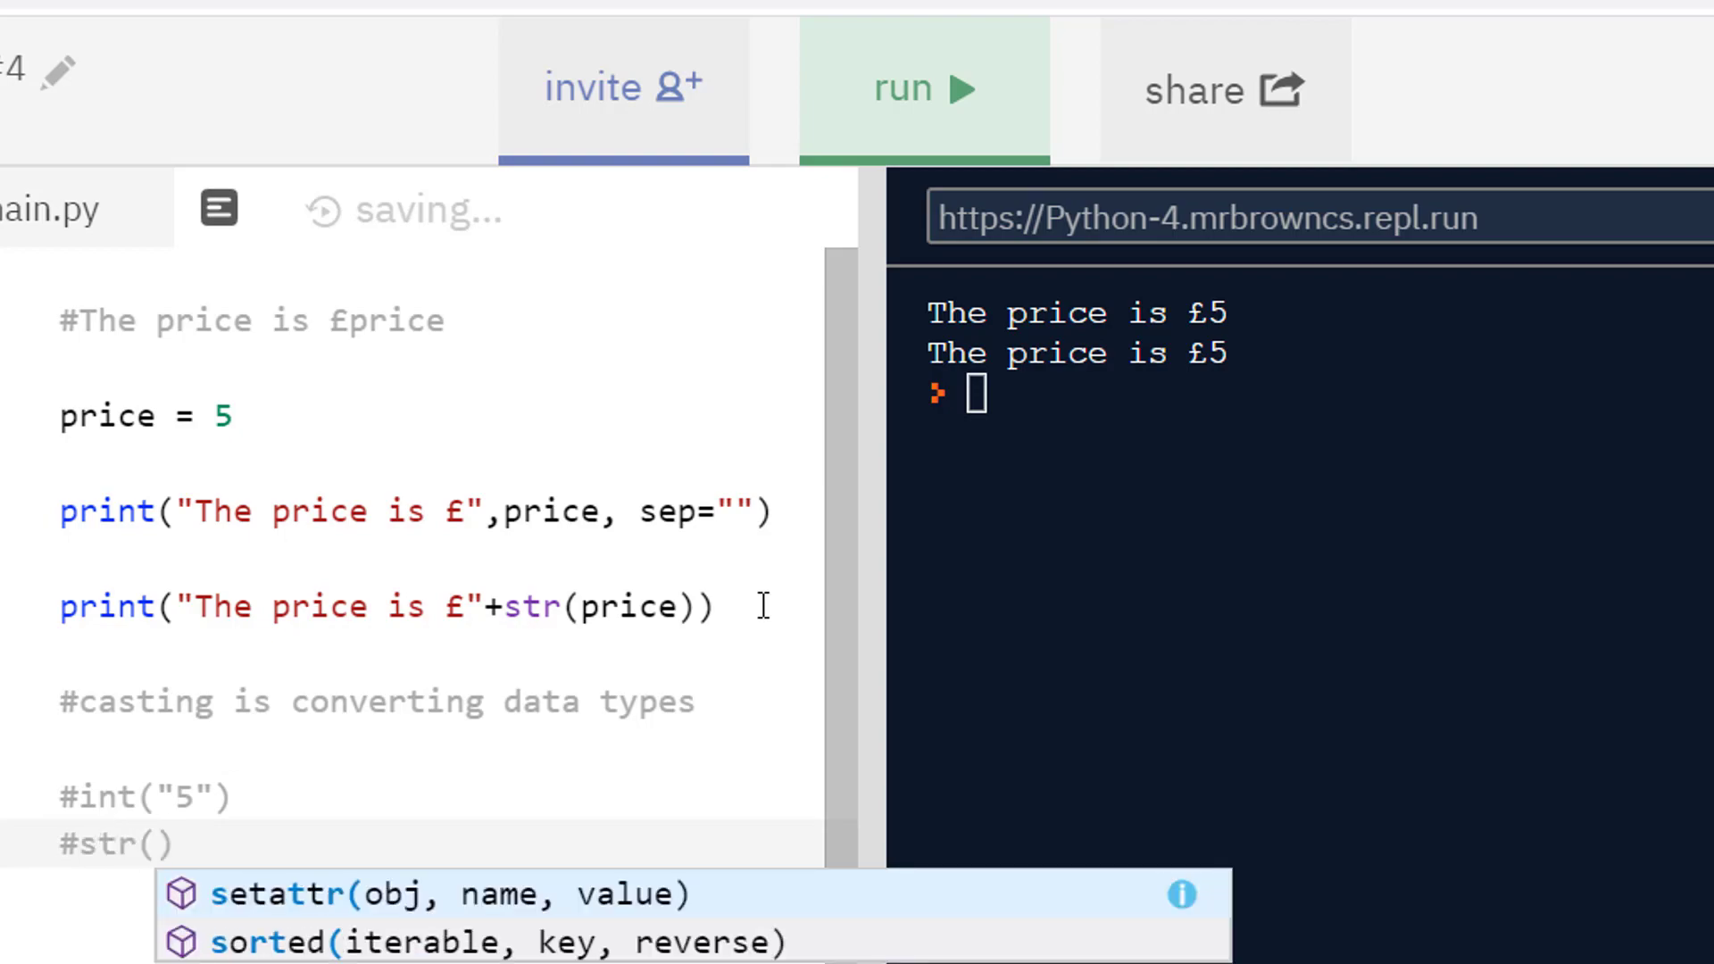
pyautogui.write('5)')
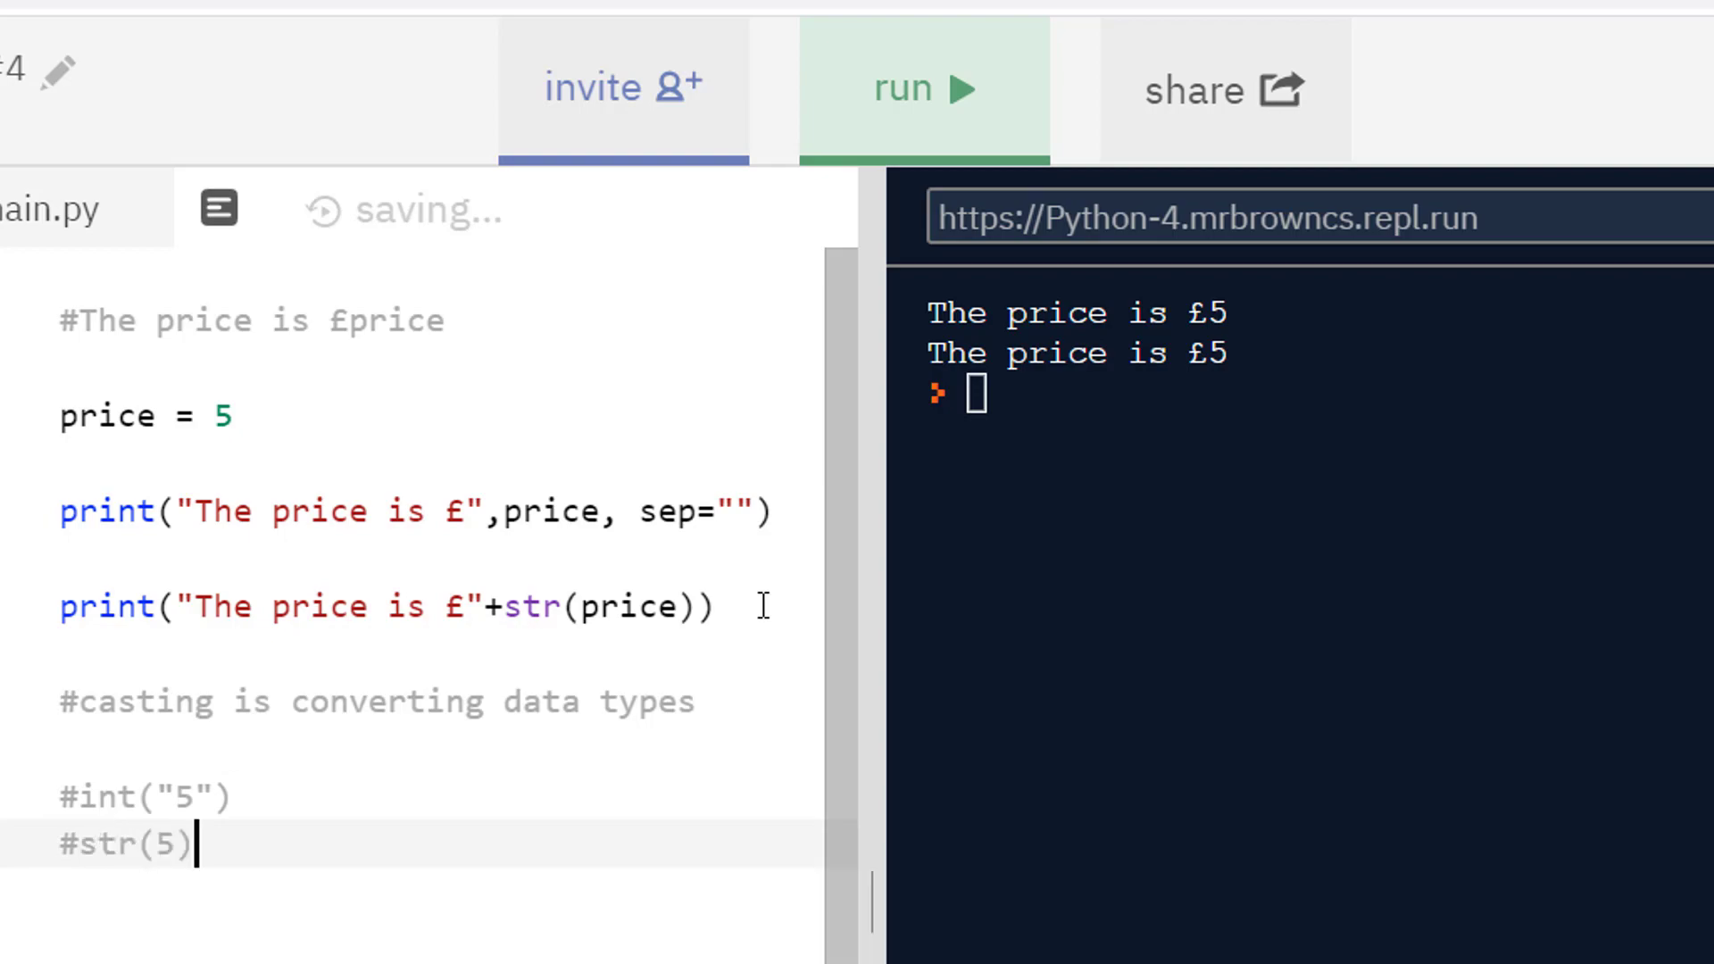